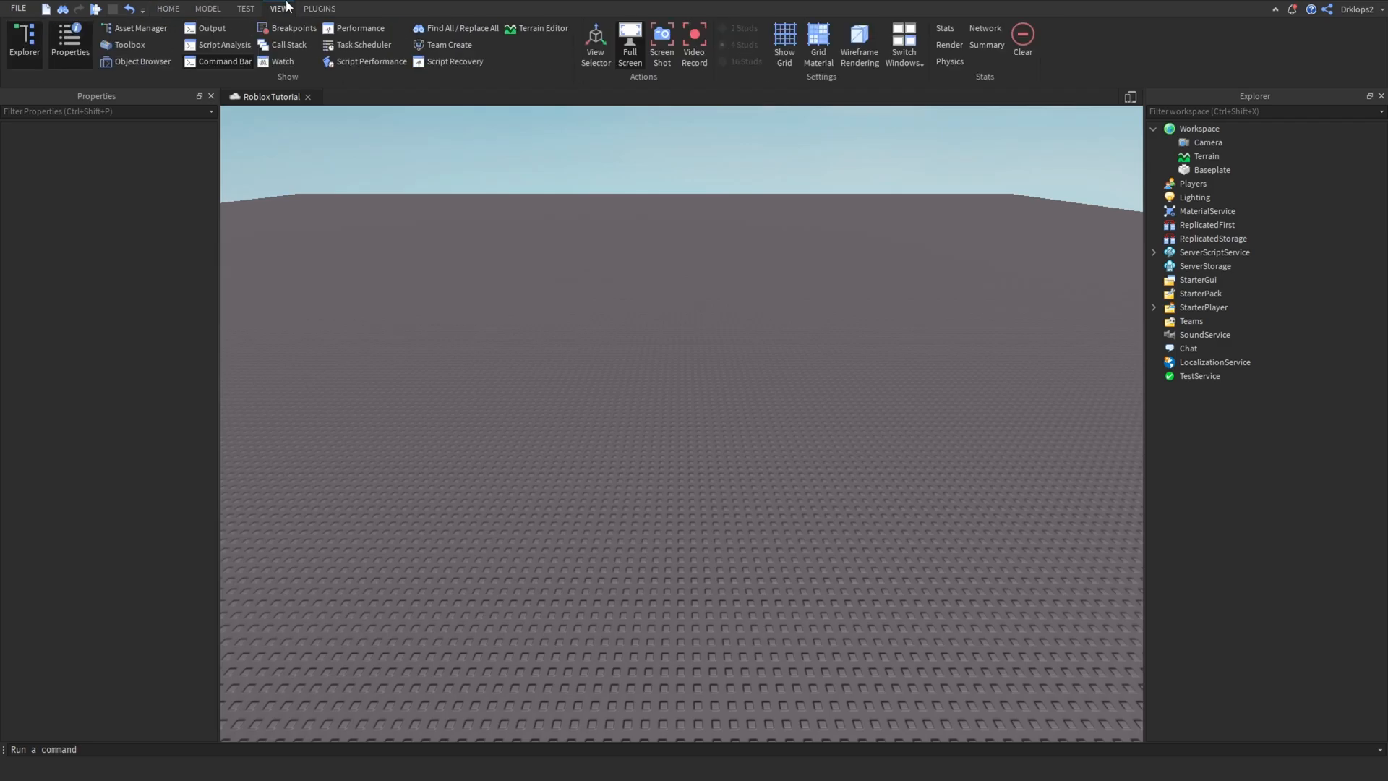
# Show the Output window beneath the 3D view.
pyautogui.click(207, 27)
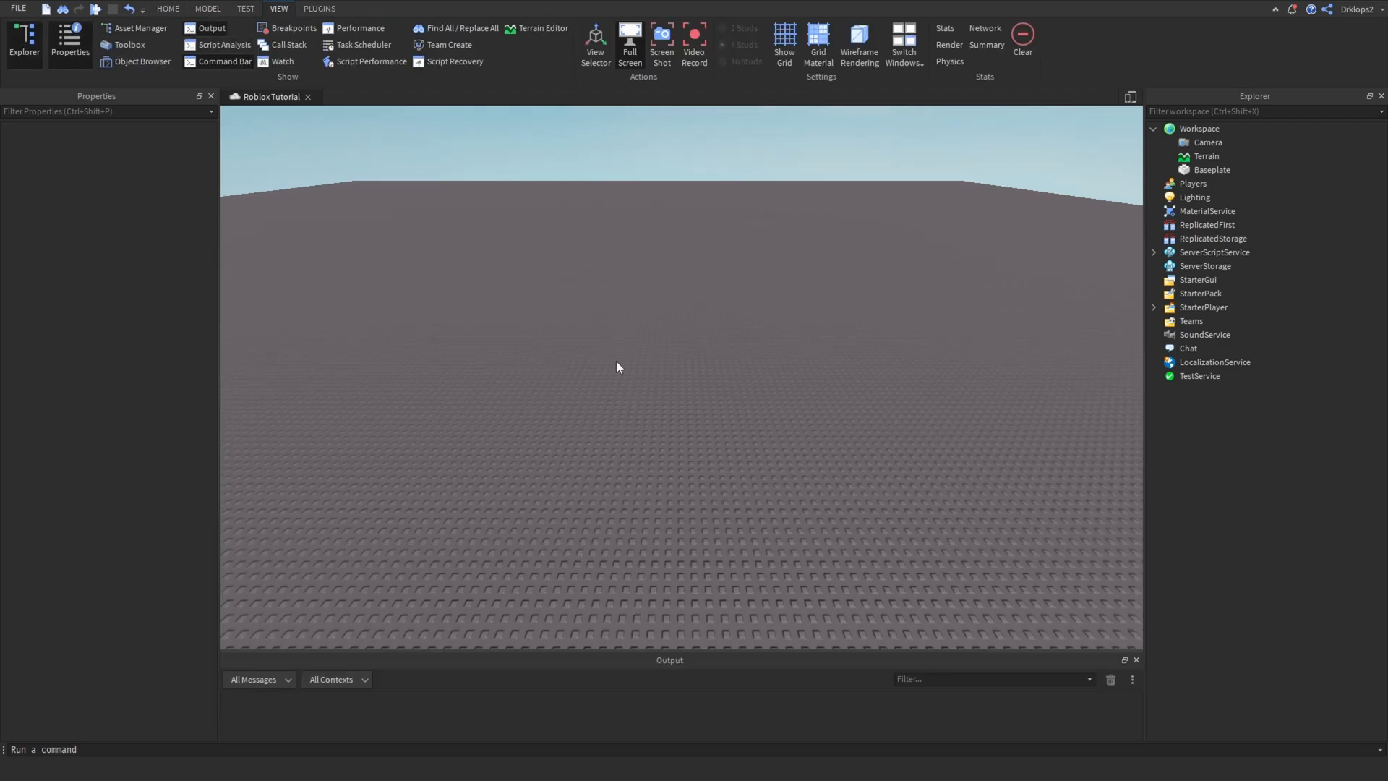
pyautogui.moveTo(208, 703)
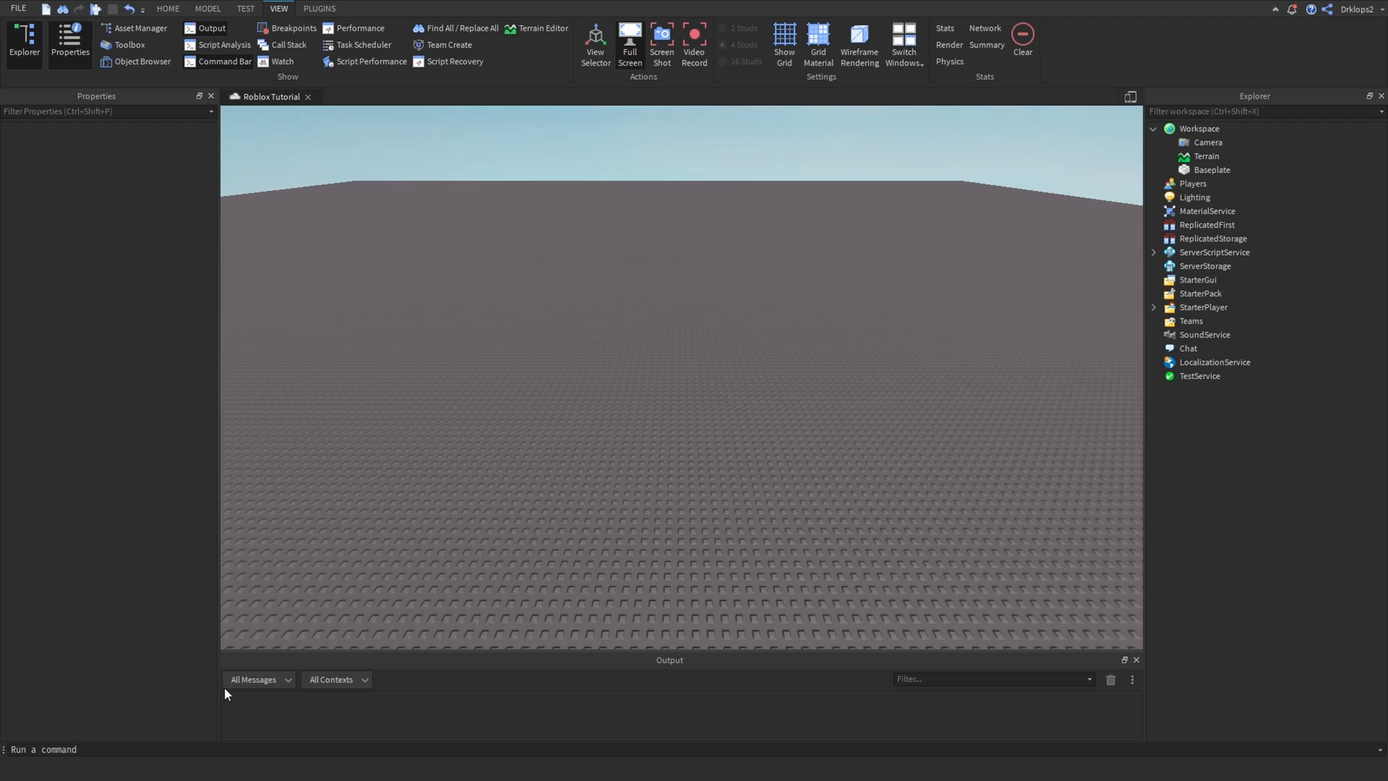
# Insert a new dark grey block part from the Model tools onto the baseplate.
pyautogui.click(206, 8)
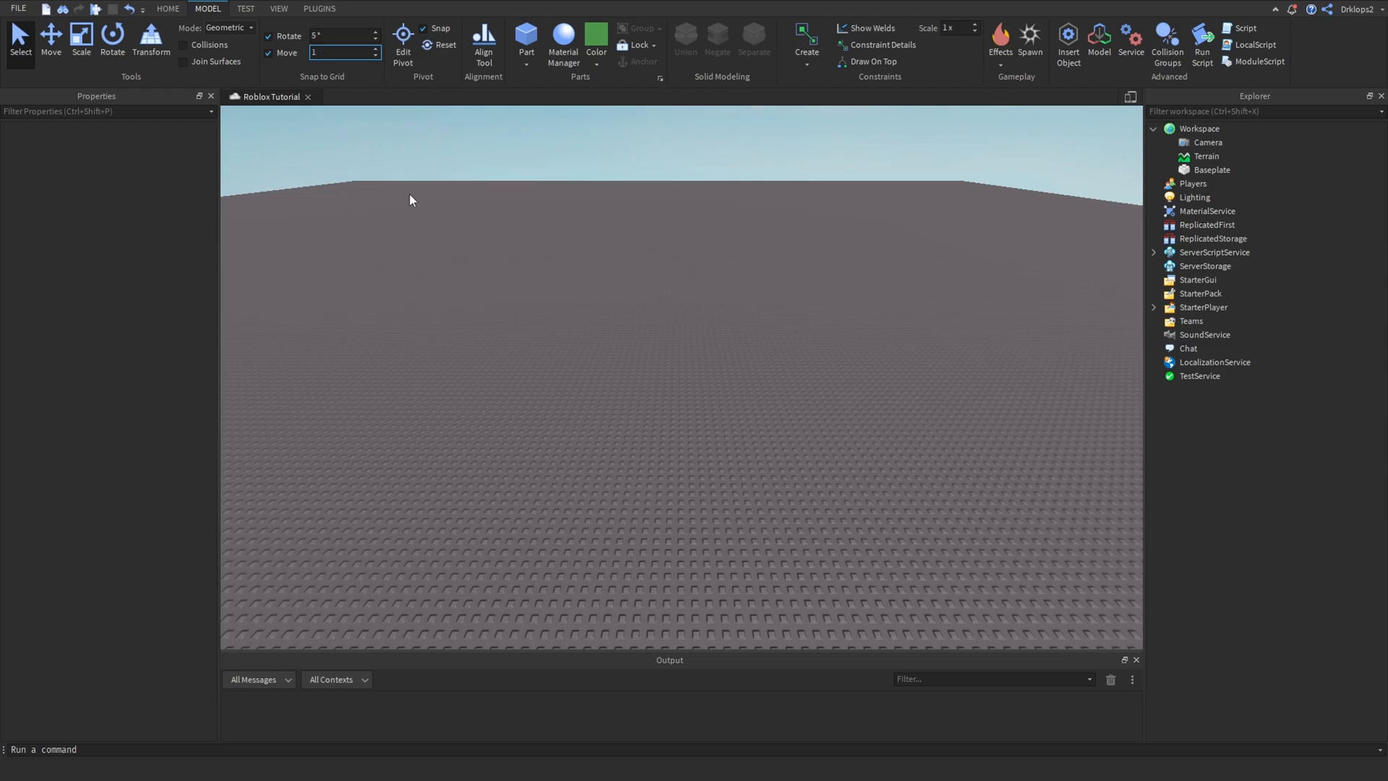
pyautogui.click(596, 31)
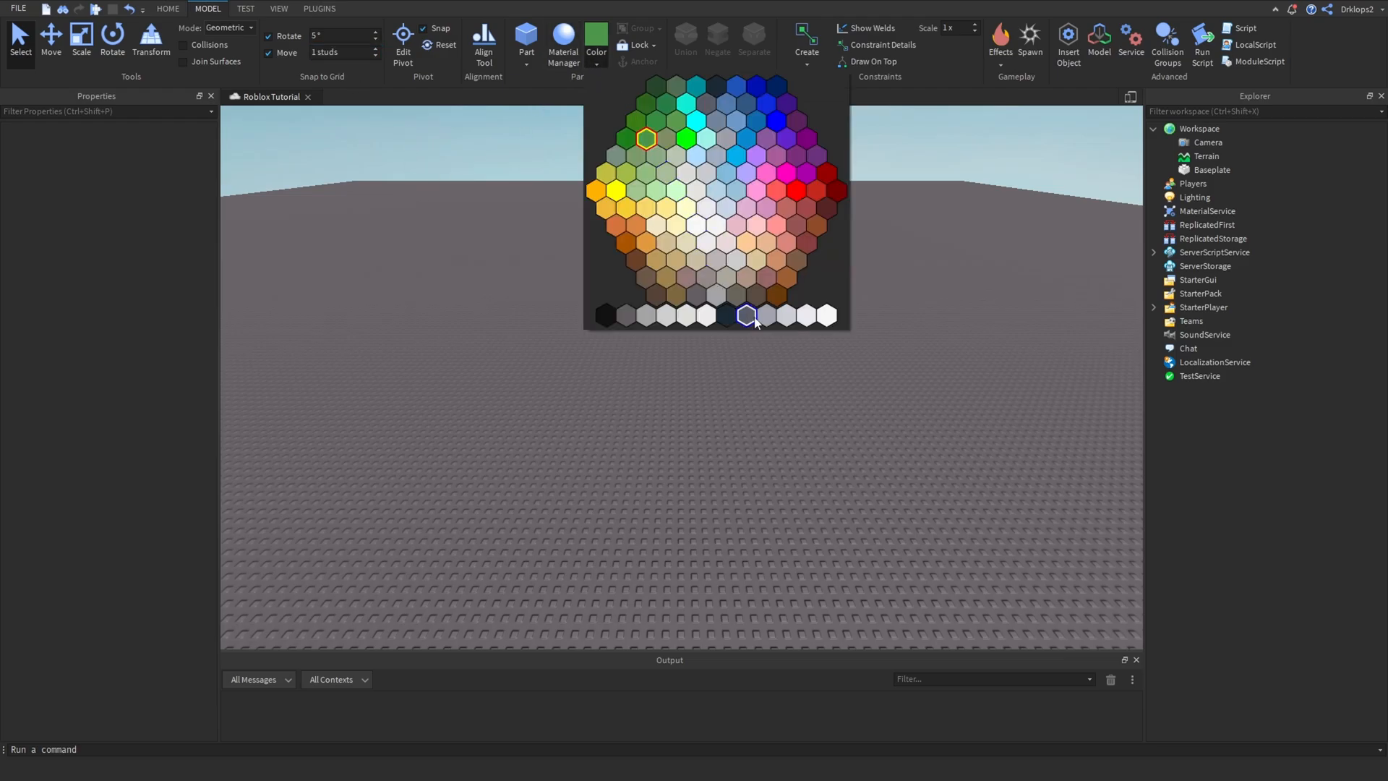
pyautogui.click(747, 314)
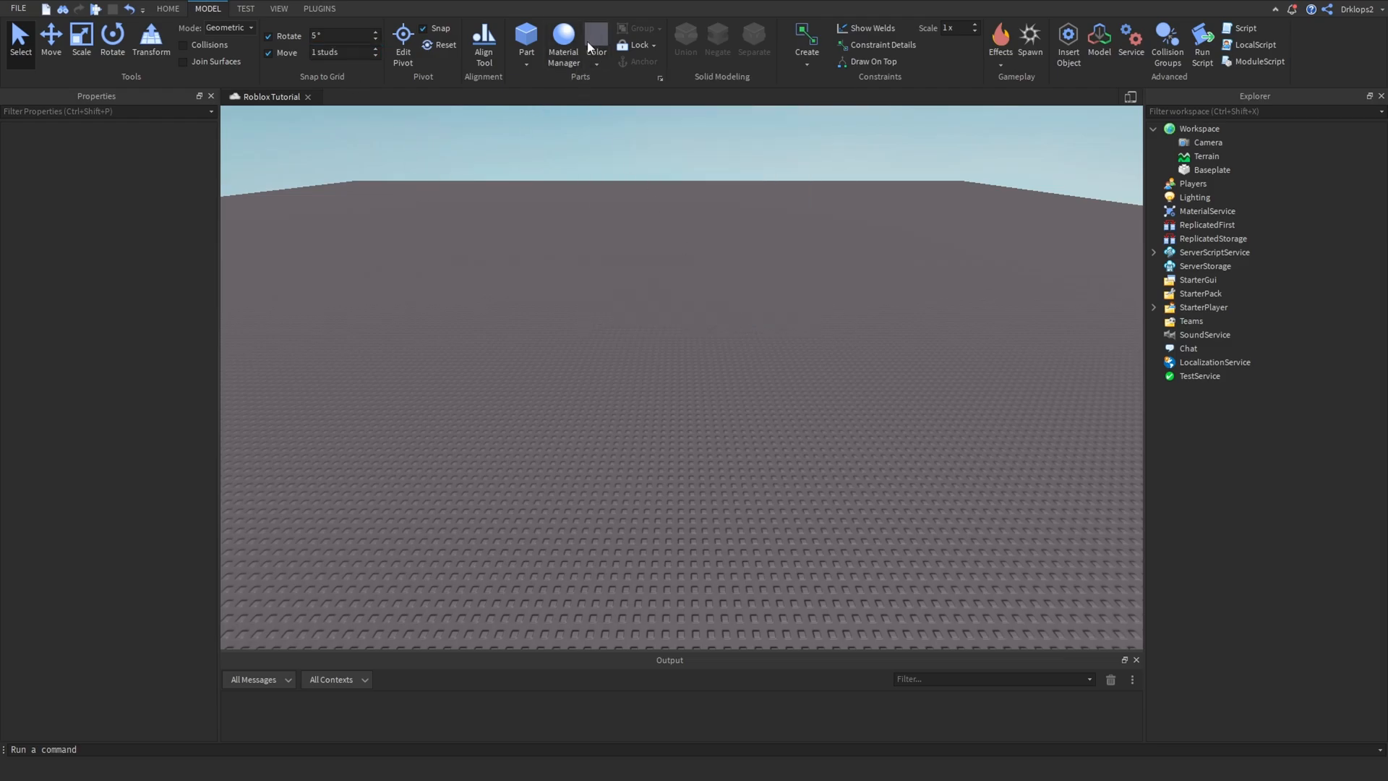
pyautogui.click(525, 38)
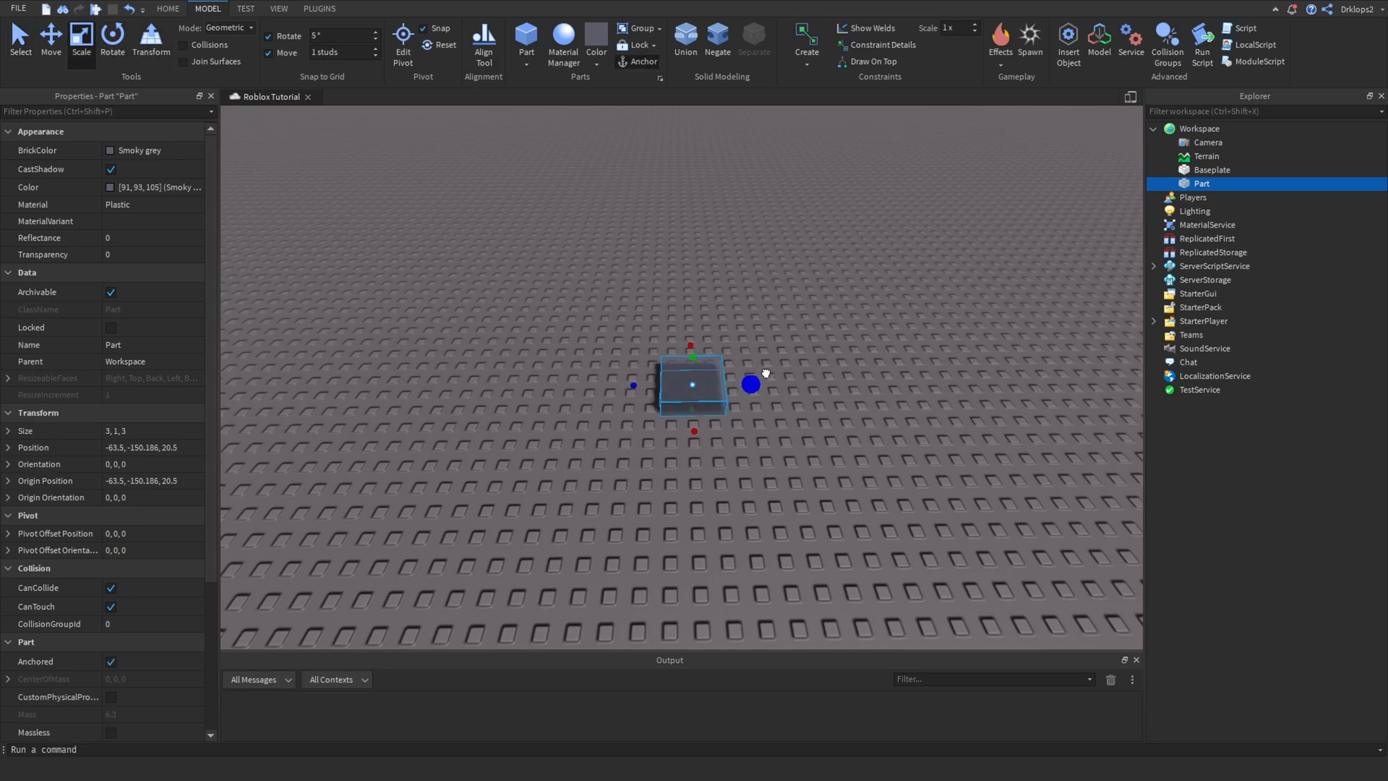
pyautogui.click(826, 297)
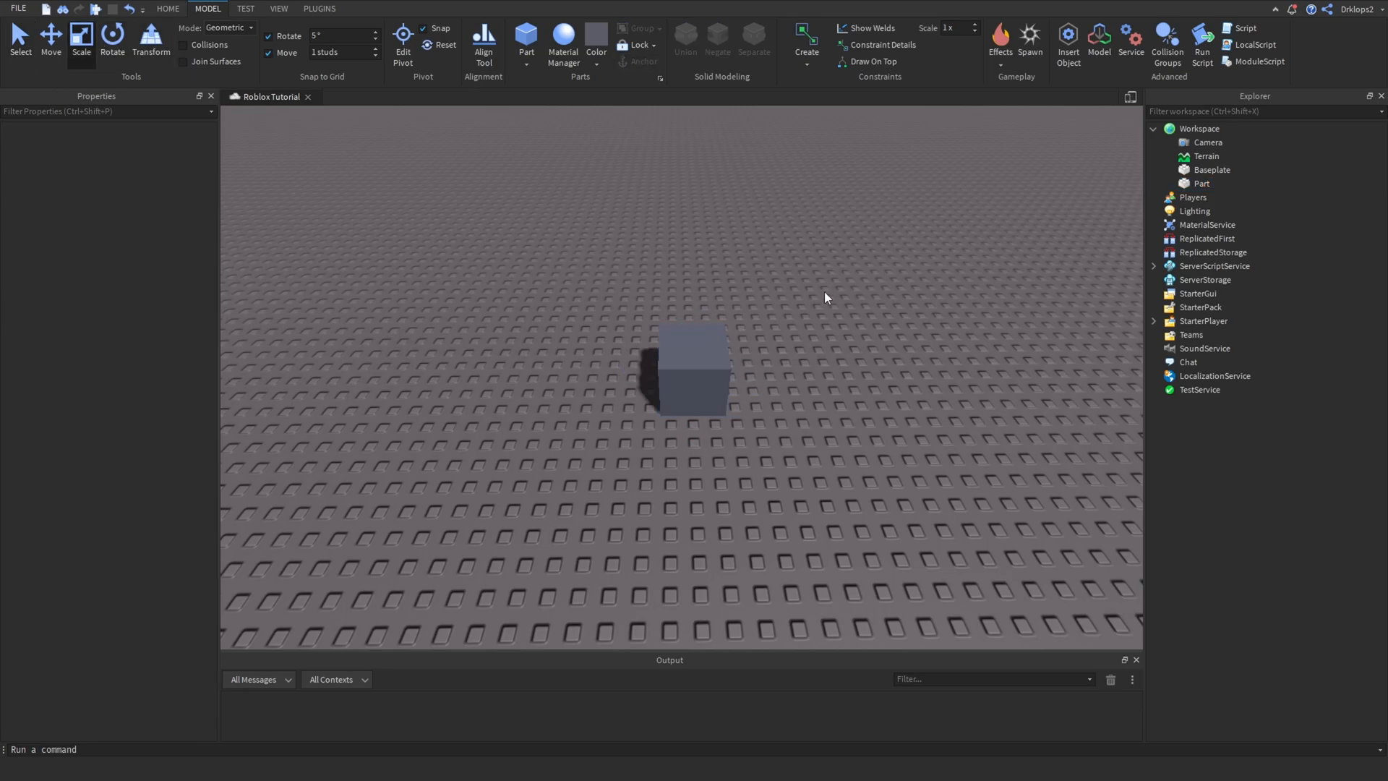
pyautogui.click(691, 382)
pyautogui.write('0')
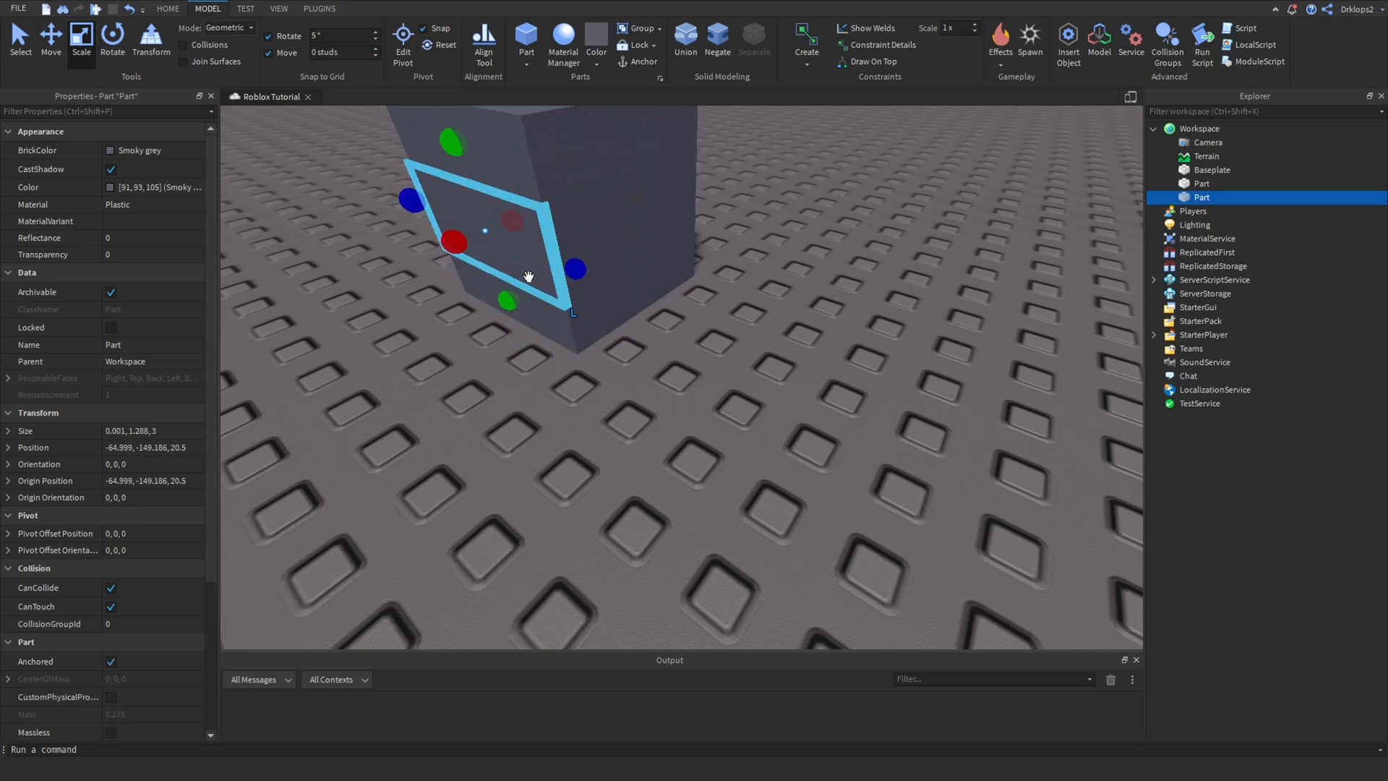
# Resize the thin panel onto the cube's face, anchor both parts and browse their materials.
pyautogui.moveTo(453, 243); pyautogui.dragTo(449, 243)
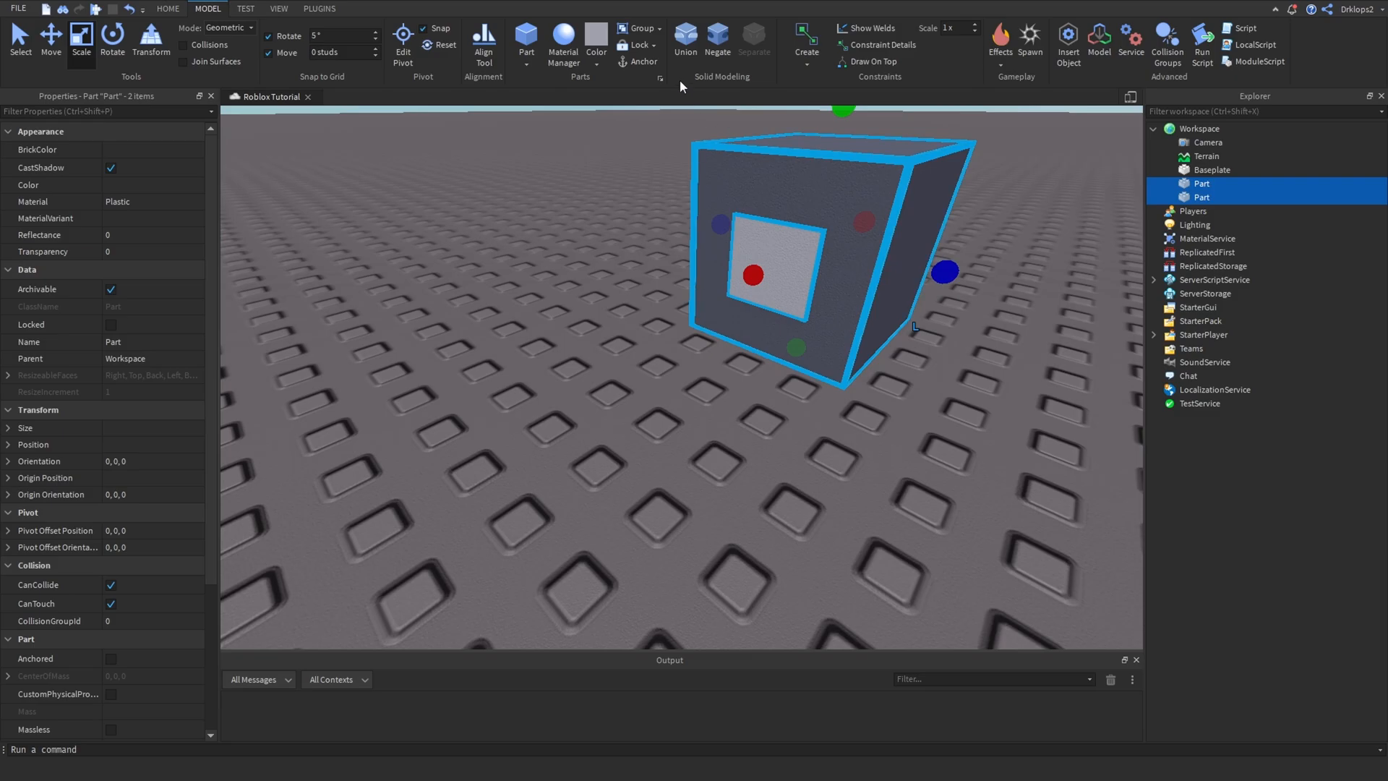
pyautogui.click(111, 658)
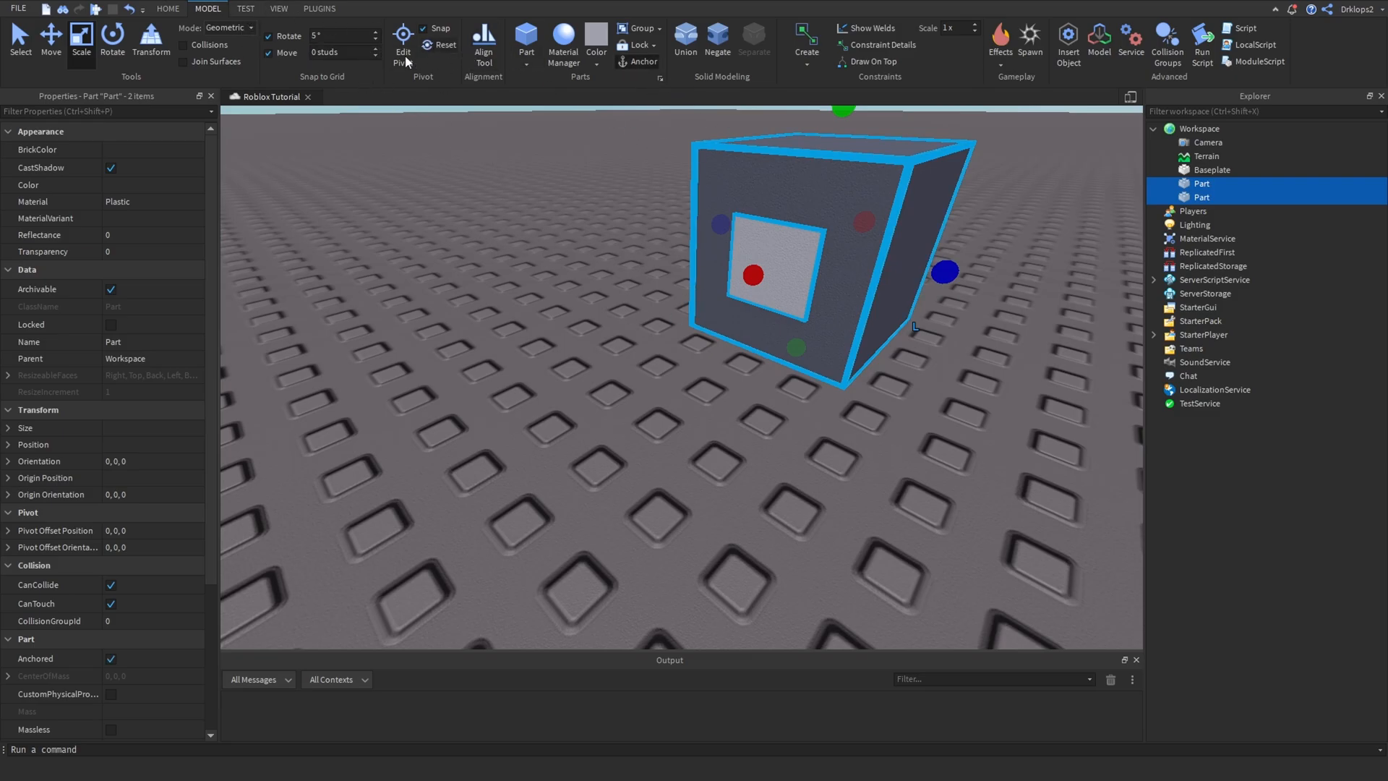
pyautogui.click(151, 201)
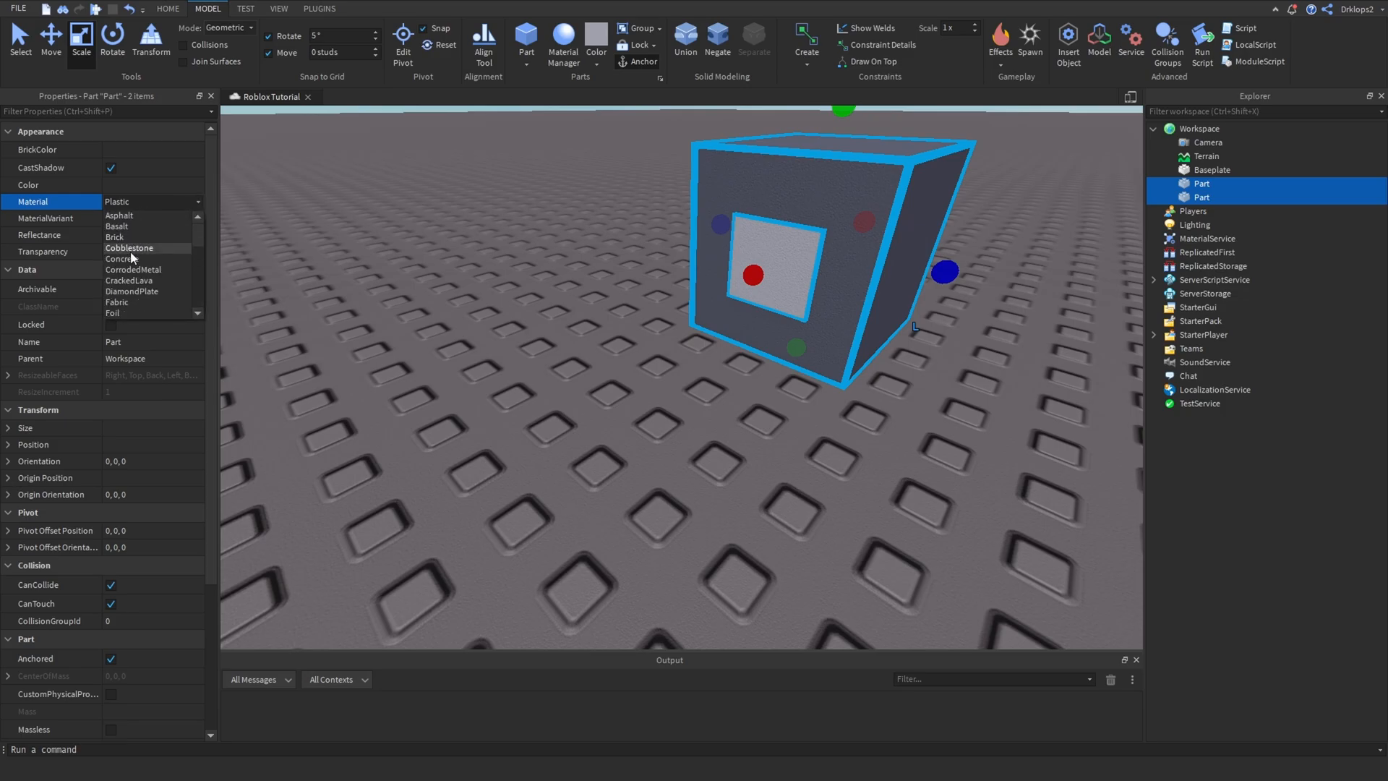
pyautogui.scroll(-3)
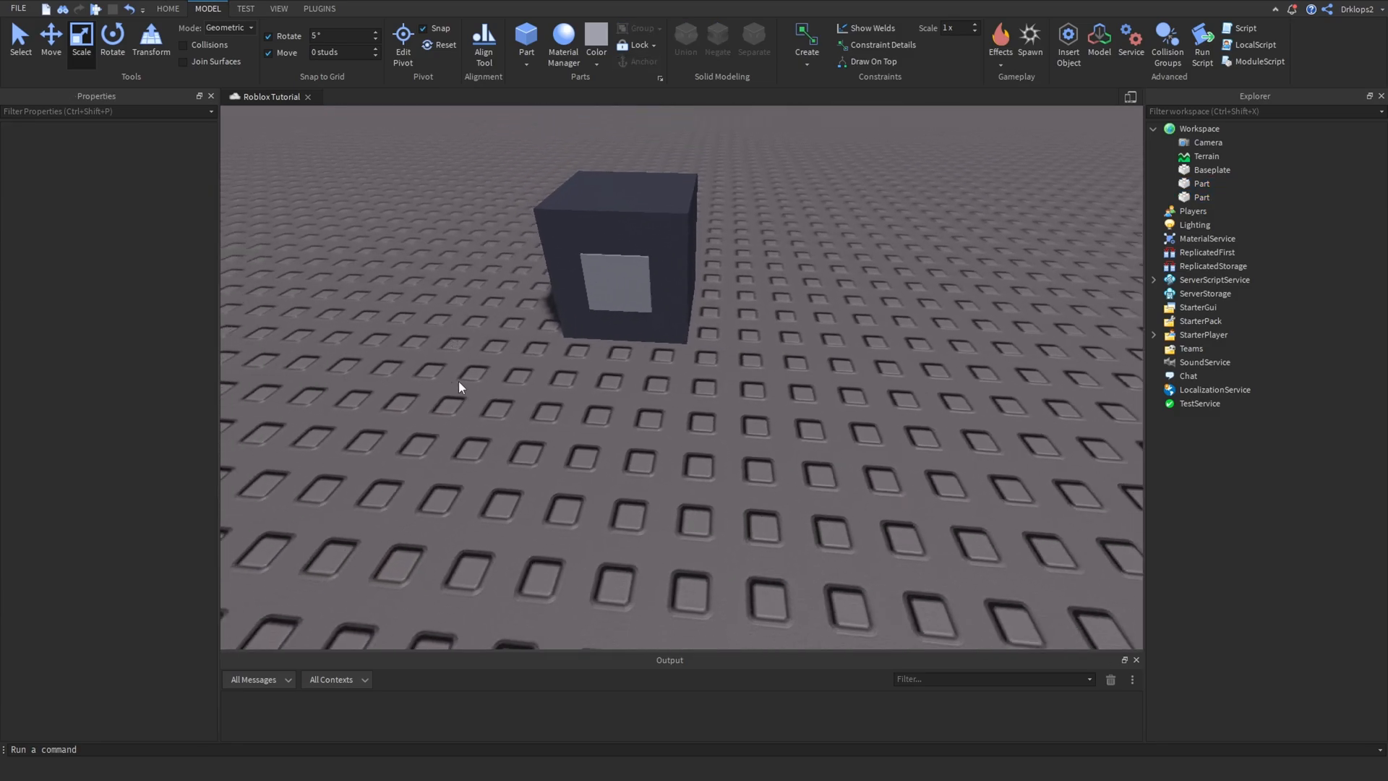
pyautogui.moveTo(555, 397)
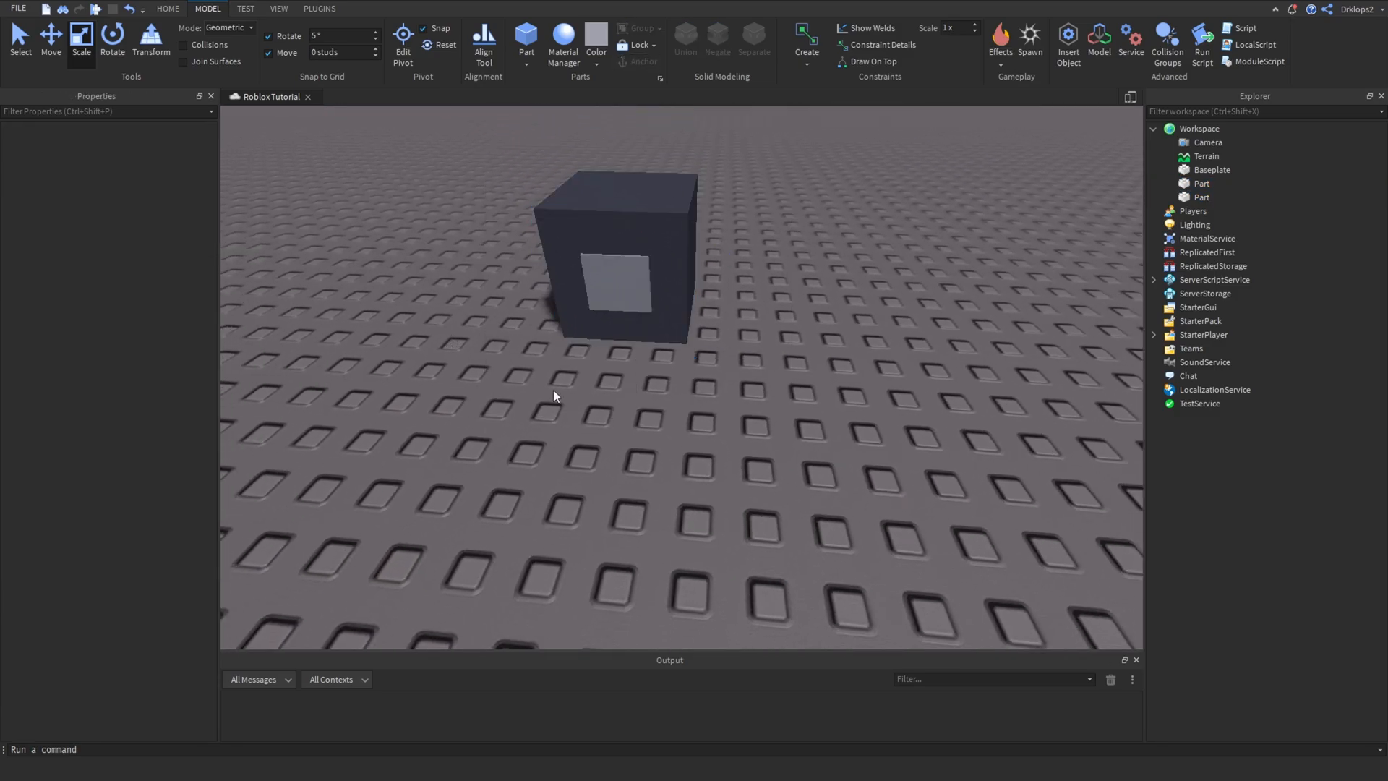
# Add a part and shrink it into a small knob on the door panel.
pyautogui.click(616, 266)
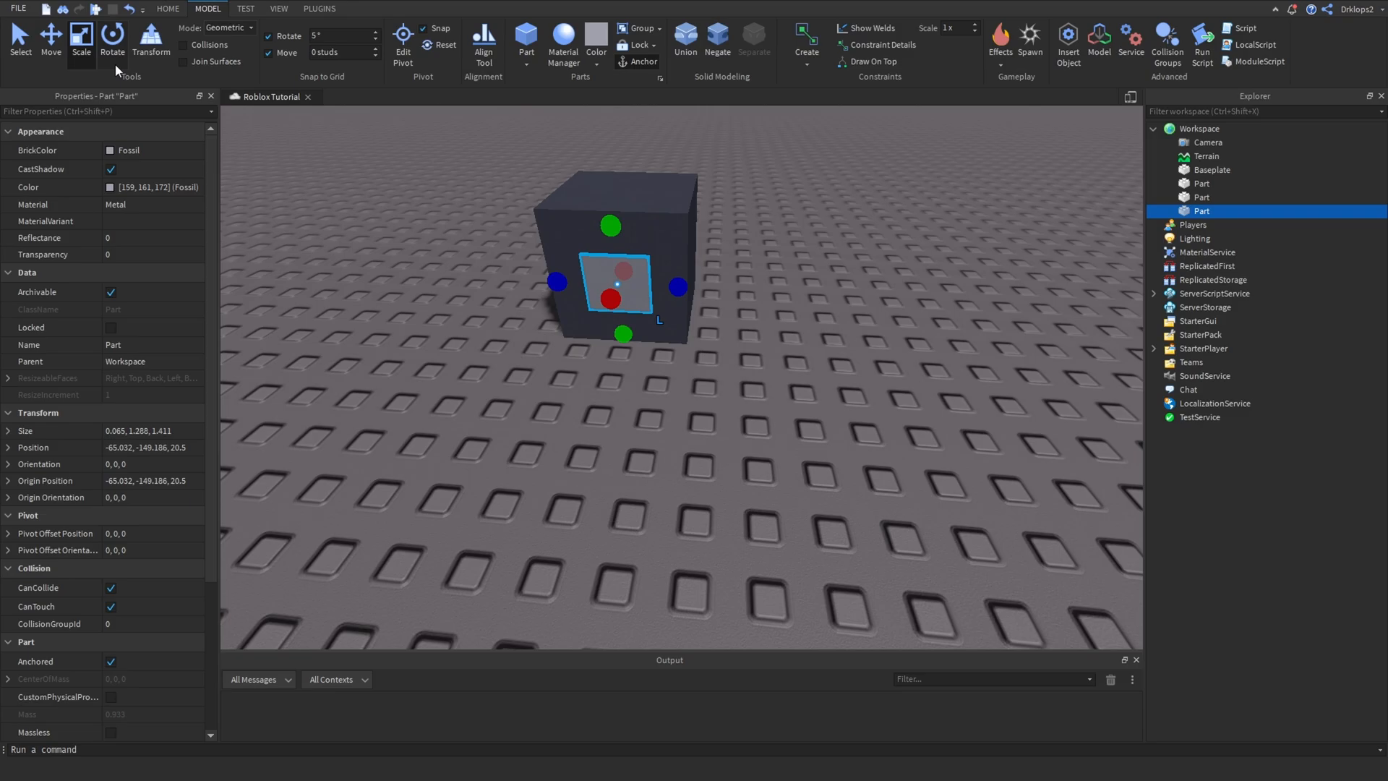
pyautogui.click(49, 37)
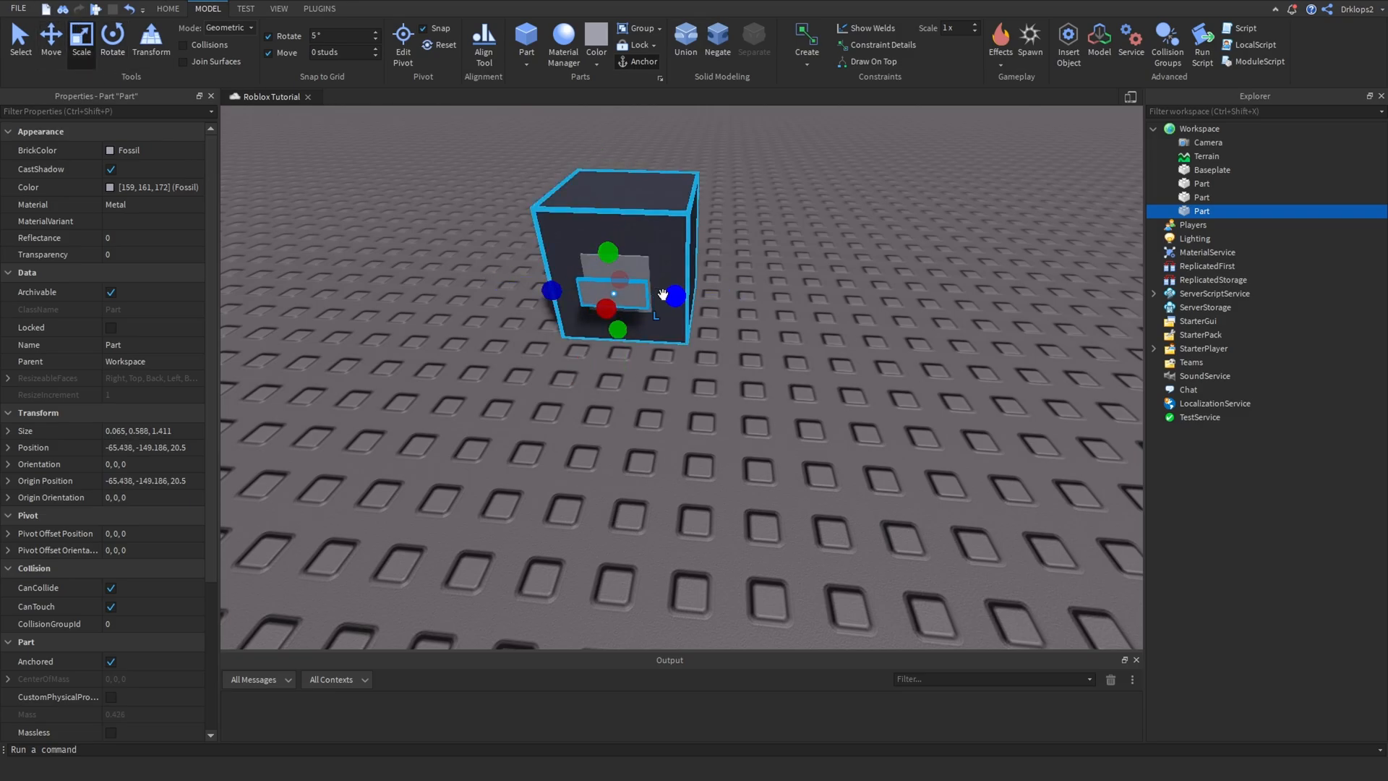
pyautogui.moveTo(672, 295); pyautogui.dragTo(651, 295)
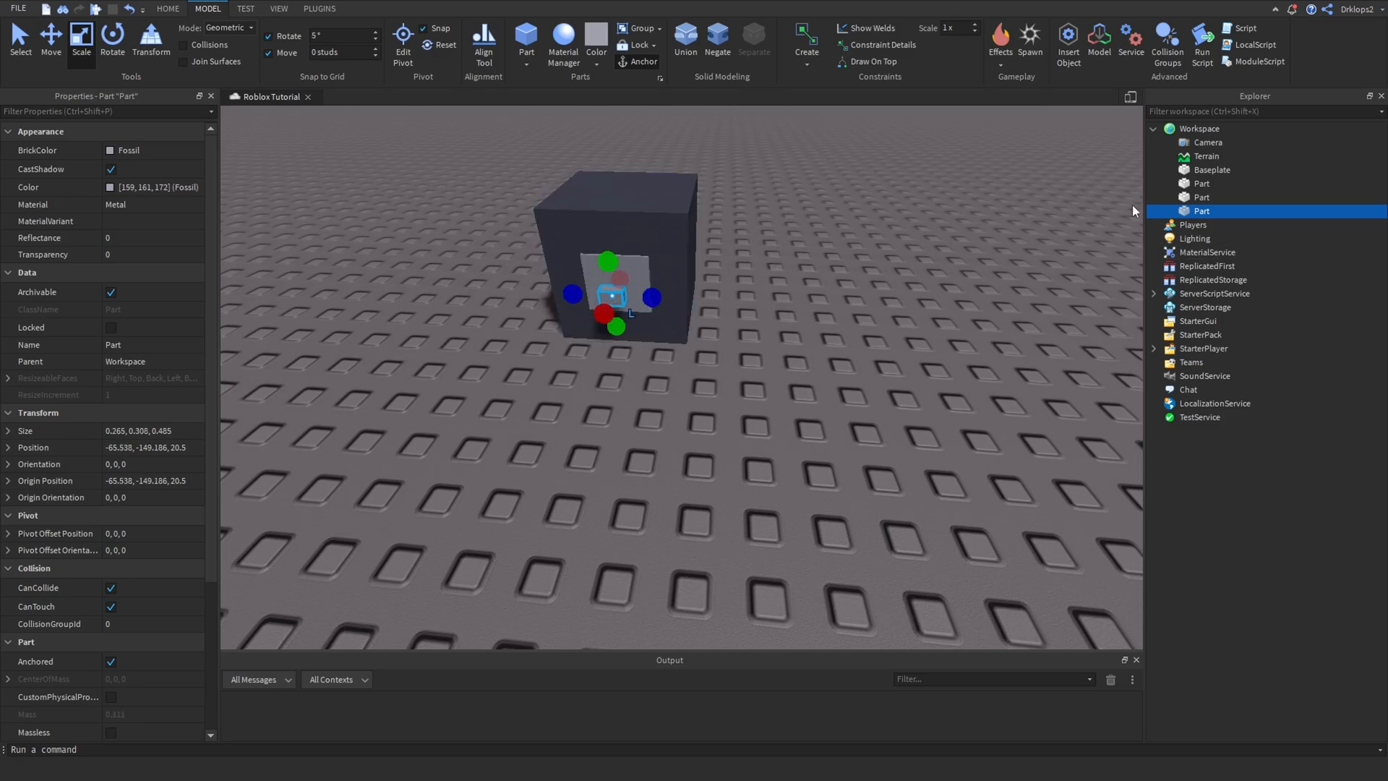
# Rename the knob MoneySpawn and turn off its collisions.
pyautogui.doubleClick(1200, 211)
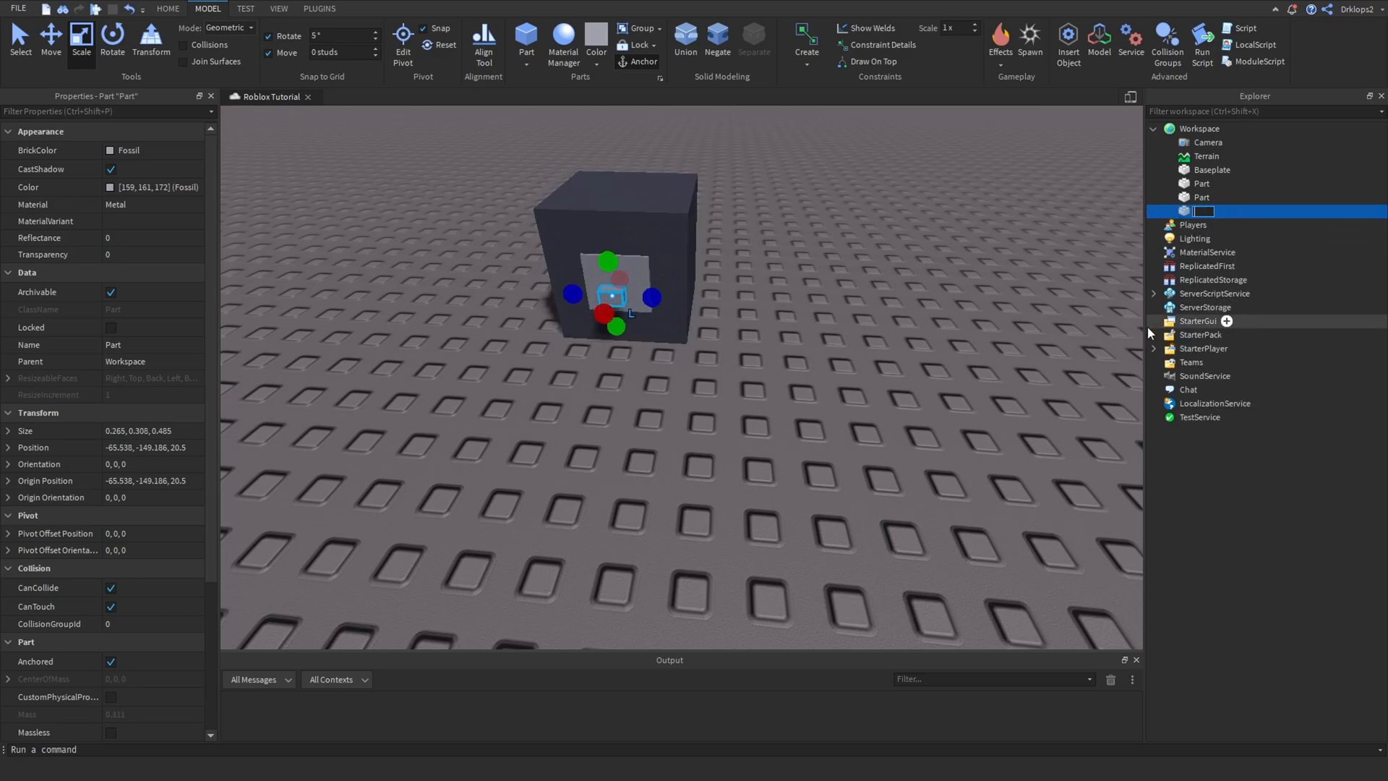
pyautogui.write('oneySp')
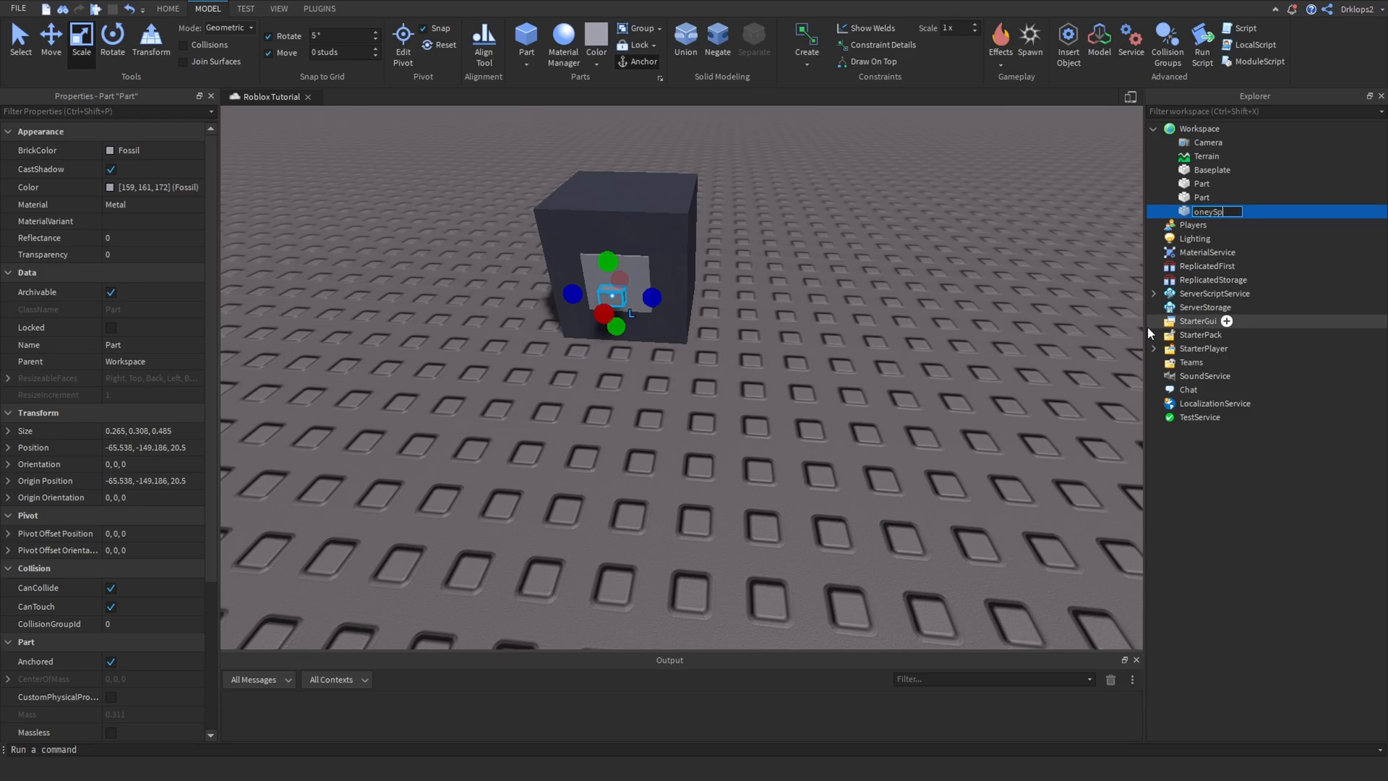
pyautogui.write('Money')
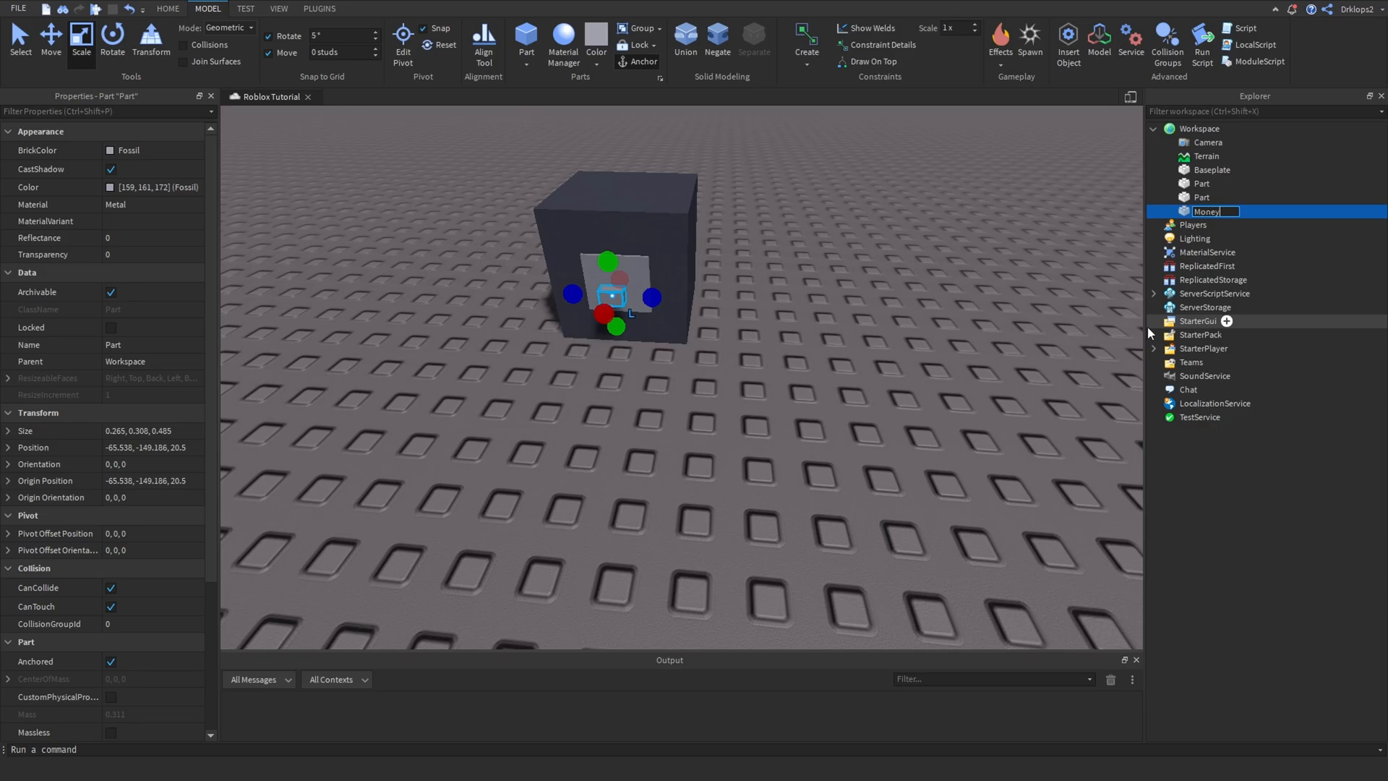
pyautogui.write('Spawn')
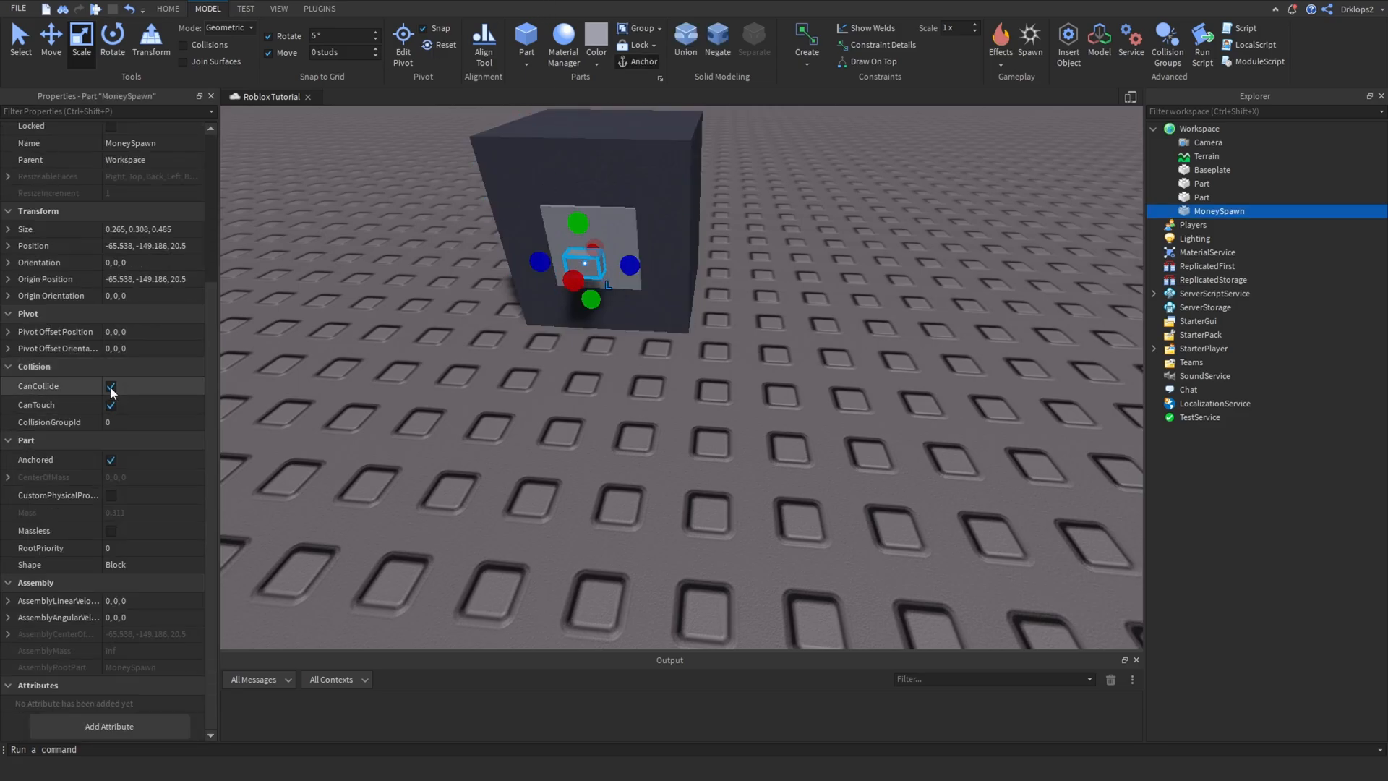
pyautogui.click(112, 385)
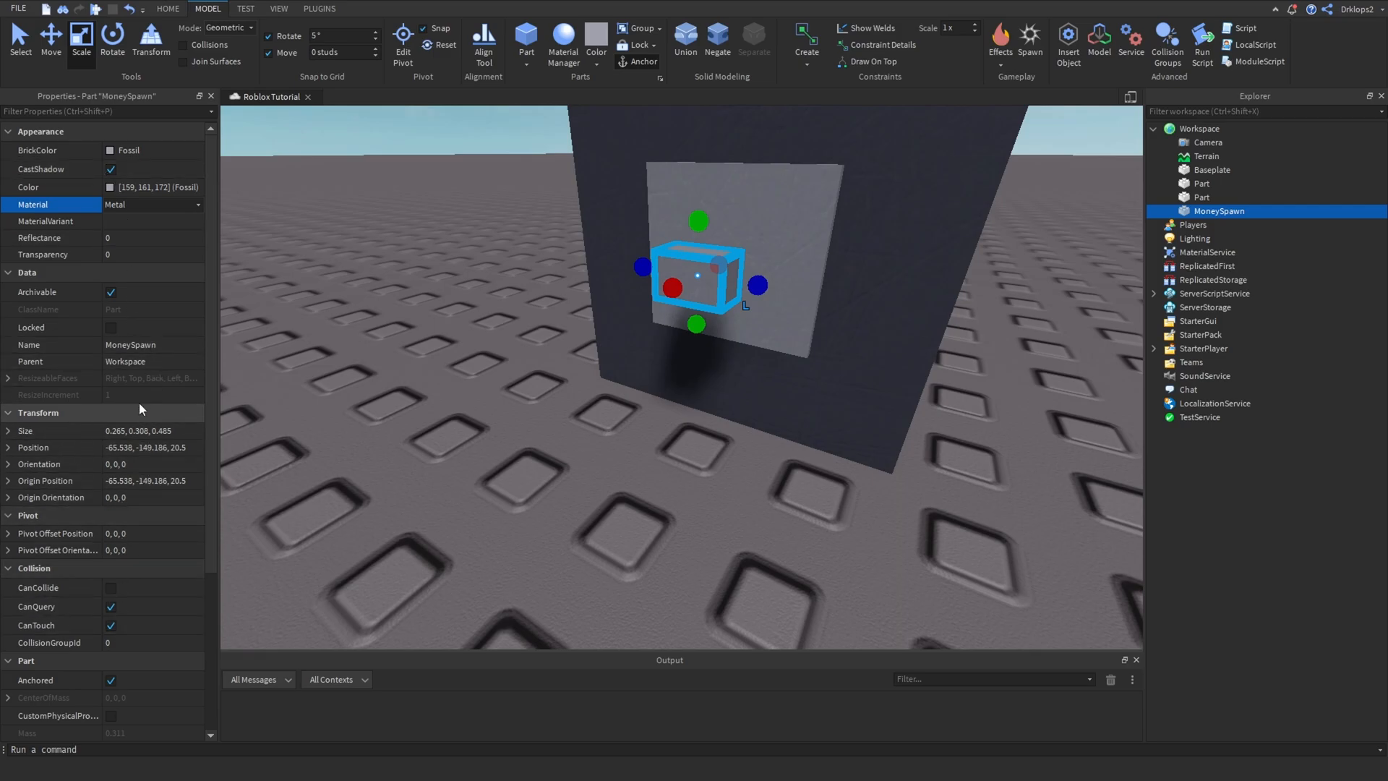
pyautogui.click(123, 253)
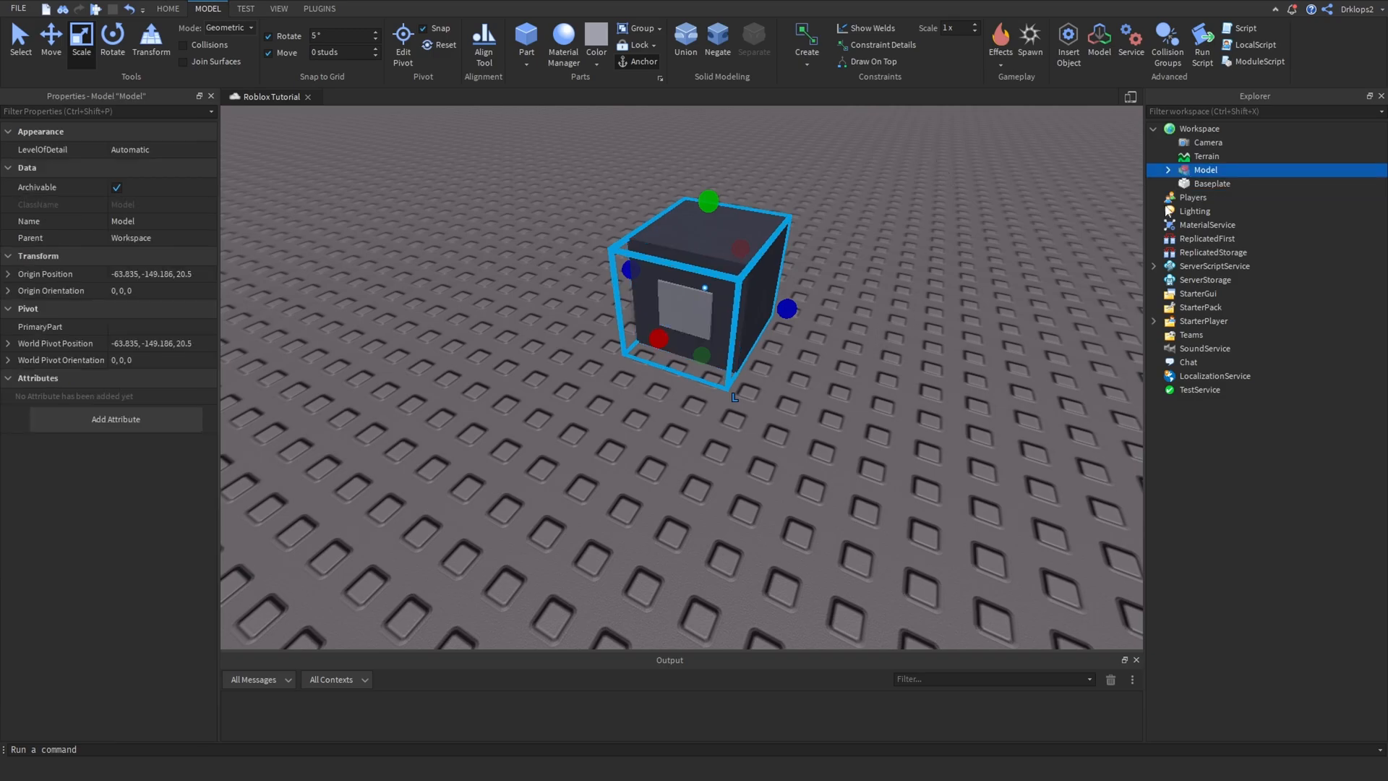
pyautogui.moveTo(1229, 284)
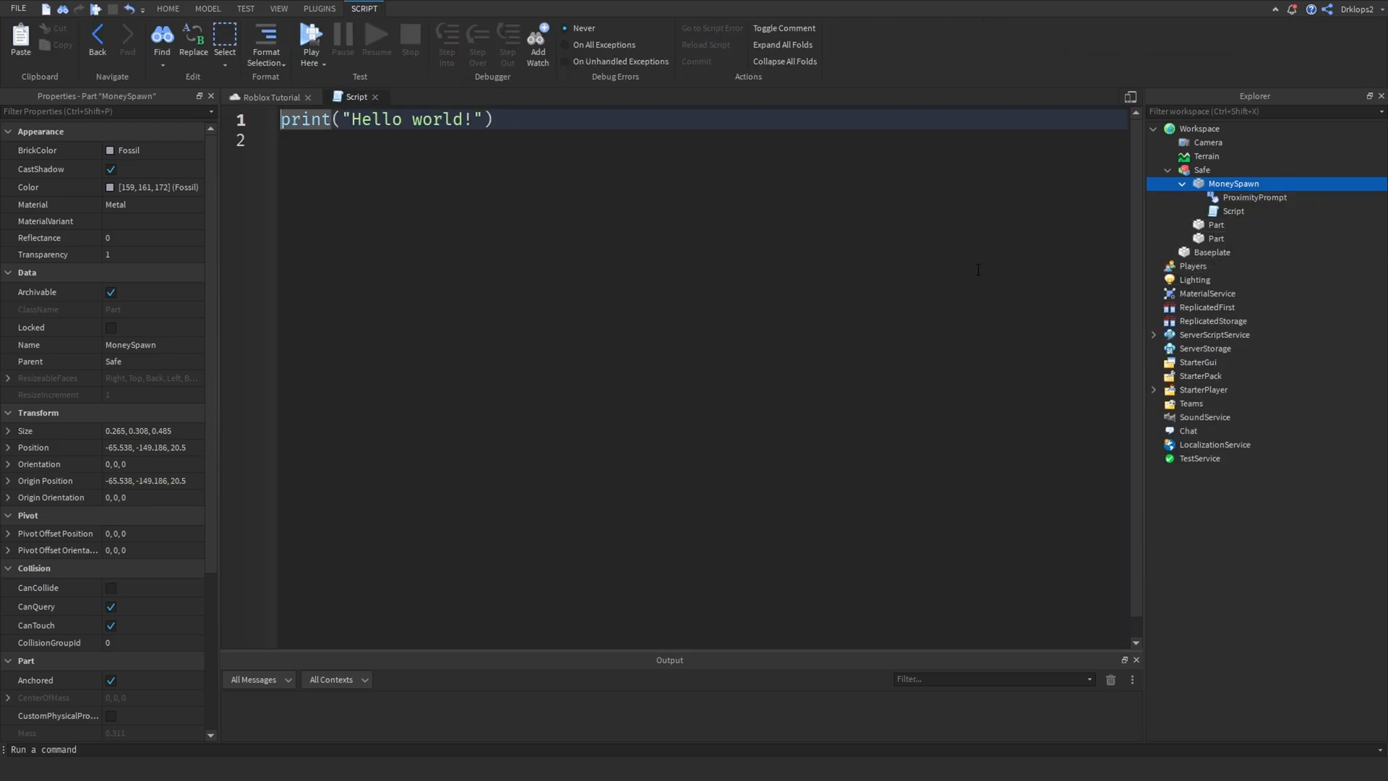
# Close the new script tab and rename the script MoneySpawn from its right-click menu.
pyautogui.click(269, 95)
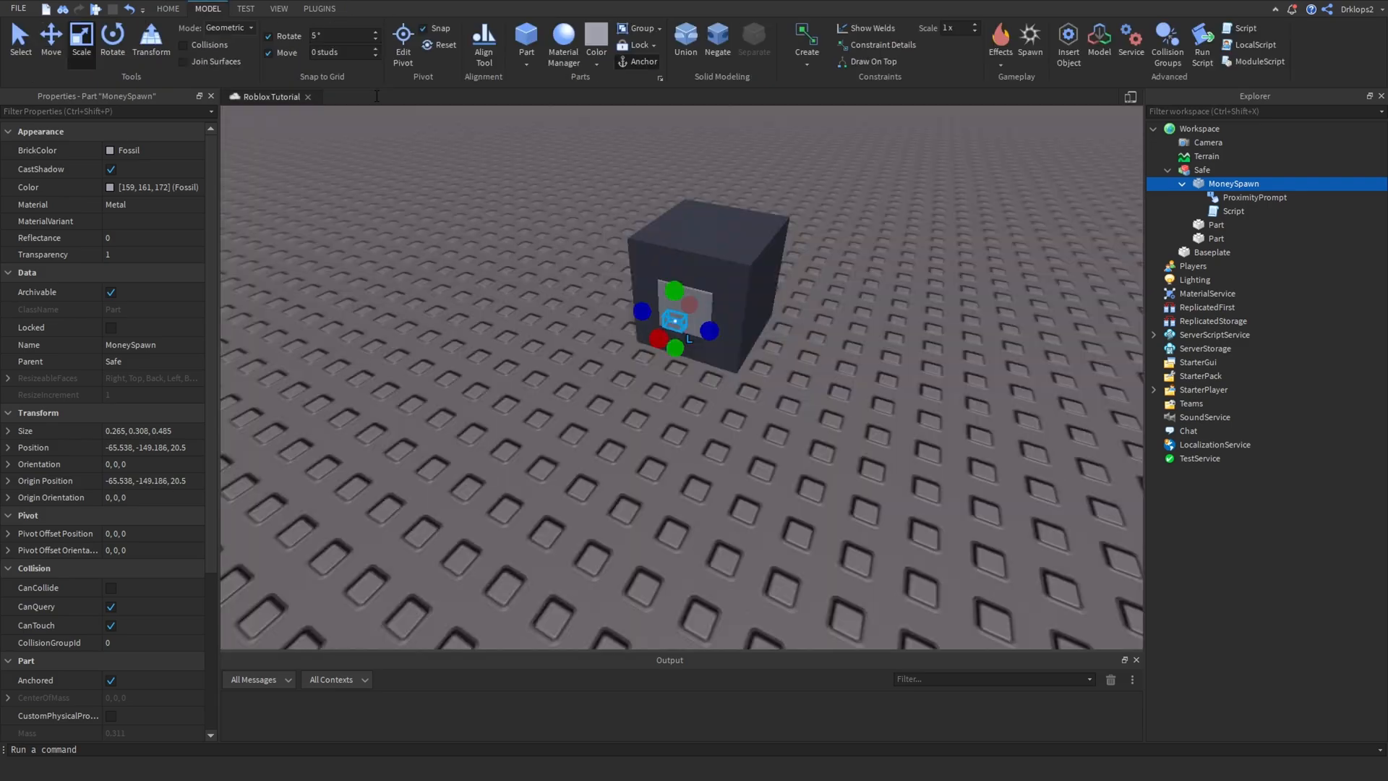
pyautogui.rightClick(1232, 211)
pyautogui.write('MoneySpawn')
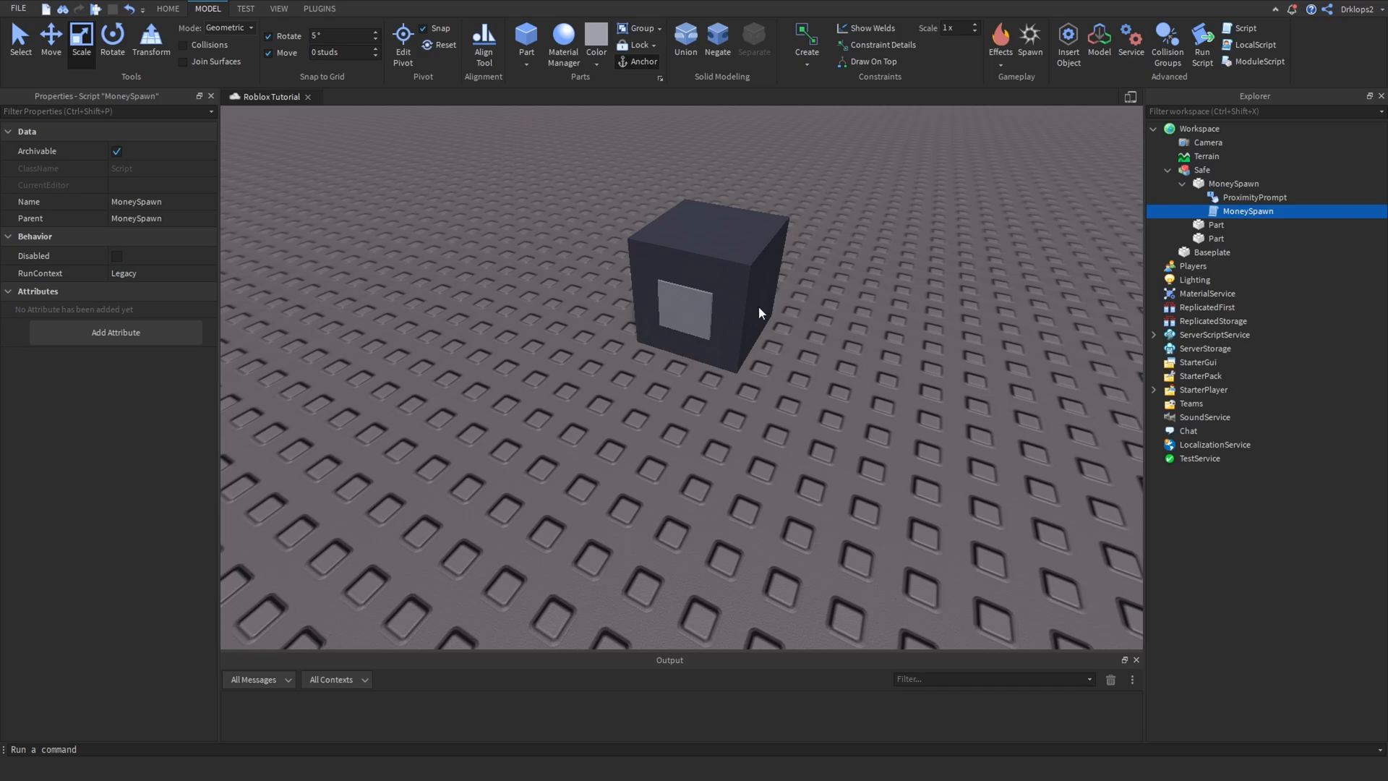
# Set the ProximityPrompt's object text to Safe, keyboard key H and gamepad ButtonL1.
pyautogui.click(1249, 197)
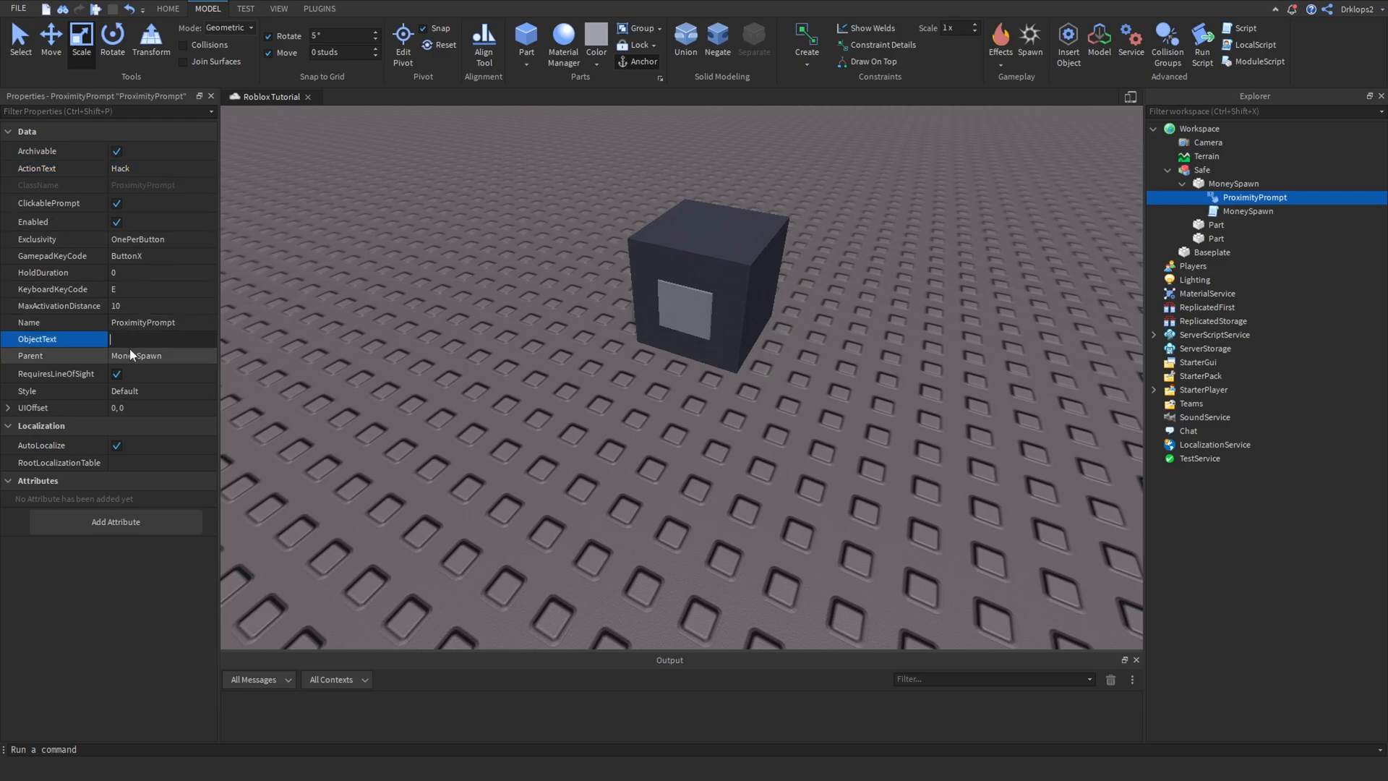
pyautogui.write('Safe')
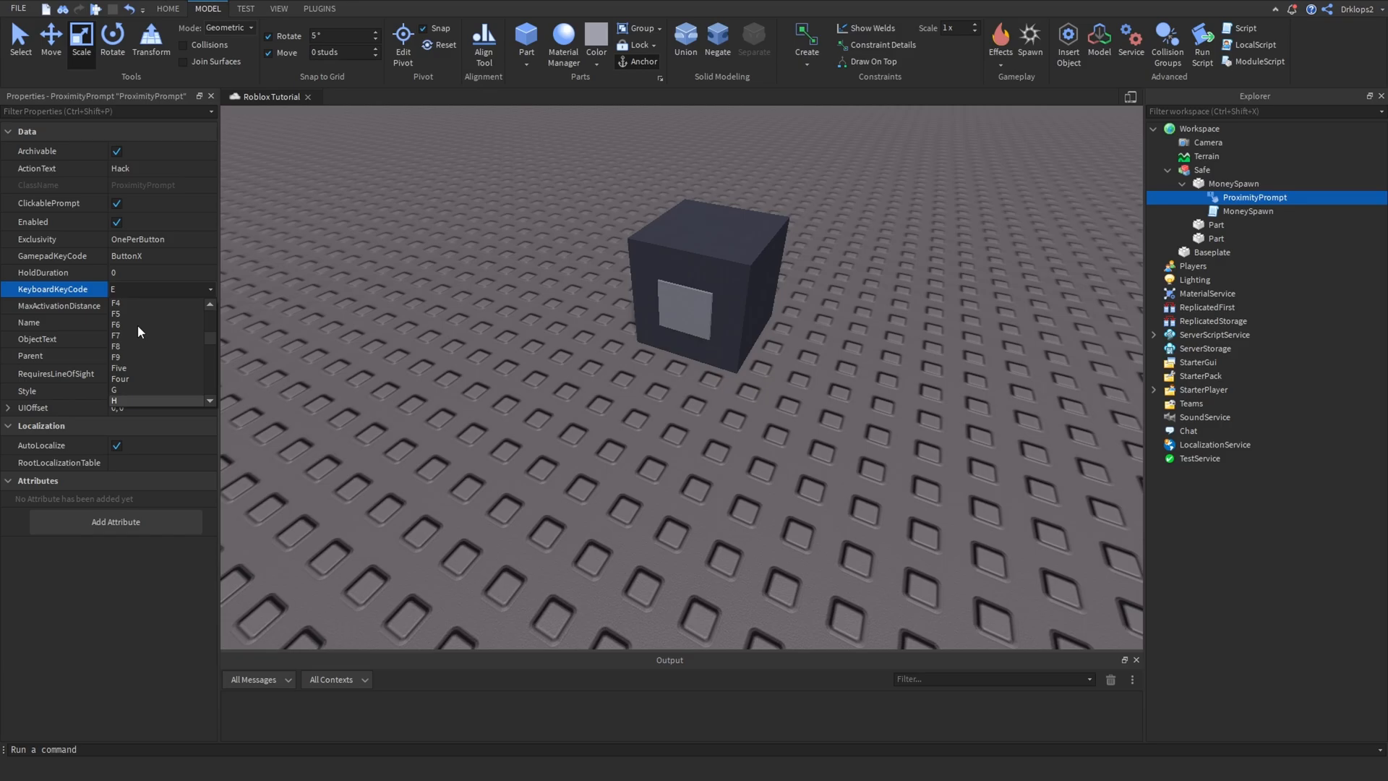
pyautogui.click(115, 399)
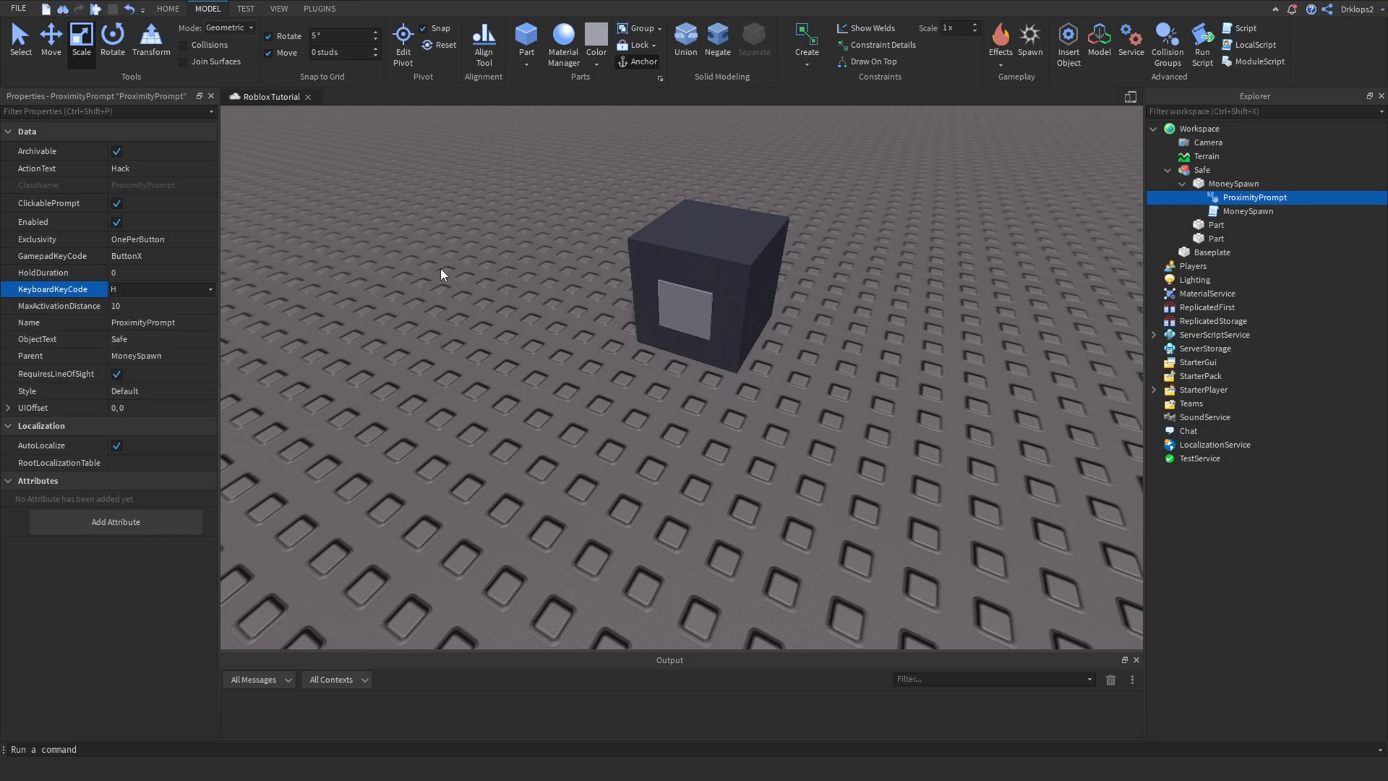
pyautogui.click(160, 256)
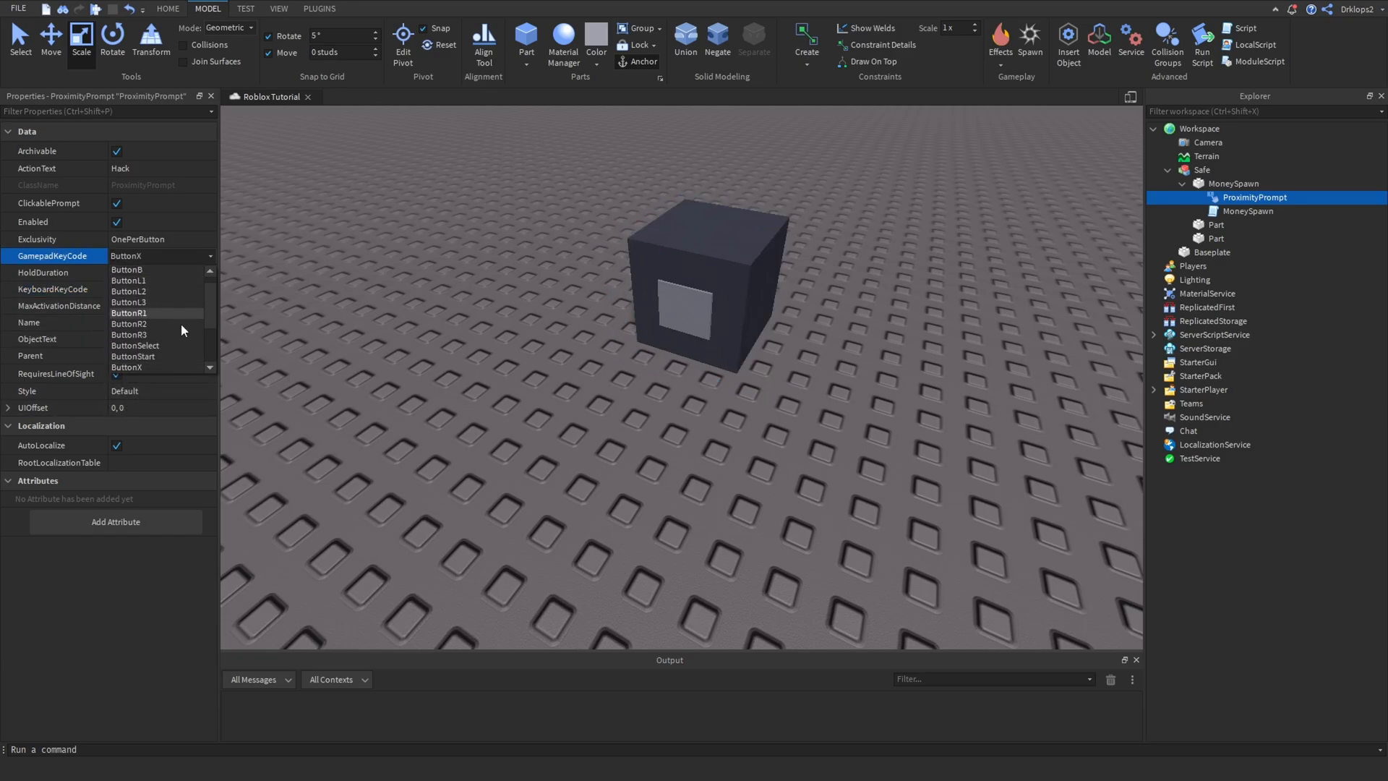
pyautogui.click(129, 281)
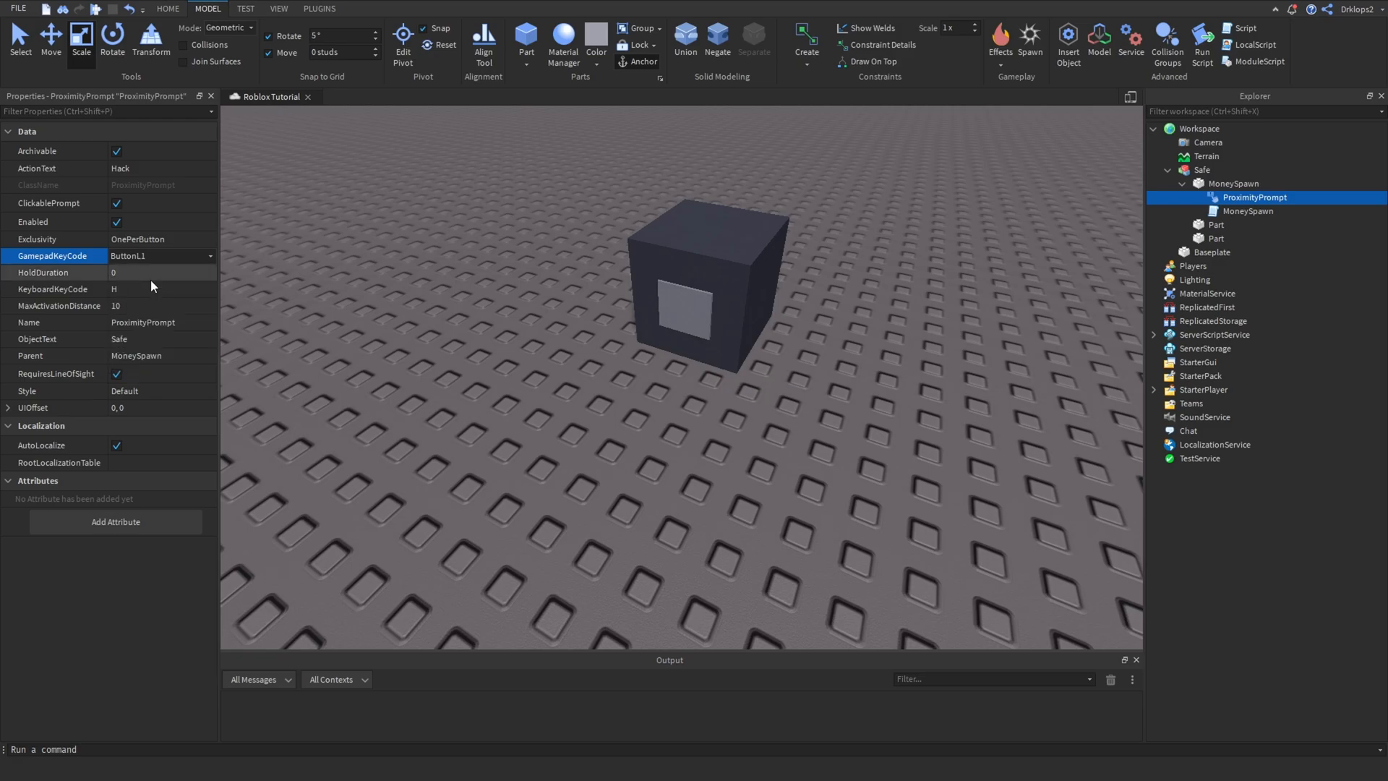
pyautogui.moveTo(143, 274)
pyautogui.write('3')
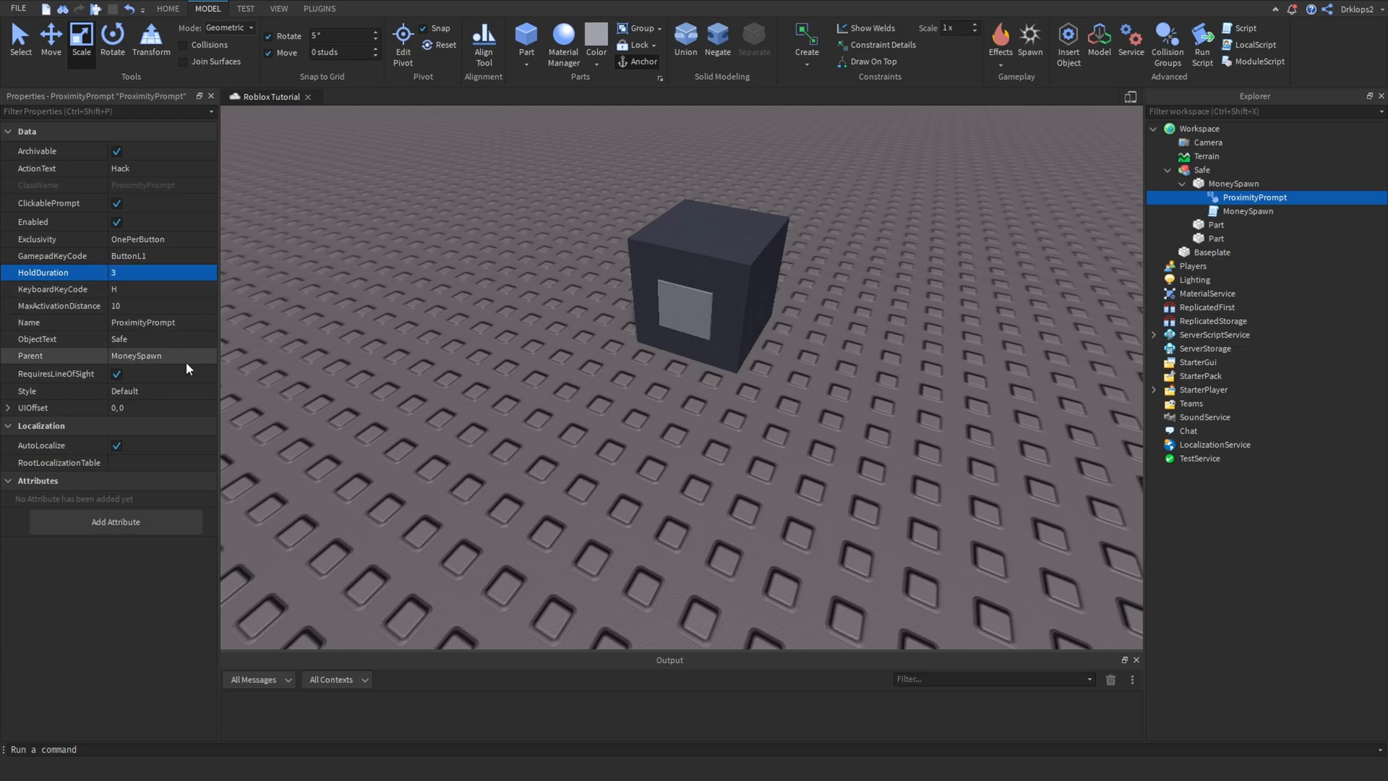
pyautogui.moveTo(437, 367)
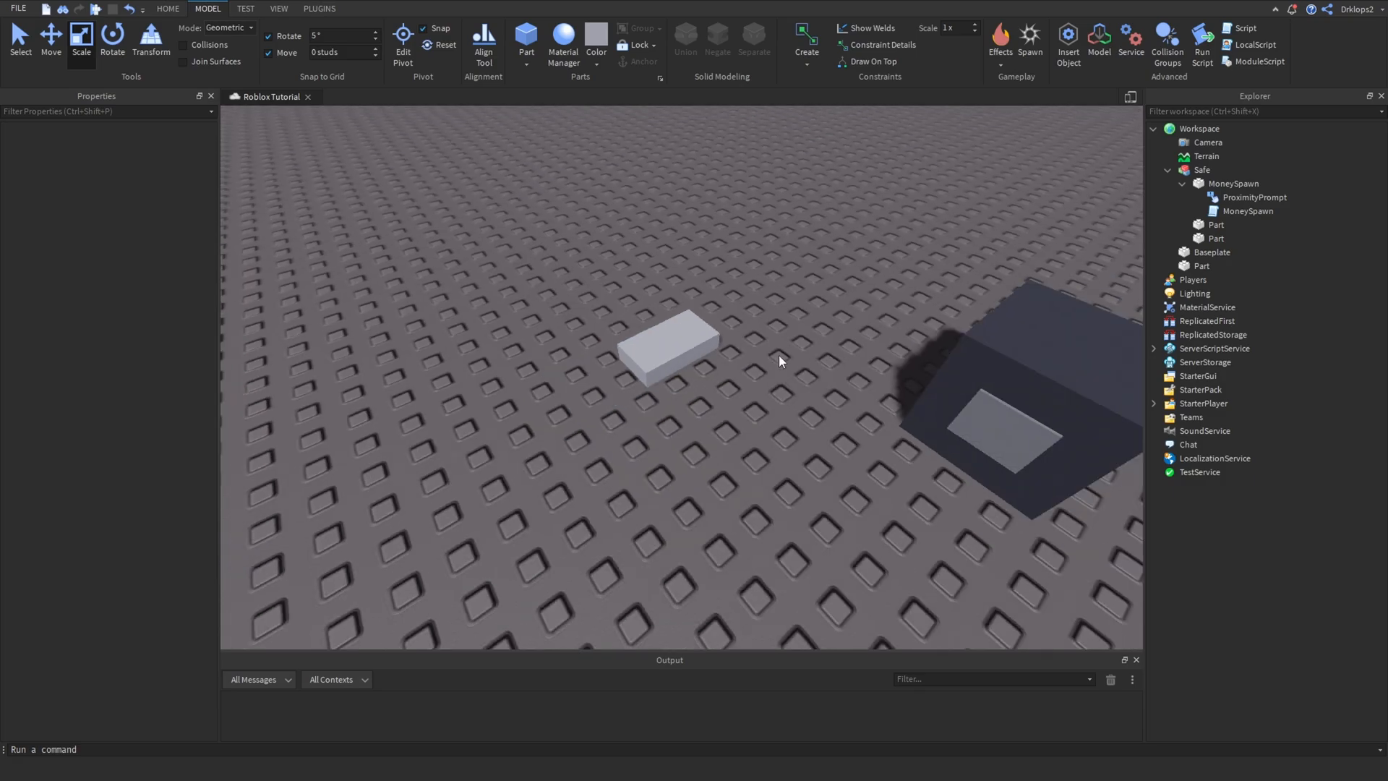
# Colour the slab green, rename it Money and bring up its insert-object list.
pyautogui.click(666, 356)
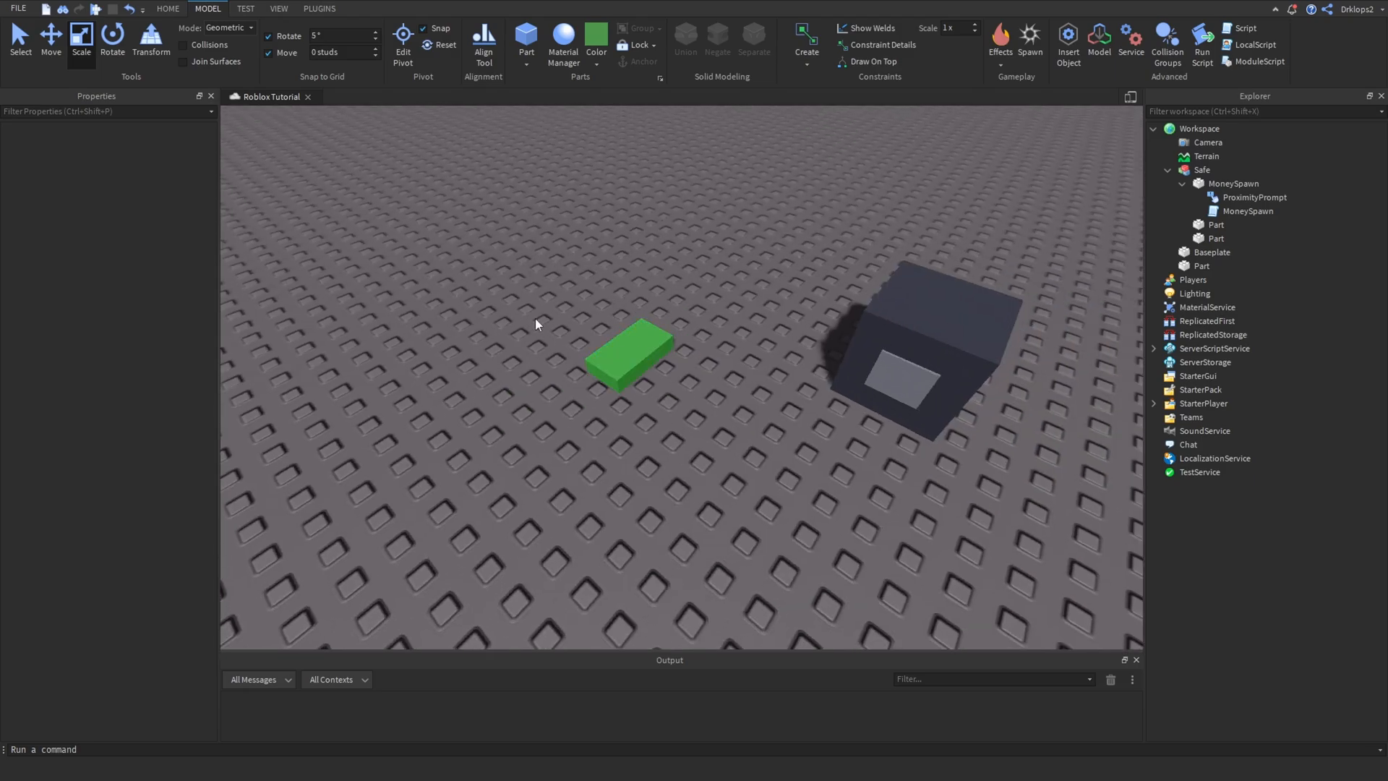
pyautogui.click(628, 367)
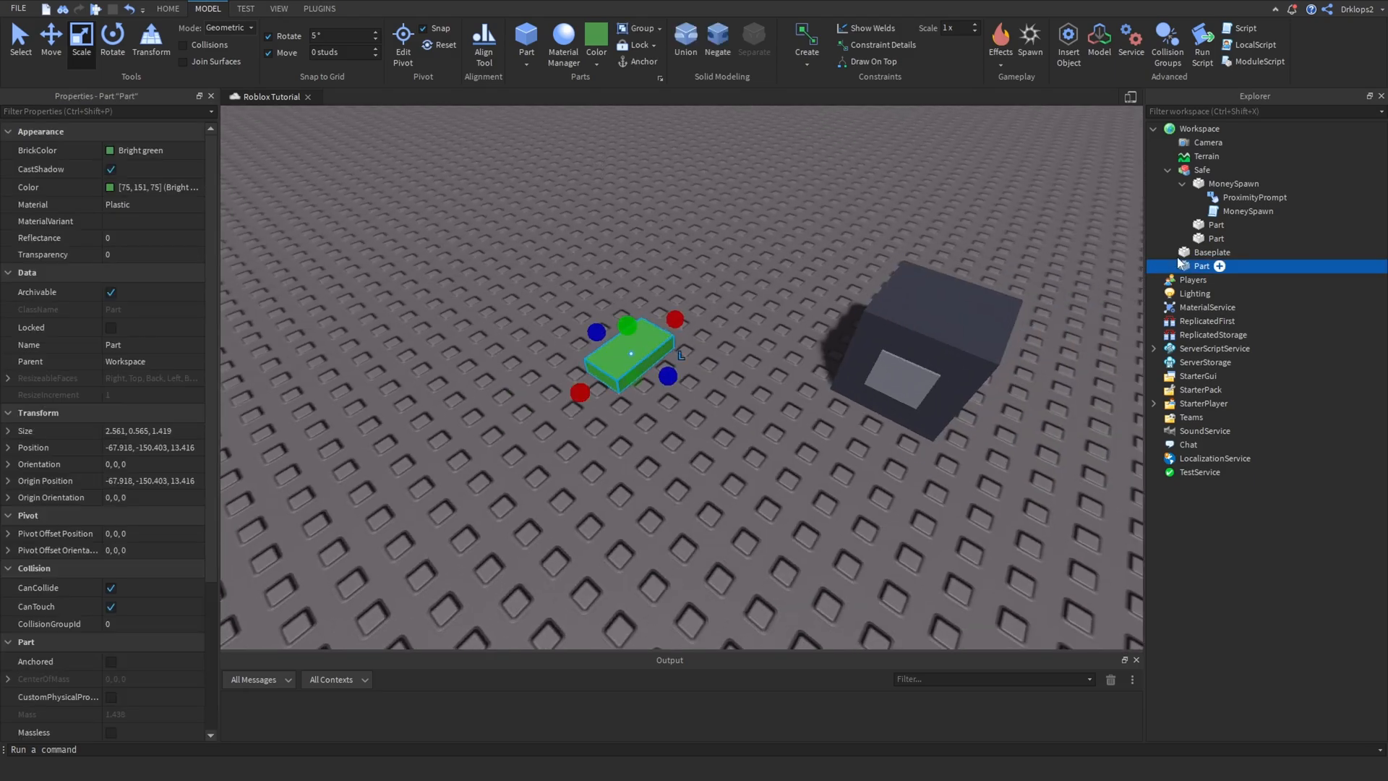
pyautogui.doubleClick(1201, 266)
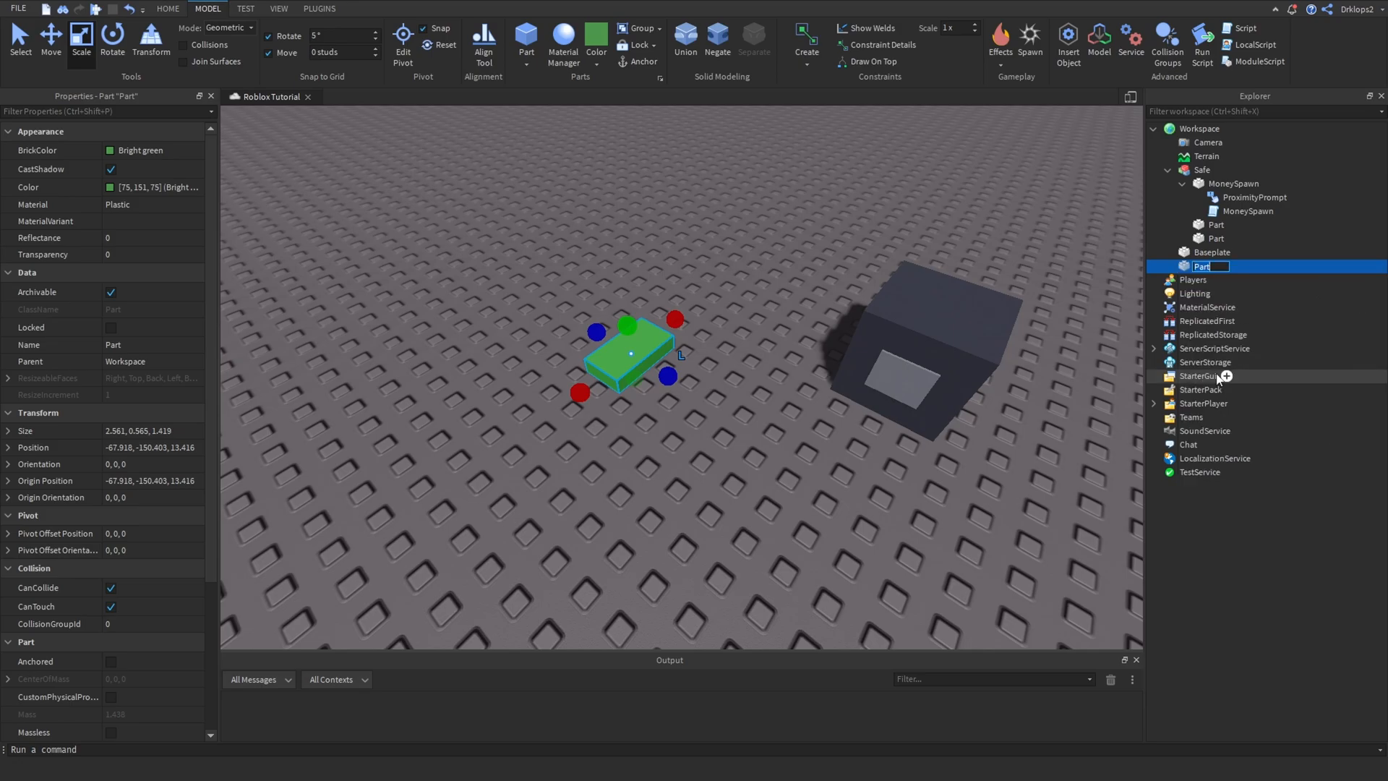
pyautogui.write('Money')
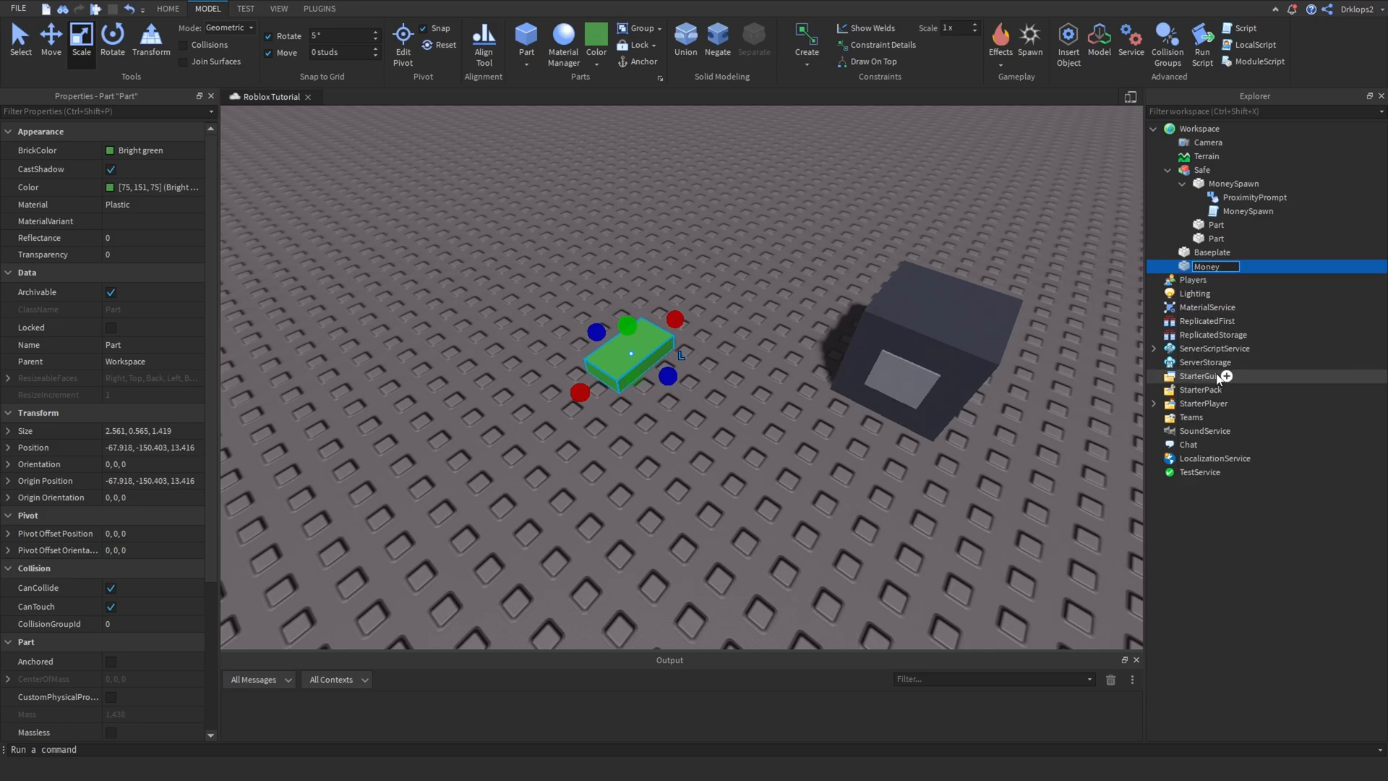
pyautogui.click(1229, 266)
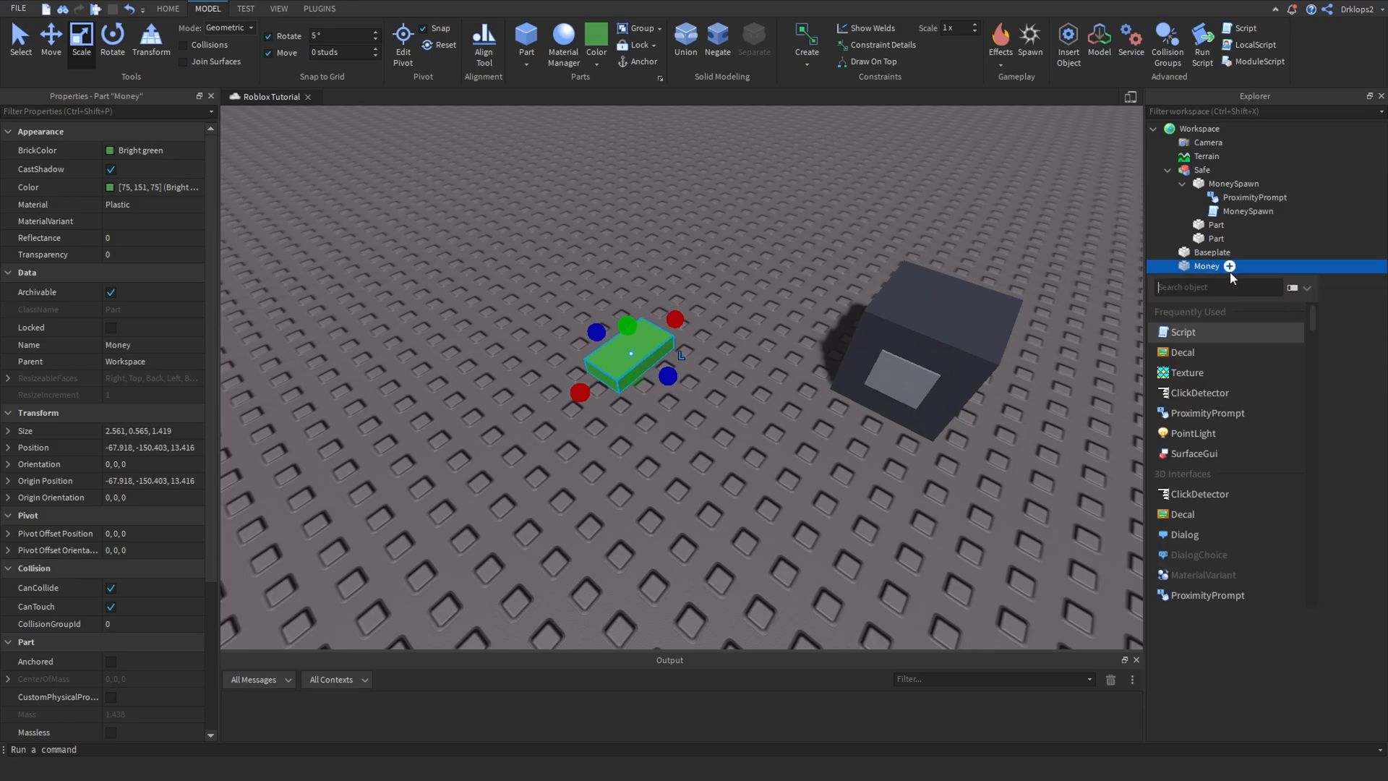
# Add a ProximityPrompt and a PickUp script under Money, then paste the leaderstats code.
pyautogui.click(1167, 266)
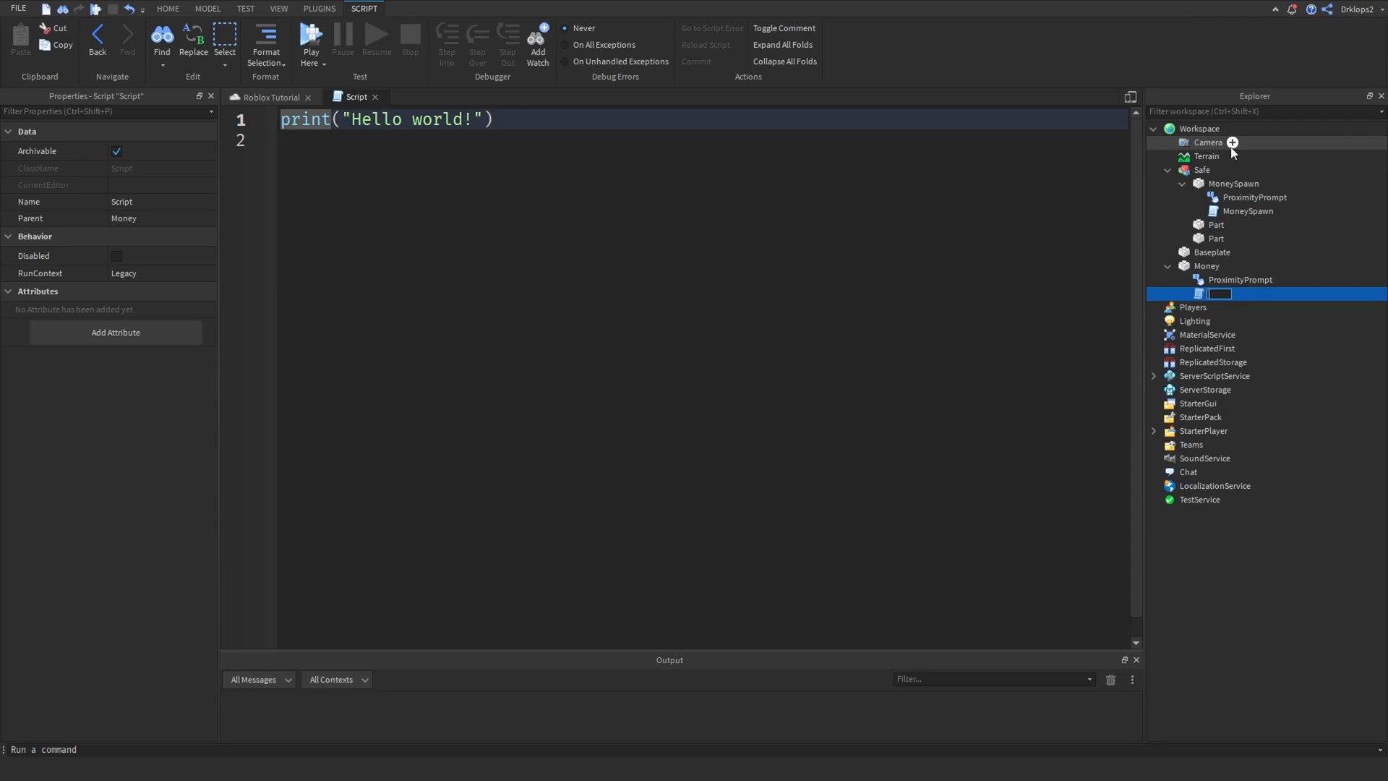
pyautogui.write('PickUp')
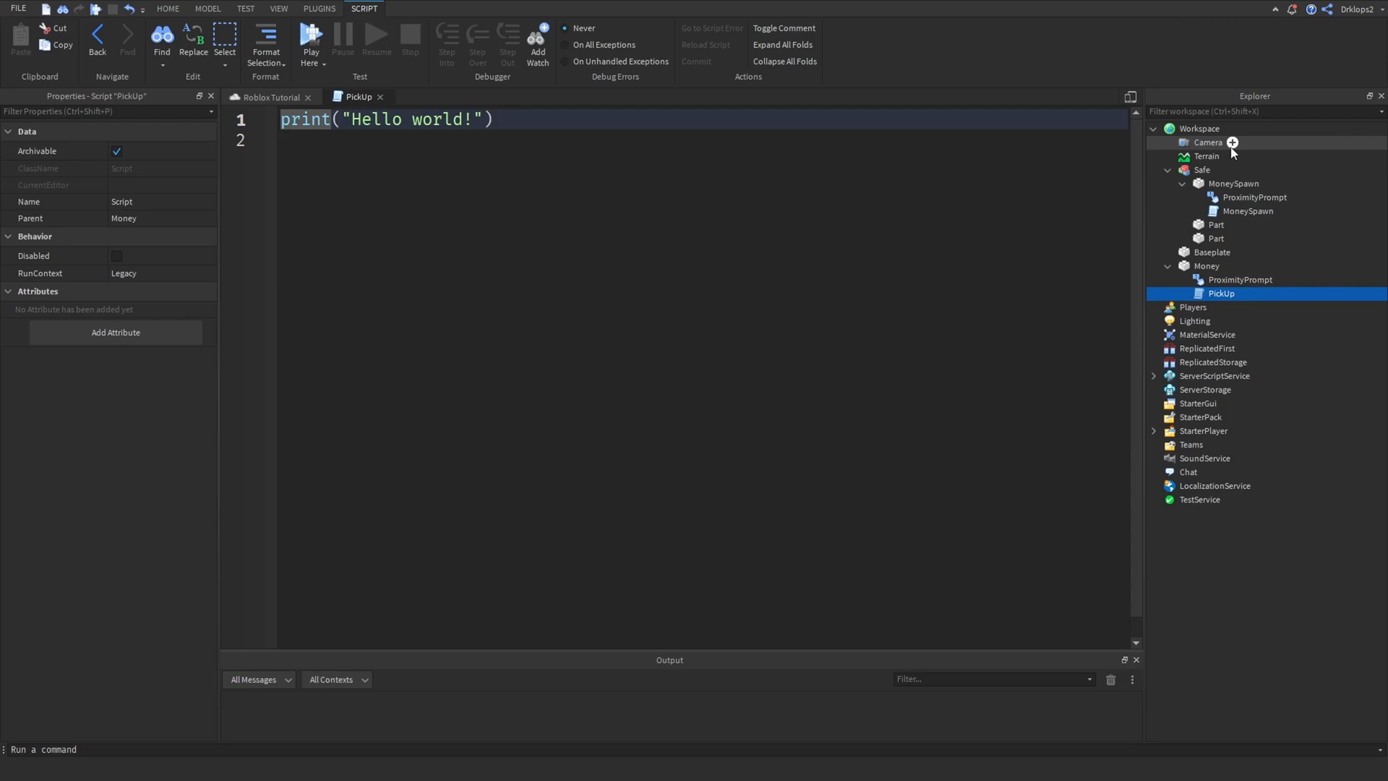
pyautogui.click(267, 97)
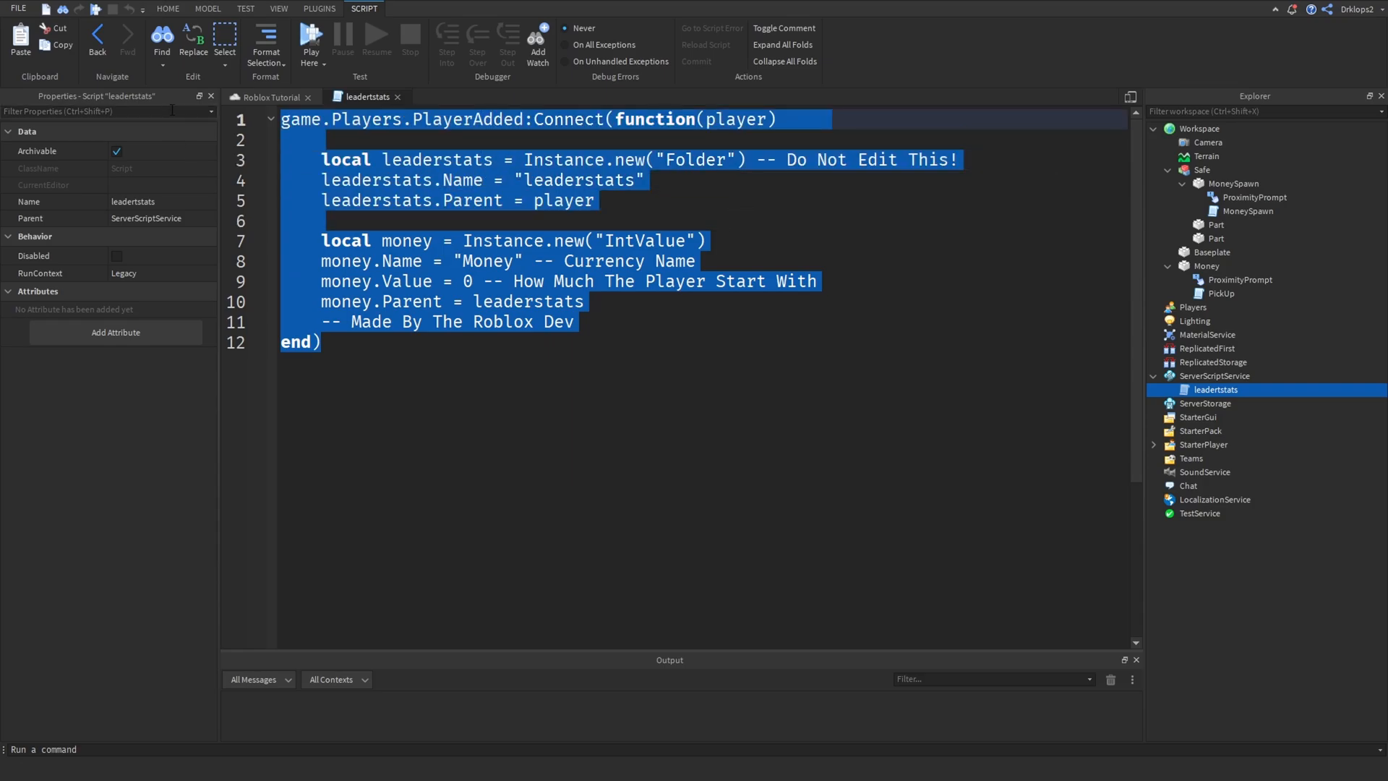
pyautogui.click(483, 374)
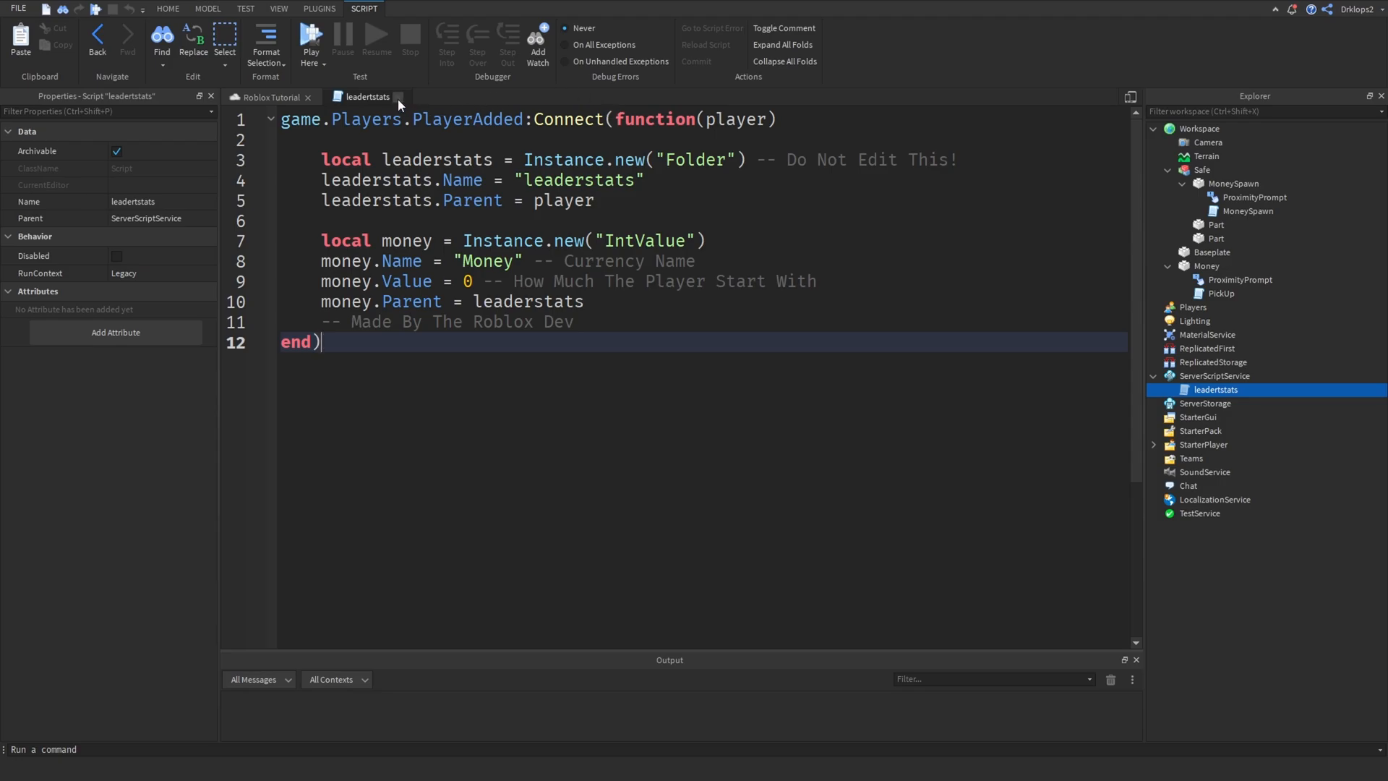
pyautogui.moveTo(399, 105)
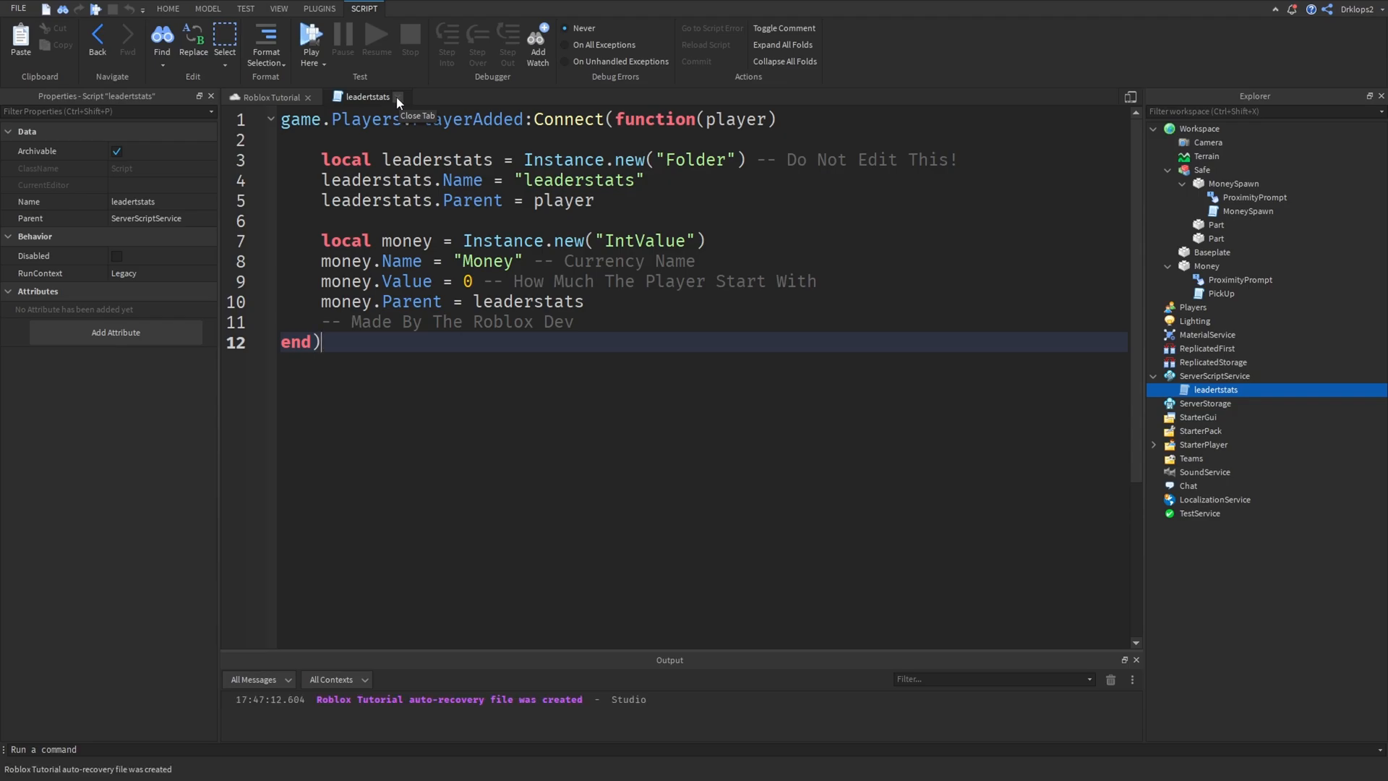
# Close leaderstats, open the PickUp script and select Money's ProximityPrompt.
pyautogui.click(399, 97)
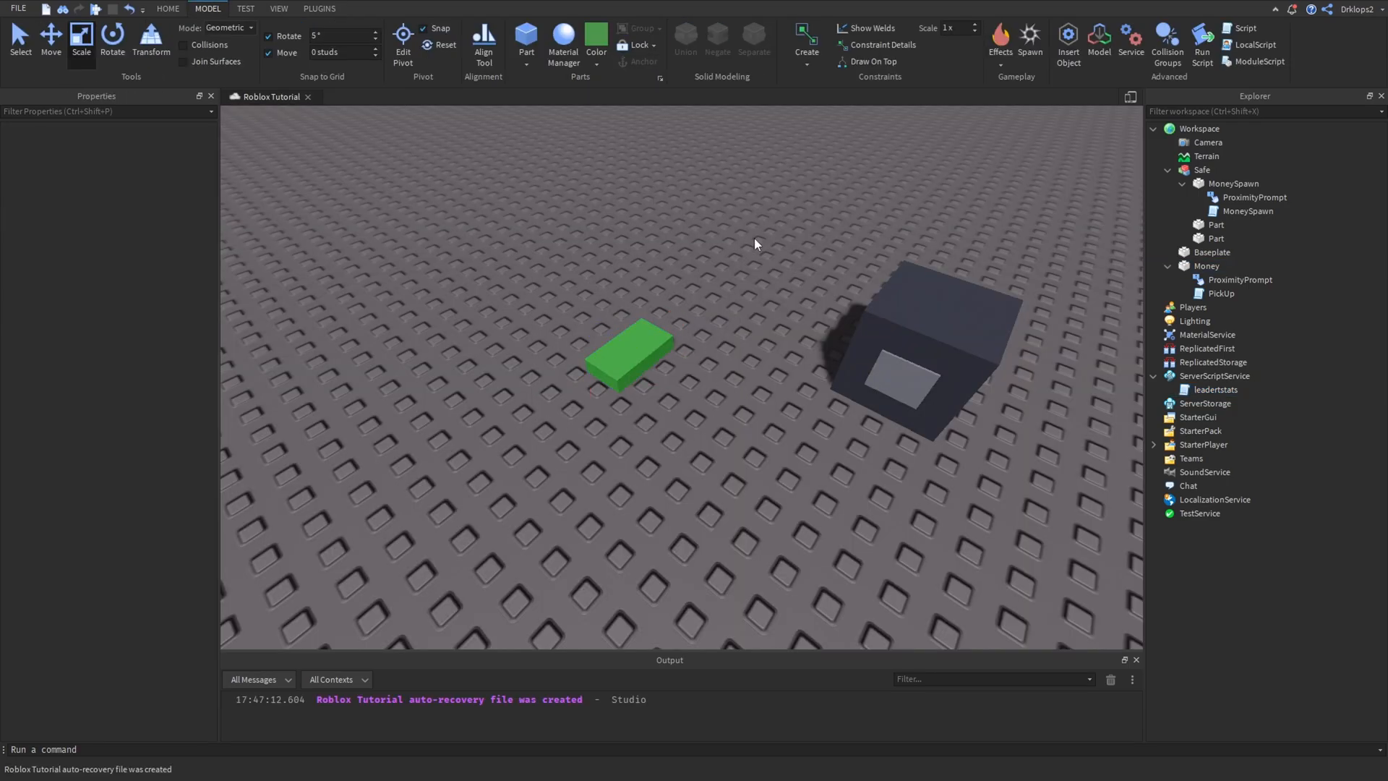
pyautogui.click(636, 362)
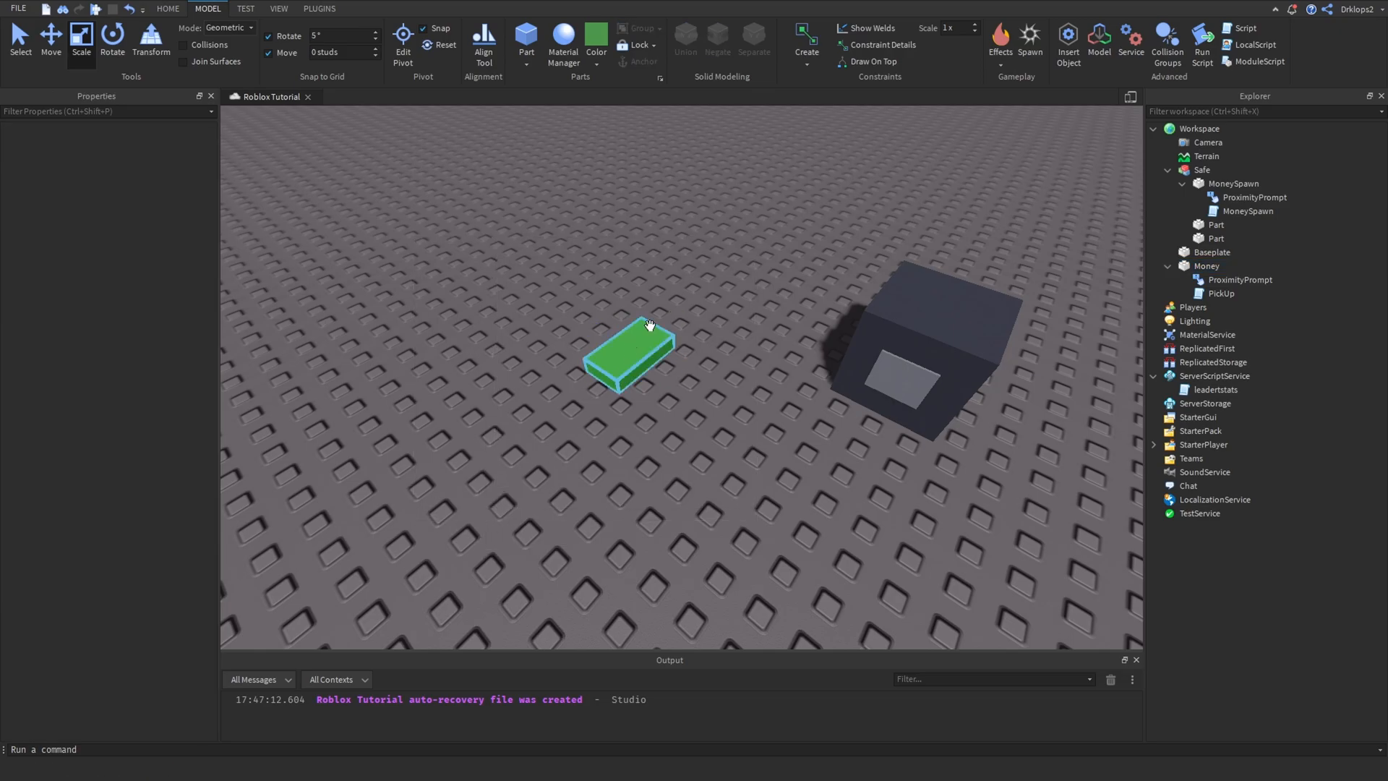
pyautogui.doubleClick(1220, 292)
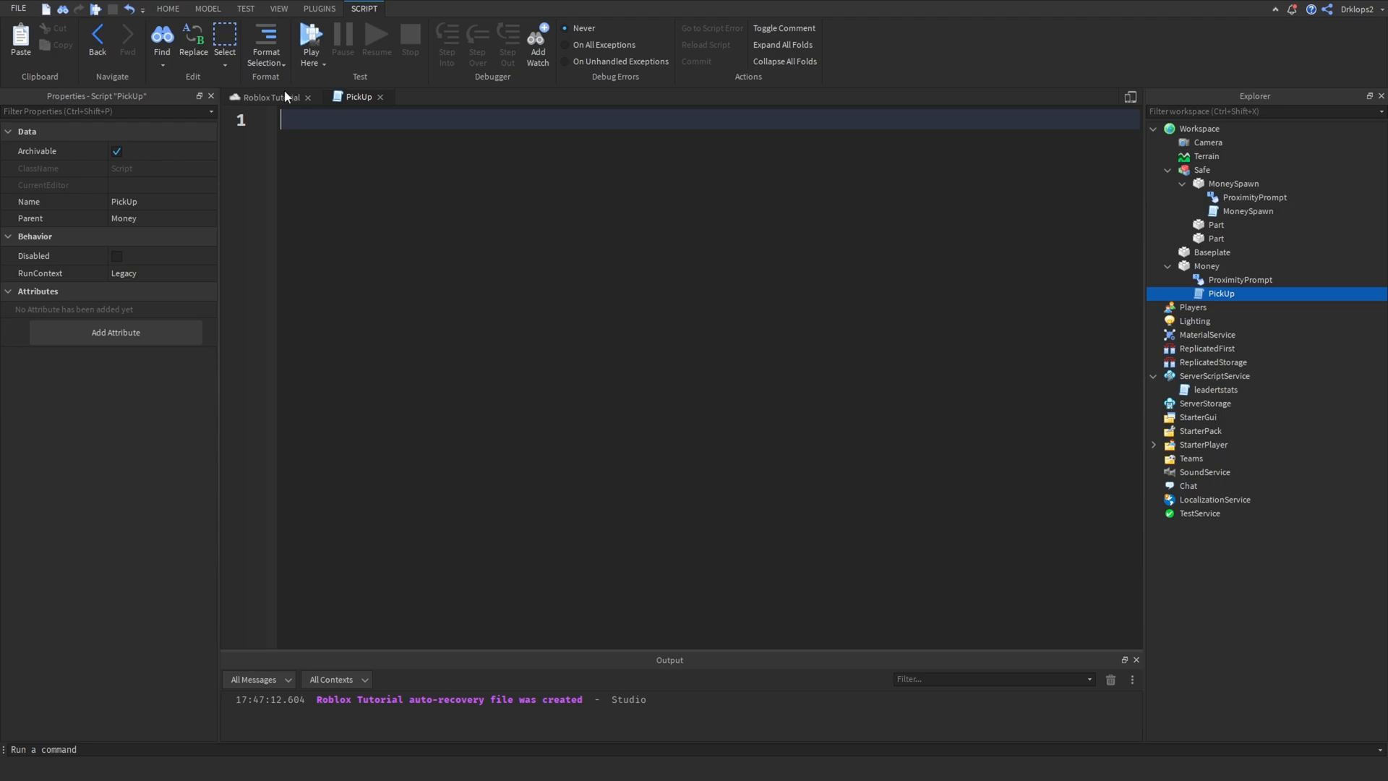
pyautogui.click(1241, 281)
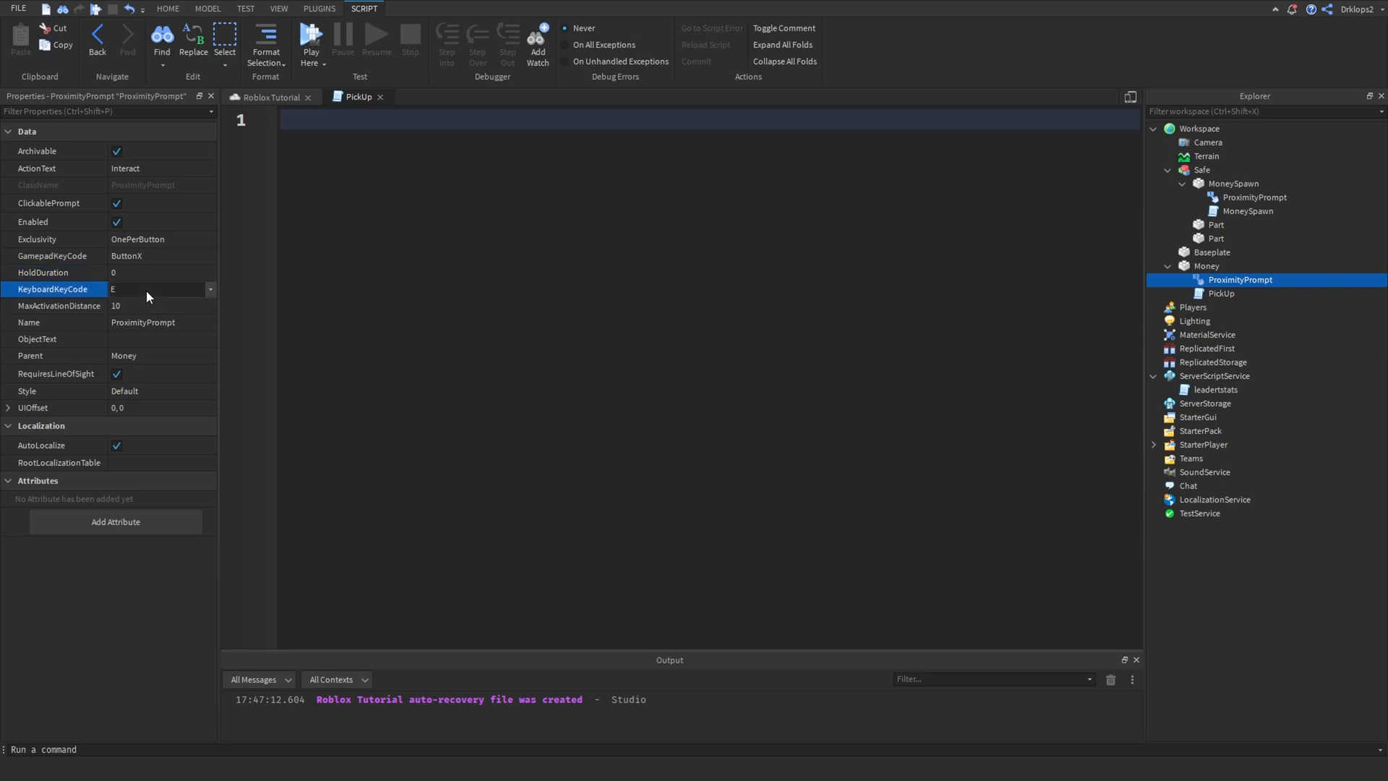
# Set the prompt's keyboard key to C, object text Money and action text Collect.
pyautogui.write('C')
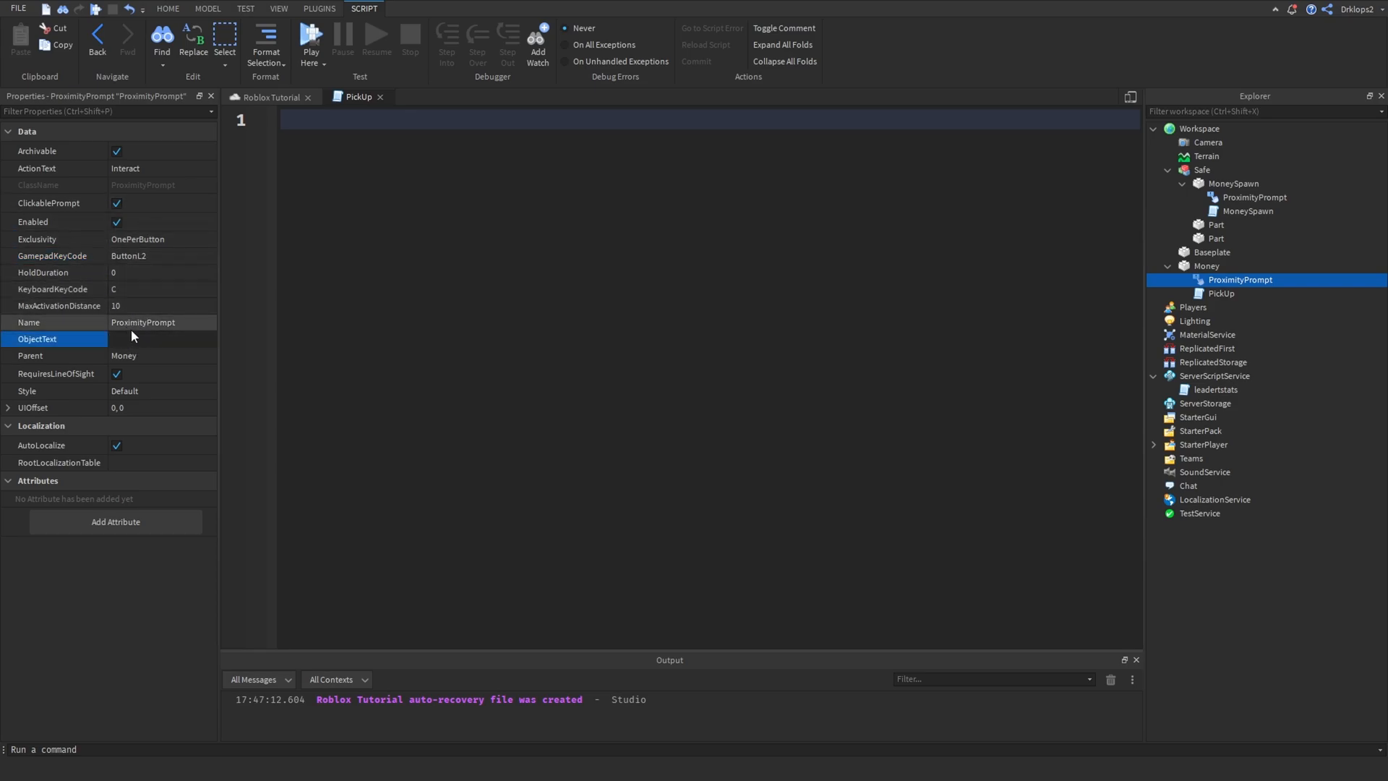
pyautogui.write('Money')
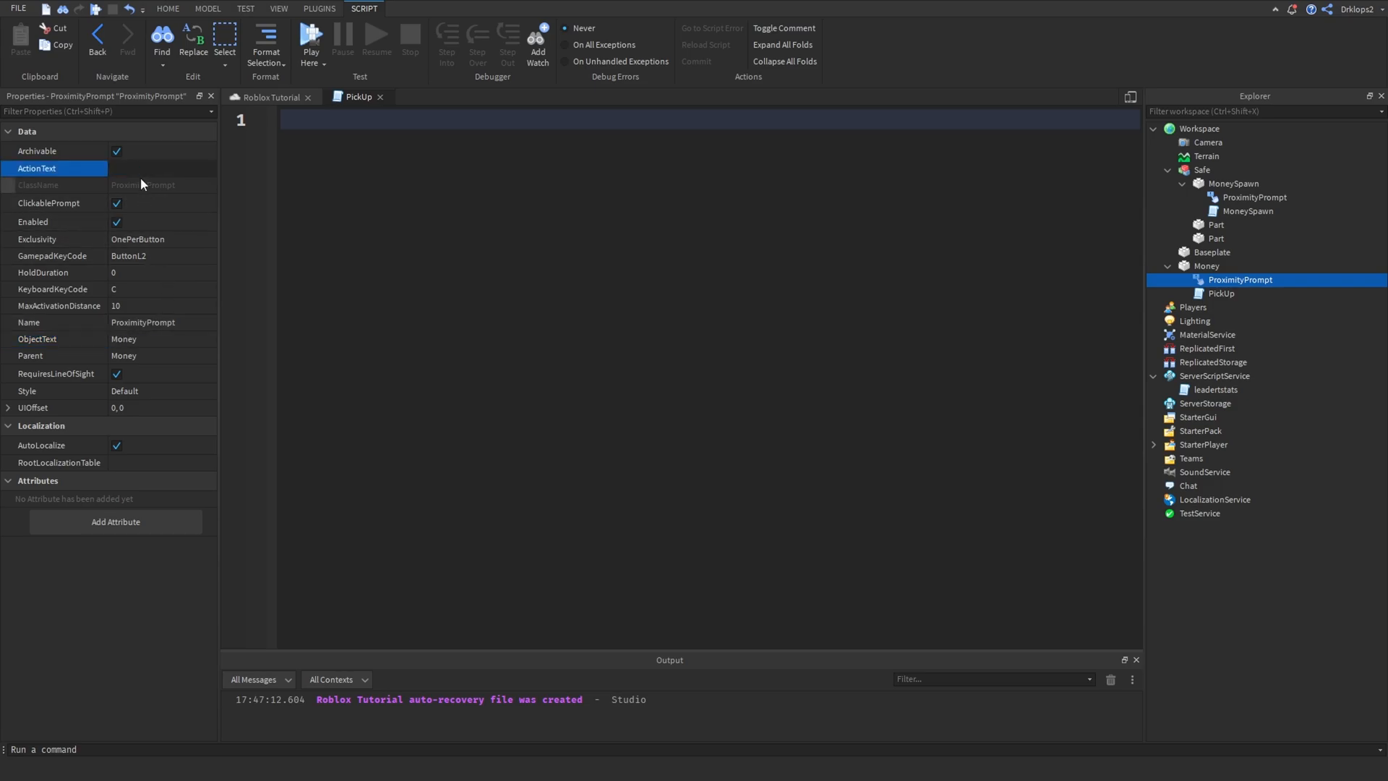
pyautogui.write('Pick Up')
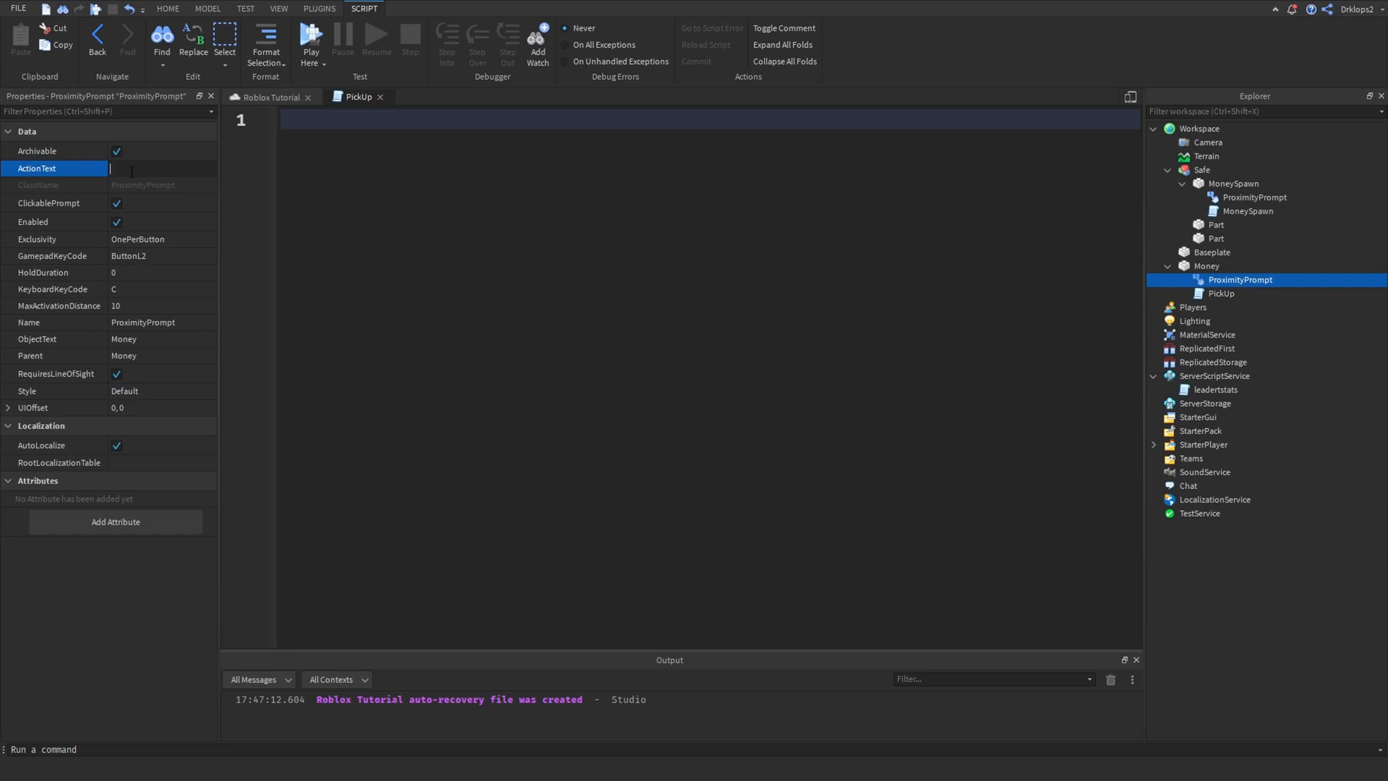
pyautogui.write('Collect')
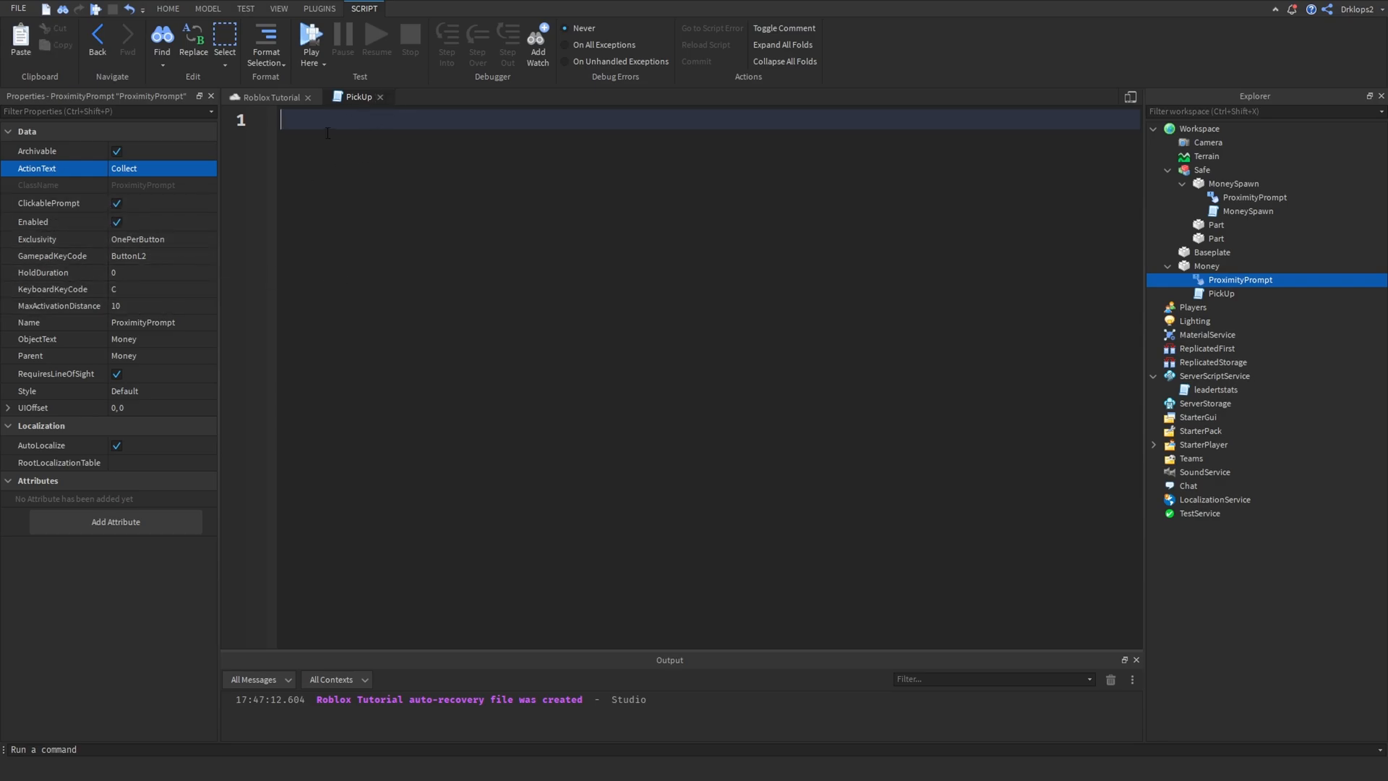
# Write the Triggered handler adding 10 to plr.leaderstats.Money.Value with the 'How Much We Get' comment.
pyautogui.write('game.')
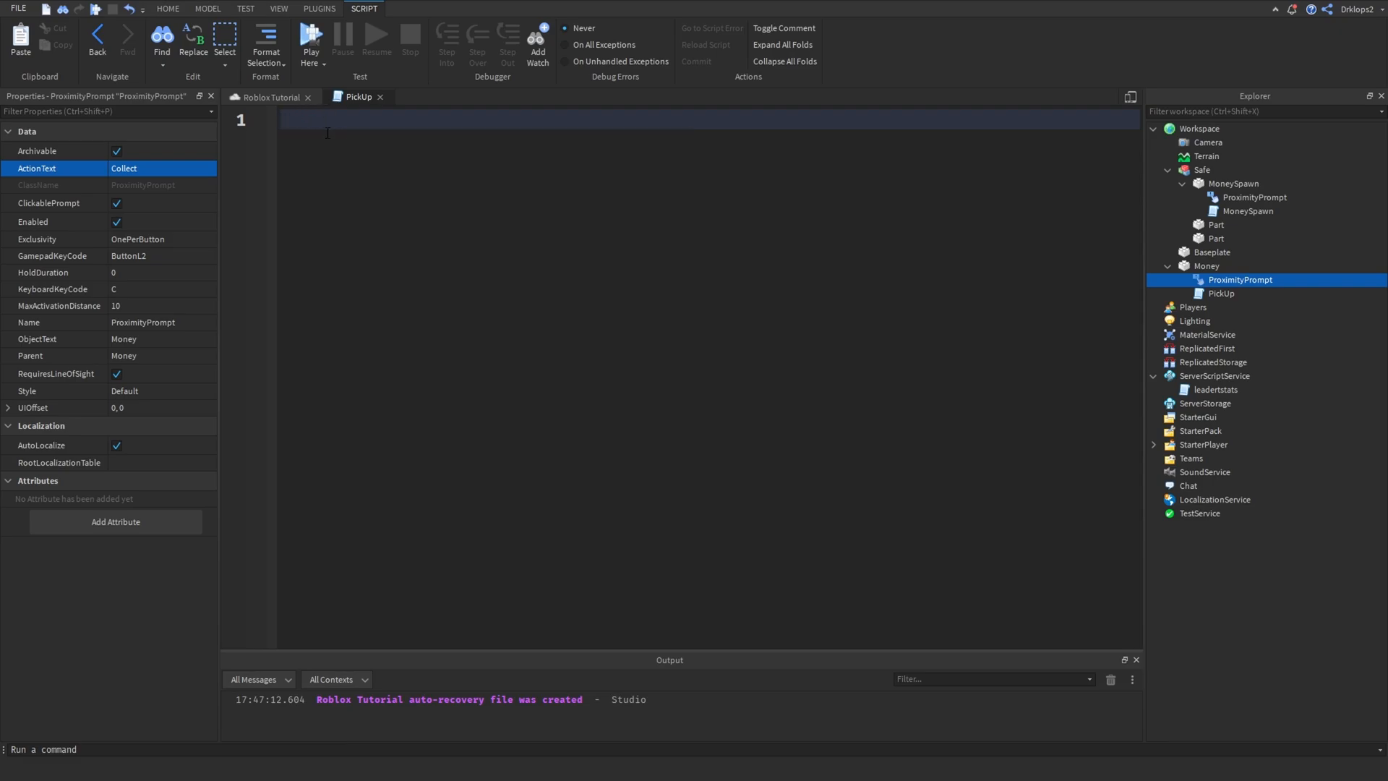
pyautogui.write('script.Parent.')
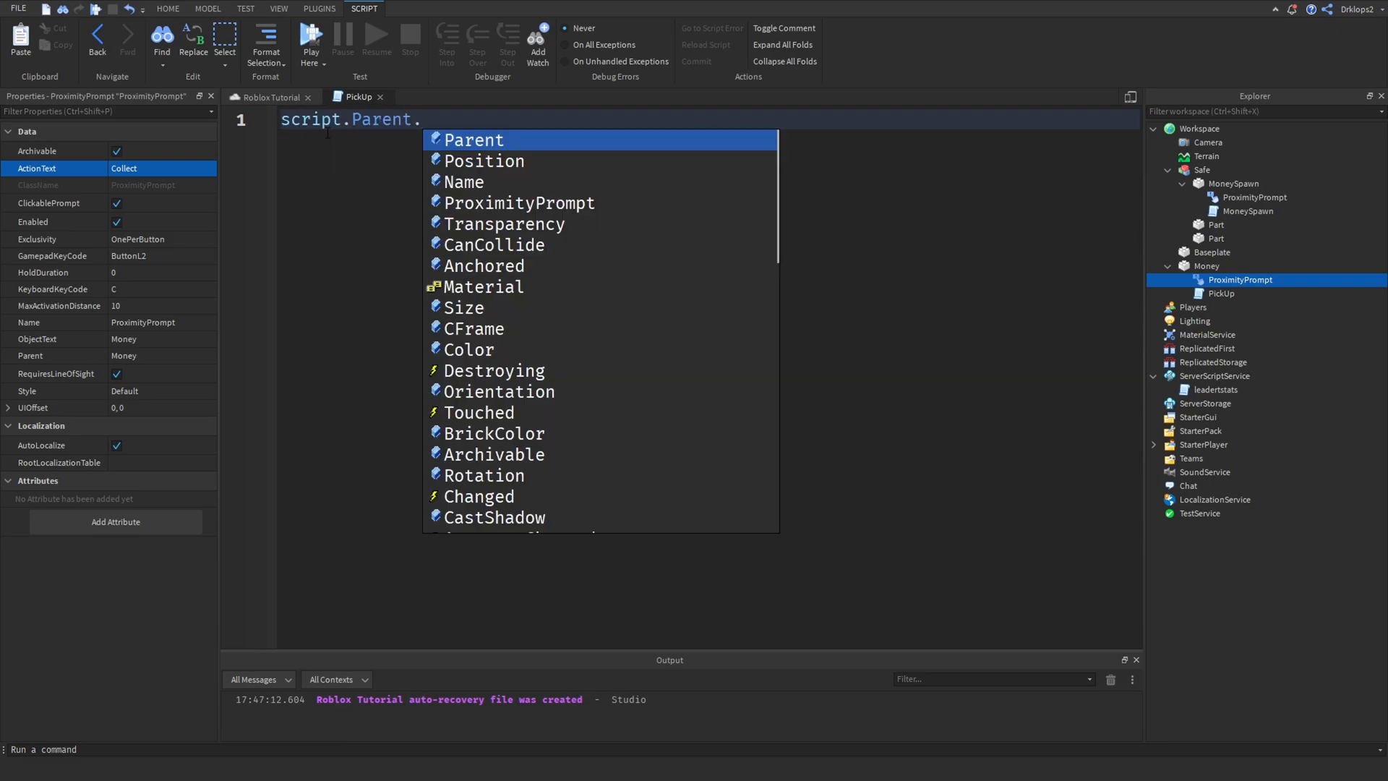
pyautogui.write('ProximityPrompt.t')
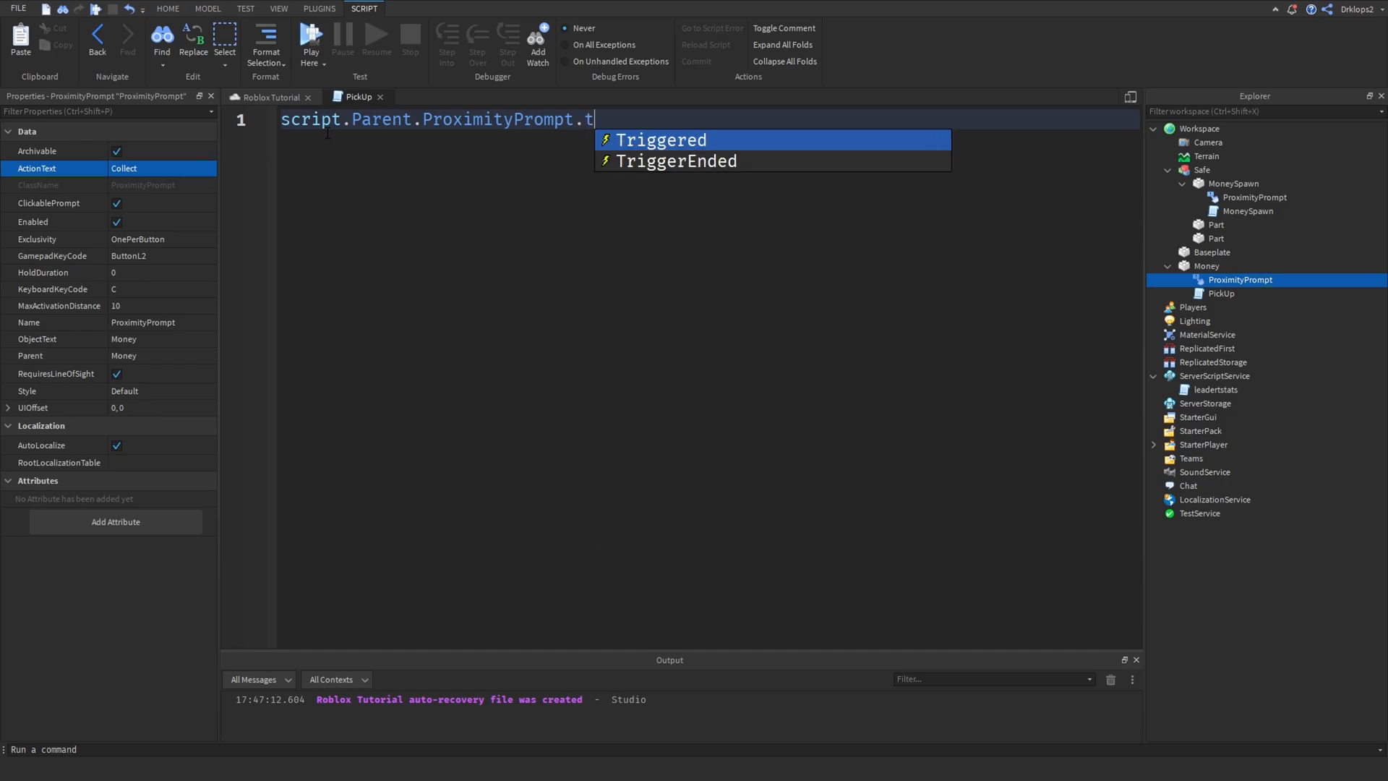
pyautogui.write('riggered:Connect(function(plr')
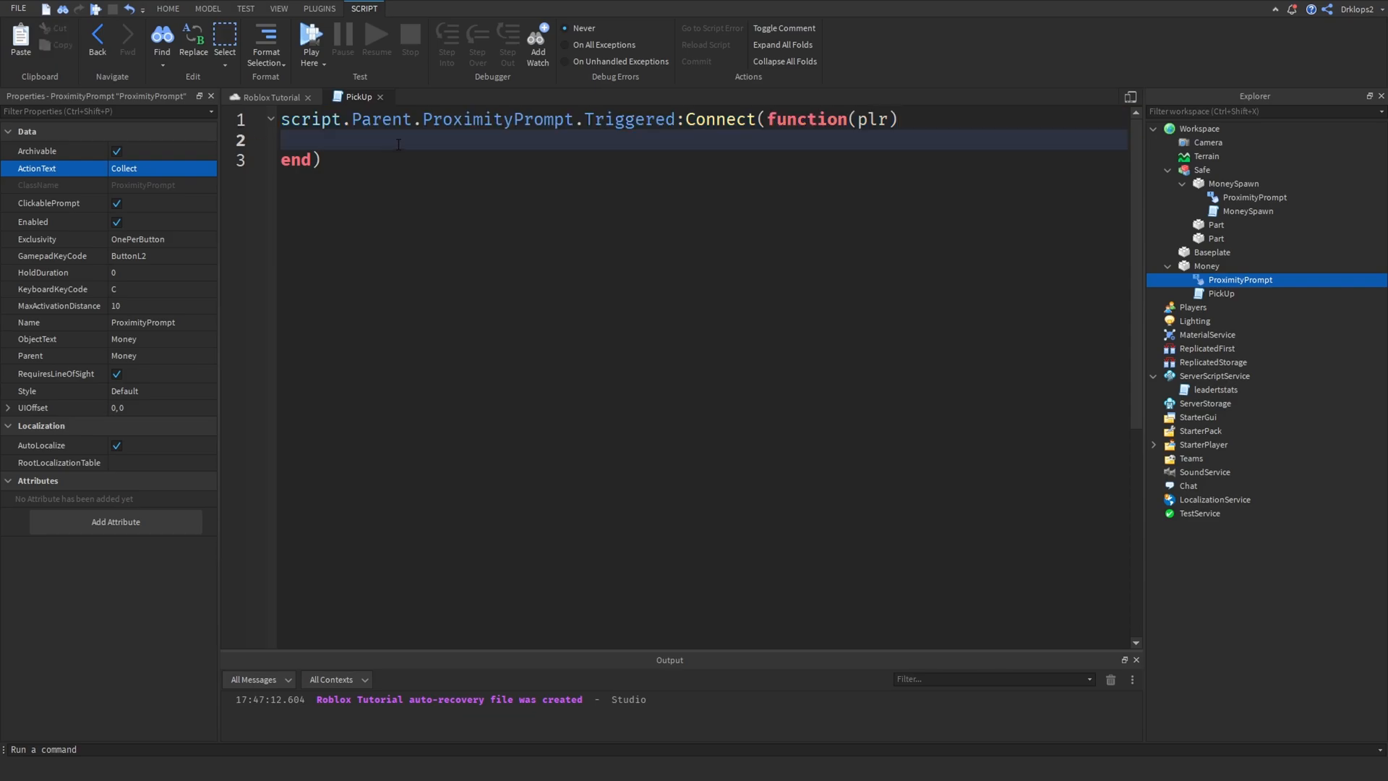
pyautogui.write('p')
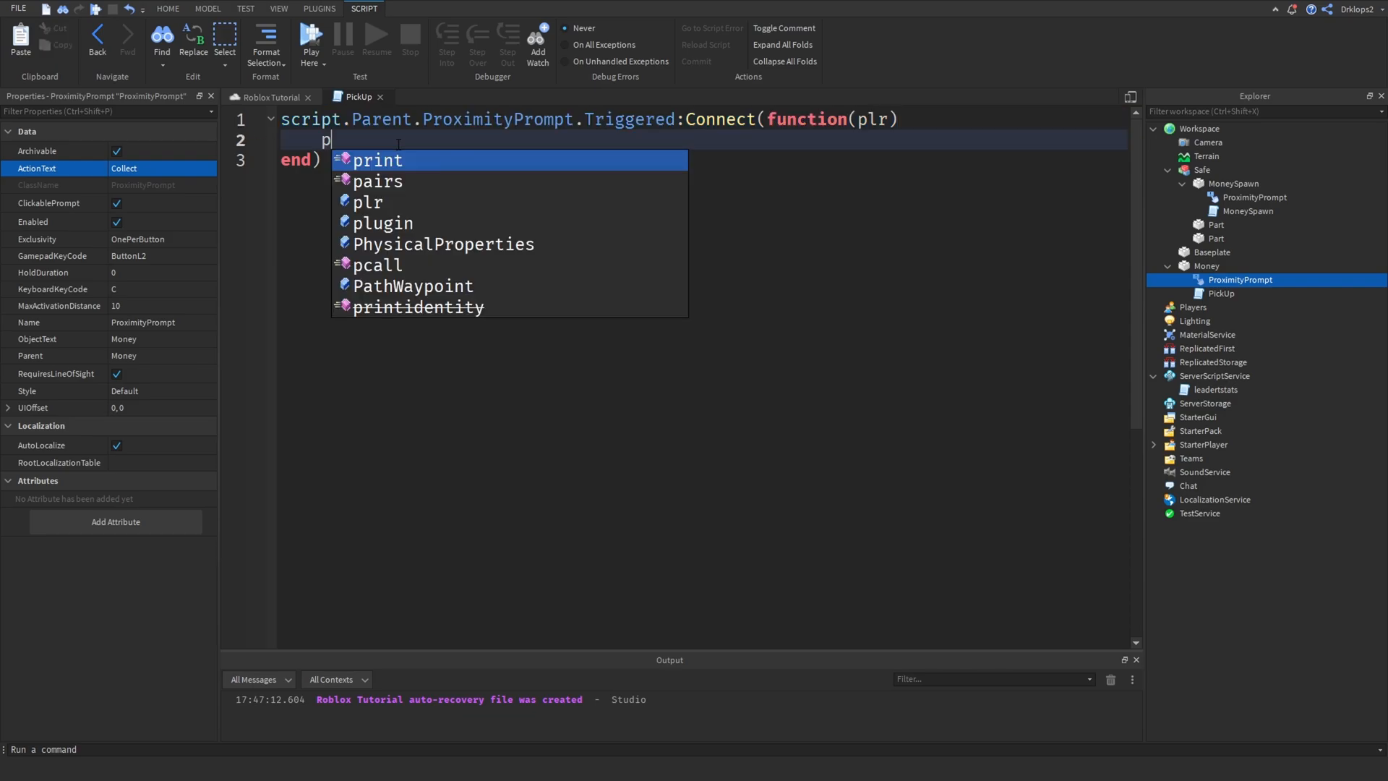
pyautogui.write('lr')
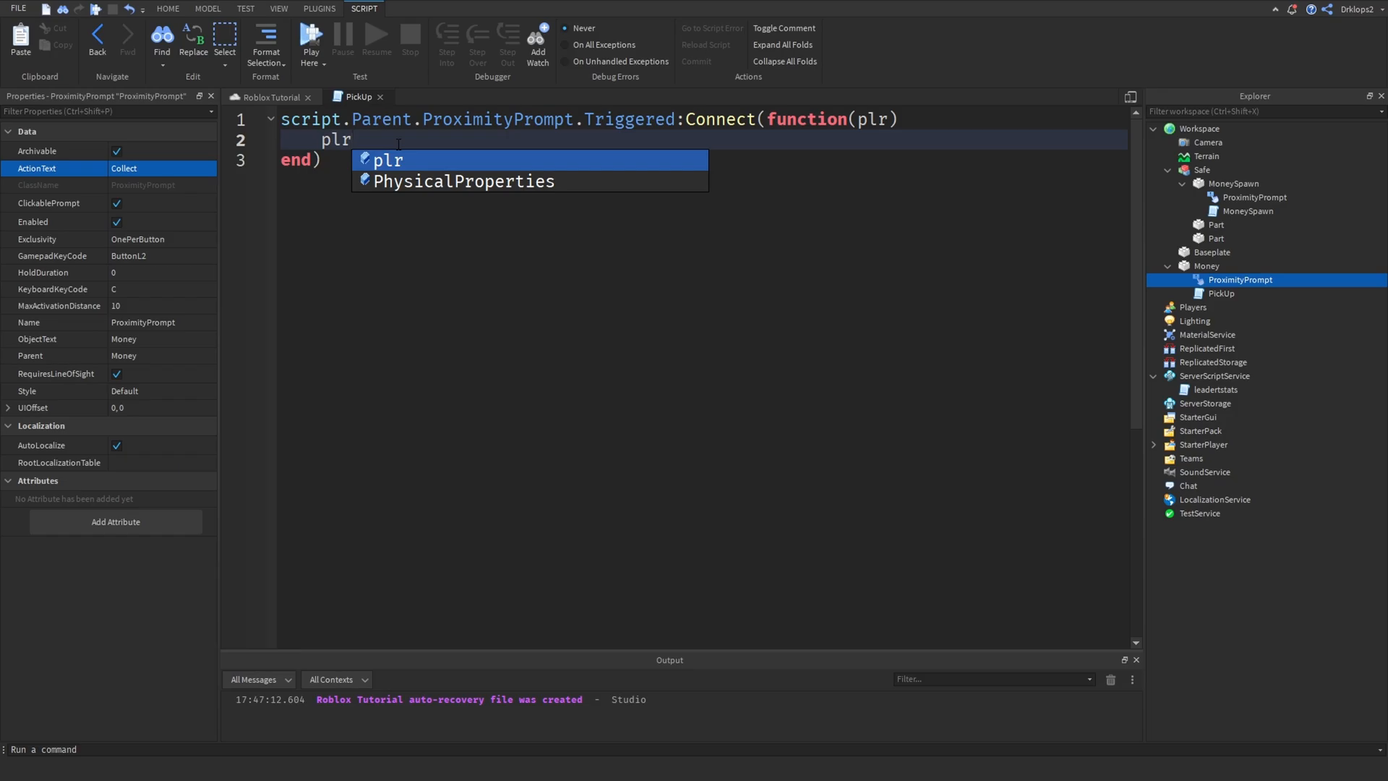
pyautogui.write('.lead')
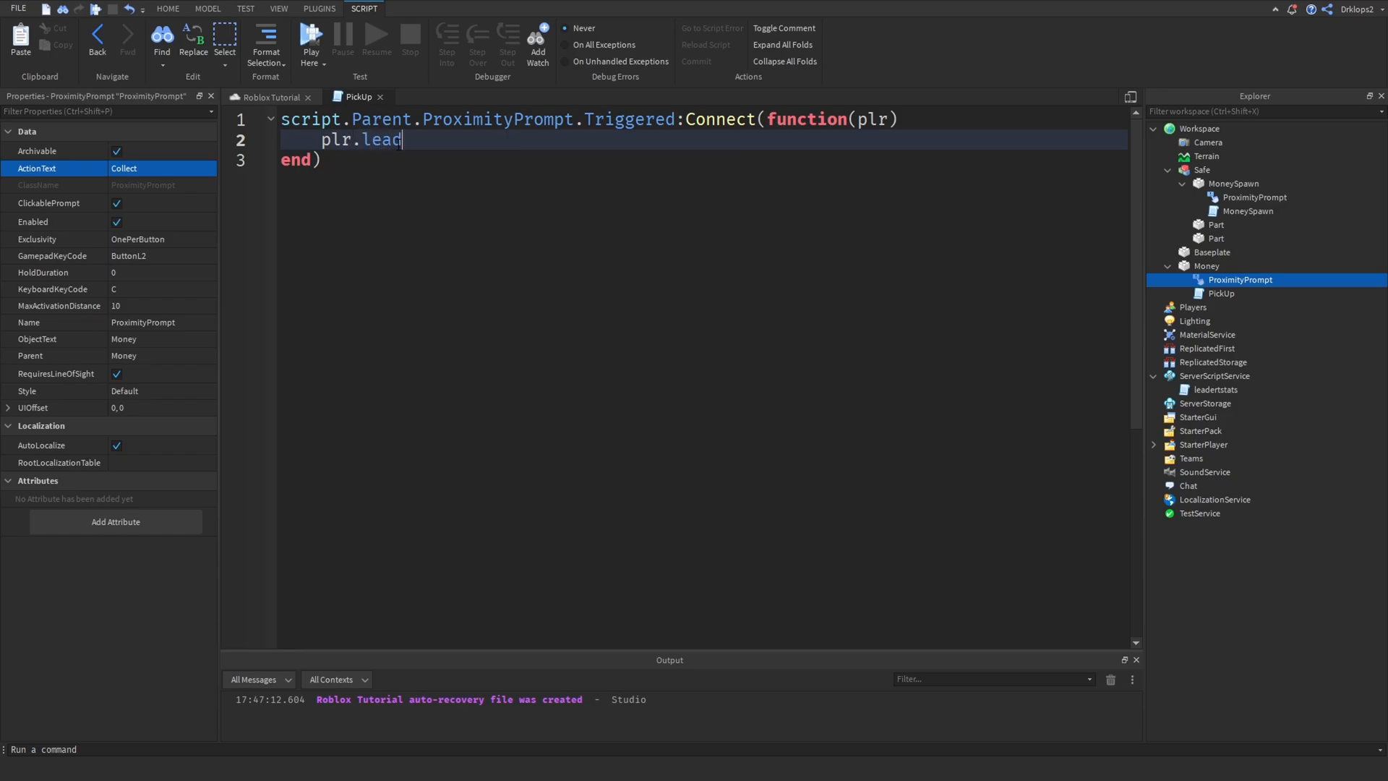
pyautogui.write('erstats.')
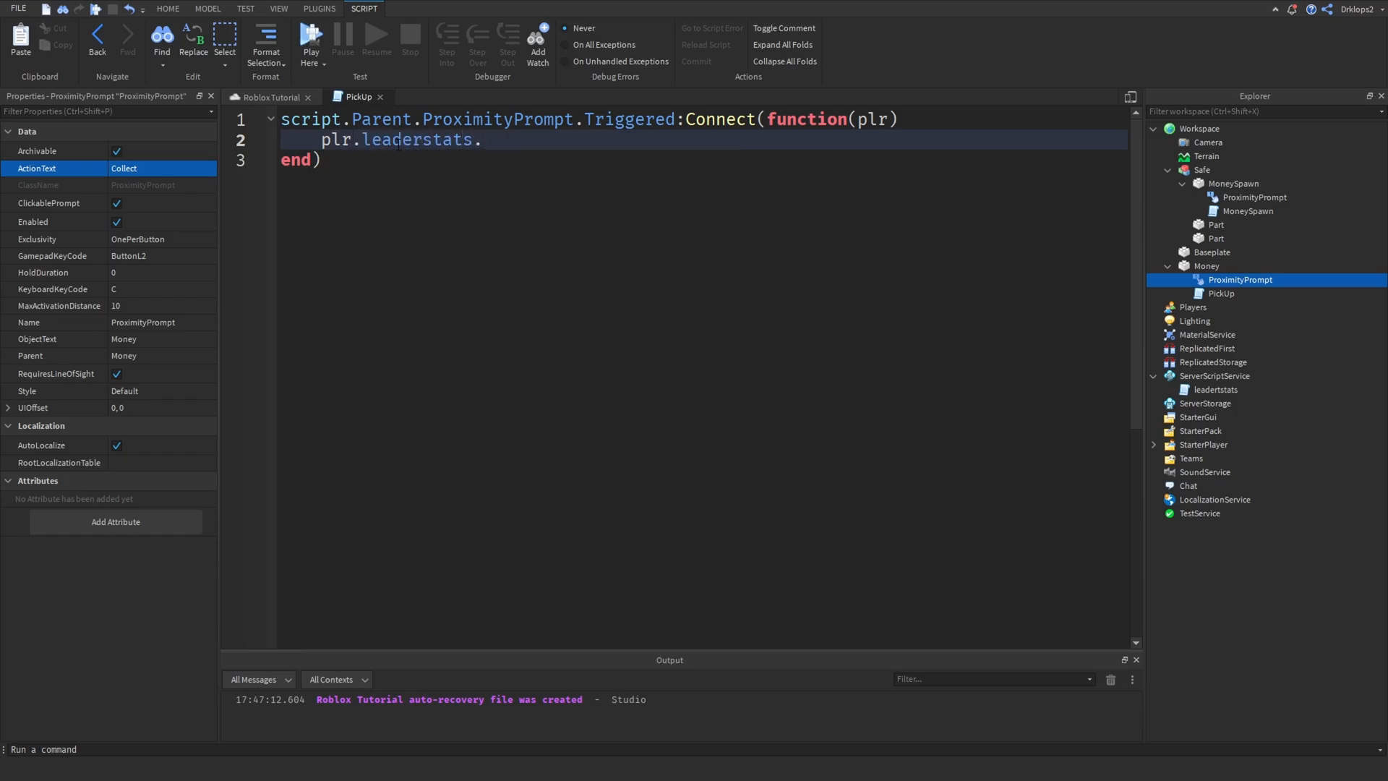
pyautogui.write('Money.')
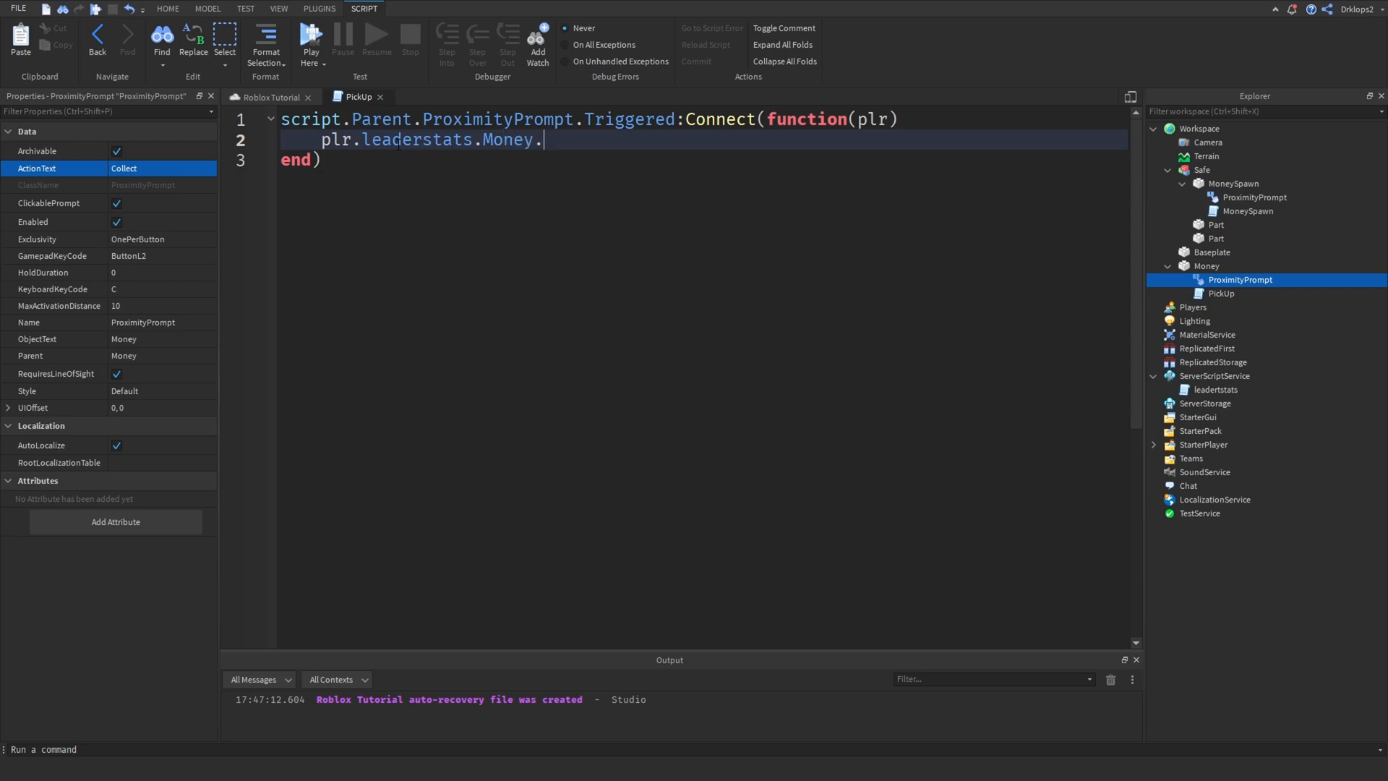
pyautogui.write('VBal')
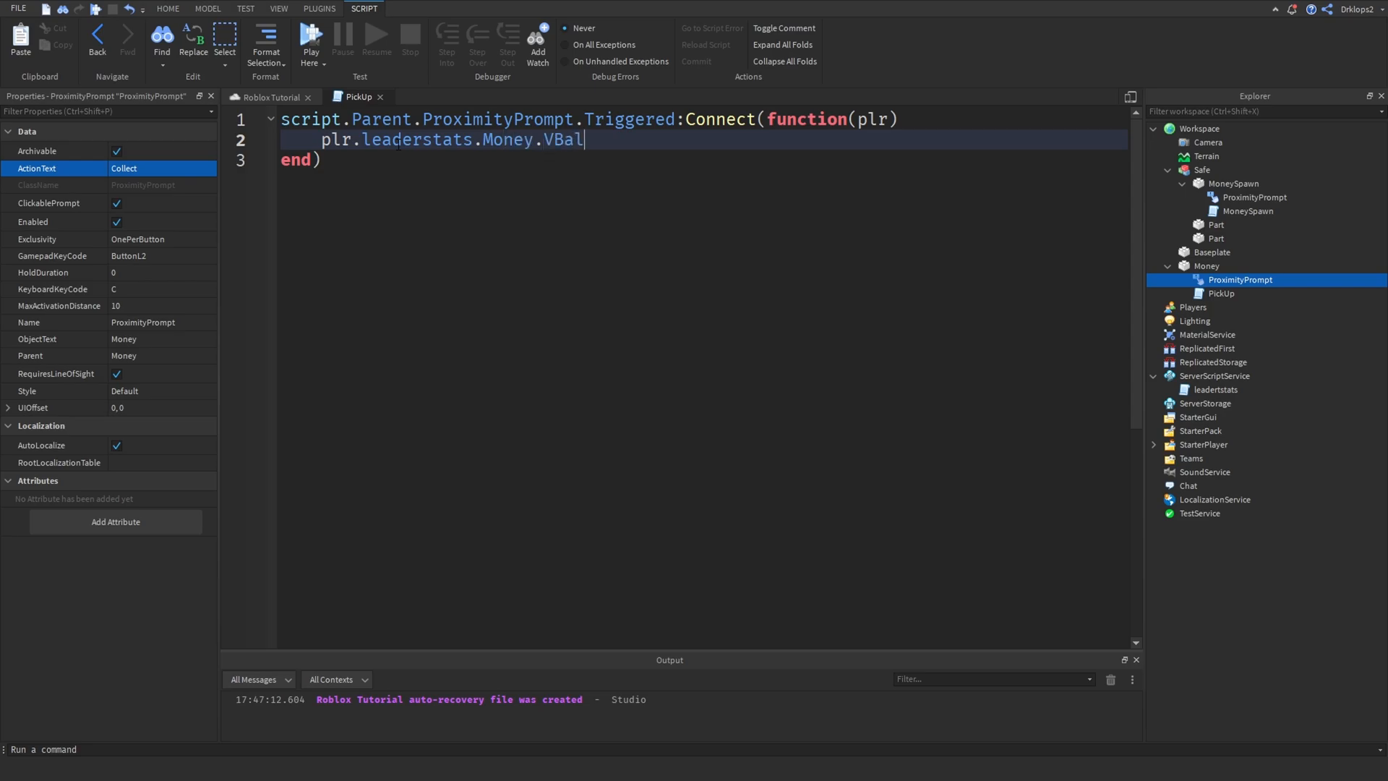
pyautogui.write('Value')
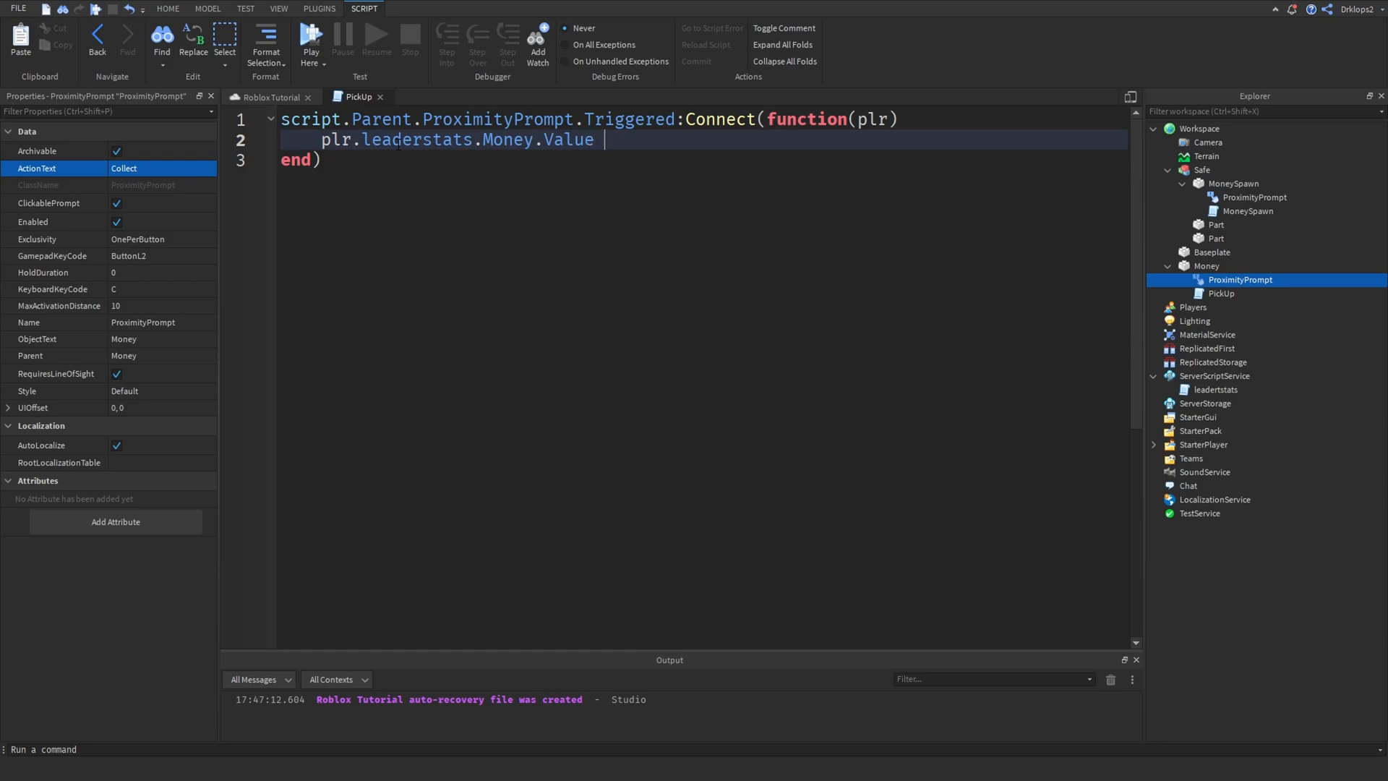
pyautogui.write('+=')
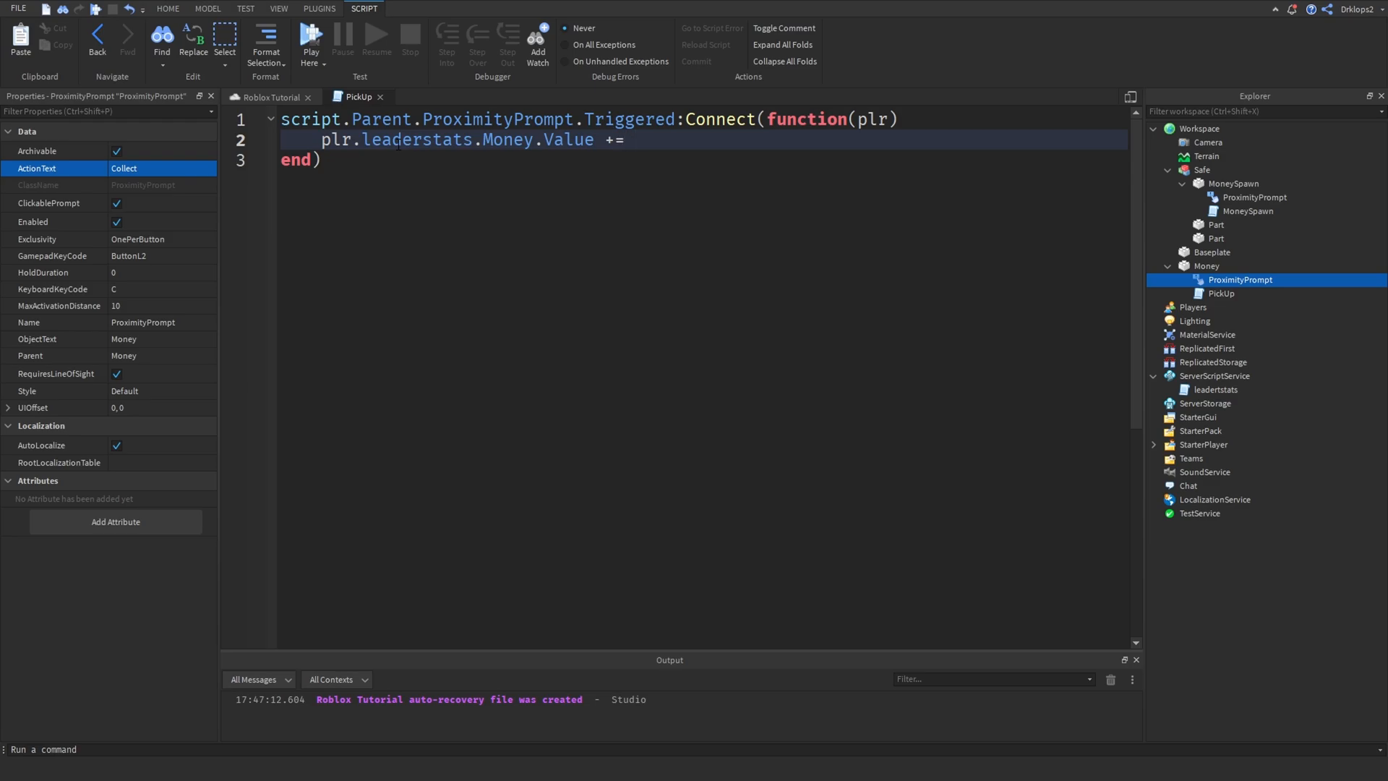
pyautogui.write('10 -- How MUch We')
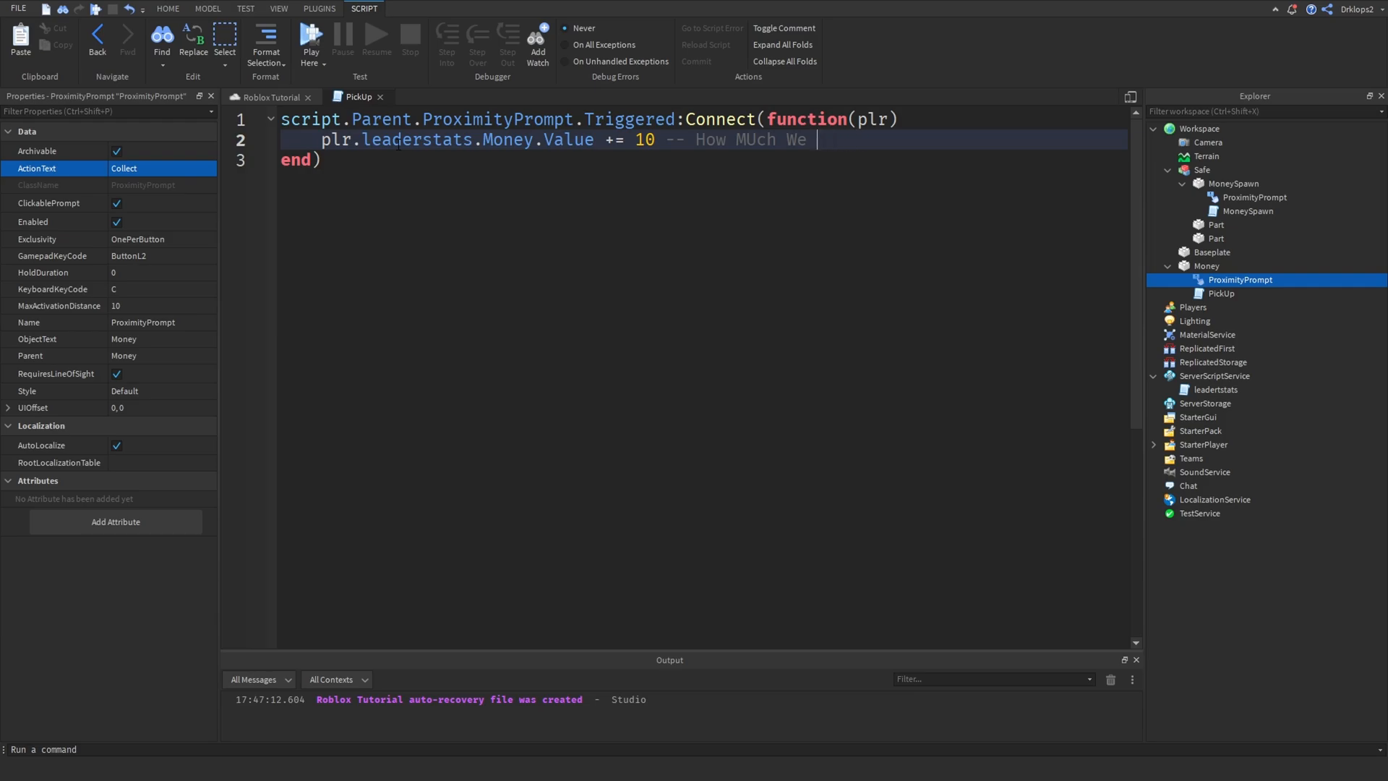
pyautogui.write('Erab')
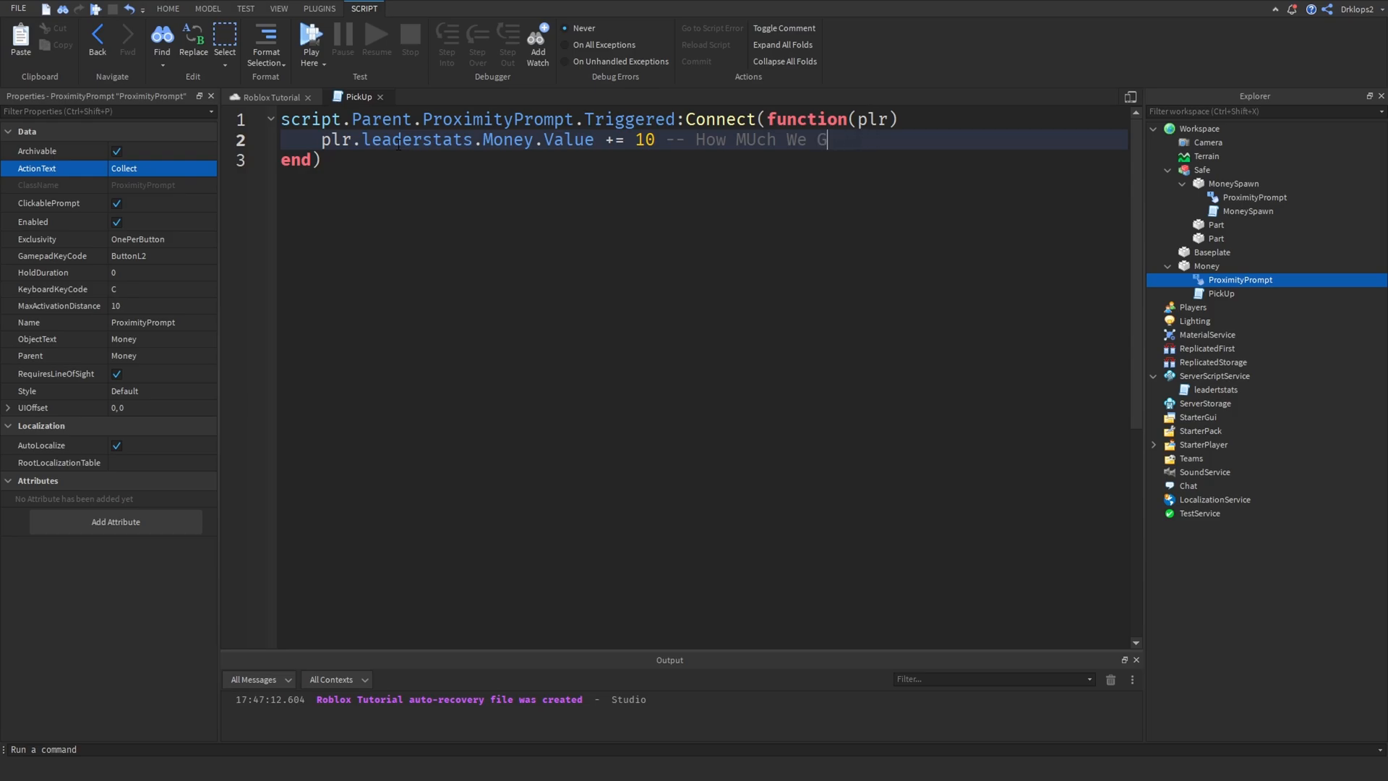
pyautogui.write('et')
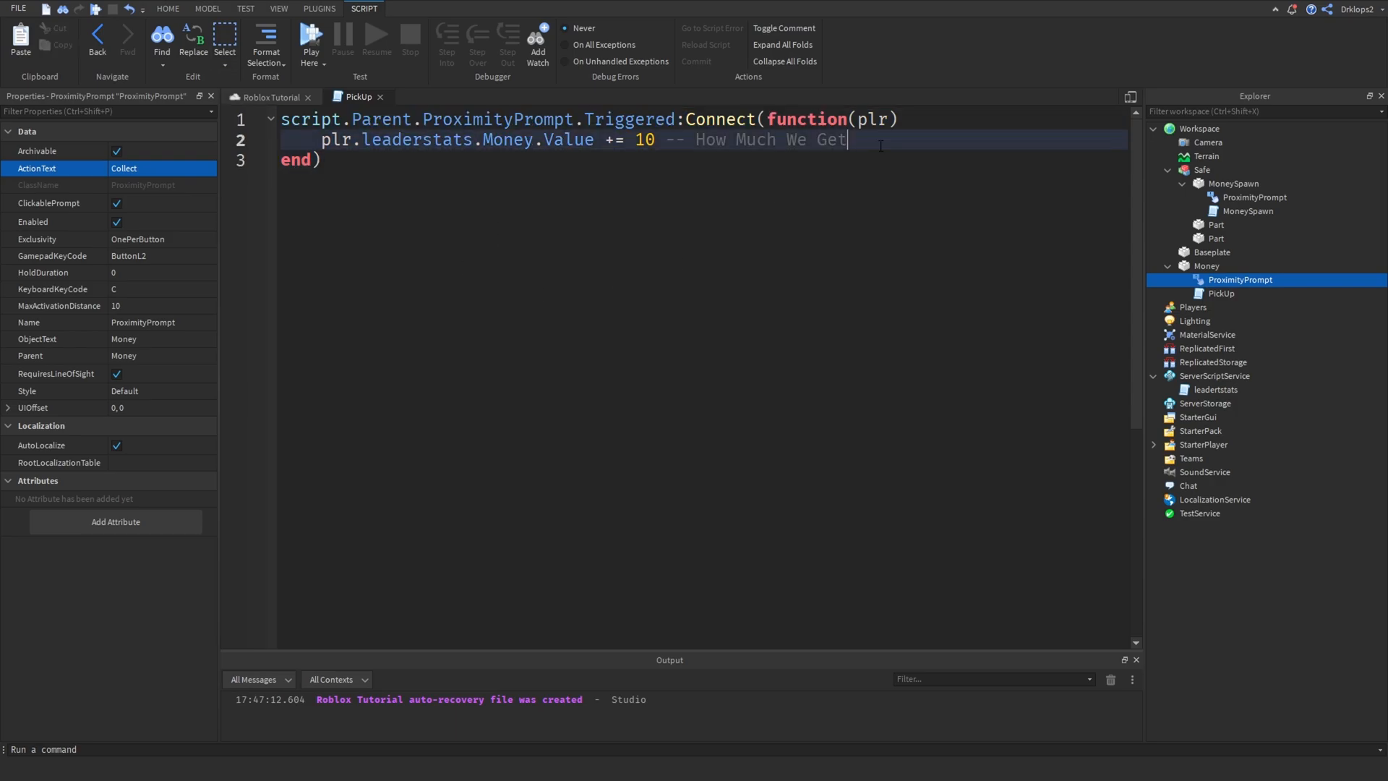
# Add script.Parent:Destroy() on the next line to remove the money part.
pyautogui.press('Enter')
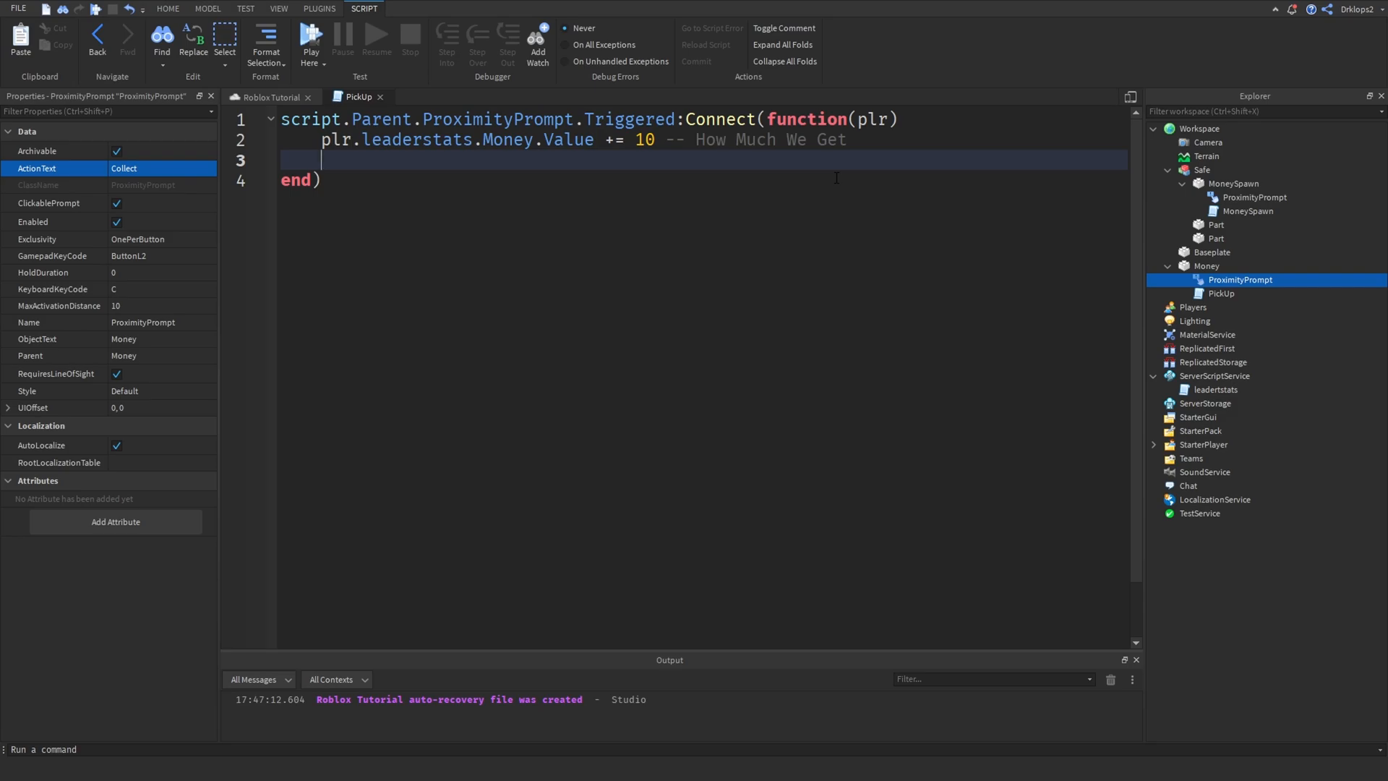
pyautogui.write('script. p')
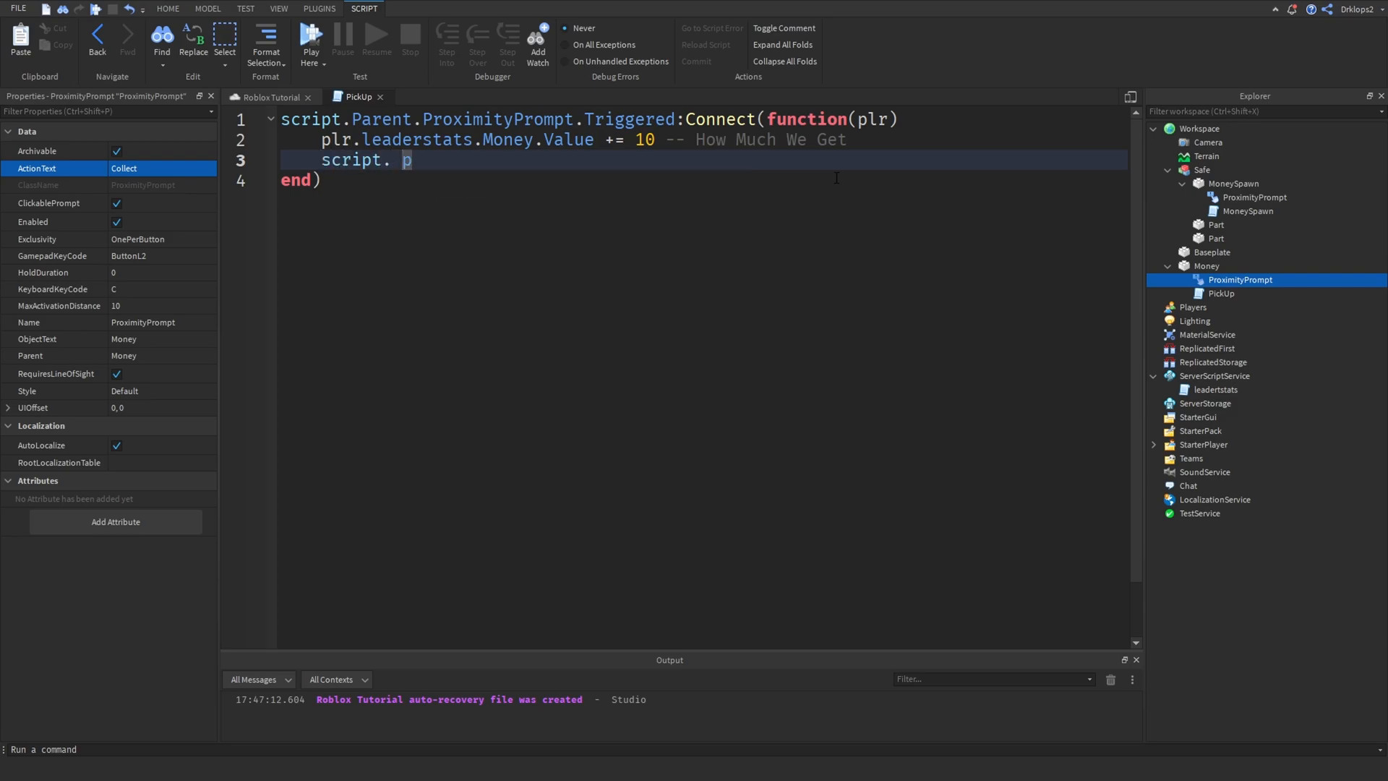
pyautogui.write('arent')
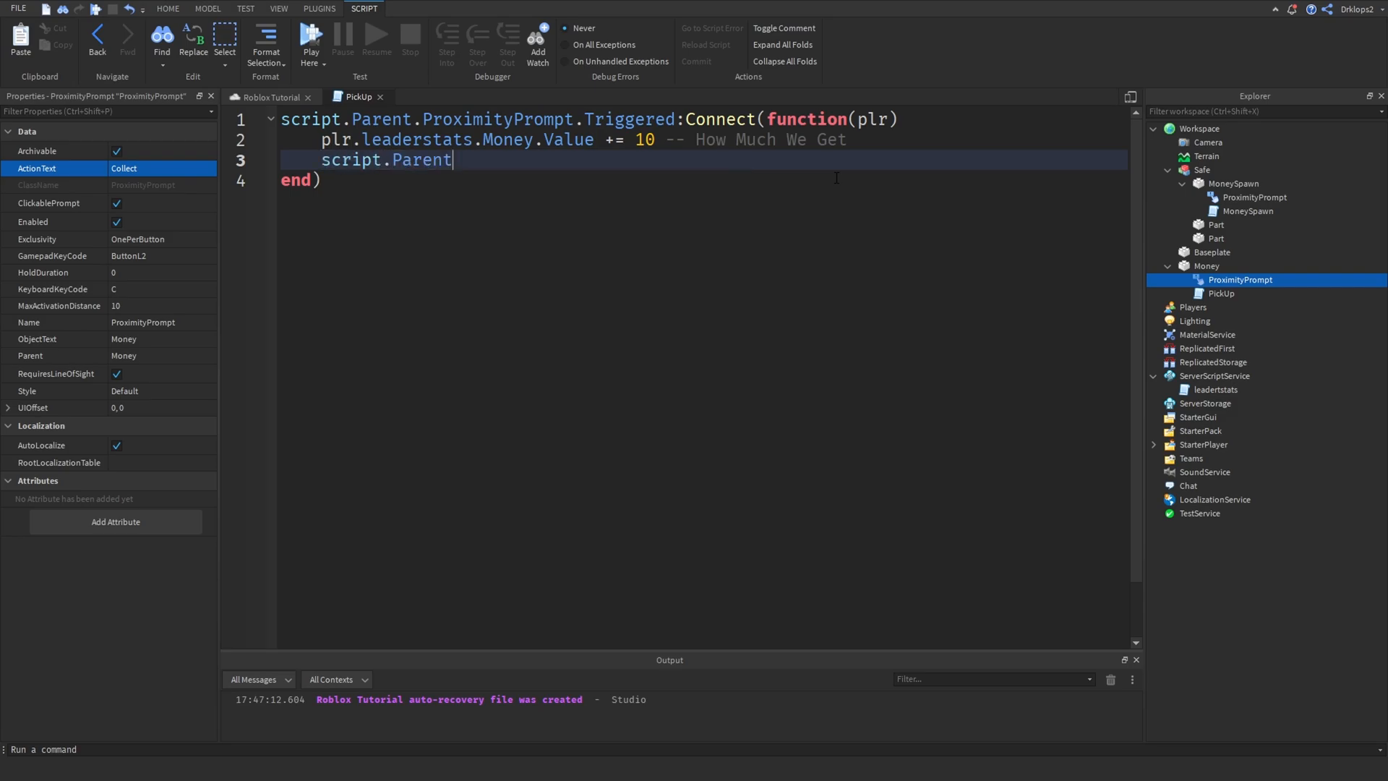
pyautogui.write(':Destroy()')
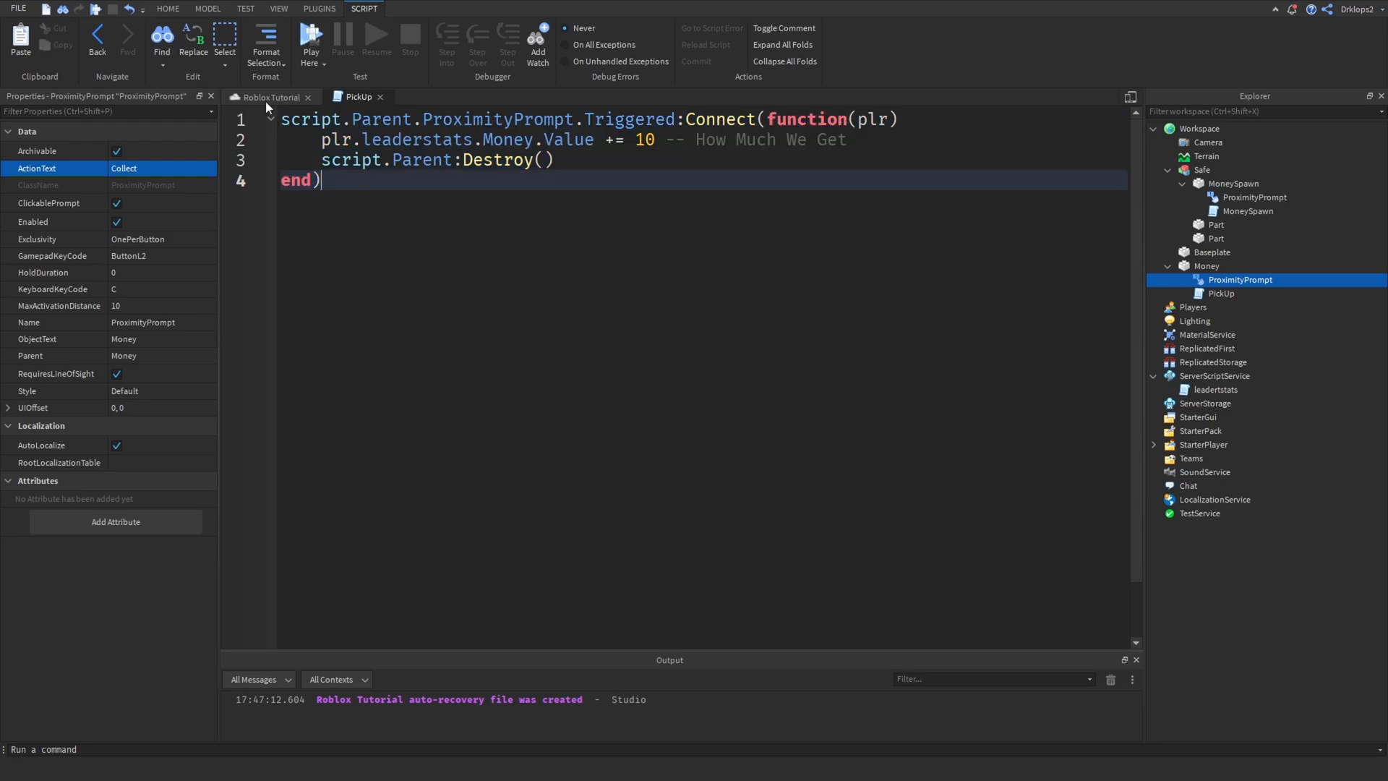
# Back in the place view, move the Money part from Workspace into ReplicatedStorage.
pyautogui.click(209, 9)
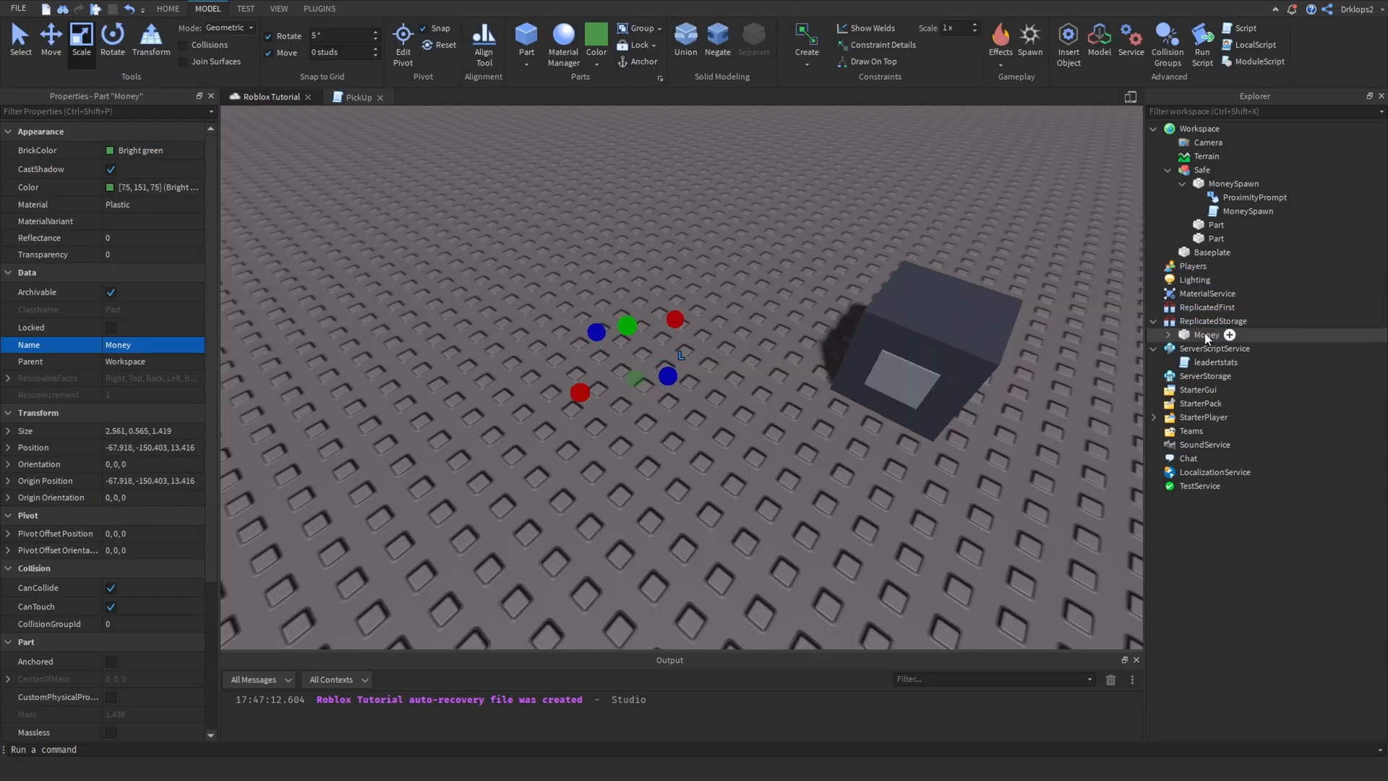
pyautogui.click(1206, 335)
pyautogui.write('local Replicated')
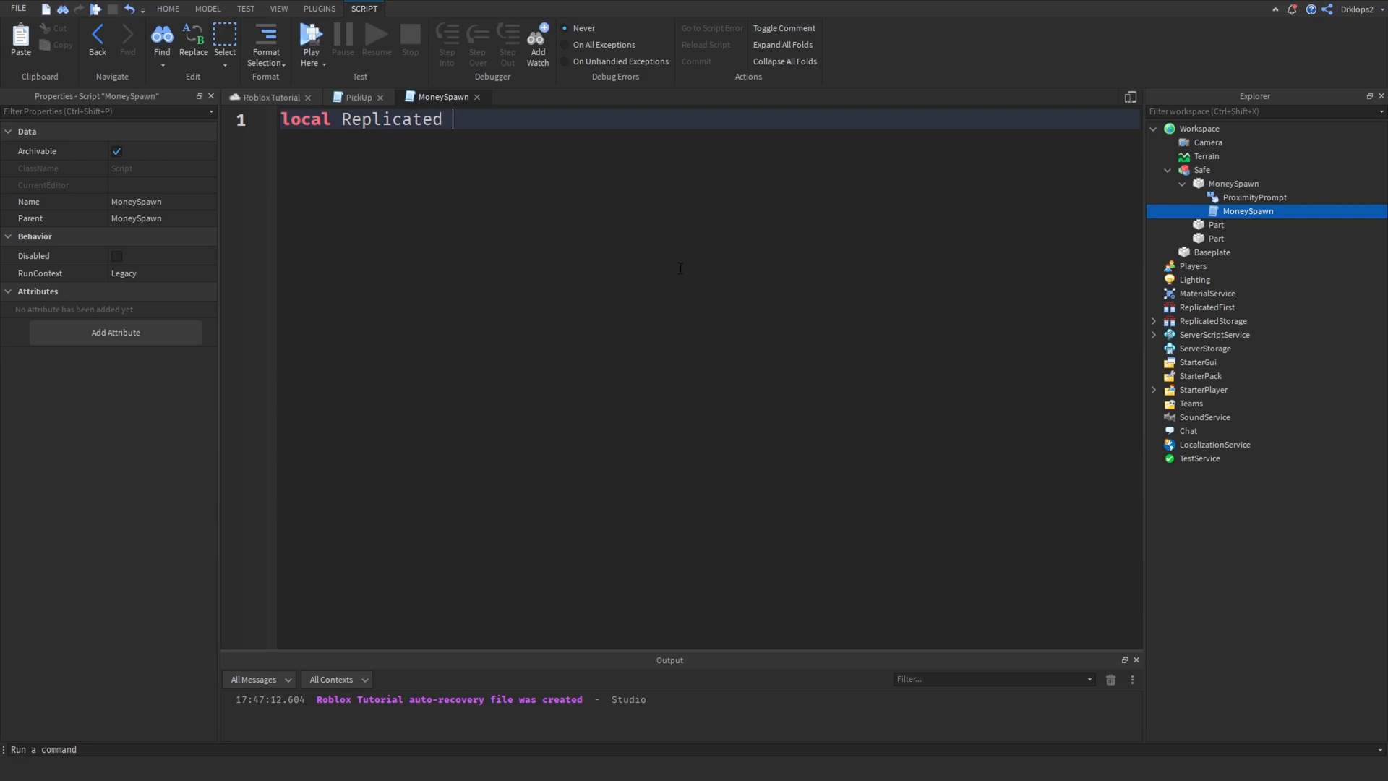
# Declare local ReplicatedStorage = game:GetService("ReplicatedStorage") at the top of MoneySpawn.
pyautogui.write('Storage =')
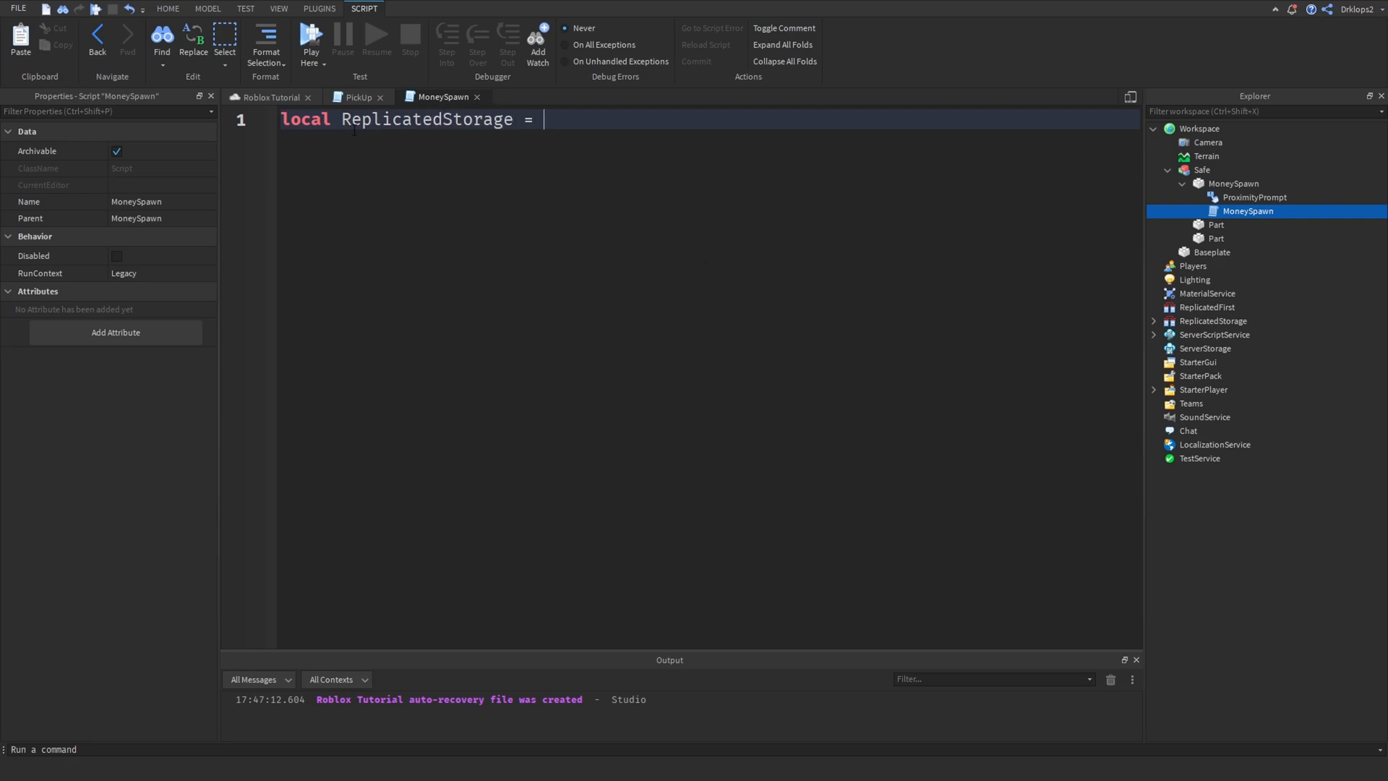
pyautogui.moveTo(1241, 272)
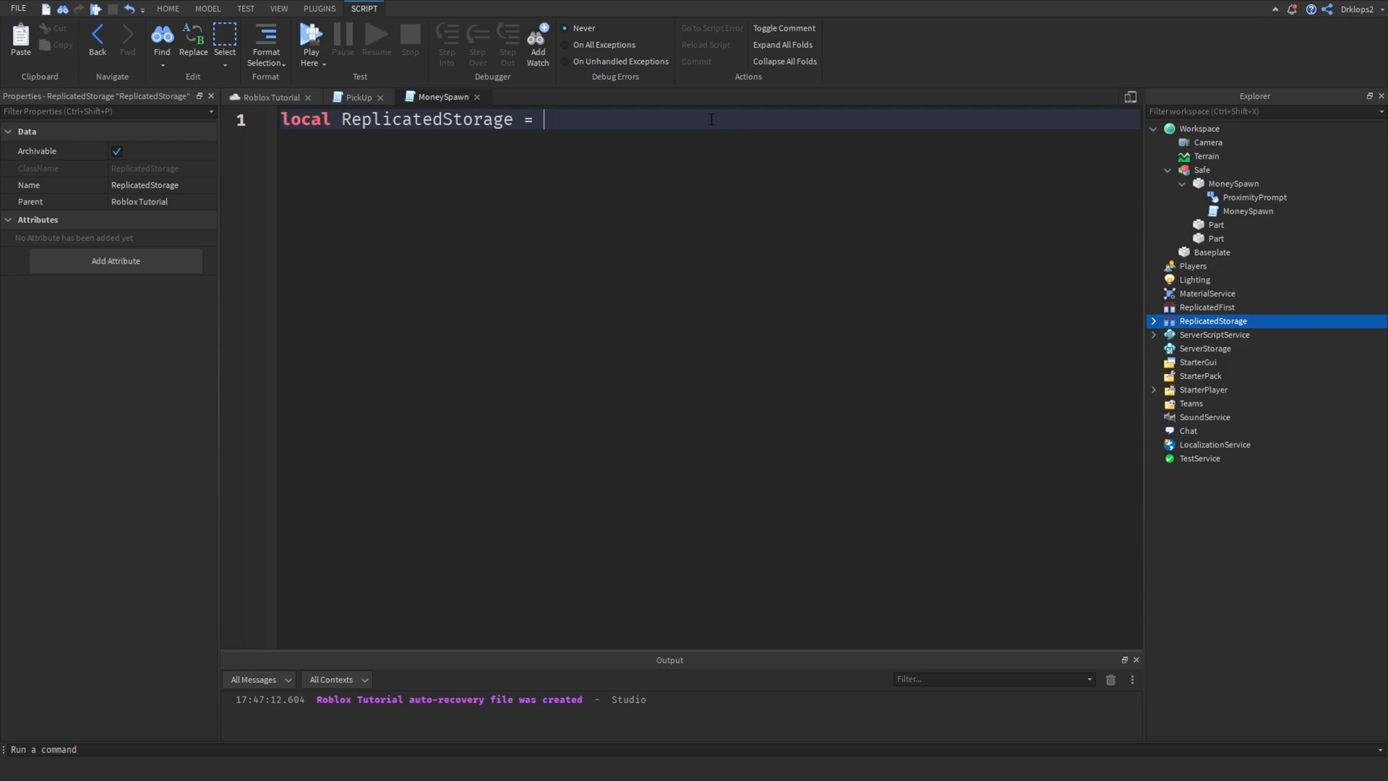
pyautogui.write('game.wa')
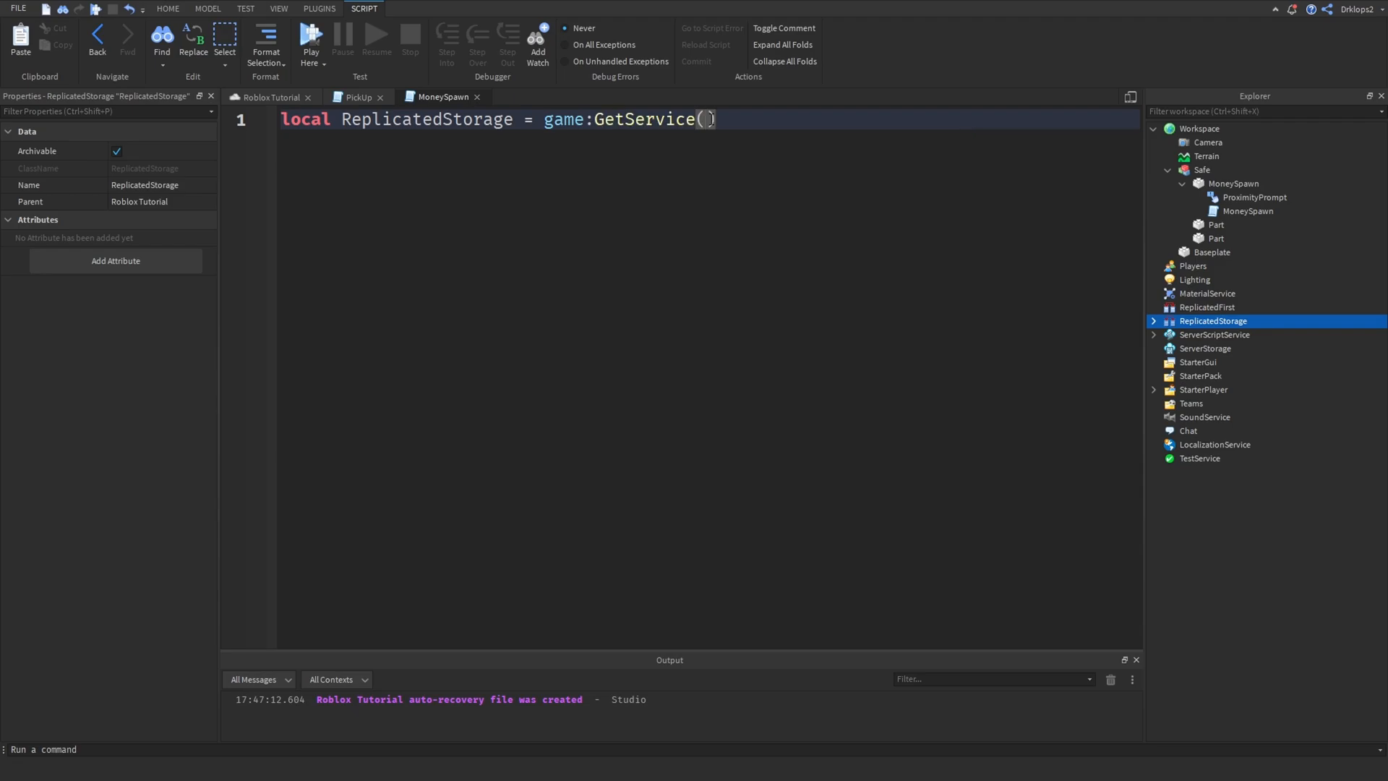
pyautogui.write('"r')
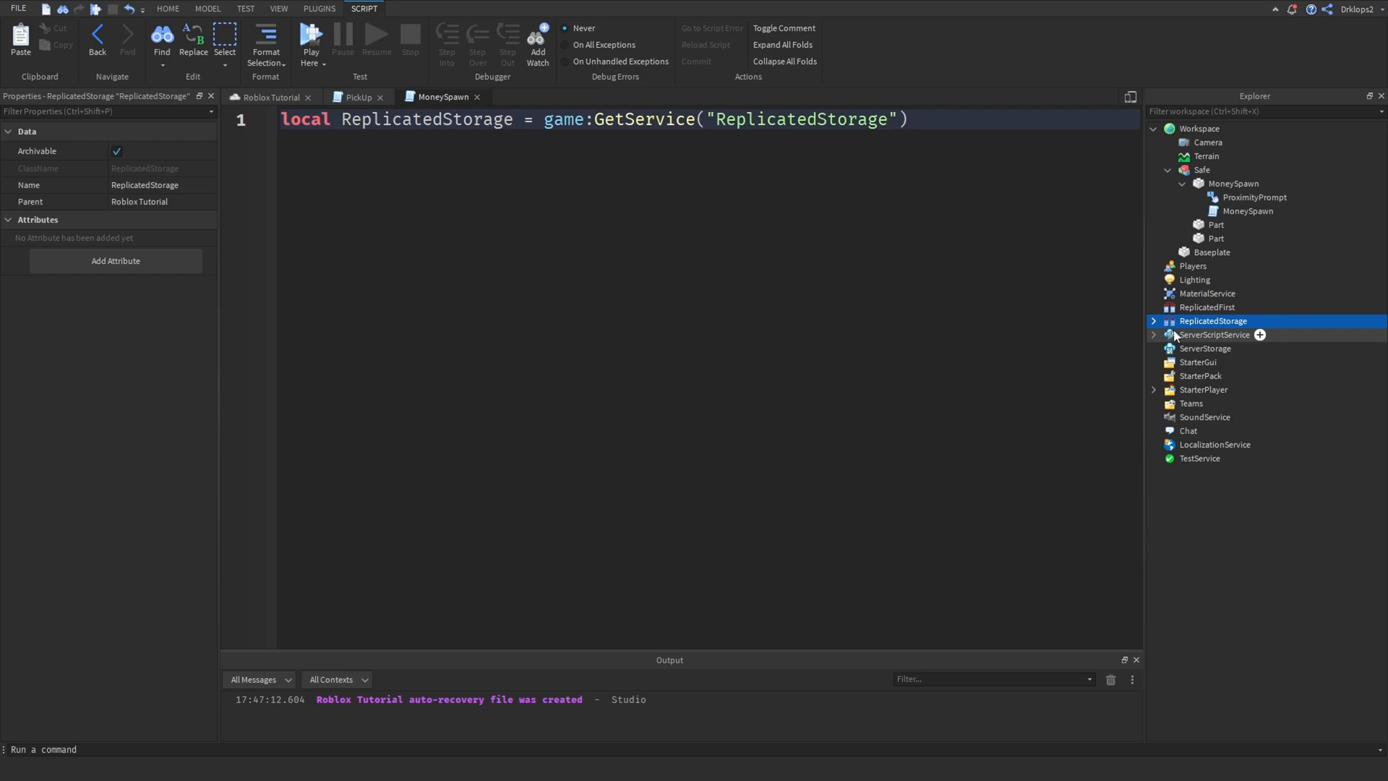
pyautogui.press('Enter')
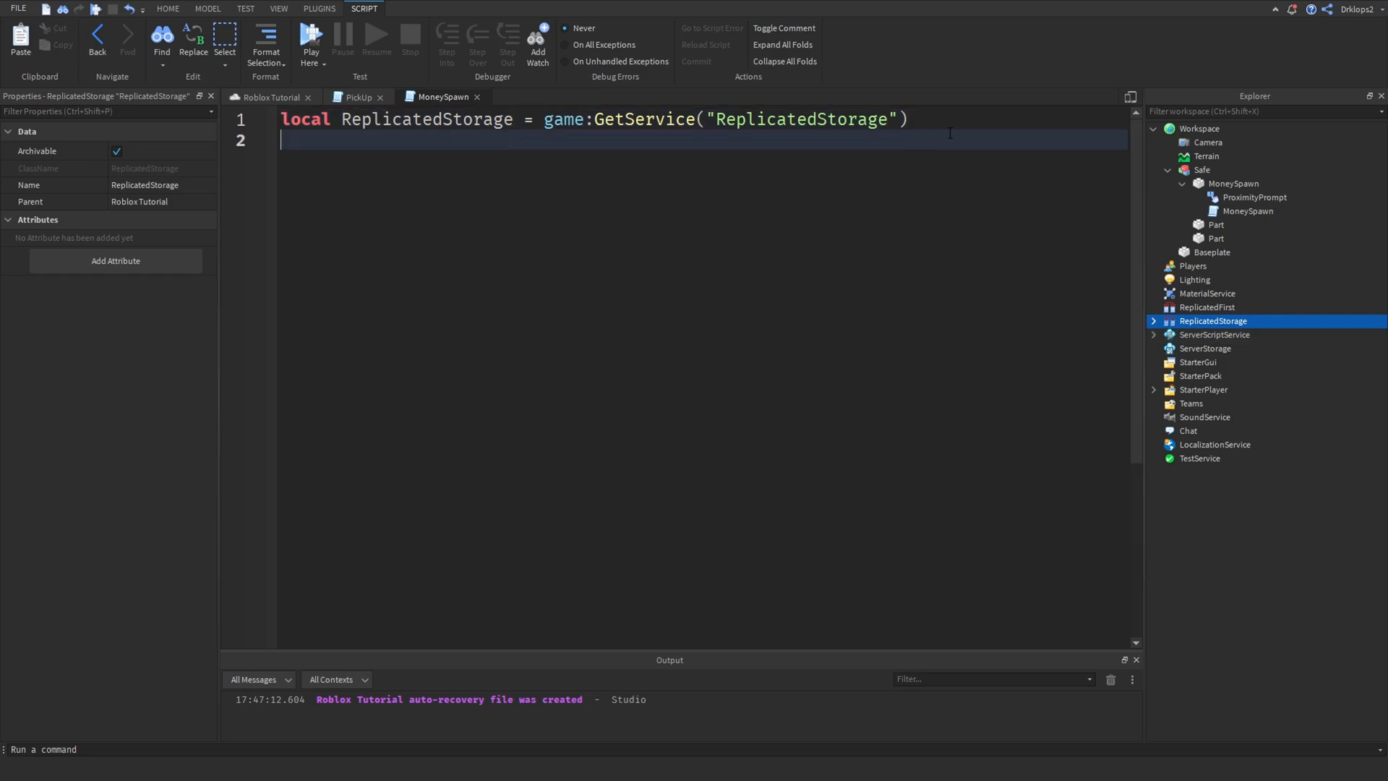
# Add local part = script.Parent and an empty part.ProximityPrompt.Triggered:Connect(function() ... end) handler.
pyautogui.write('local')
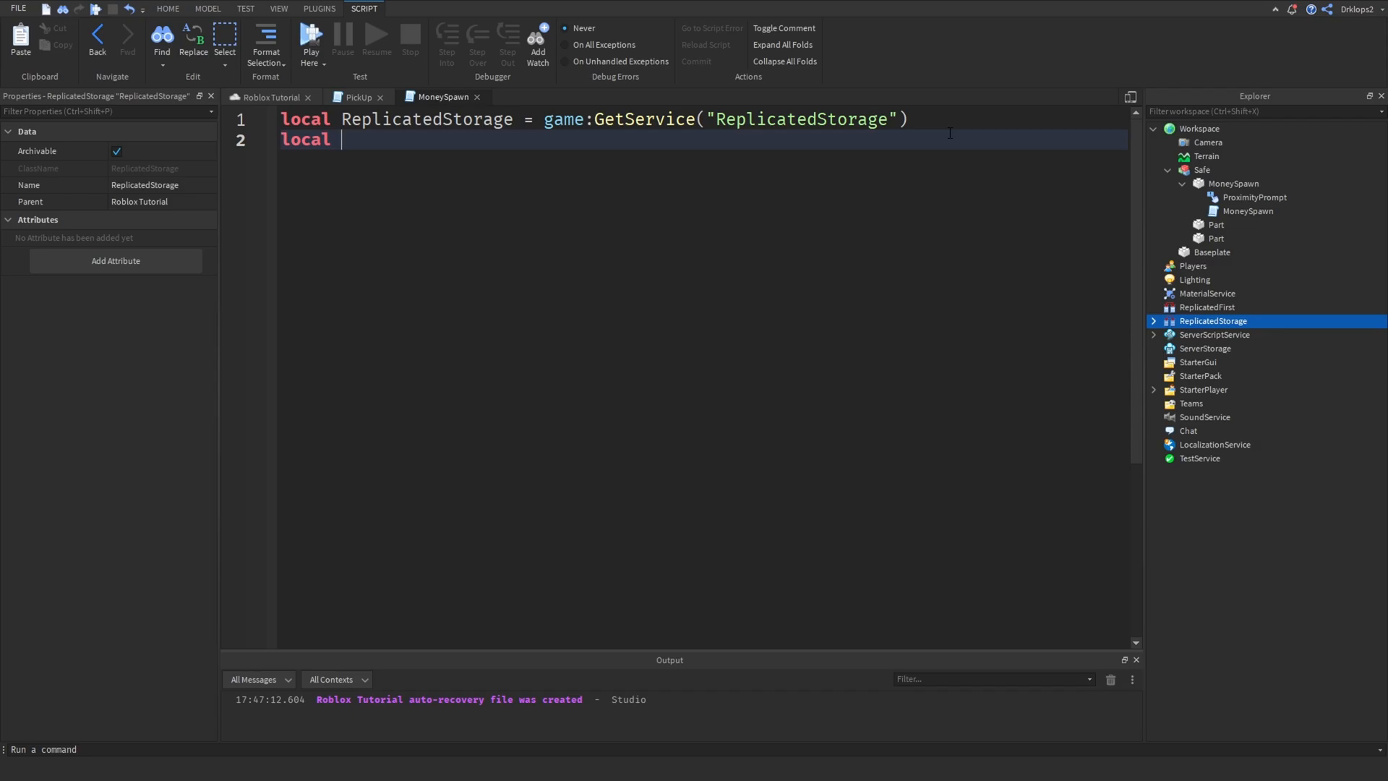
pyautogui.write('part =')
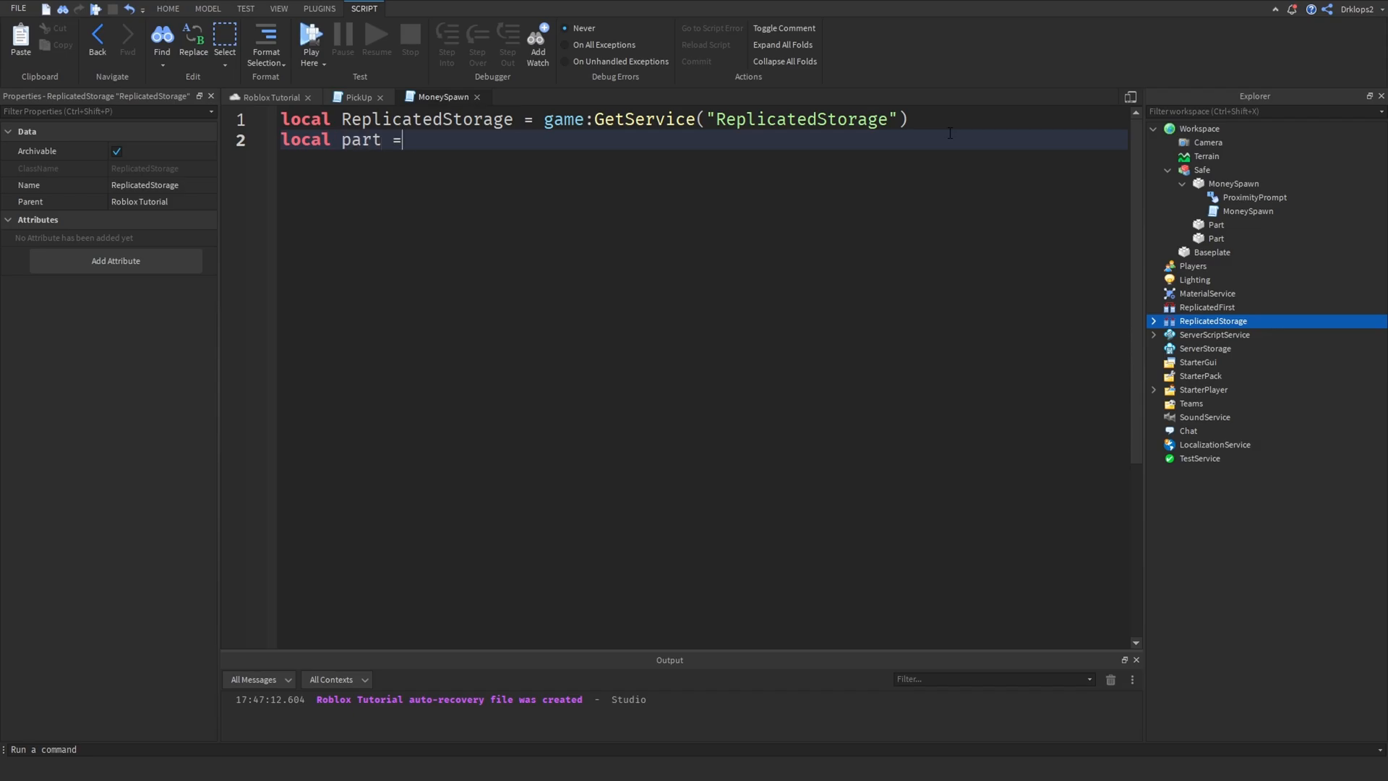
pyautogui.write('script.Parent')
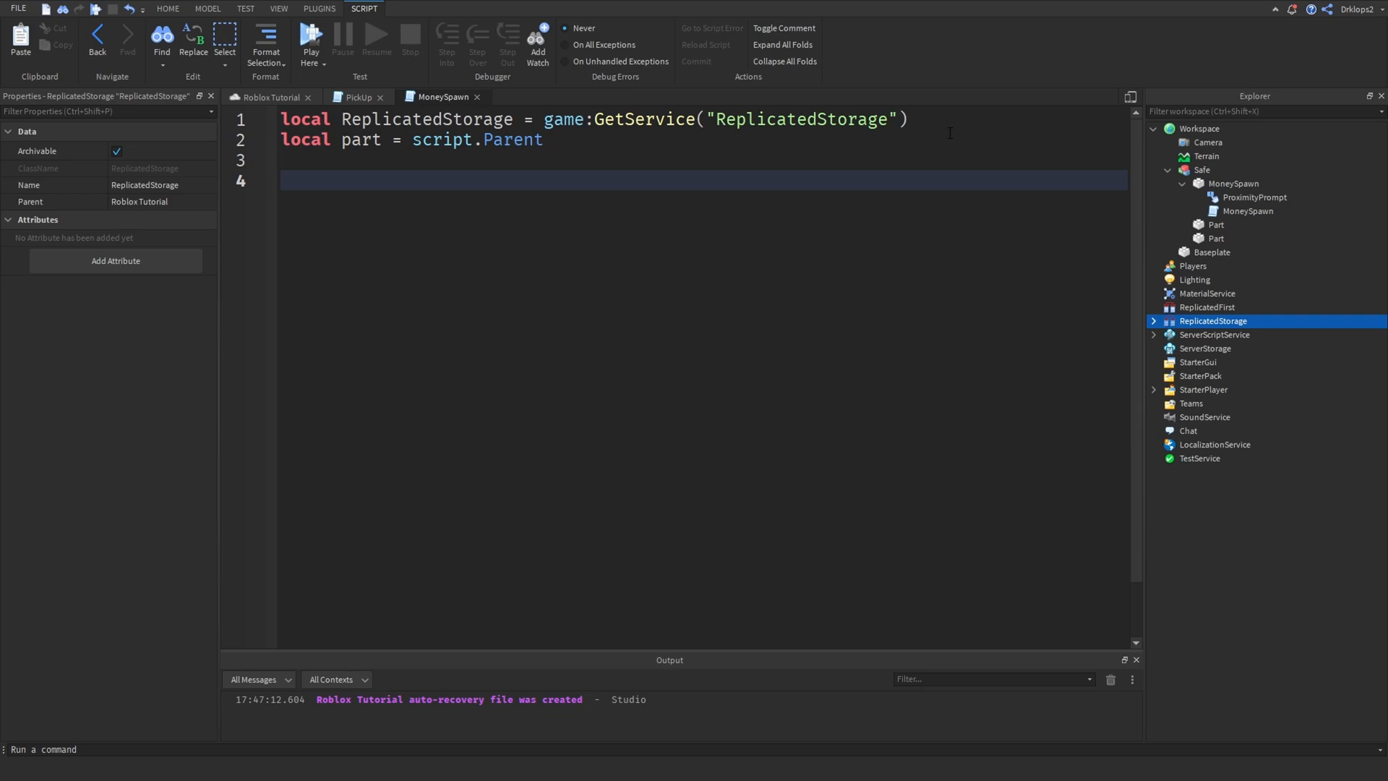
pyautogui.write('print(')
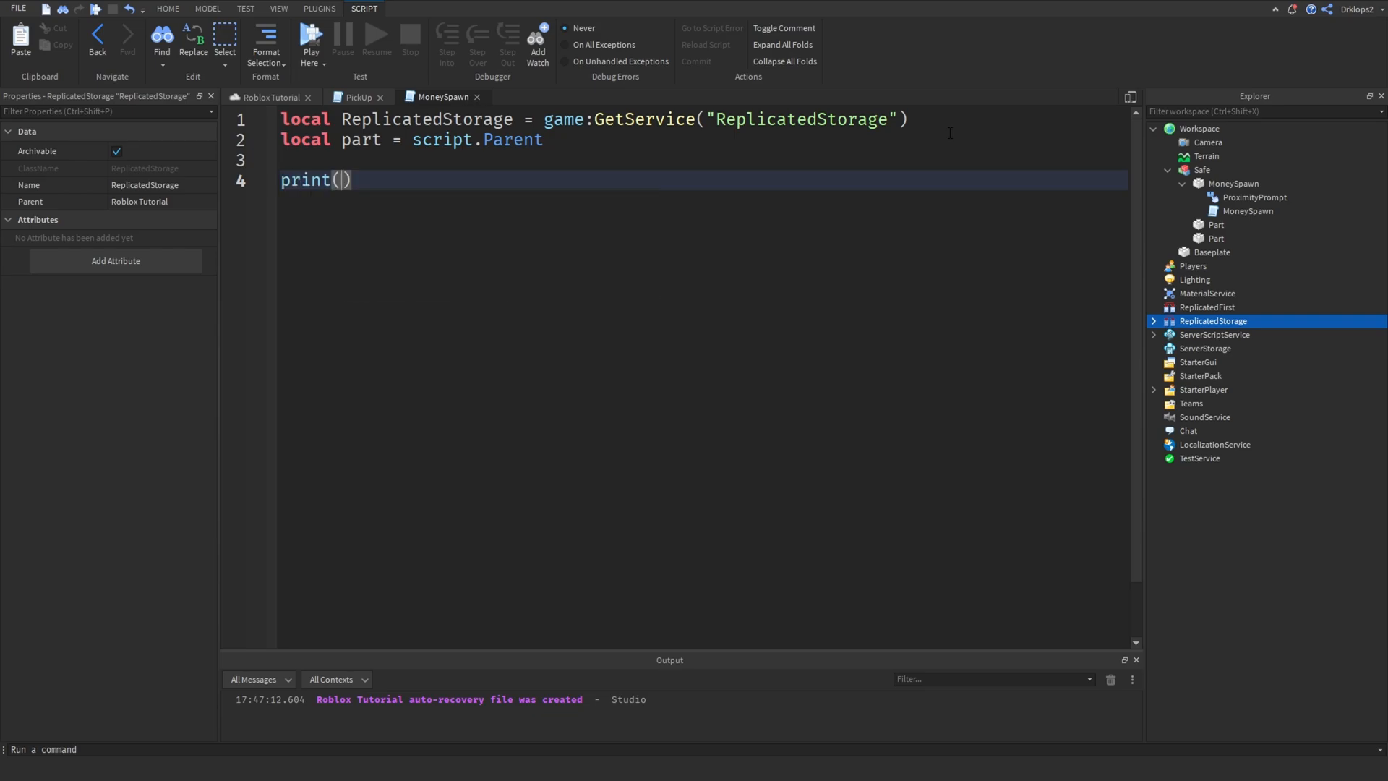
pyautogui.write('par')
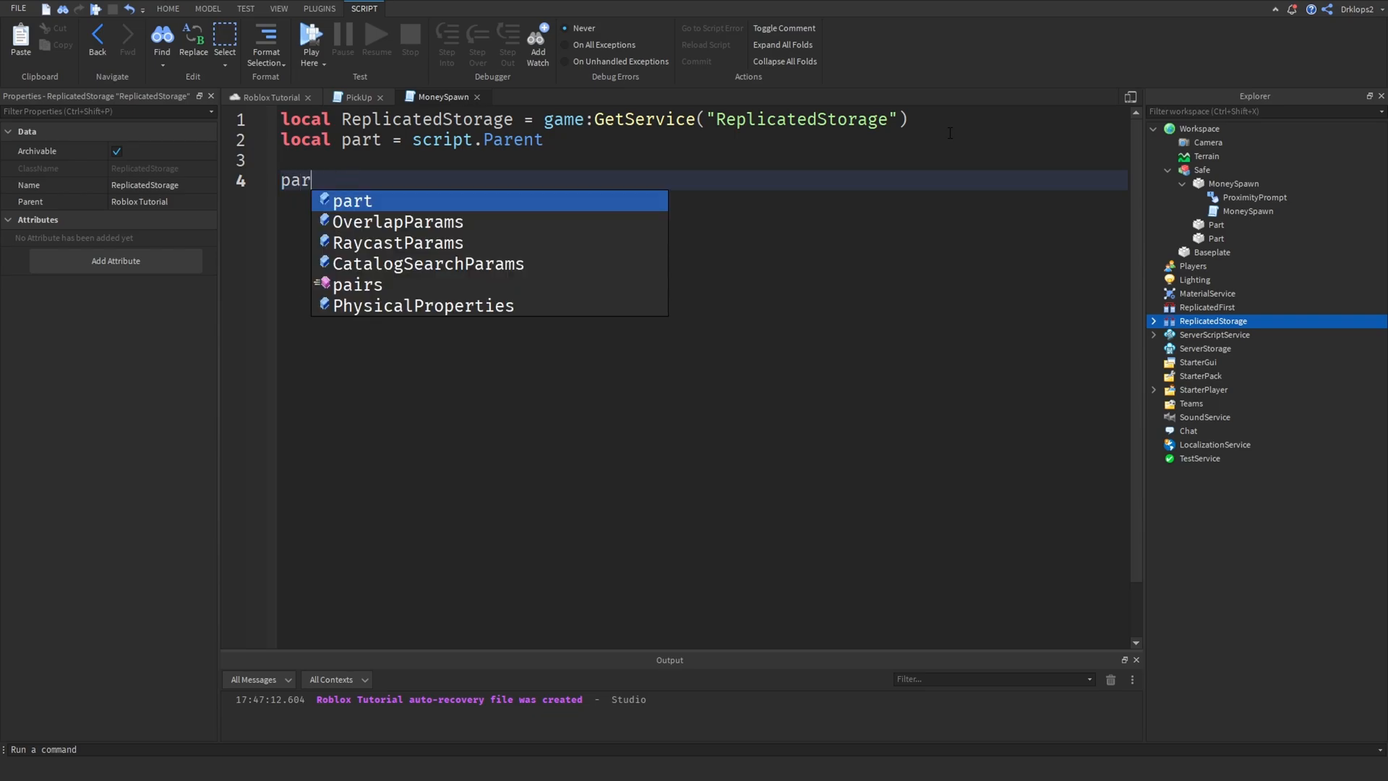
pyautogui.write('t.p')
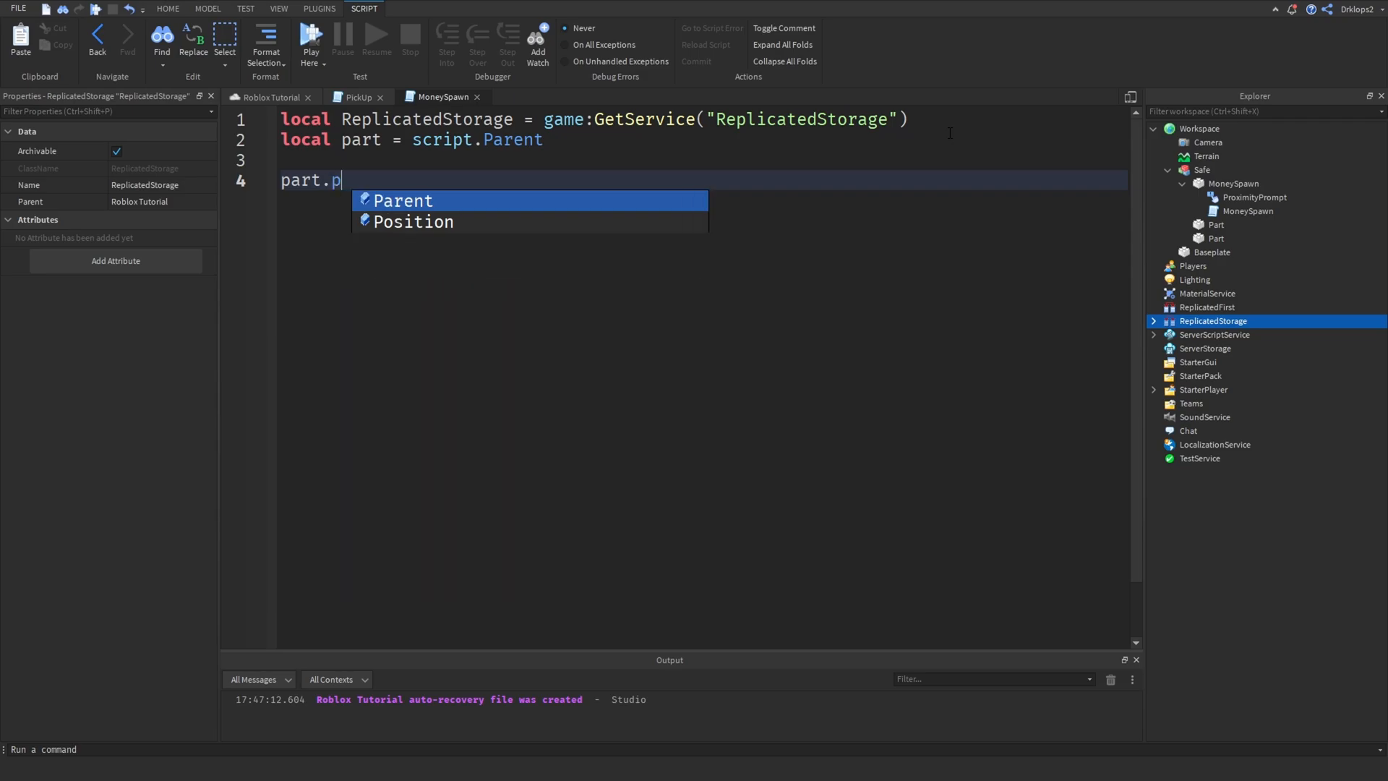
pyautogui.write('roximityPrompt.')
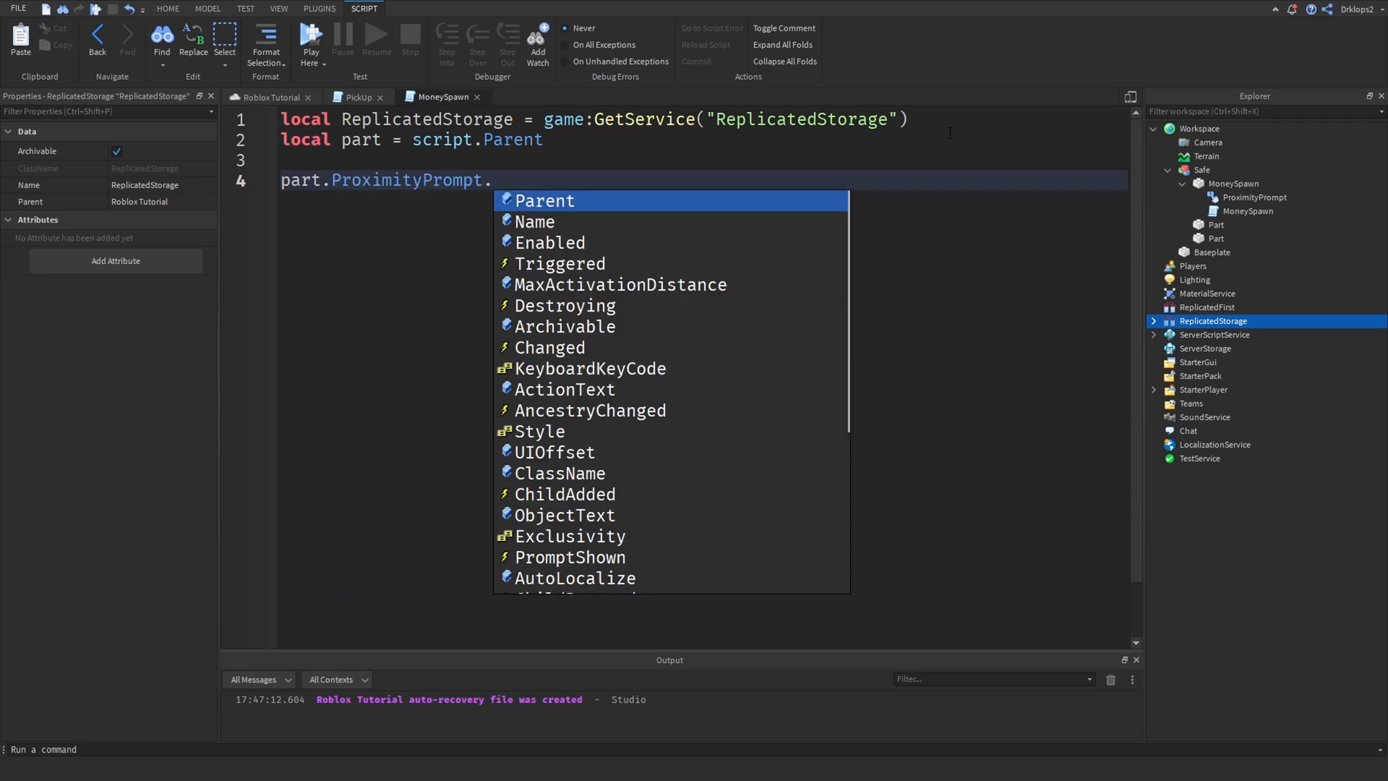
pyautogui.write('Triggered:c')
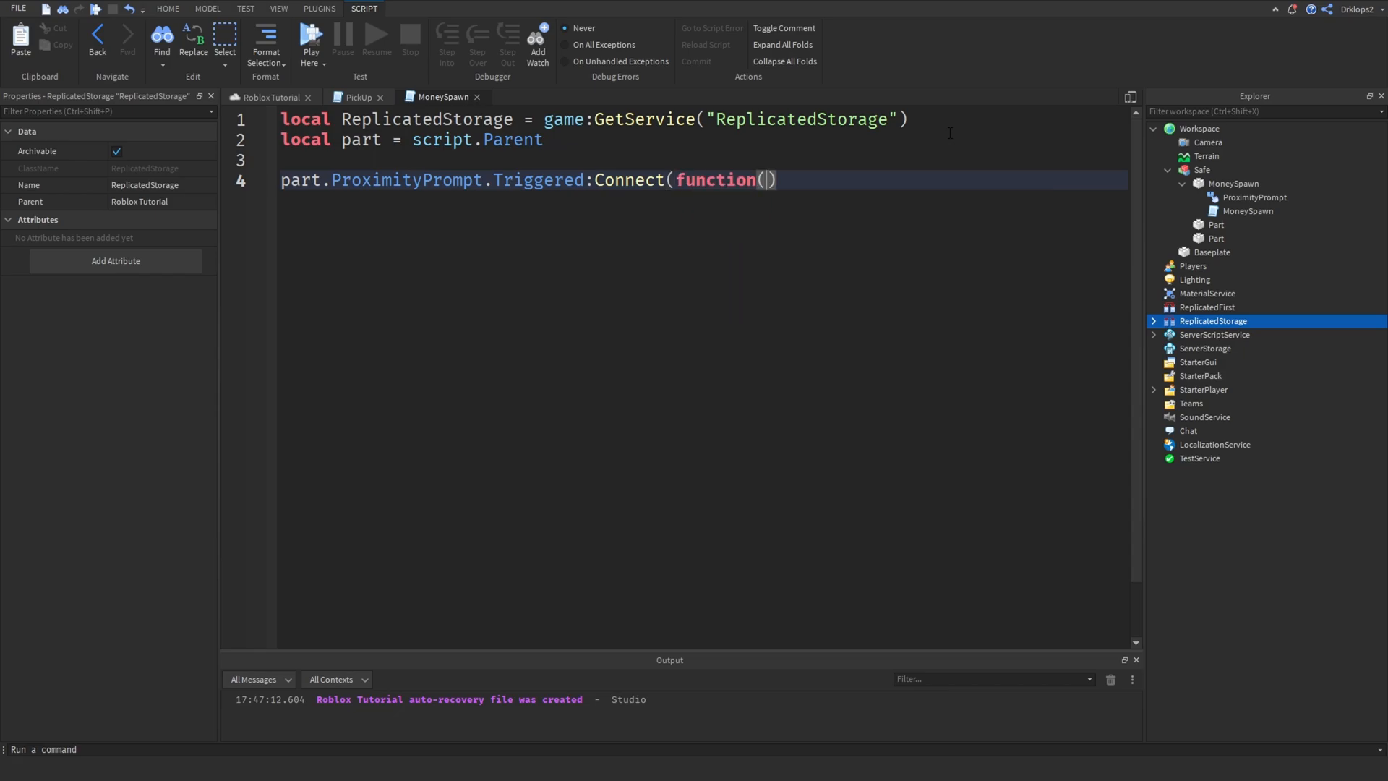
pyautogui.press('Enter')
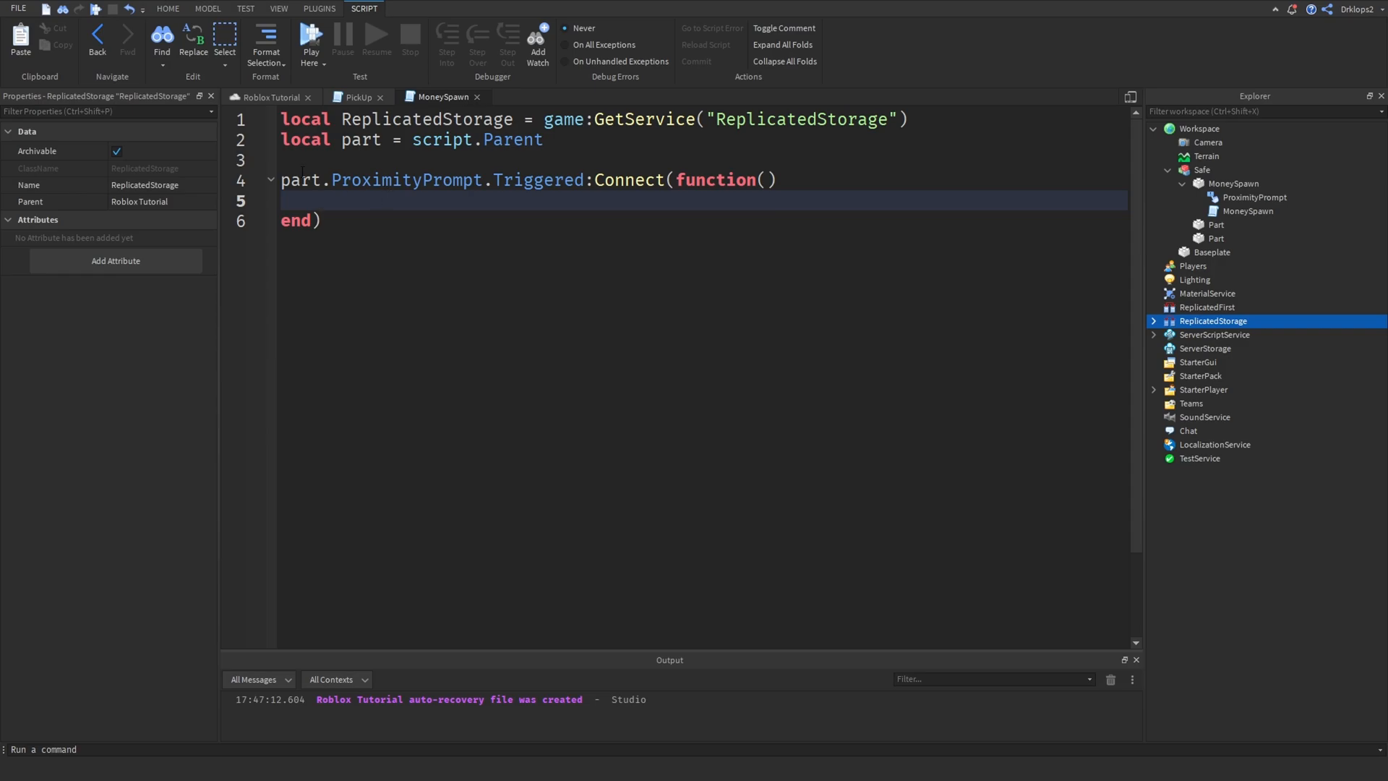
# Declare an empty local function DupeMoney() above the Triggered handler.
pyautogui.write('f')
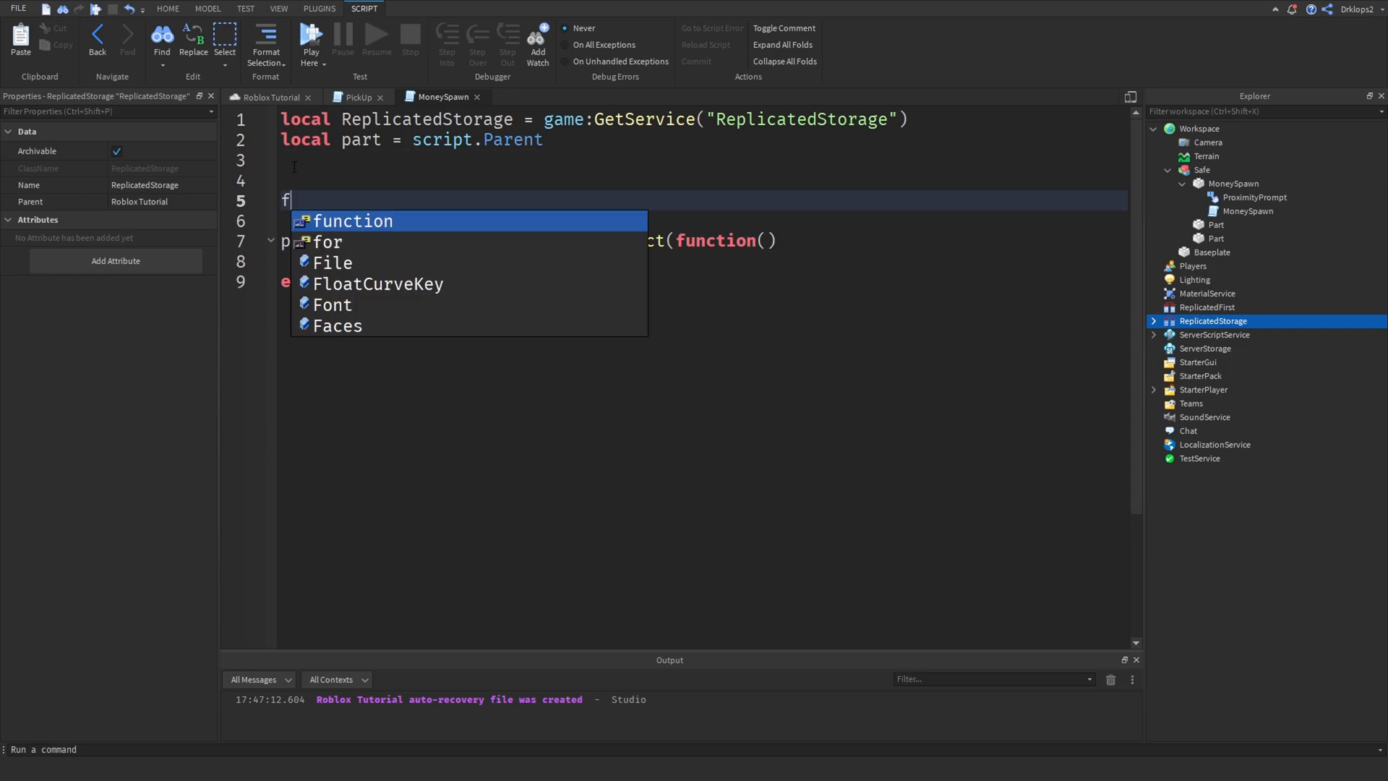
pyautogui.write('unction')
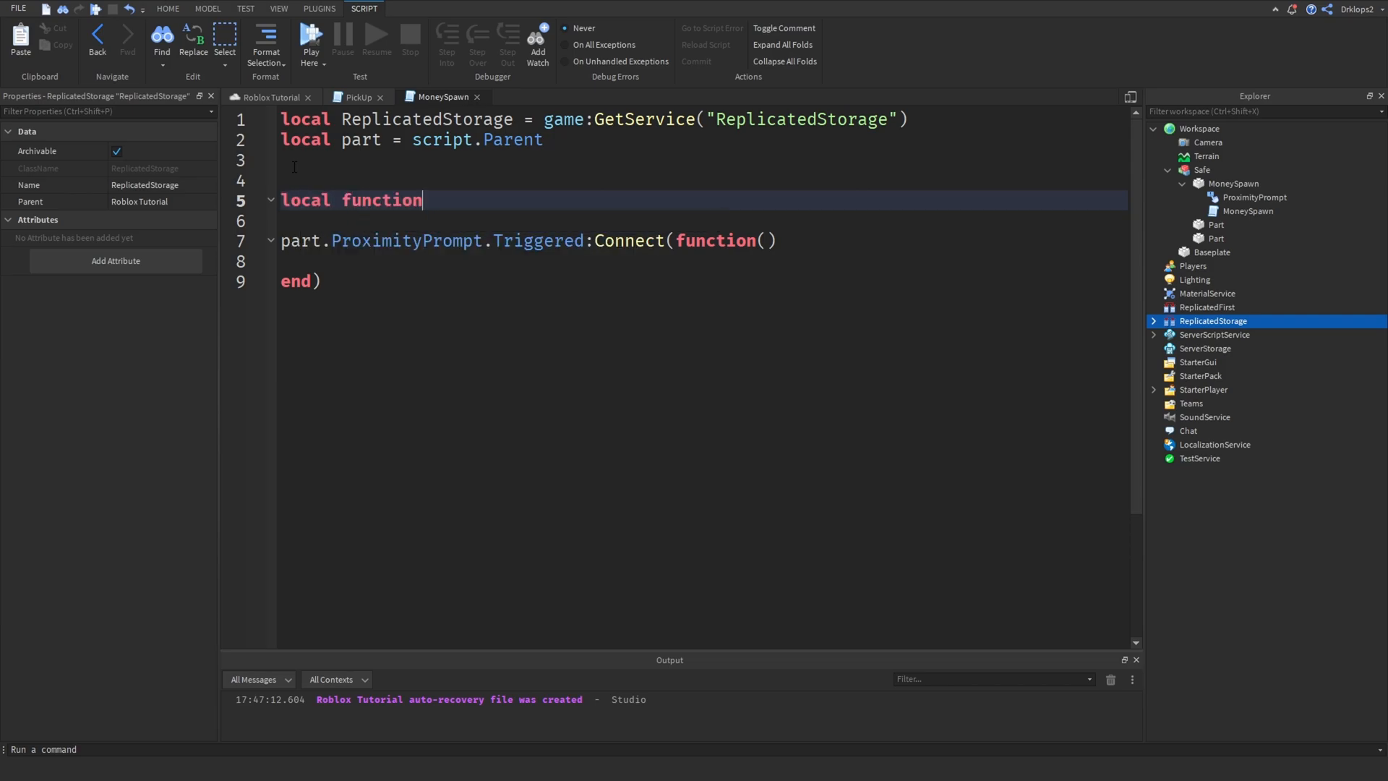
pyautogui.write('DupeCahs')
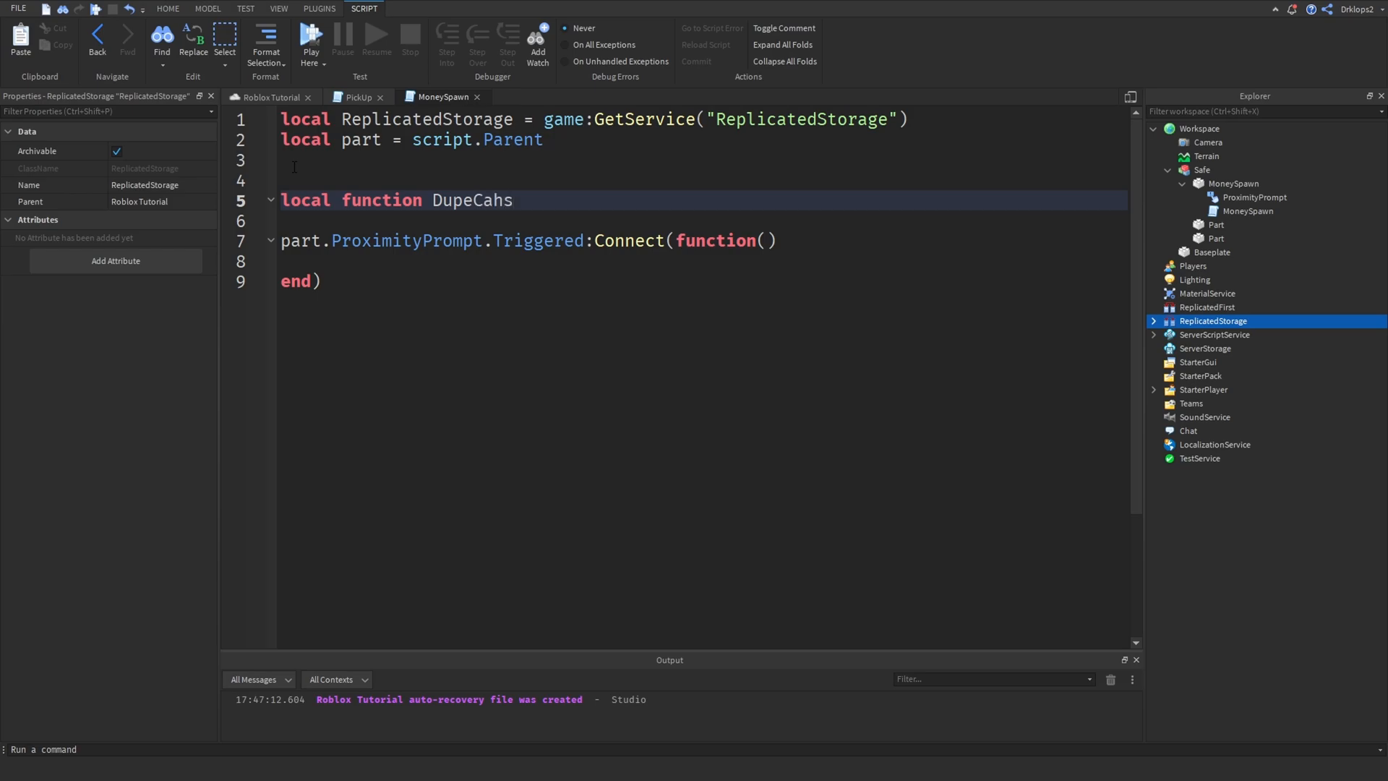
pyautogui.write('DupeMoney')
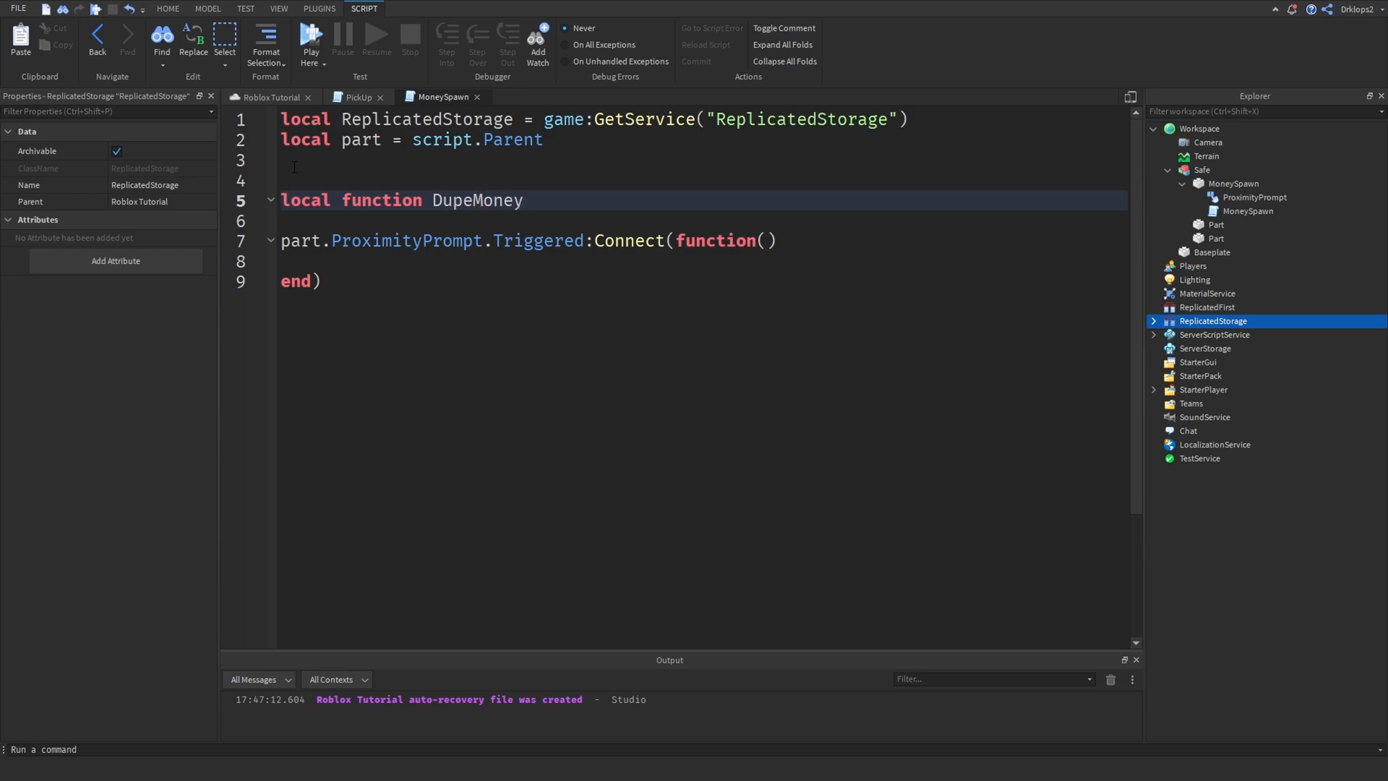
pyautogui.write('()')
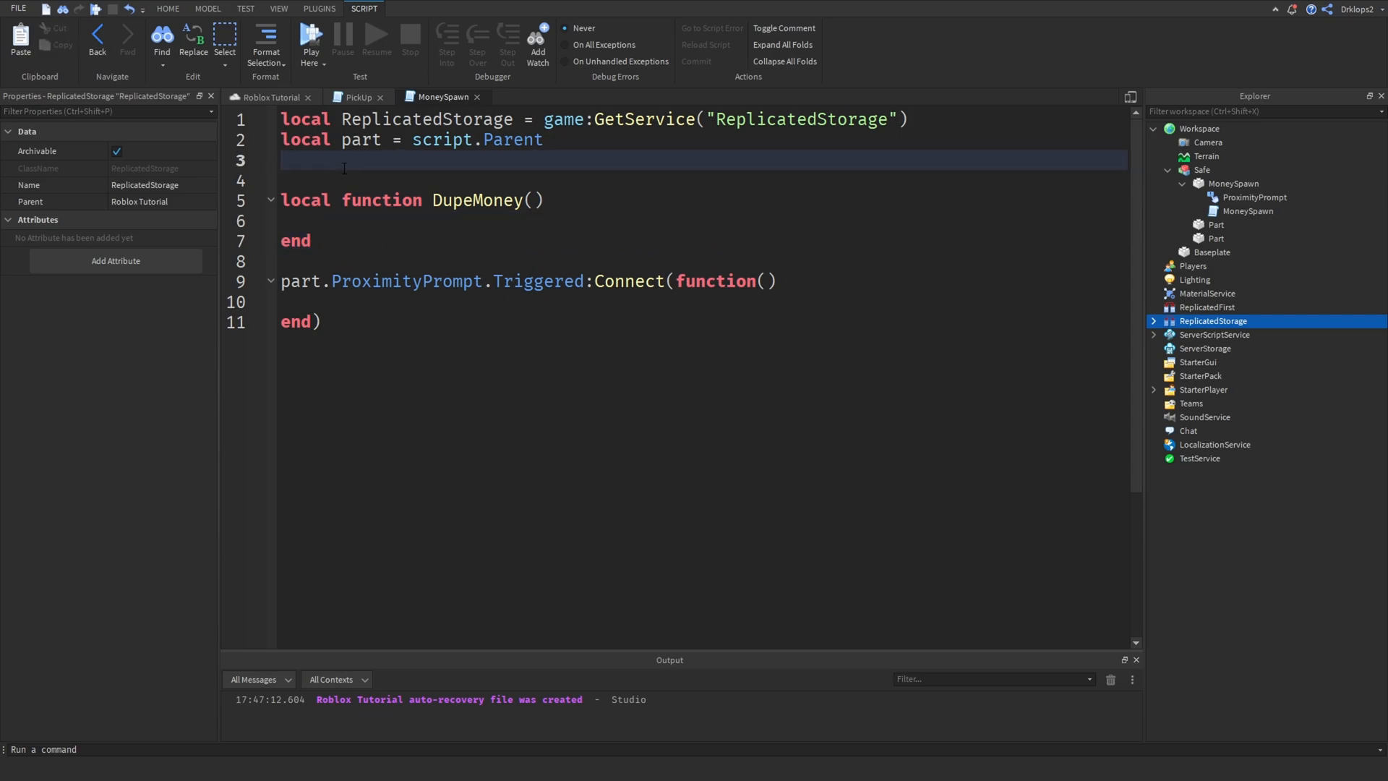
# Add local Money = ReplicatedStorage.Money on line 3.
pyautogui.write('local')
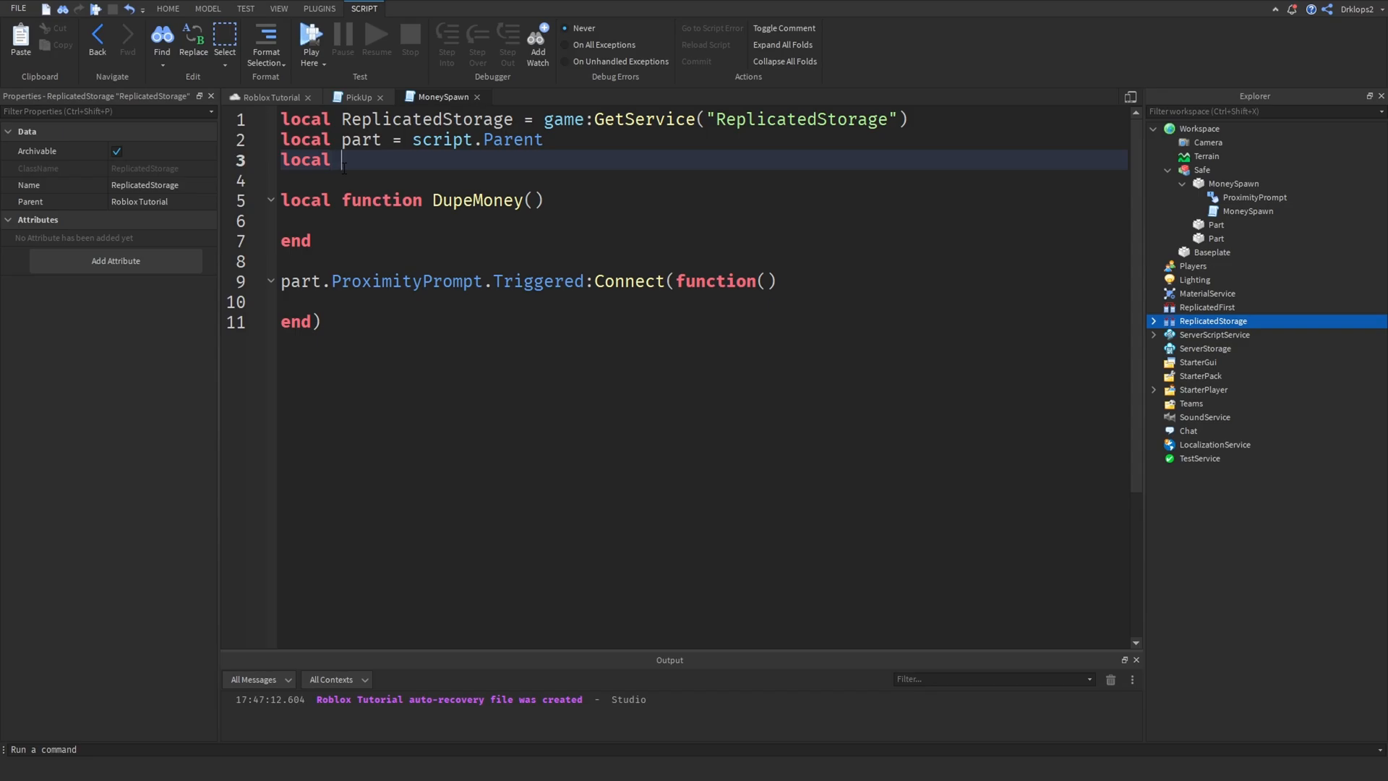
pyautogui.write('Money =')
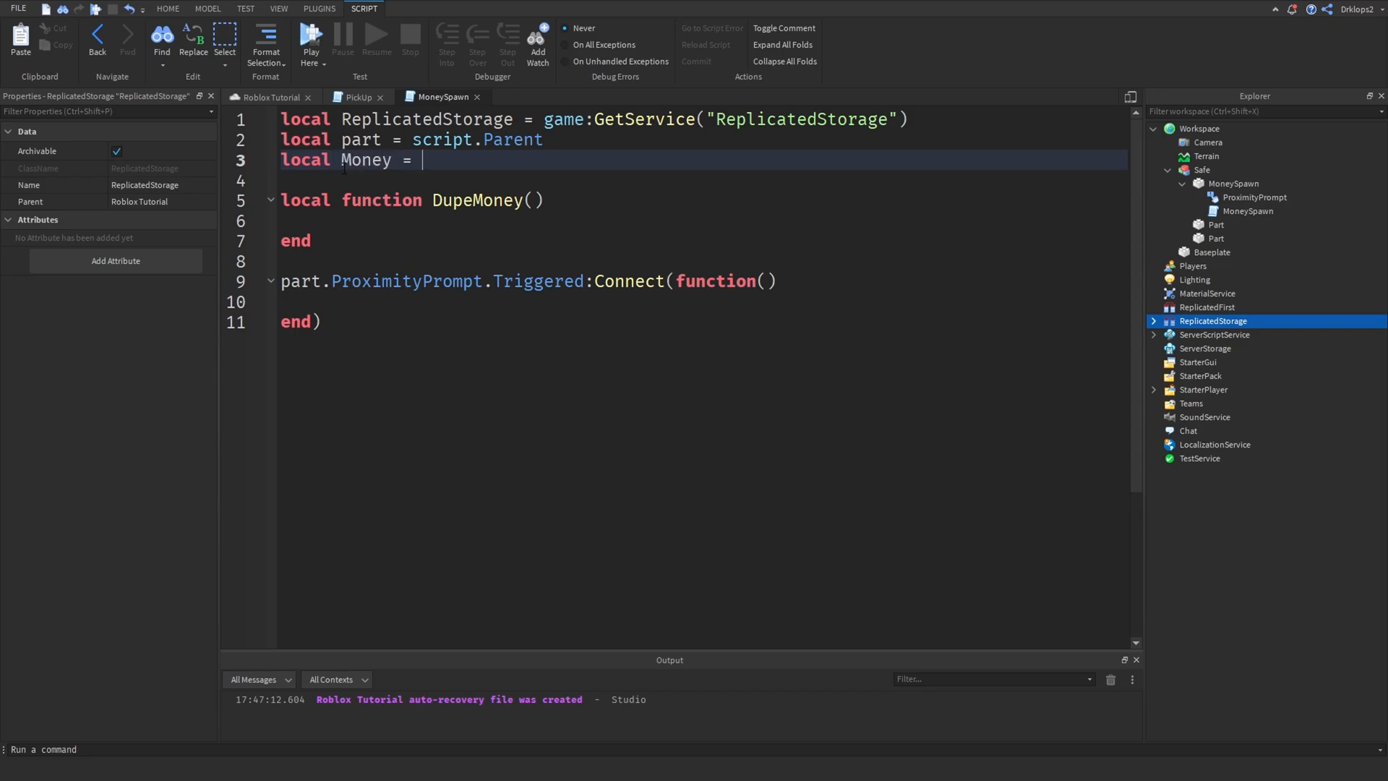
pyautogui.write('t')
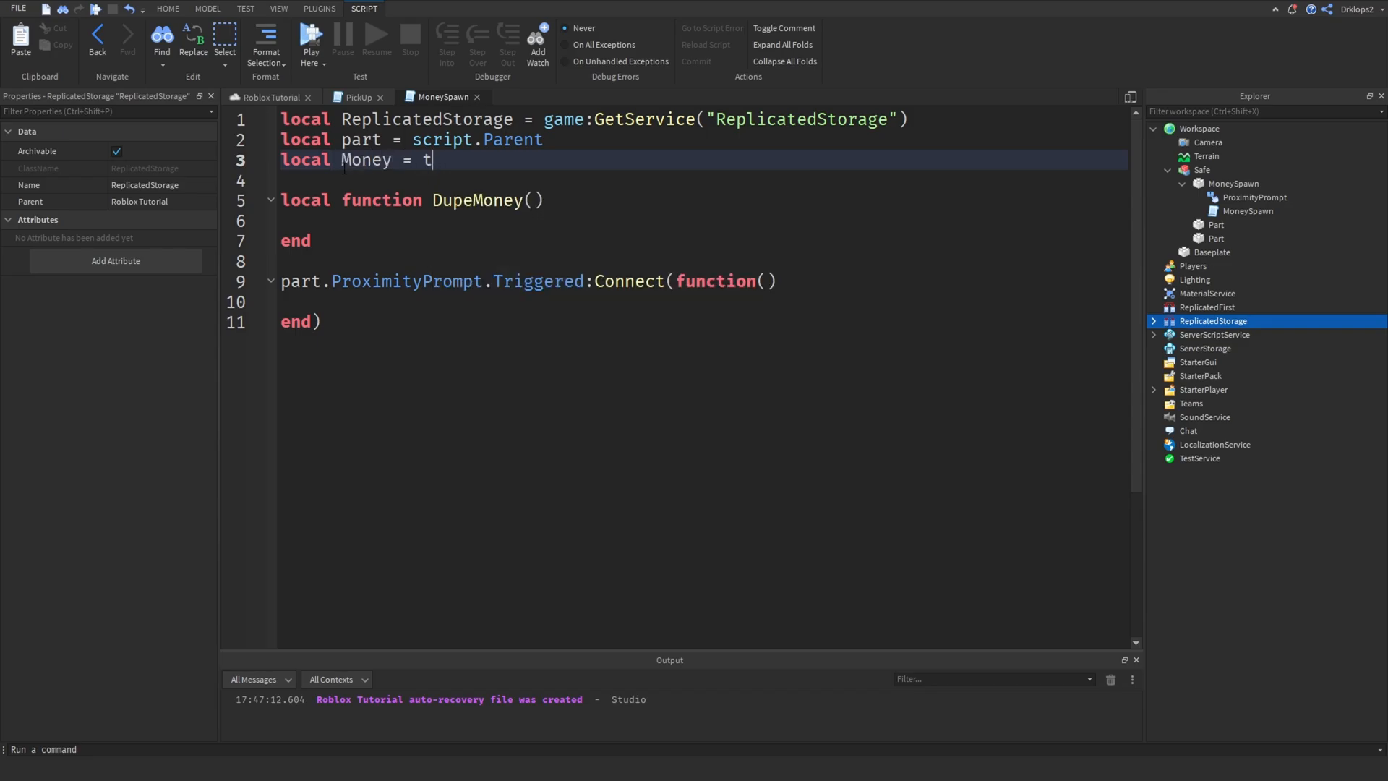
pyautogui.write('ReplicatedStorage.Money')
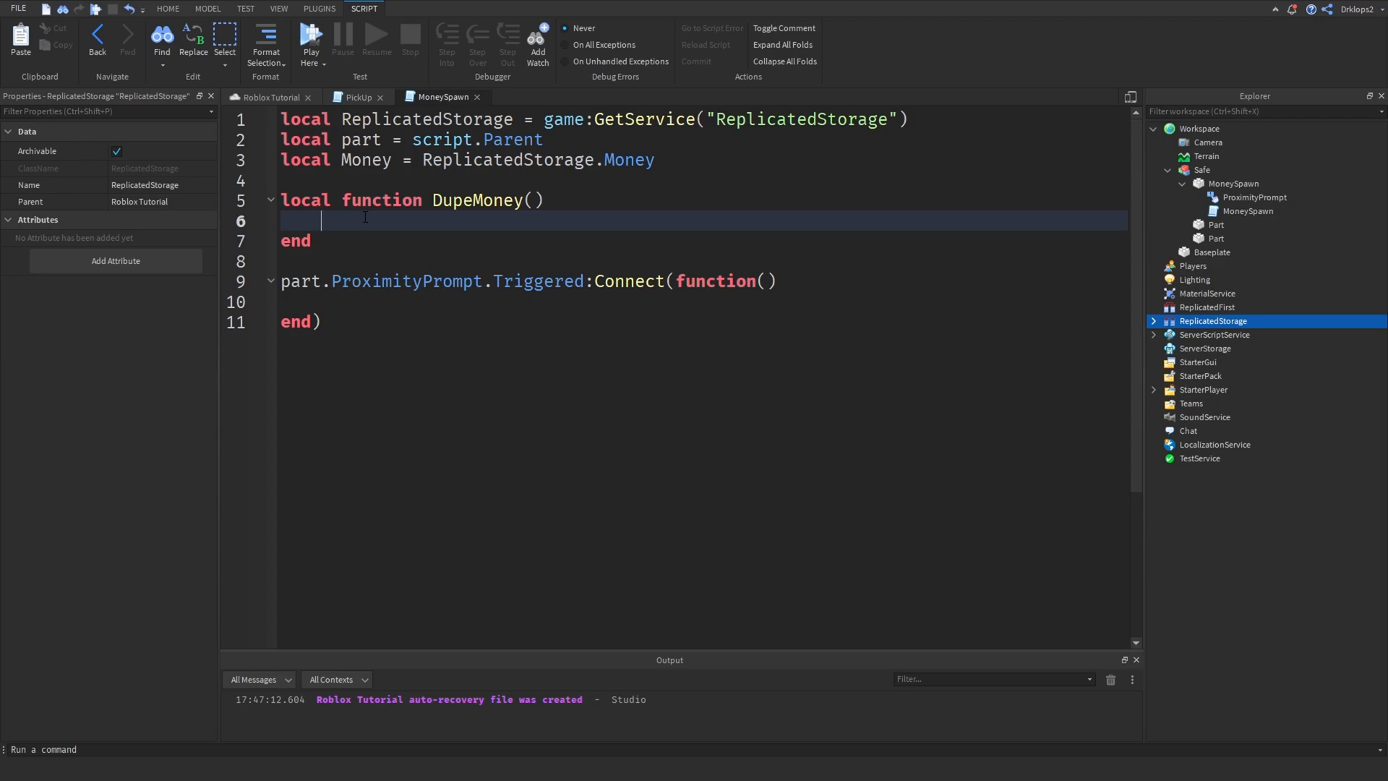
# Begin DupeMoney with wait(.25) followed by a trailing -- comment.
pyautogui.write('wait()')
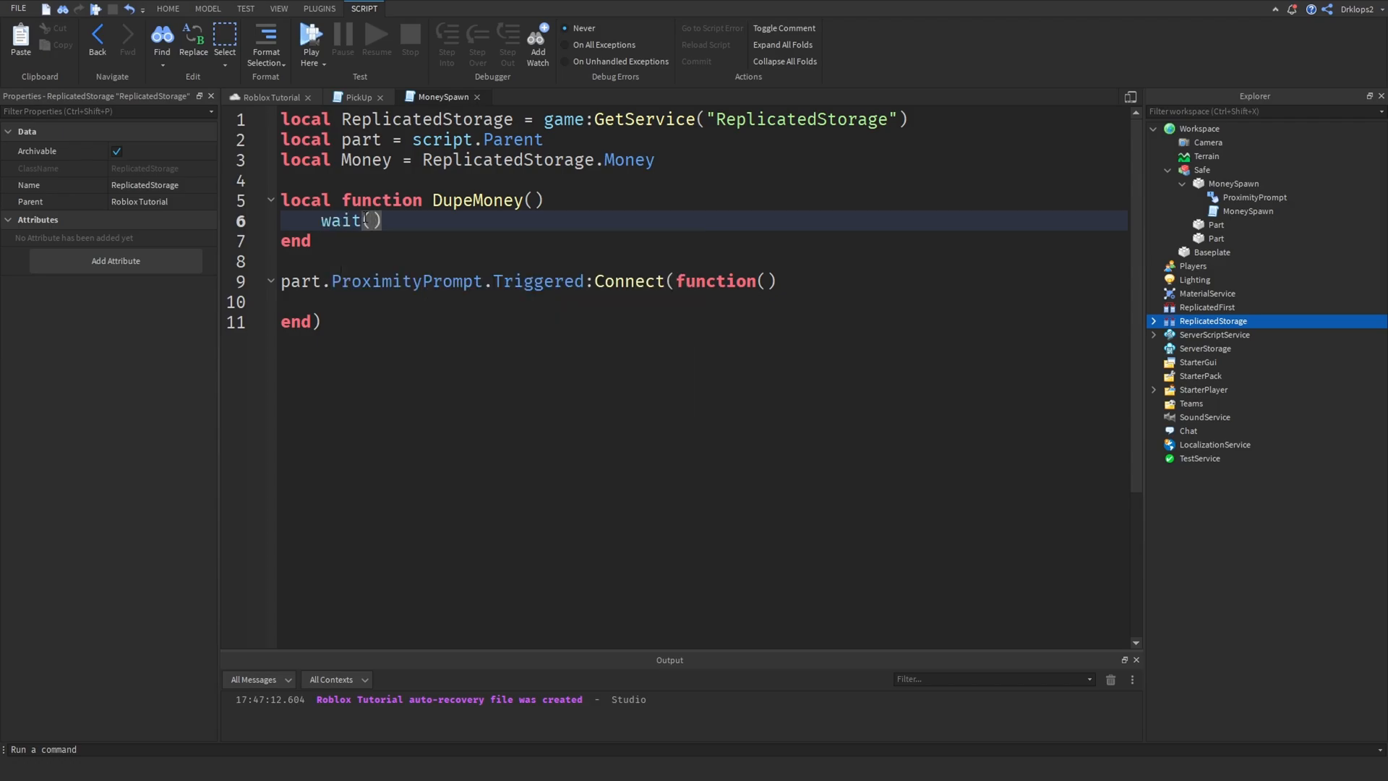
pyautogui.write('.25')
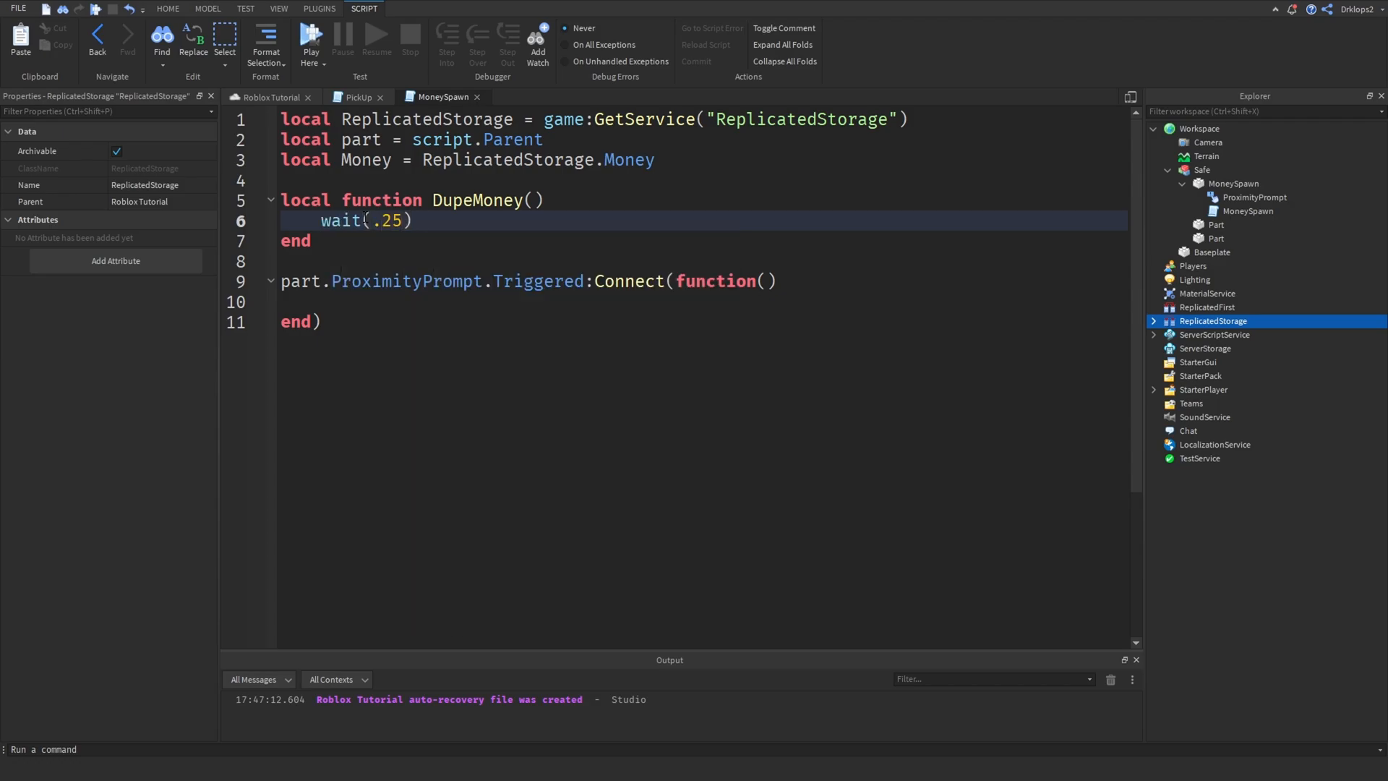
pyautogui.write('--')
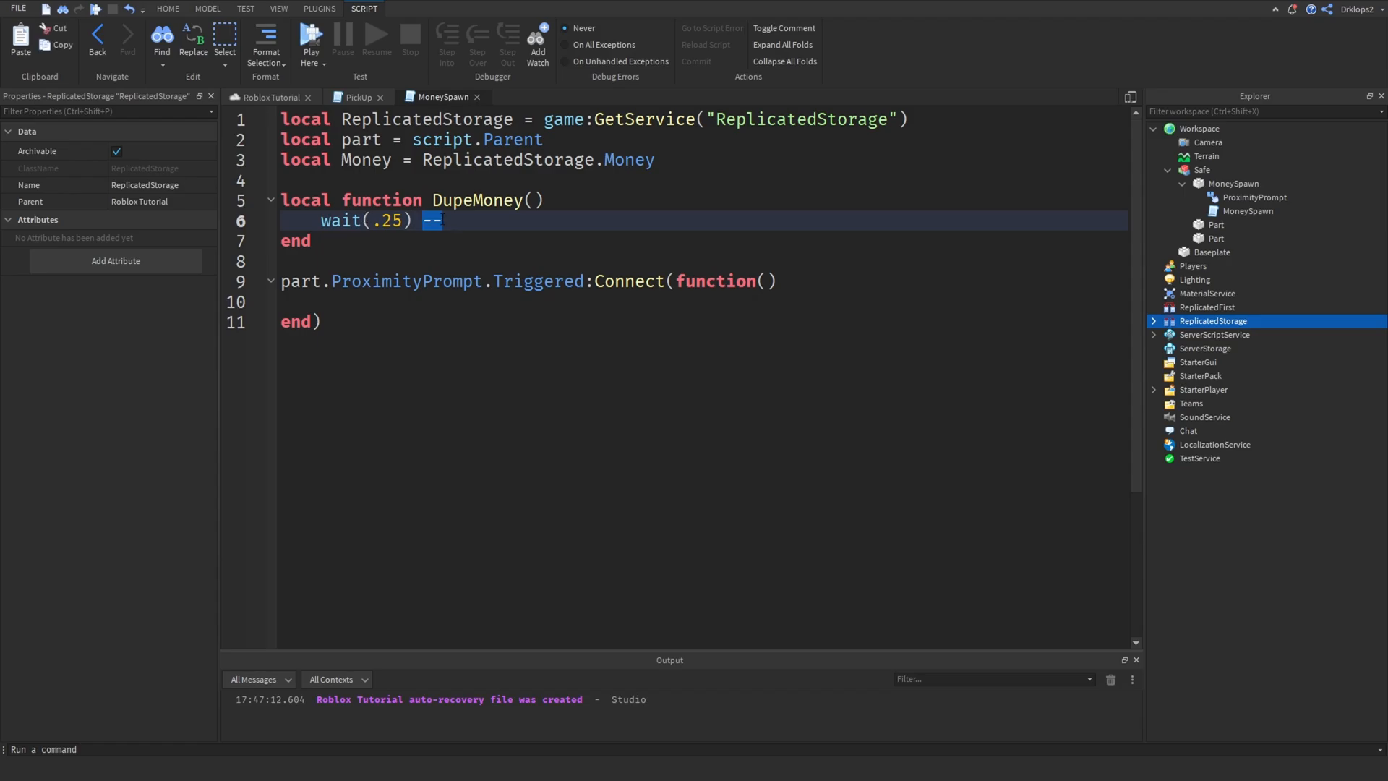
pyautogui.click(447, 219)
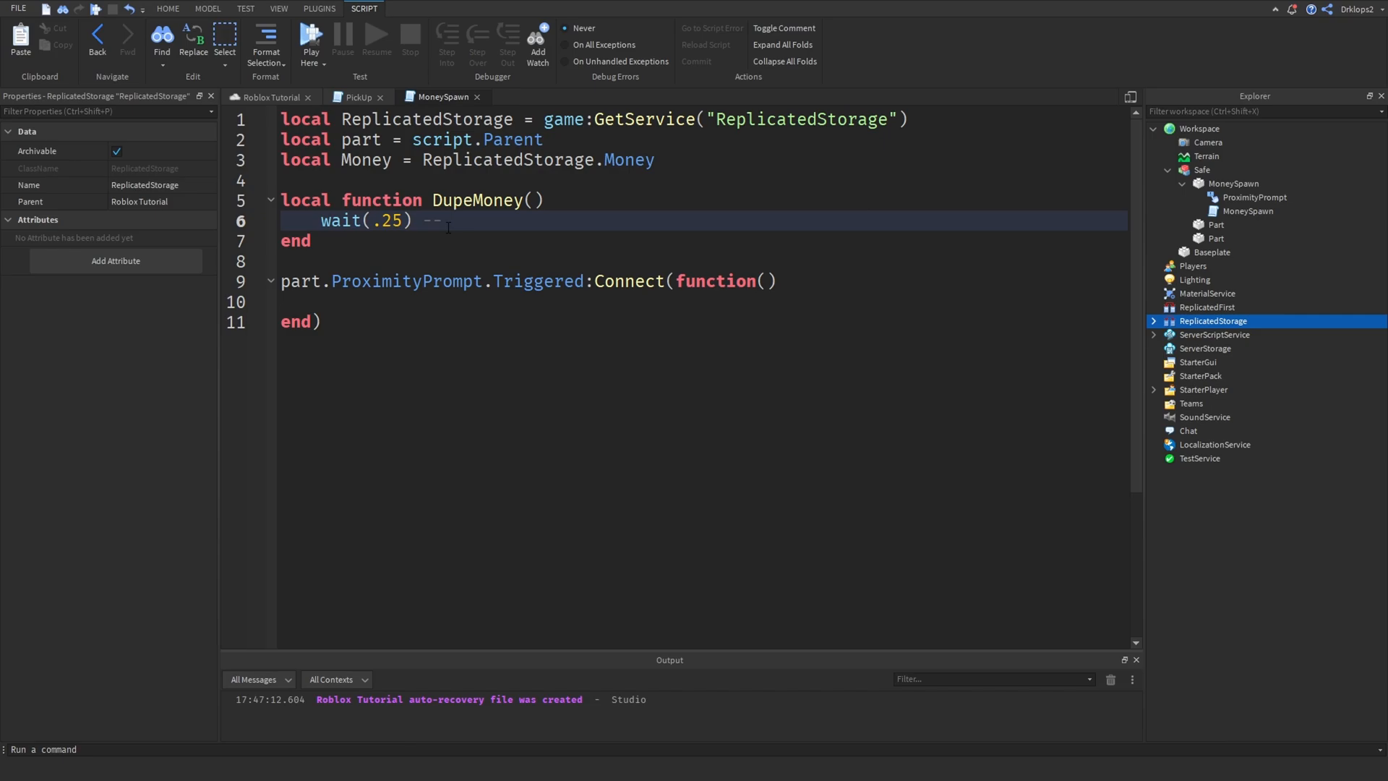
# Write the comment text 'How Long To Wait (Can Be Removed If Not Needed)'.
pyautogui.write('How')
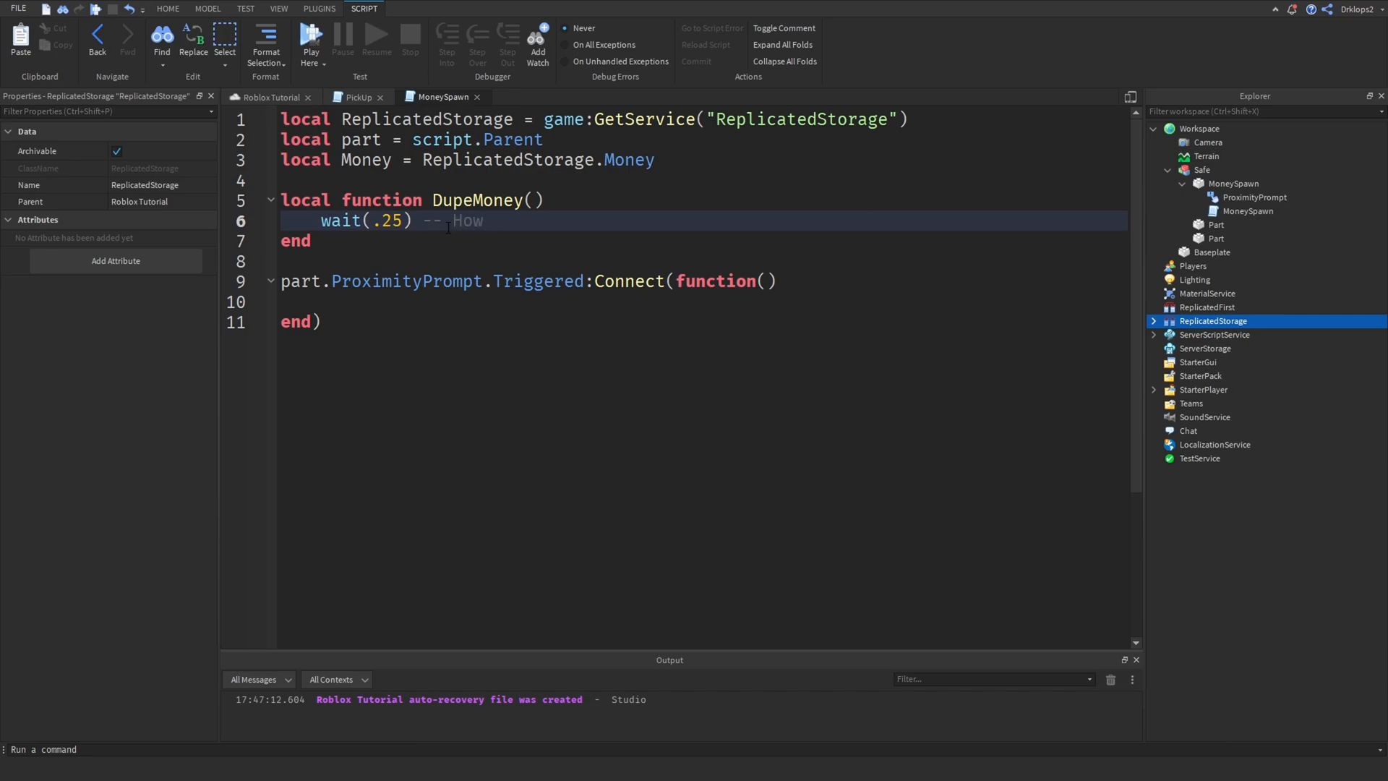
pyautogui.write('Long To')
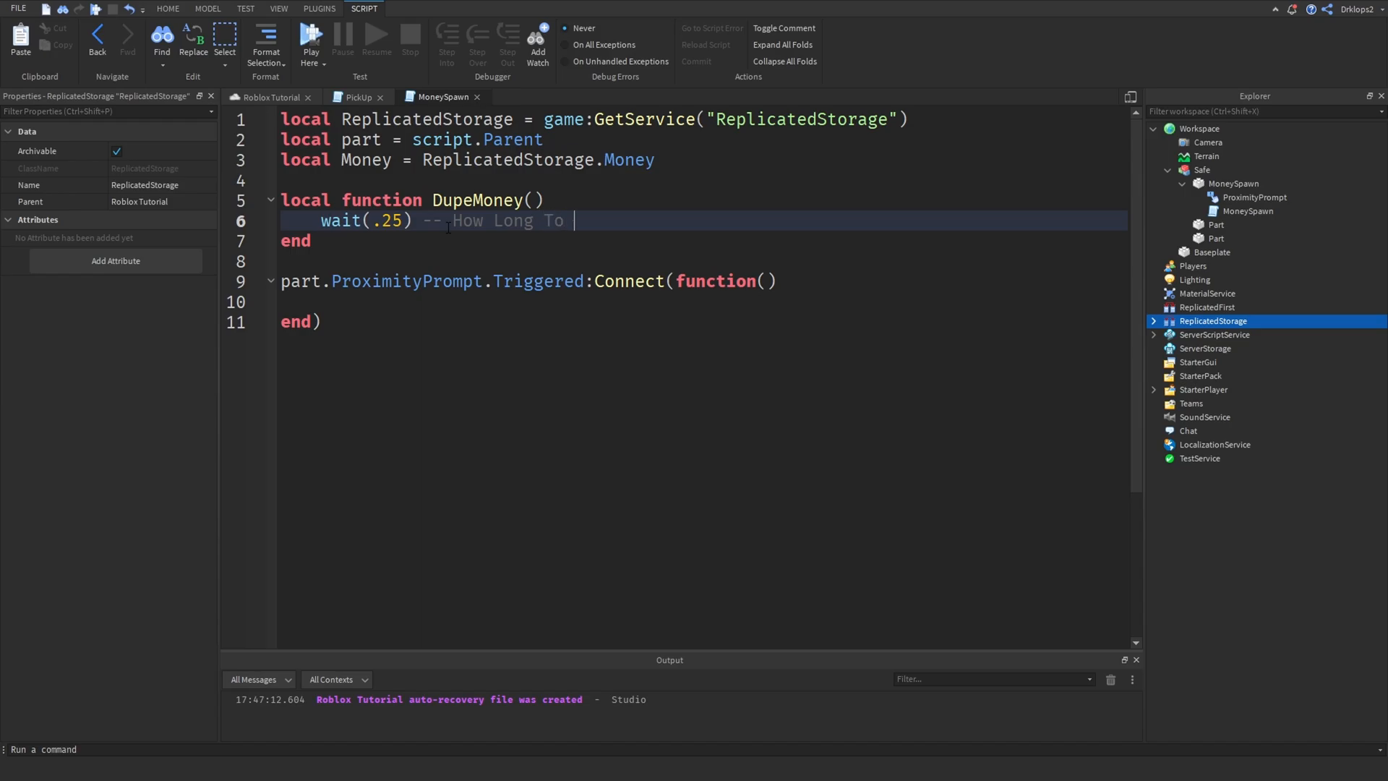
pyautogui.write('W')
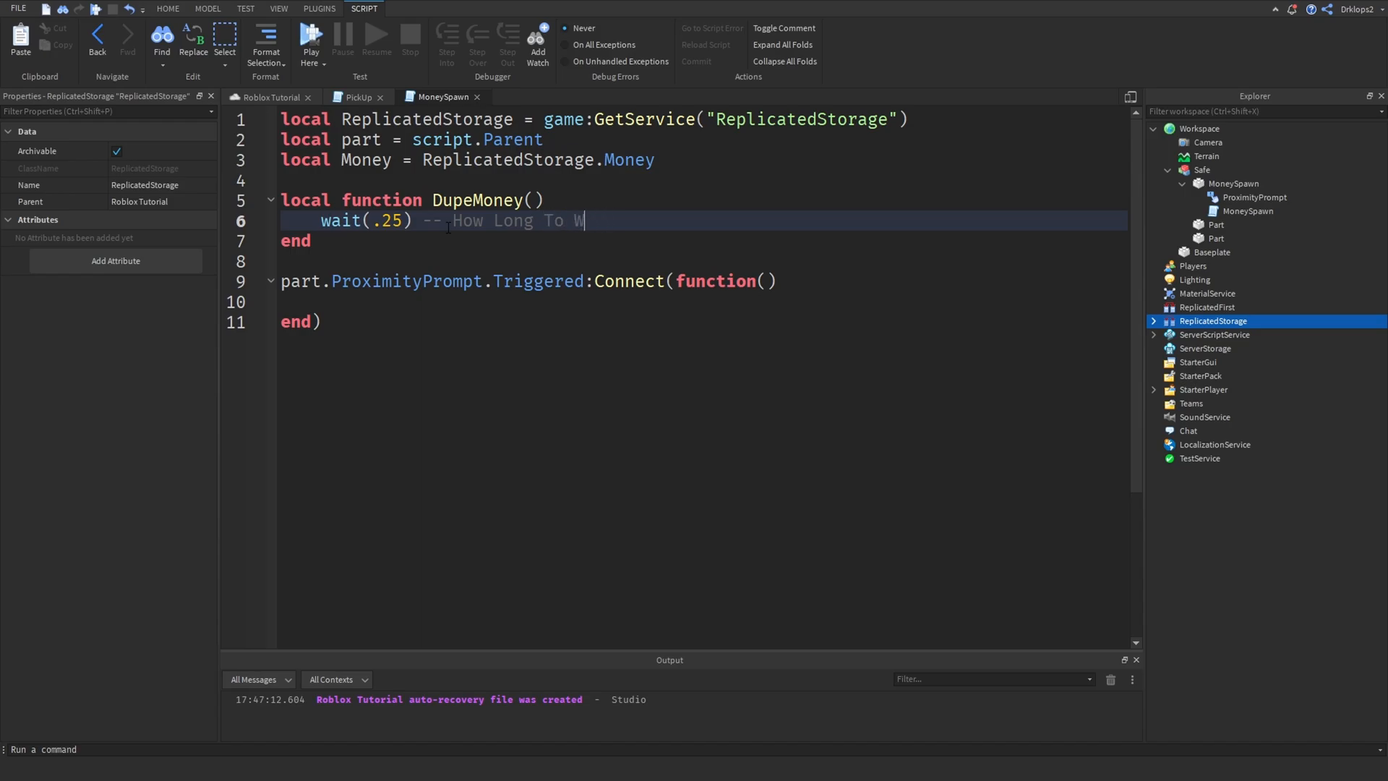
pyautogui.write('ait')
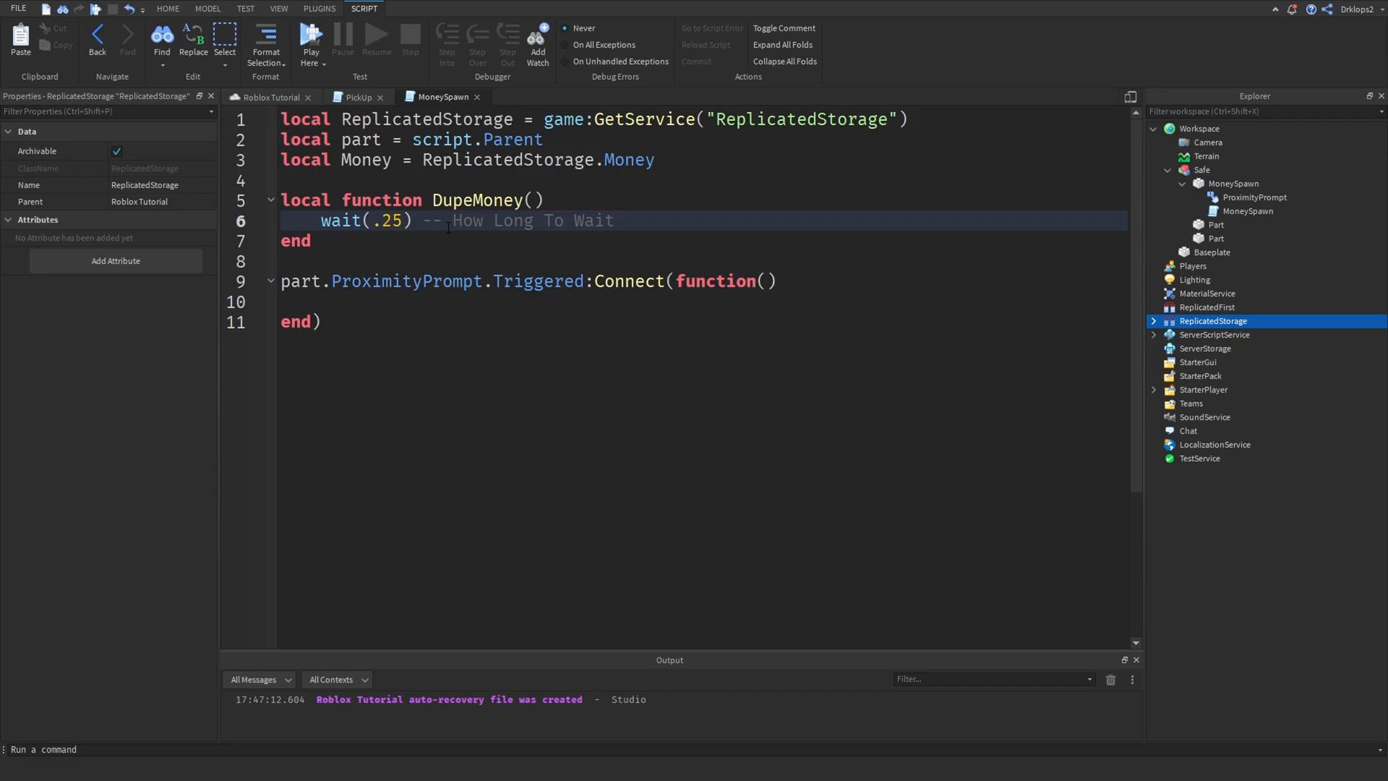
pyautogui.write('(')
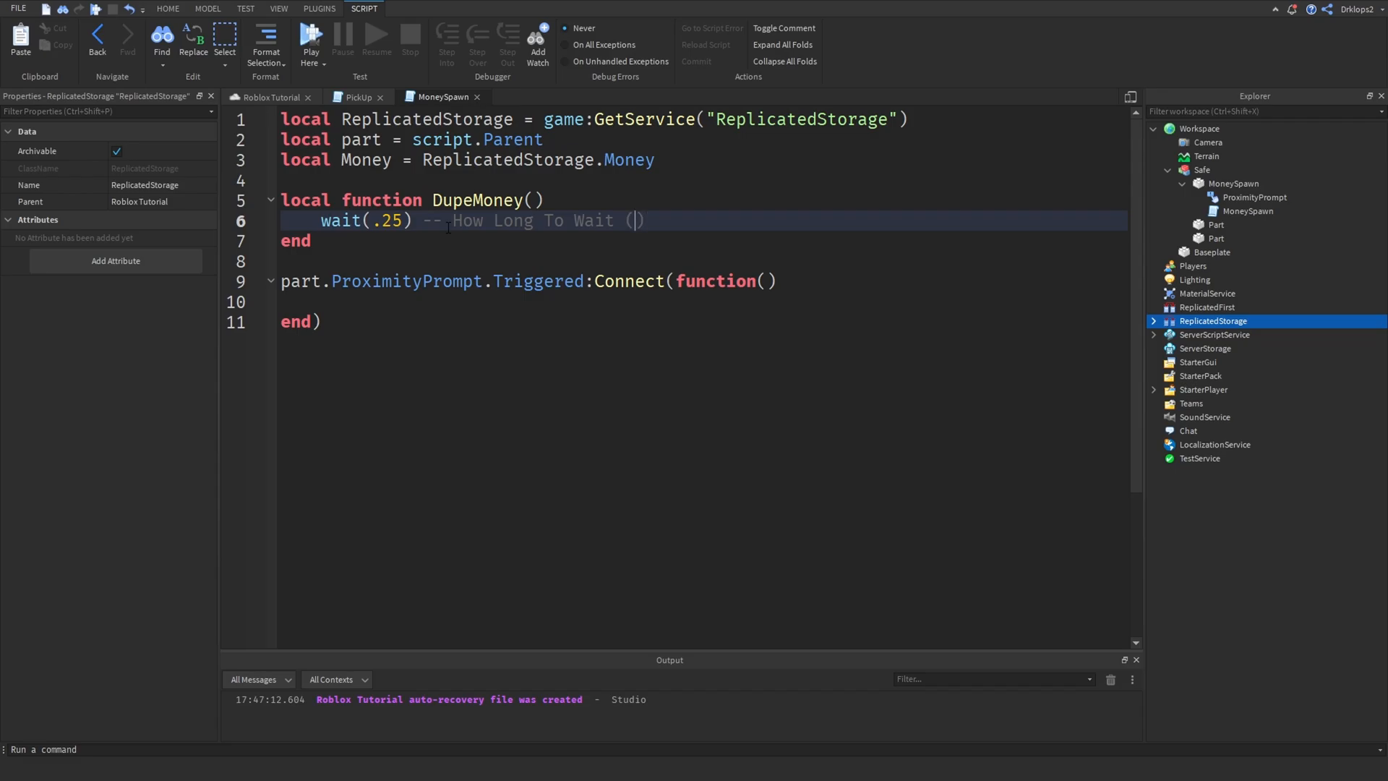
pyautogui.write('C+De;')
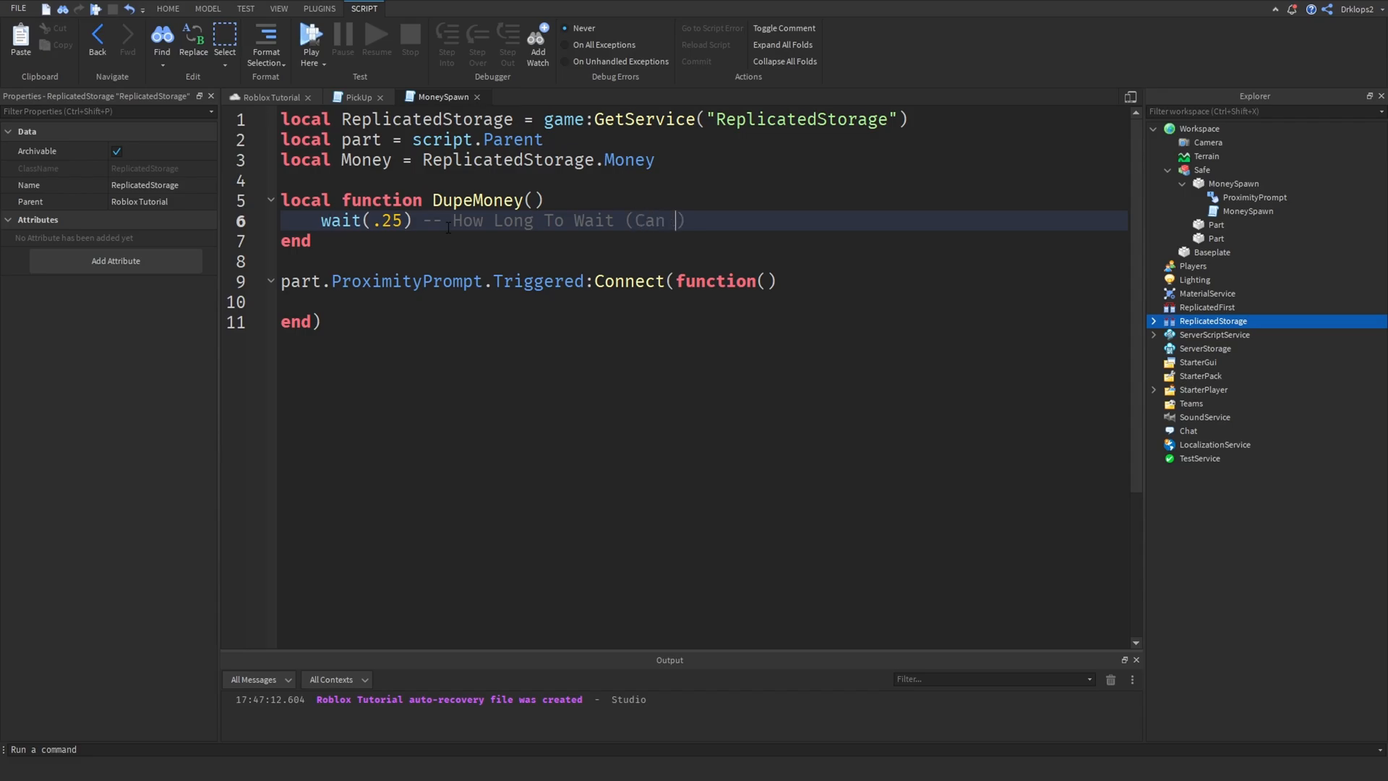
pyautogui.write('Be Delted')
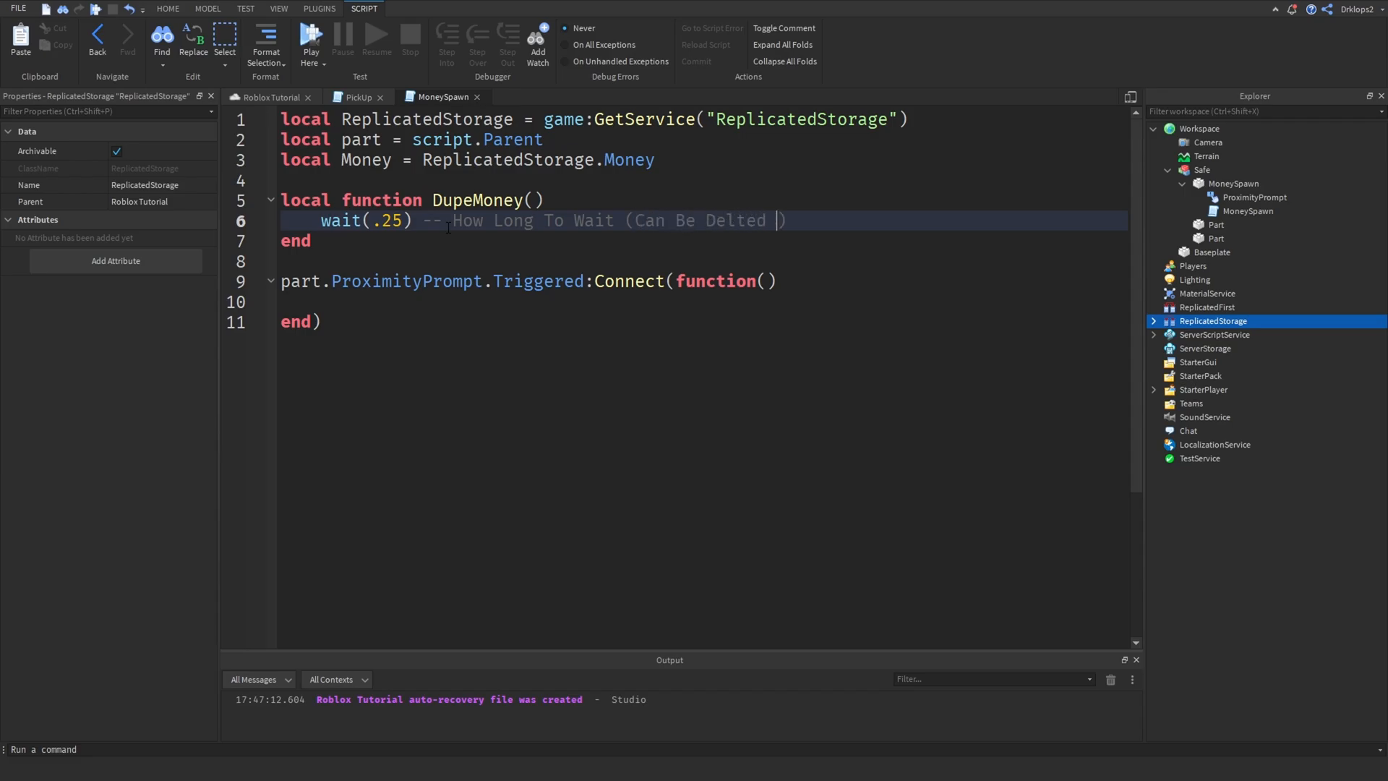
pyautogui.write('If Not')
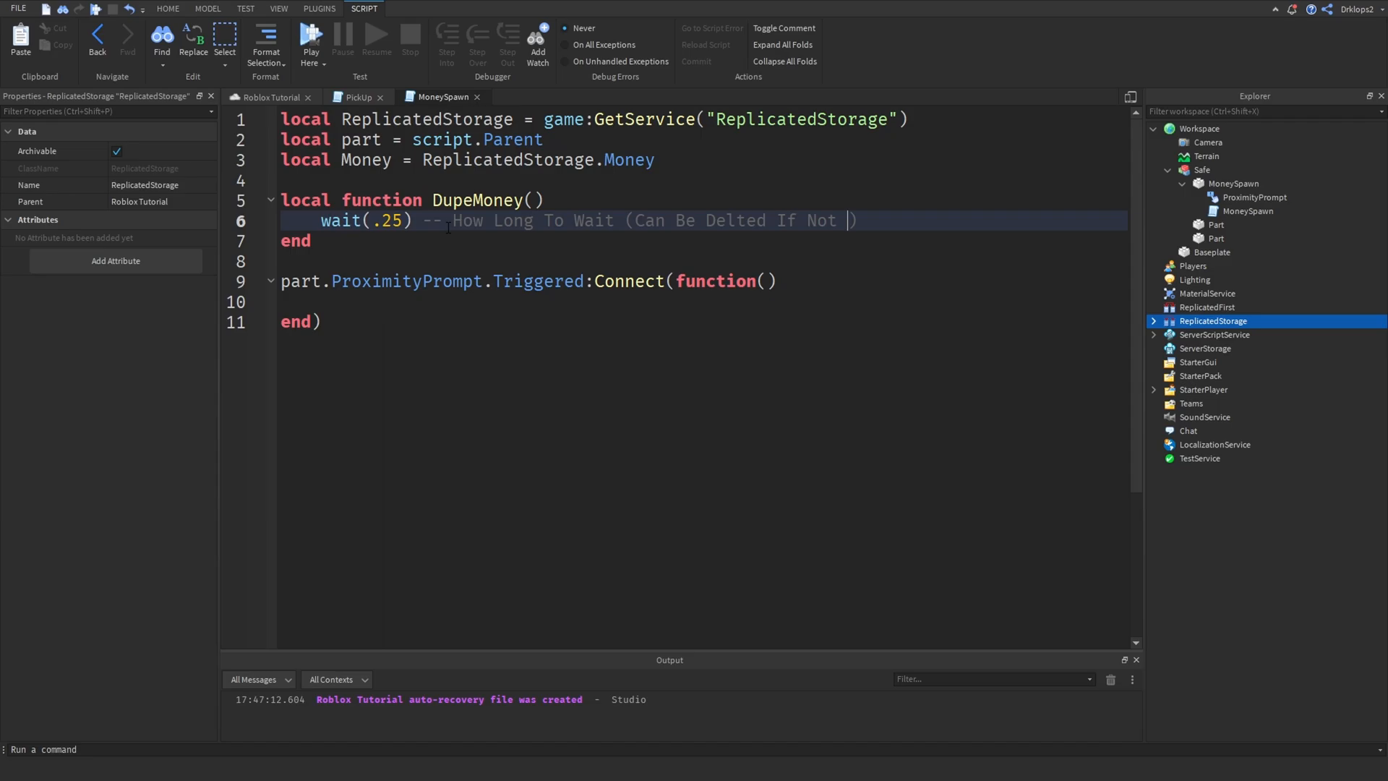
pyautogui.write('Needed')
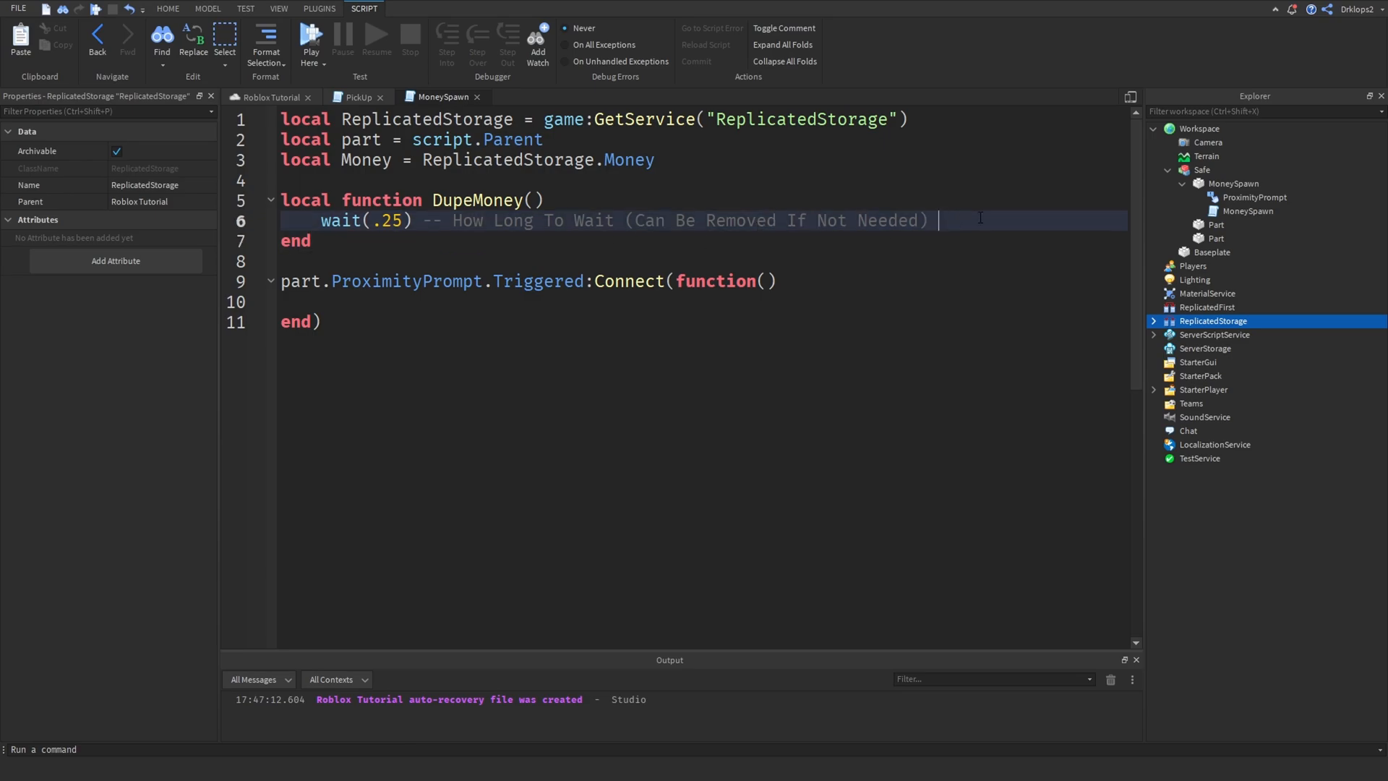
pyautogui.write('l')
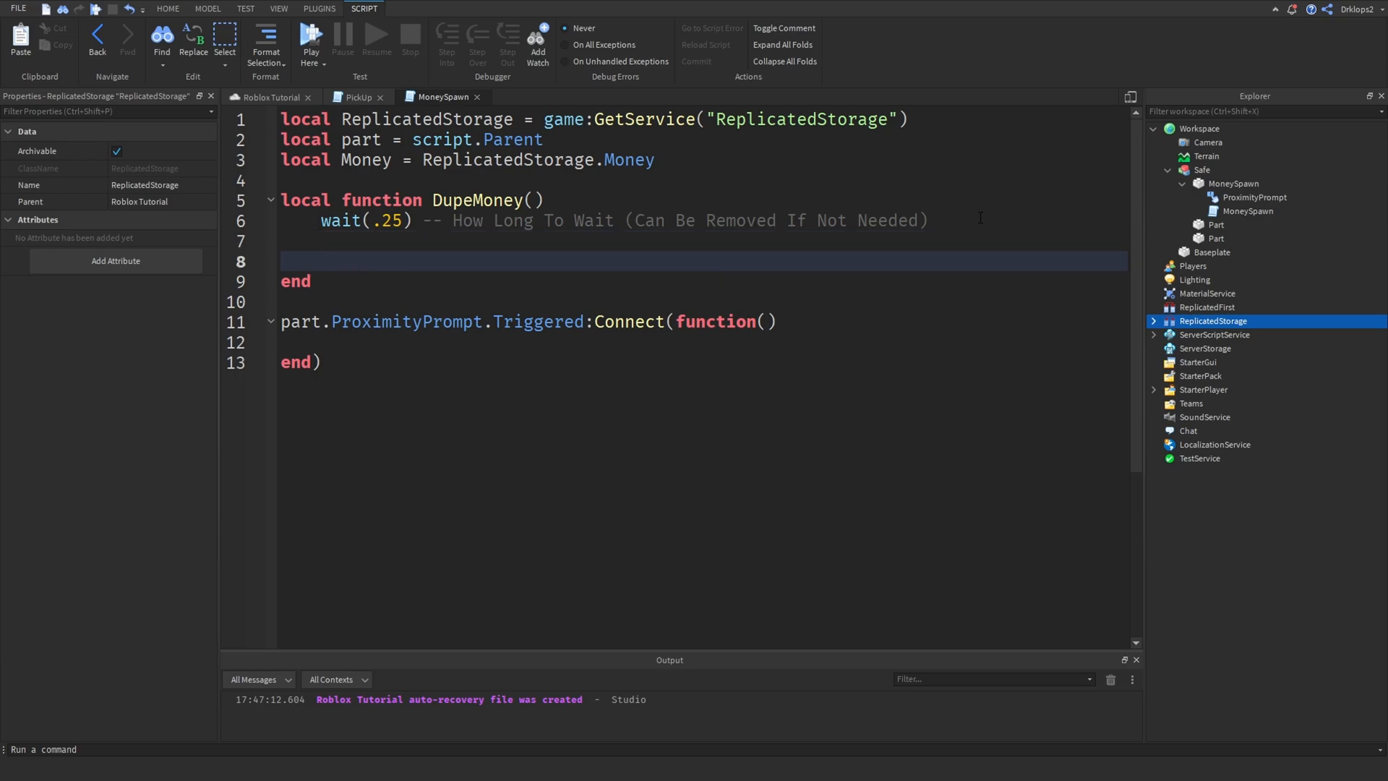
# In DupeMoney, create local Clone = Money:Clone() and set Clone.Position = part.Position.
pyautogui.write('local')
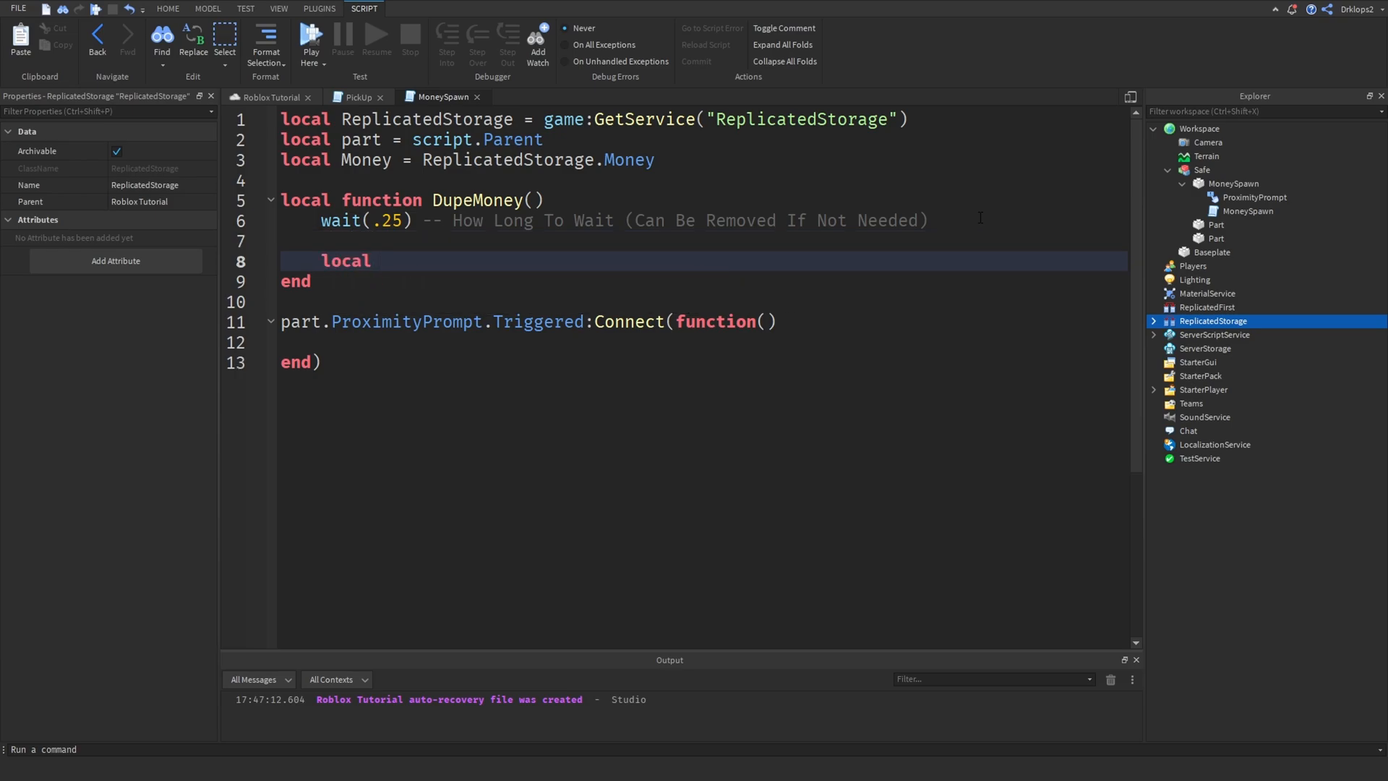
pyautogui.write('Clone')
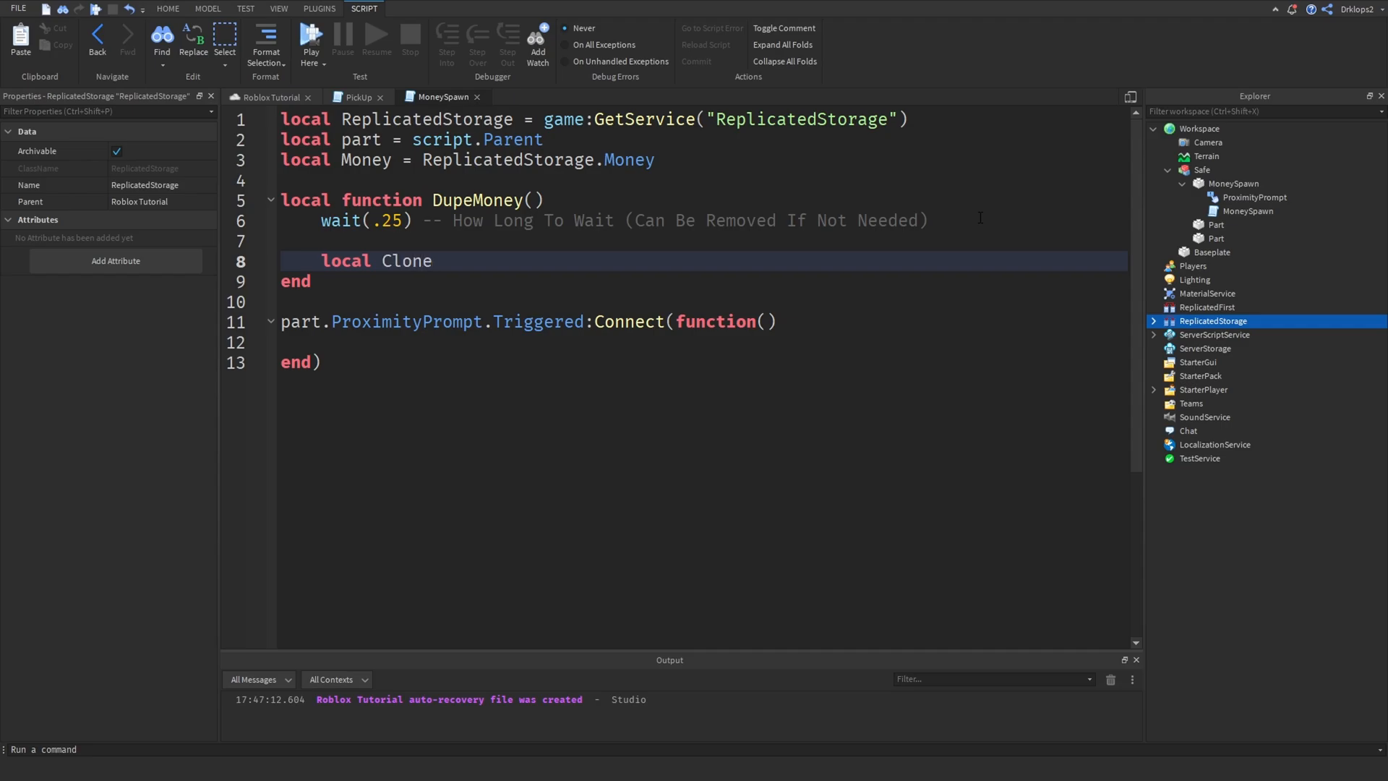
pyautogui.write('= math')
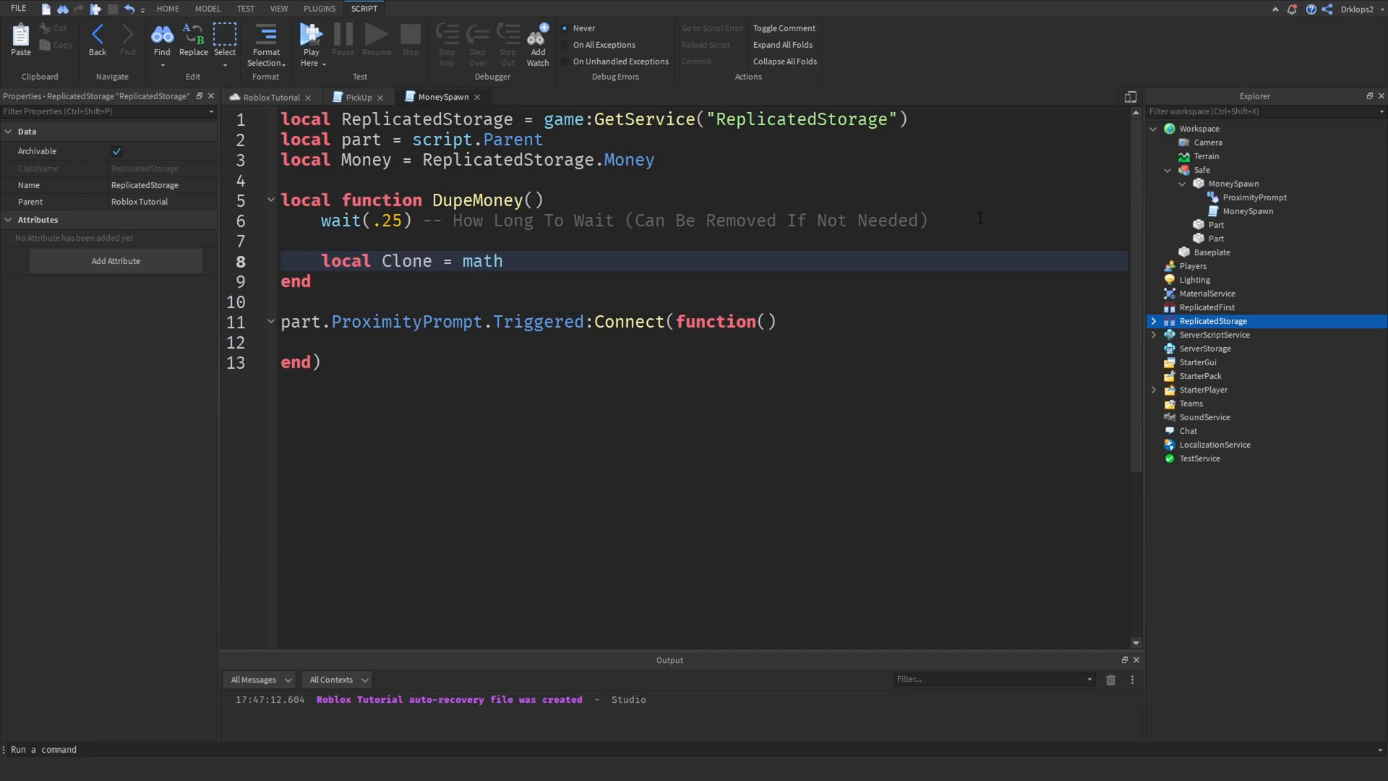
pyautogui.write('Money:Clone(')
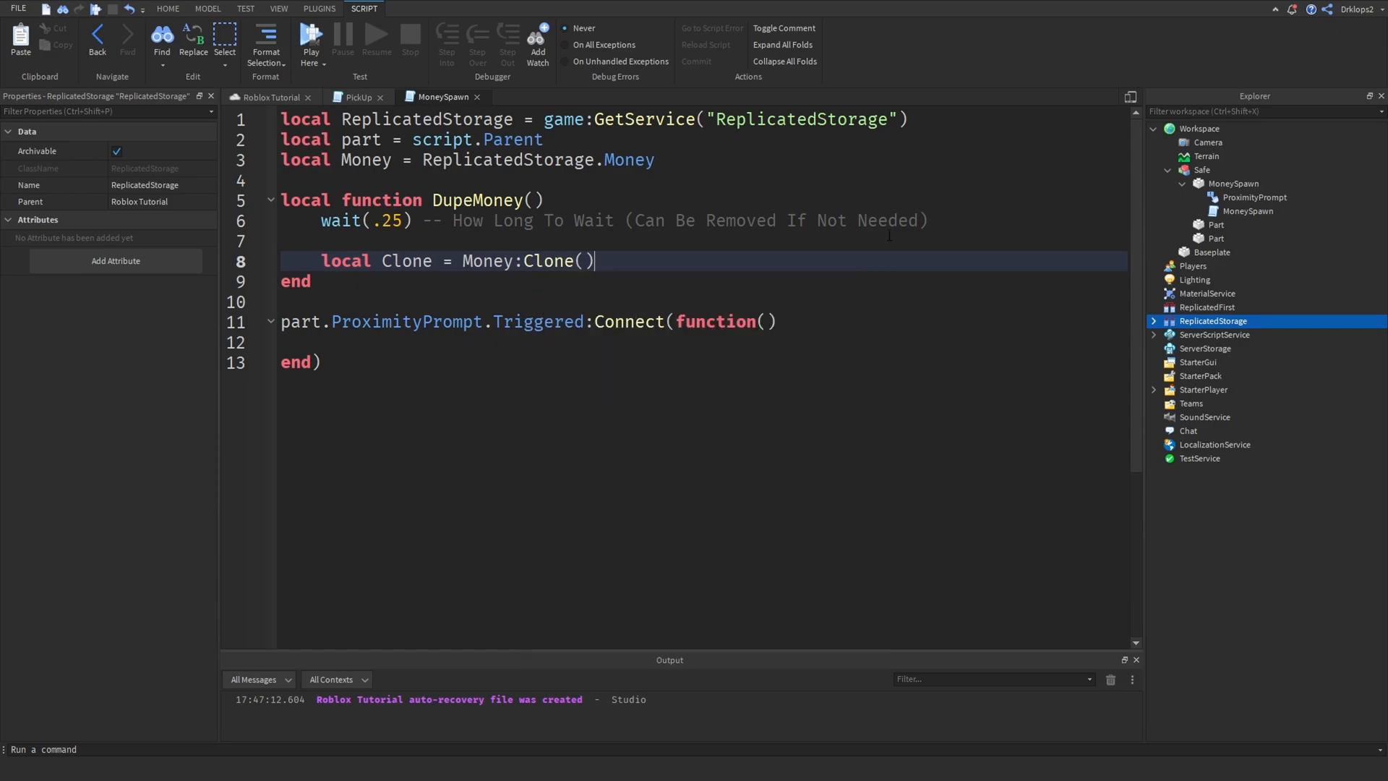
pyautogui.moveTo(622, 252)
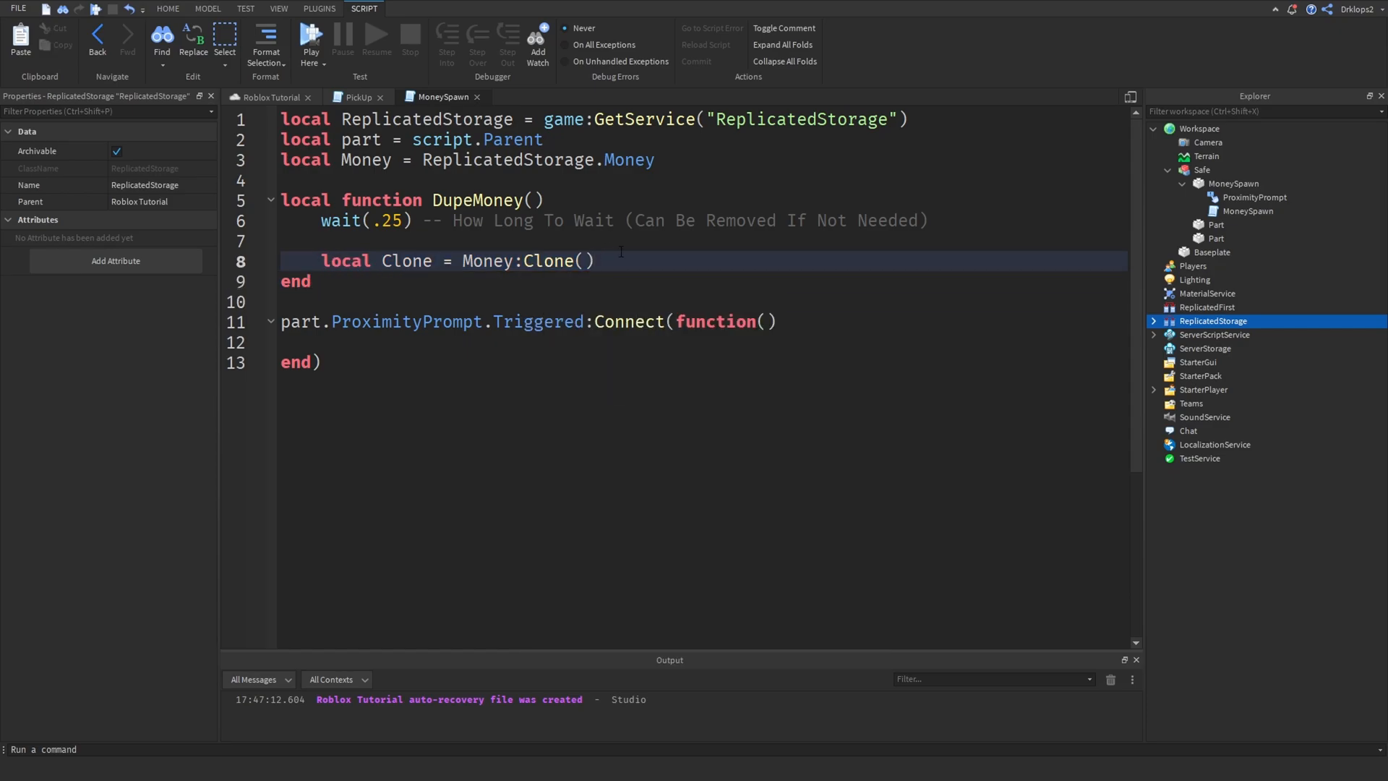
pyautogui.write('Clone')
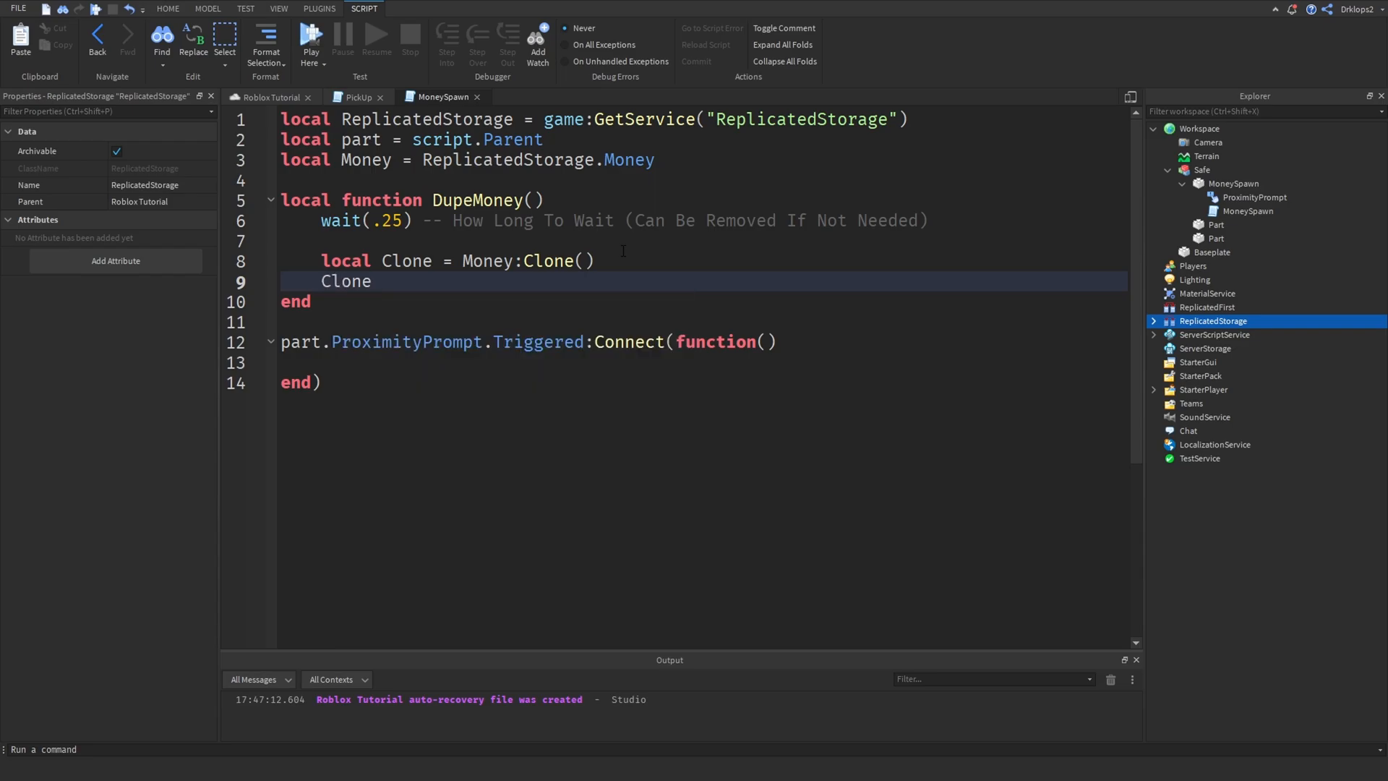
pyautogui.write('.Position =')
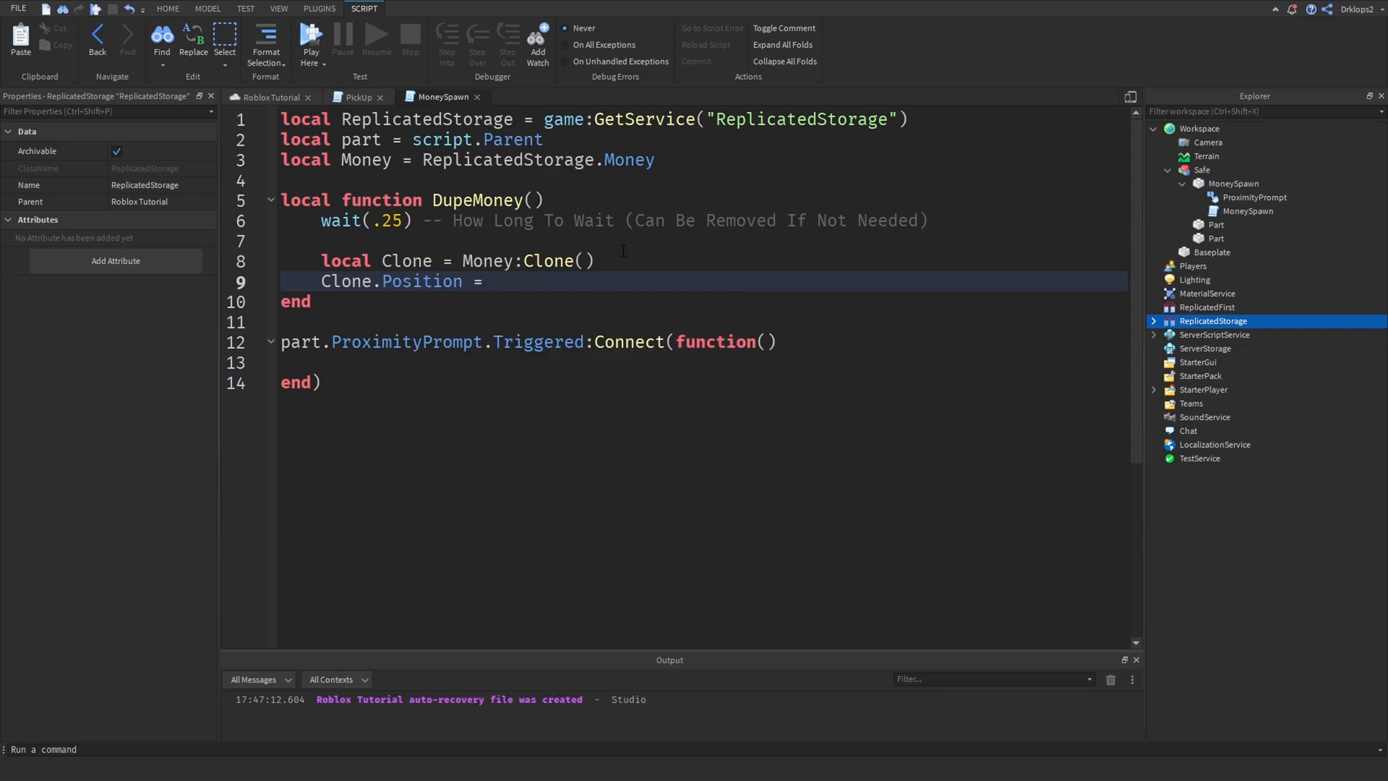
pyautogui.write('p[sh]')
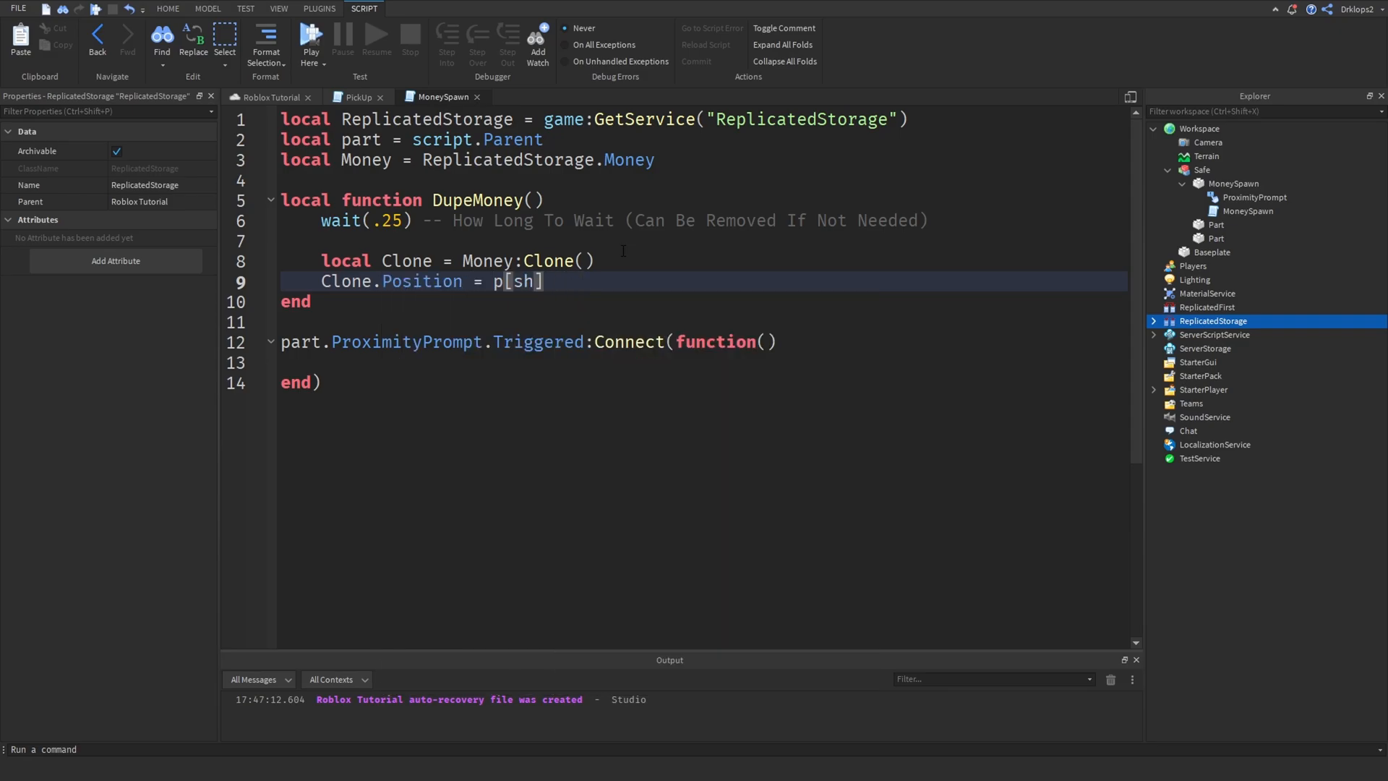
pyautogui.write('part')
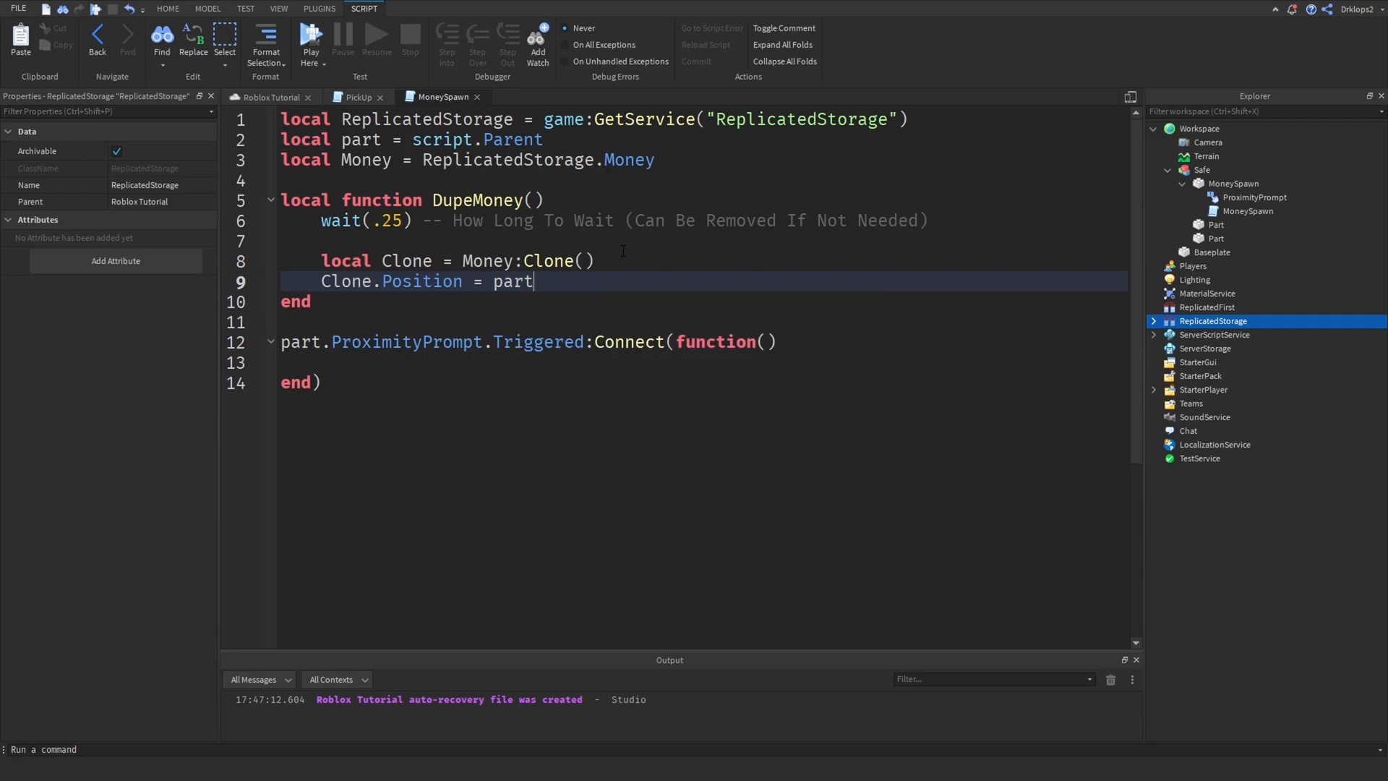
pyautogui.write('.Position')
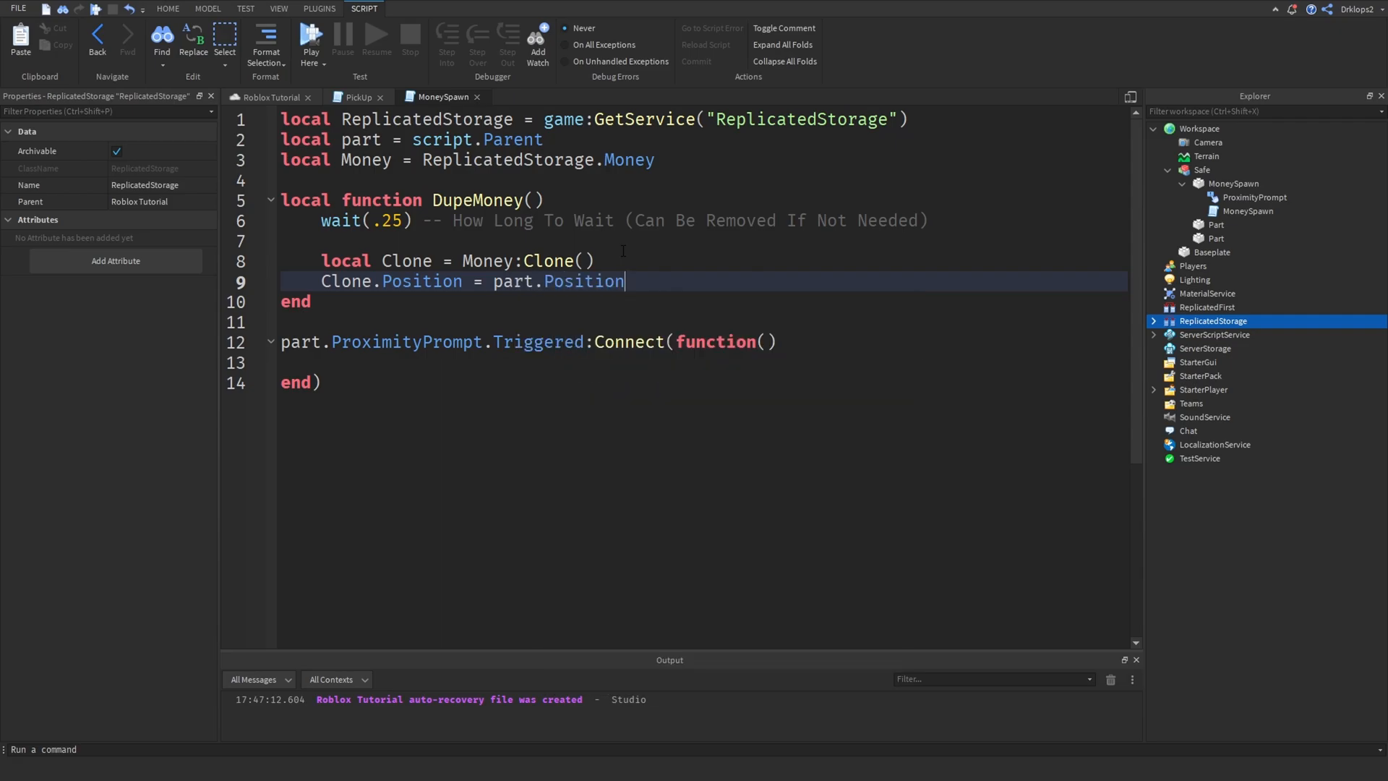
# Parent the clone with Clone.Parent = game.Workspace, fixing stray characters along the way.
pyautogui.write('cl')
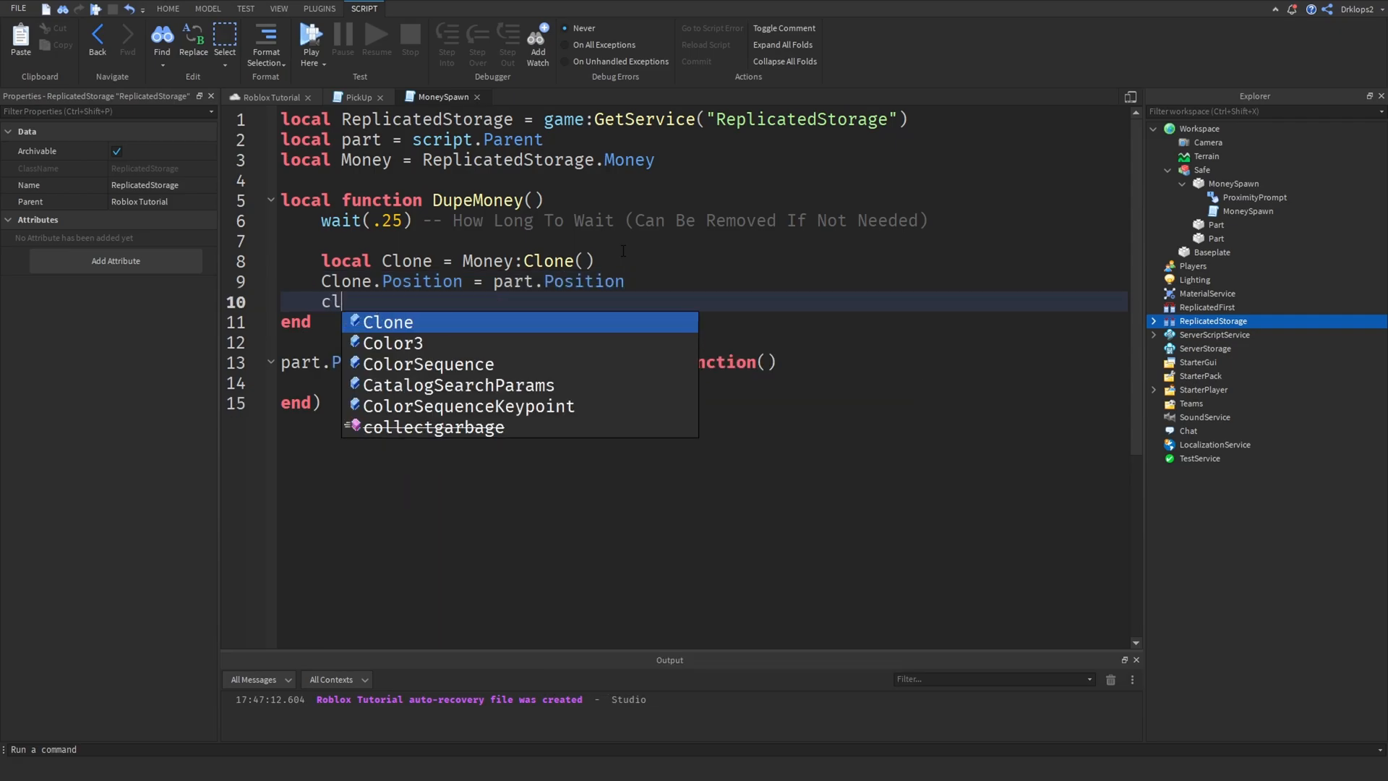
pyautogui.write('Clone.')
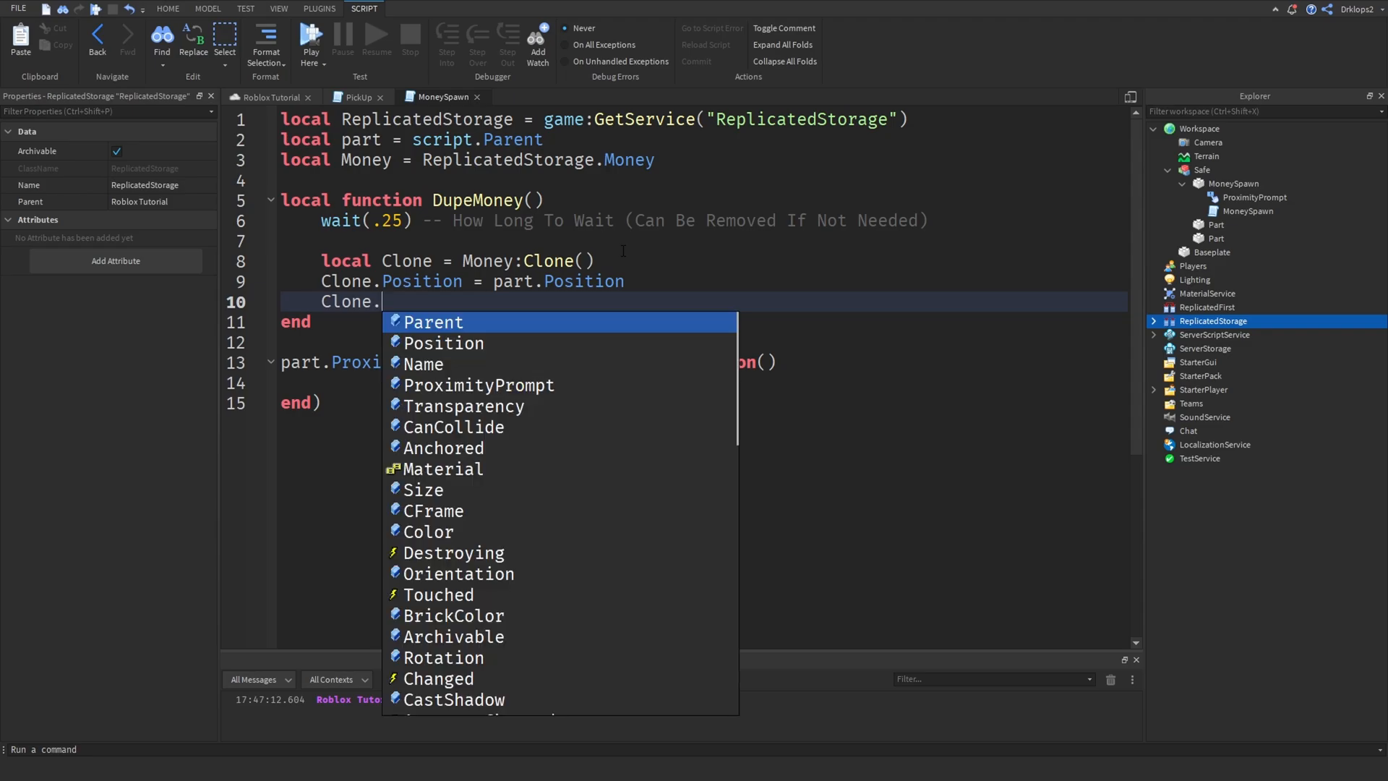
pyautogui.write('Pare')
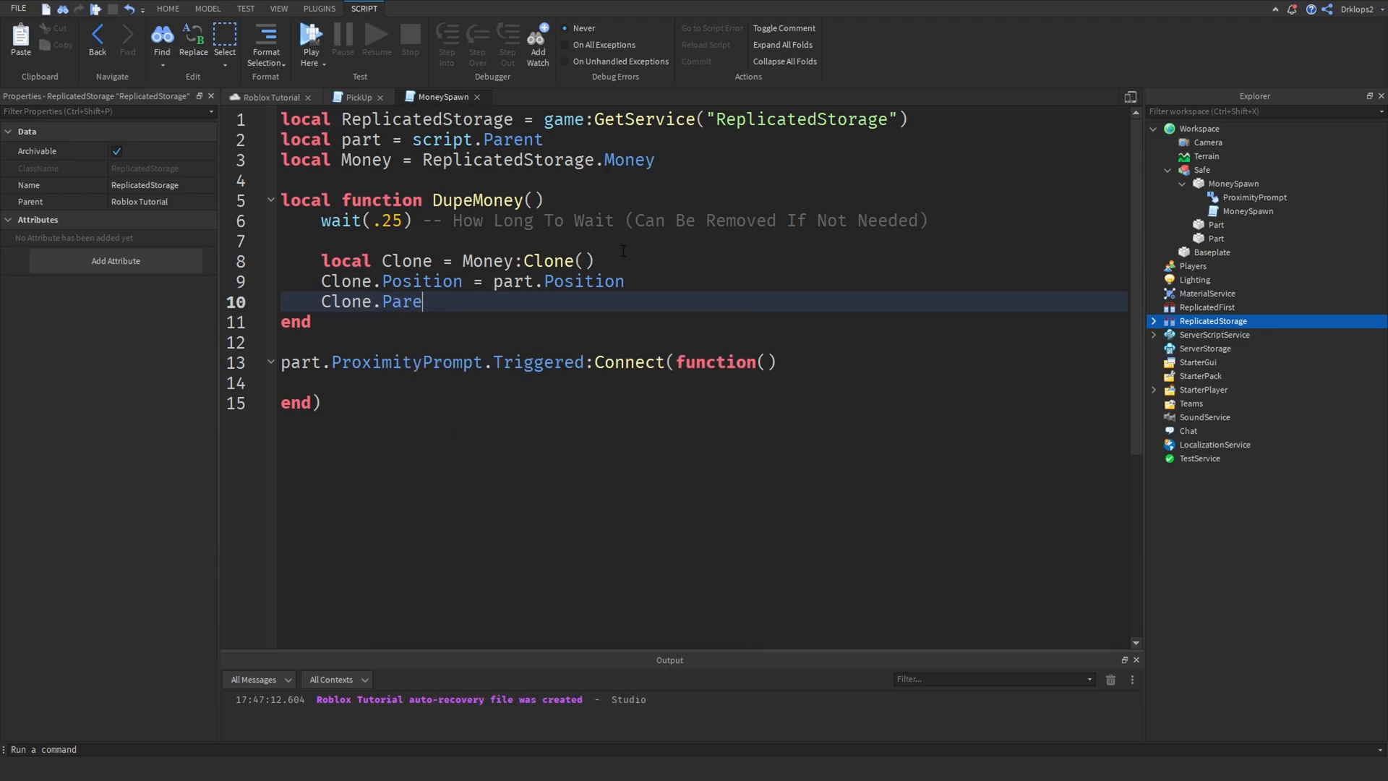
pyautogui.write('nt =')
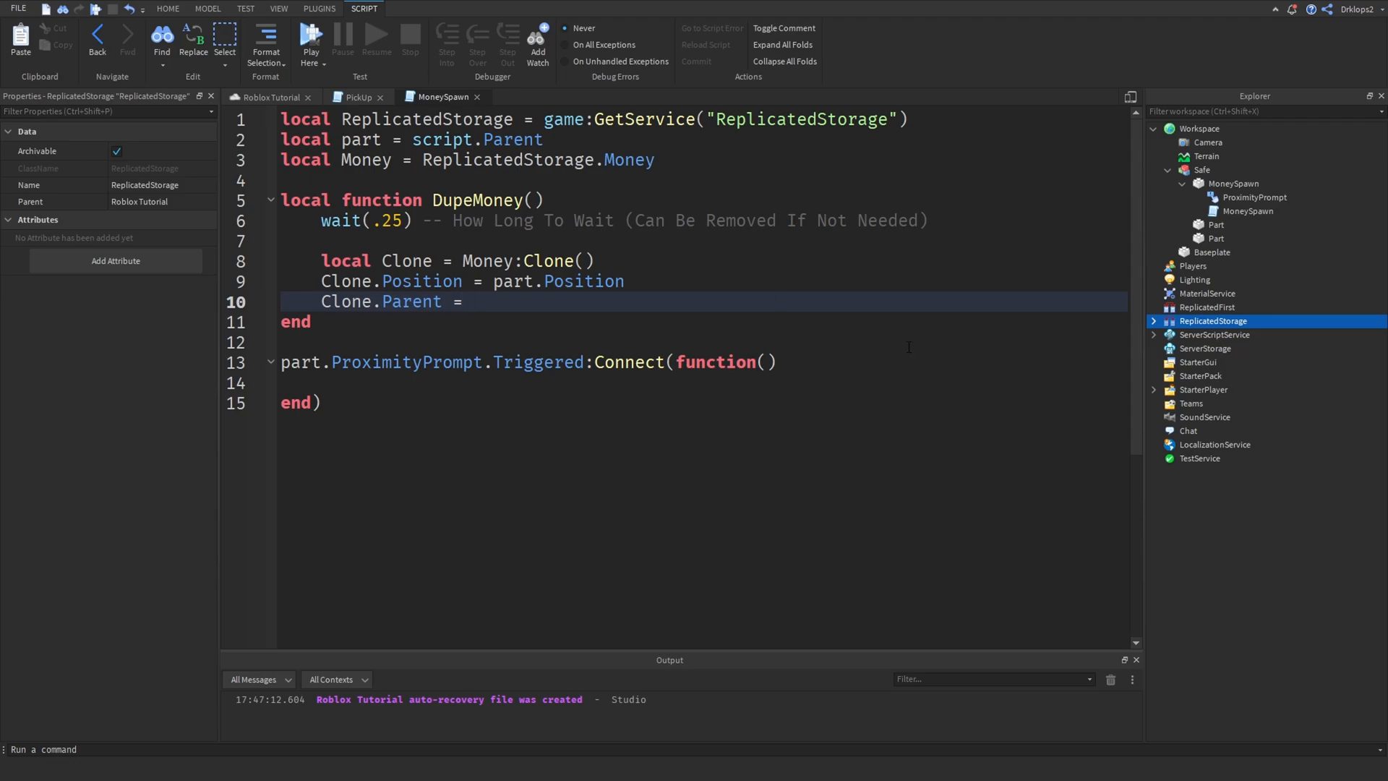
pyautogui.press('BackSpace')
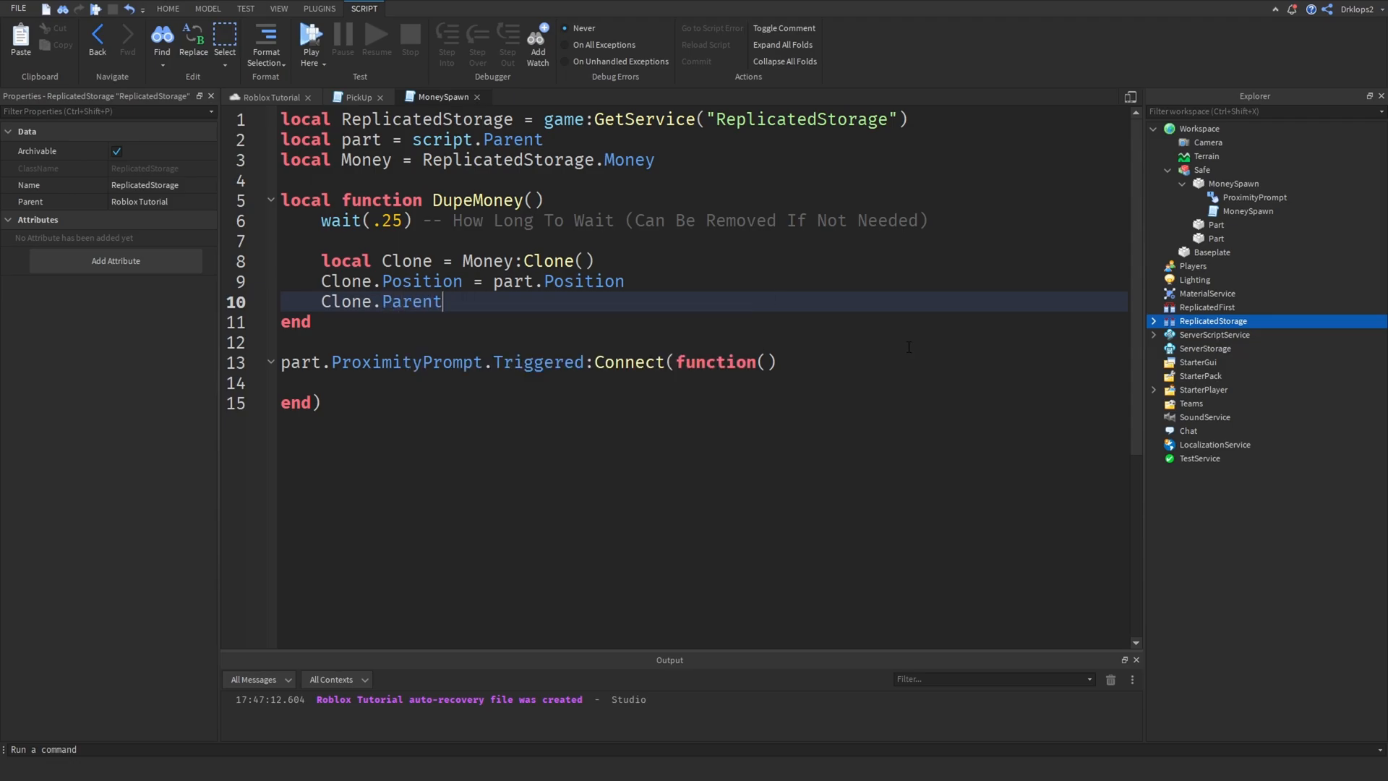
pyautogui.write('.')
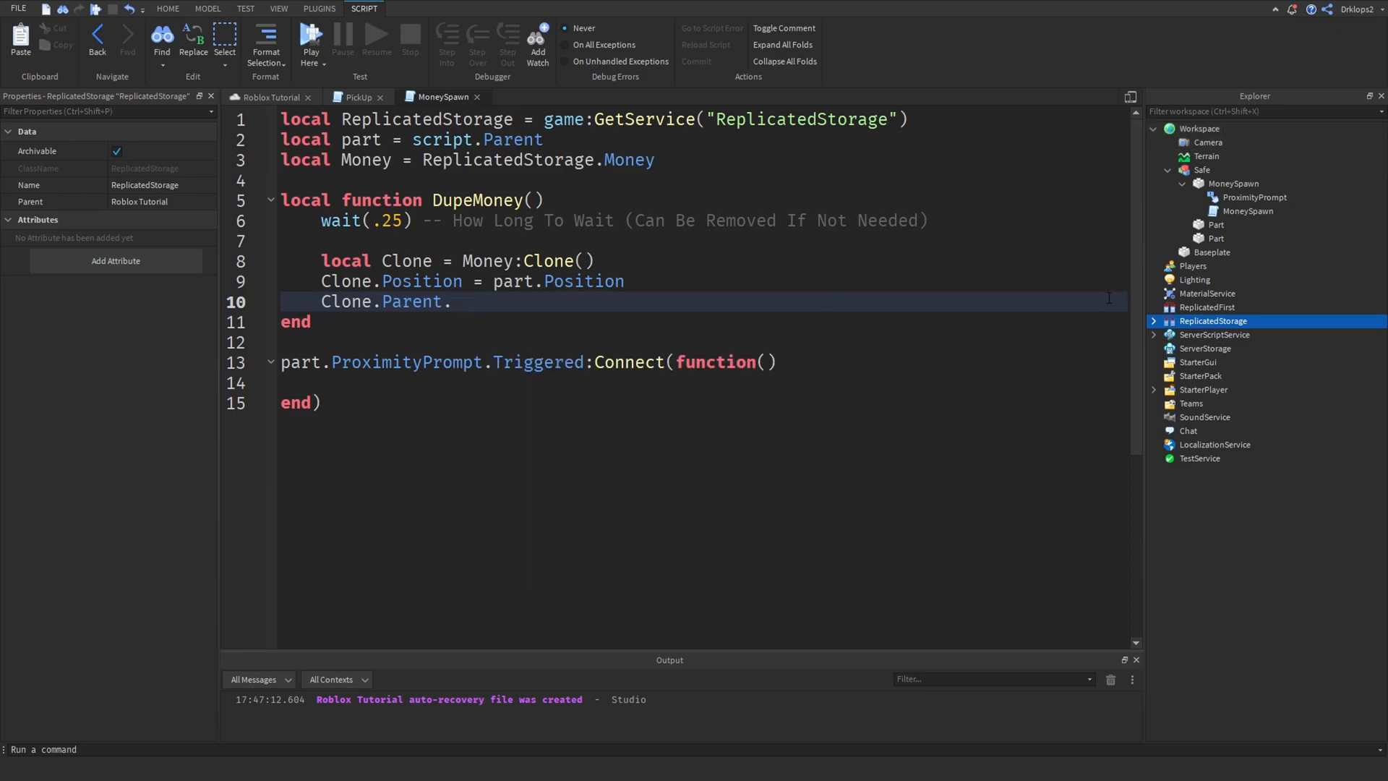
pyautogui.press('Backspace')
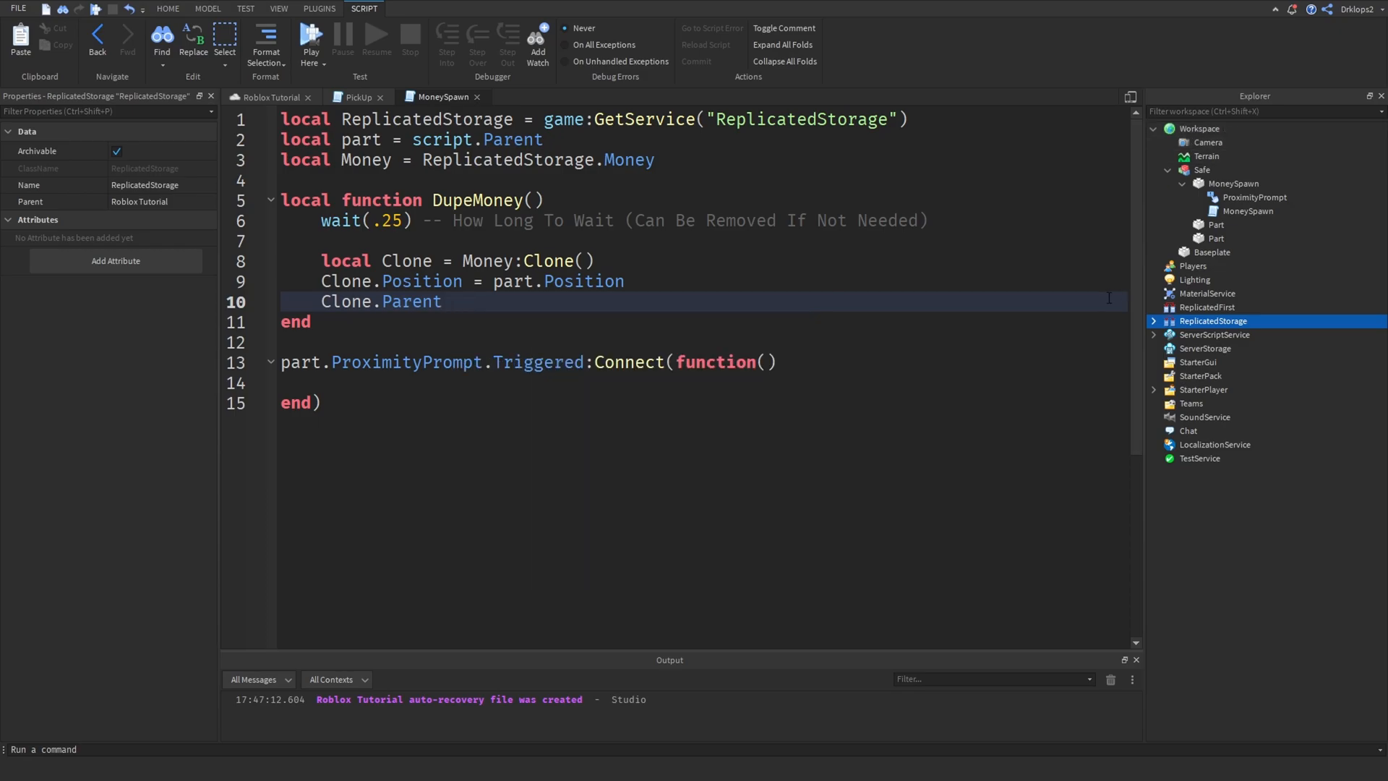
pyautogui.write('= w')
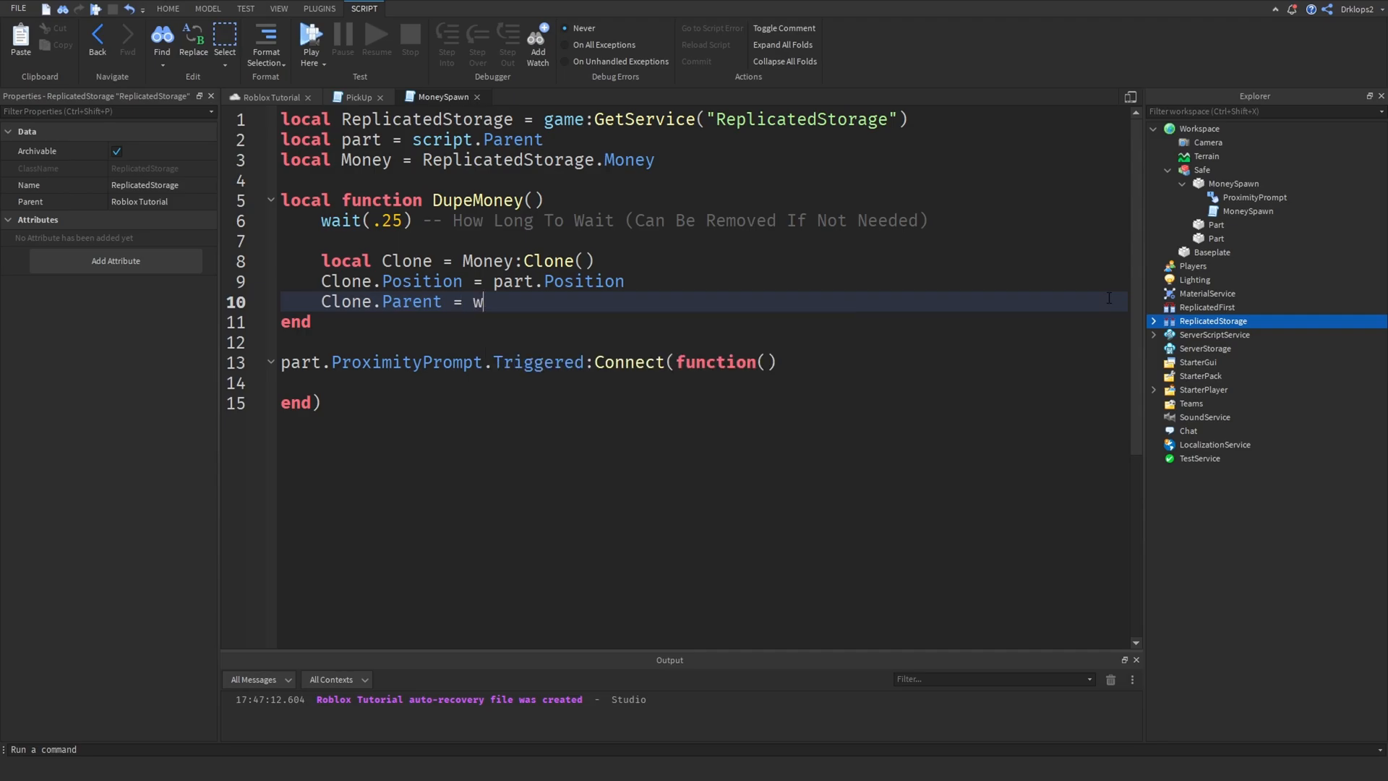
pyautogui.write('ame.Workspace')
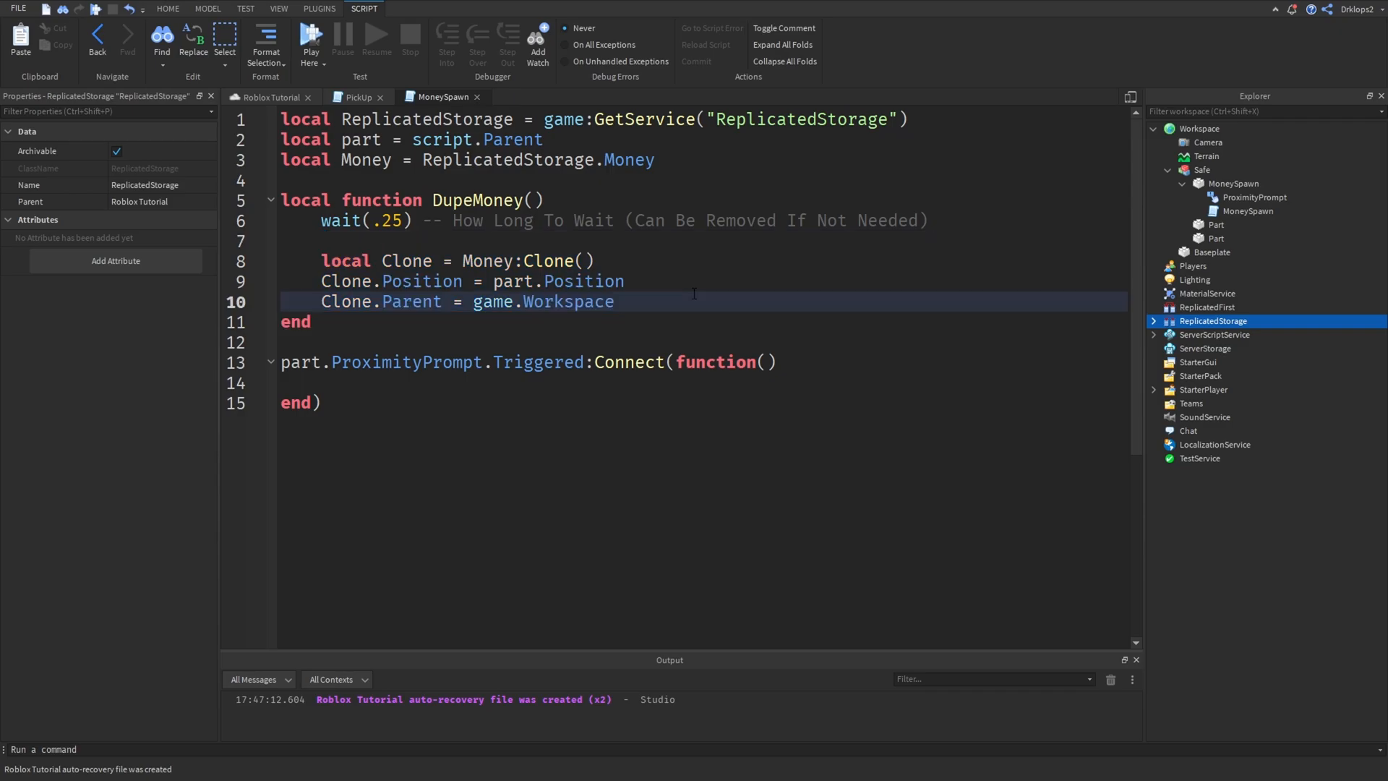
pyautogui.press('Enter')
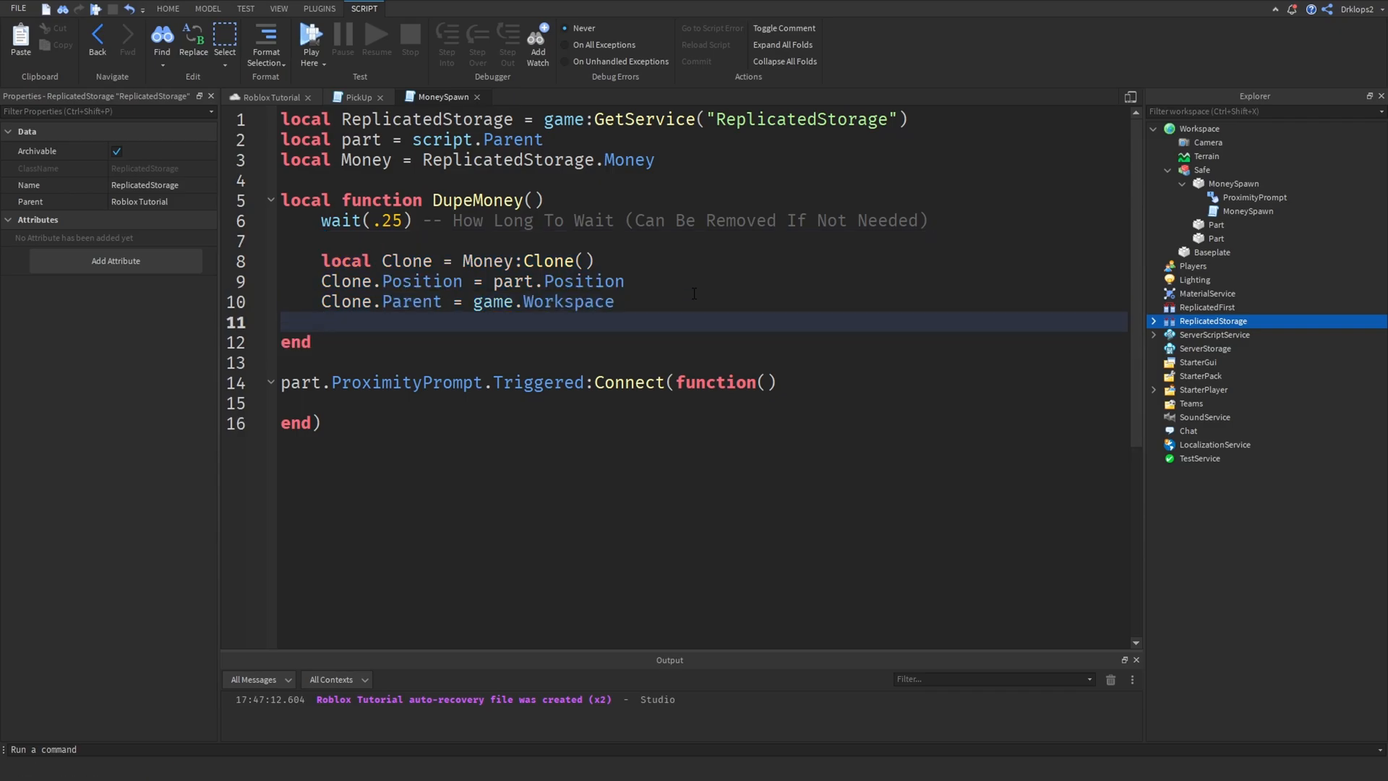
# Set Clone.Orientation = Vector3.new(23, 34, 4) as the last line of DupeMoney.
pyautogui.write('Clone')
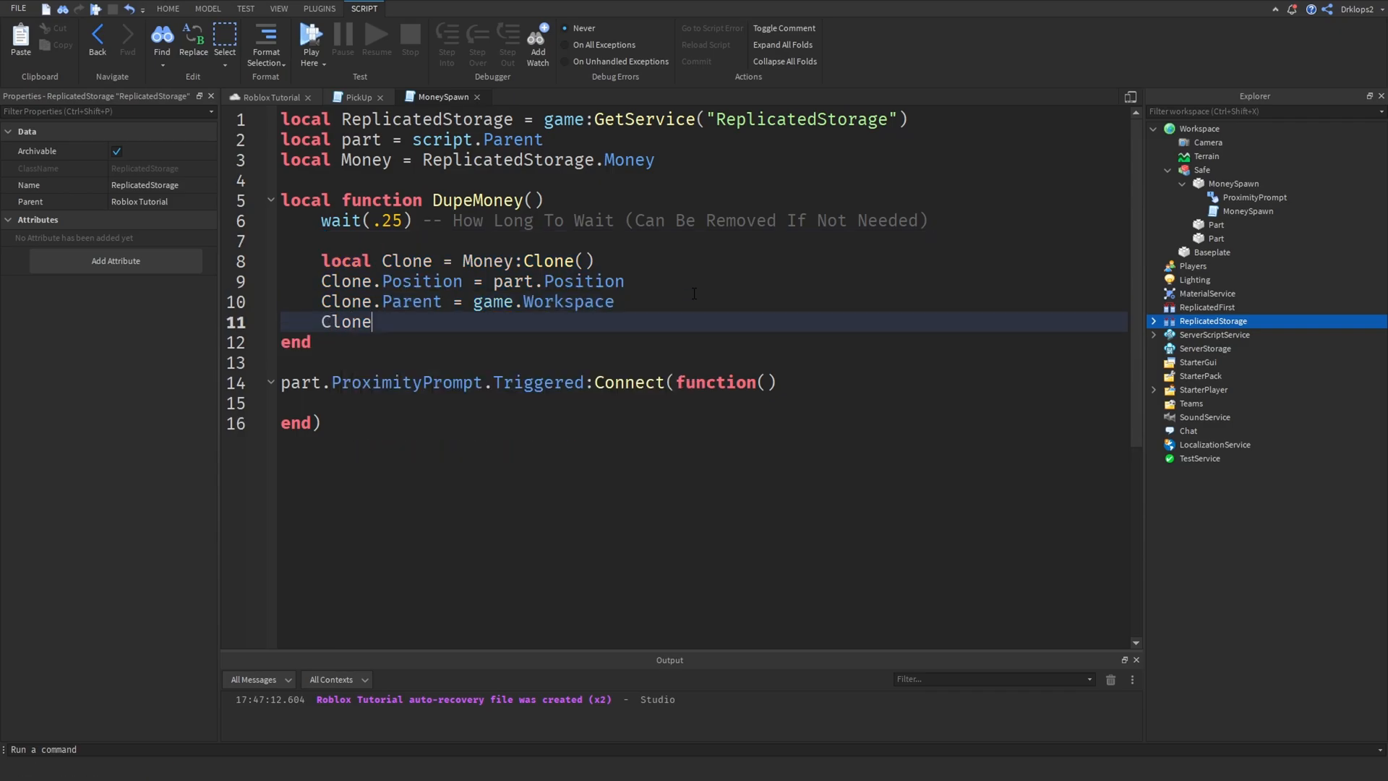
pyautogui.write('.Orientation =')
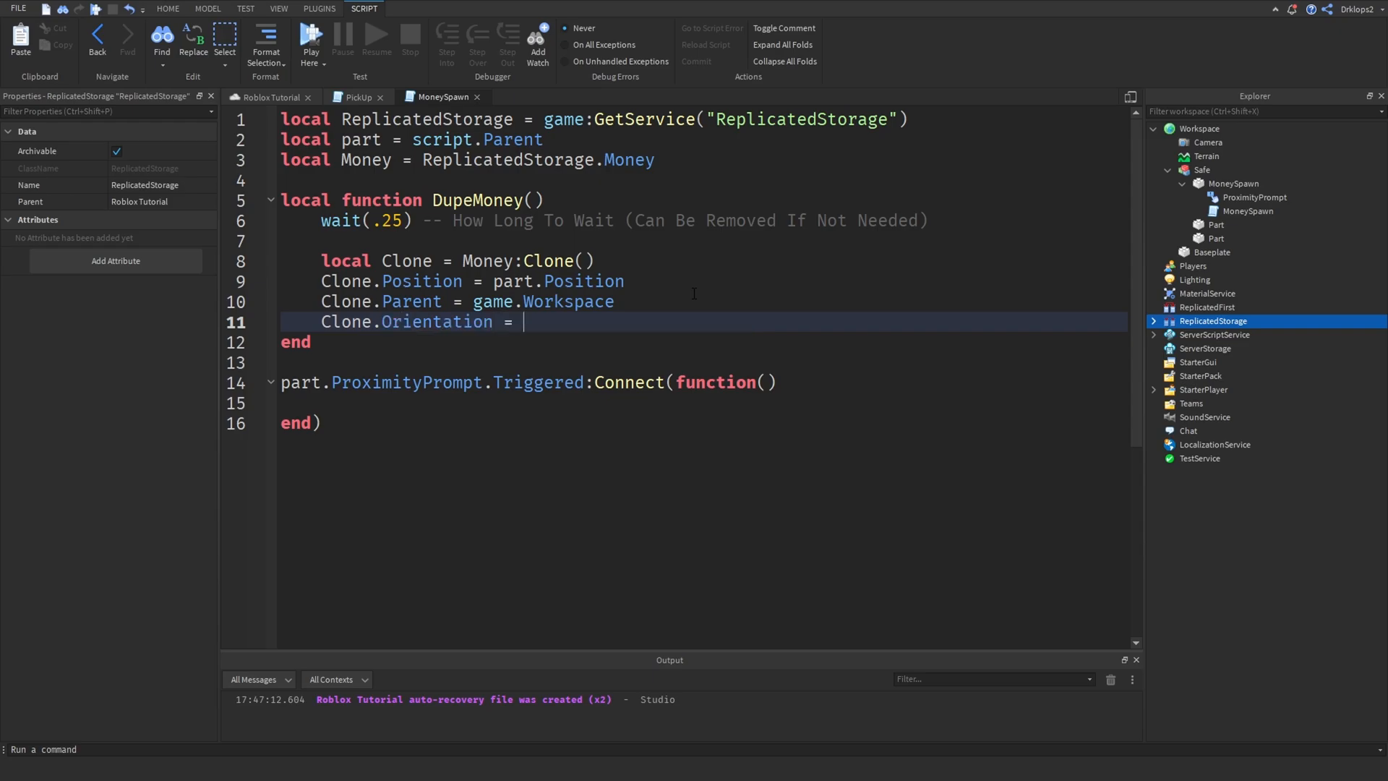
pyautogui.write('Vector3.new(')
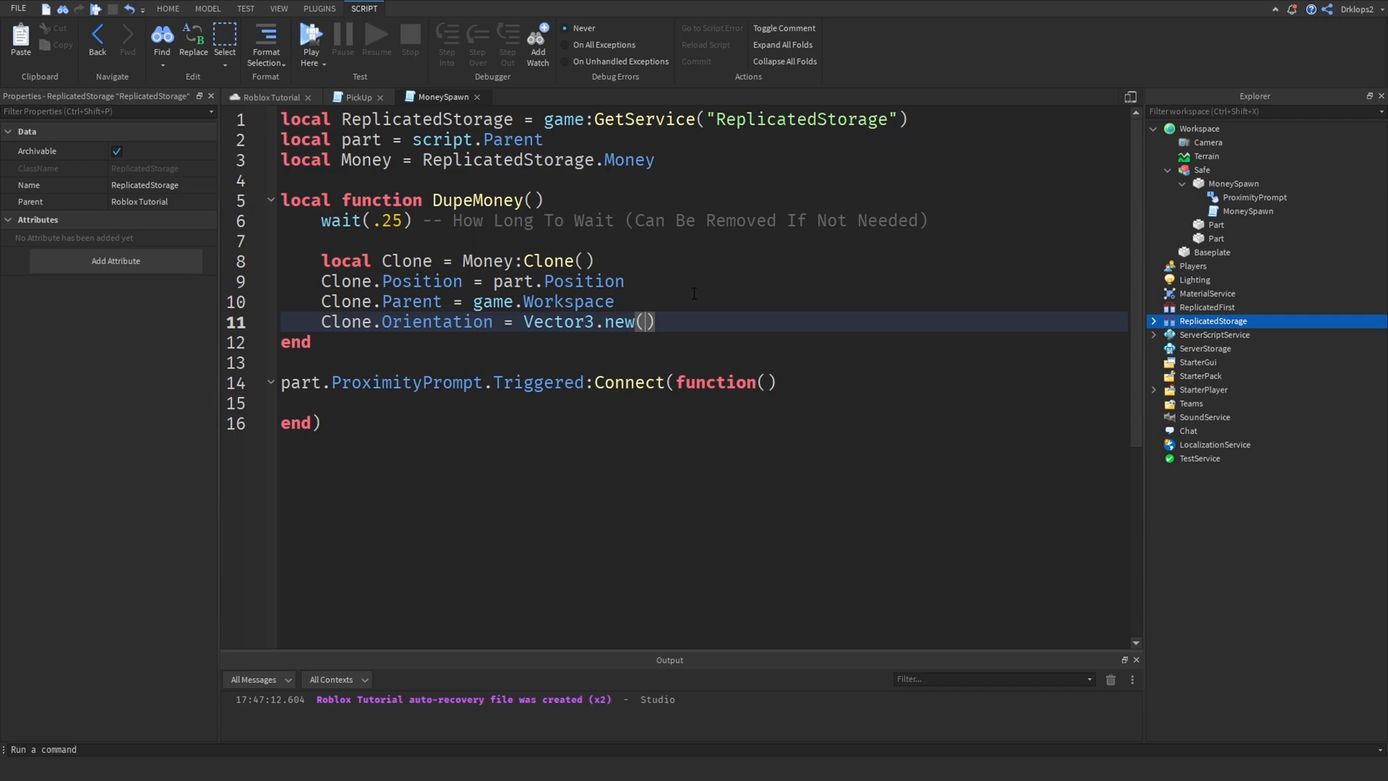
pyautogui.write('23, 34')
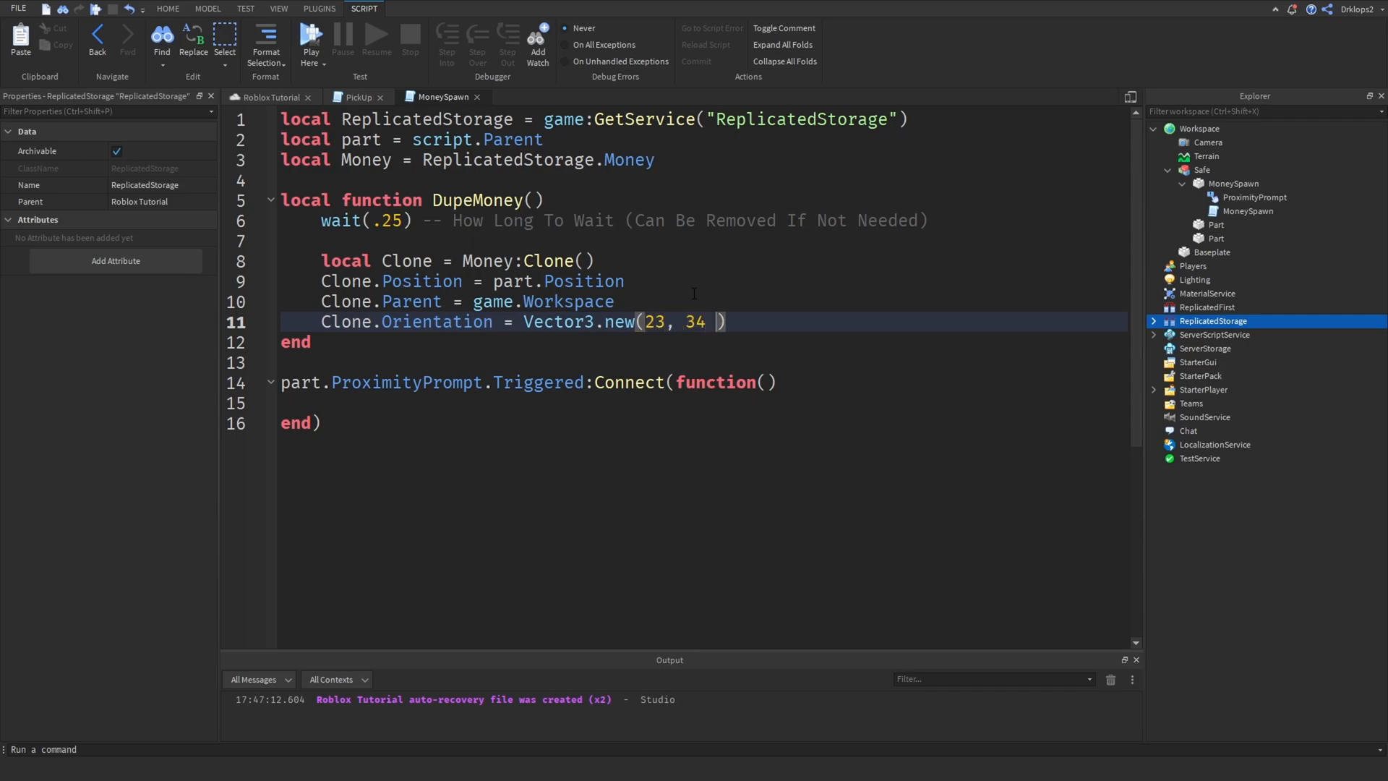
pyautogui.write(',4')
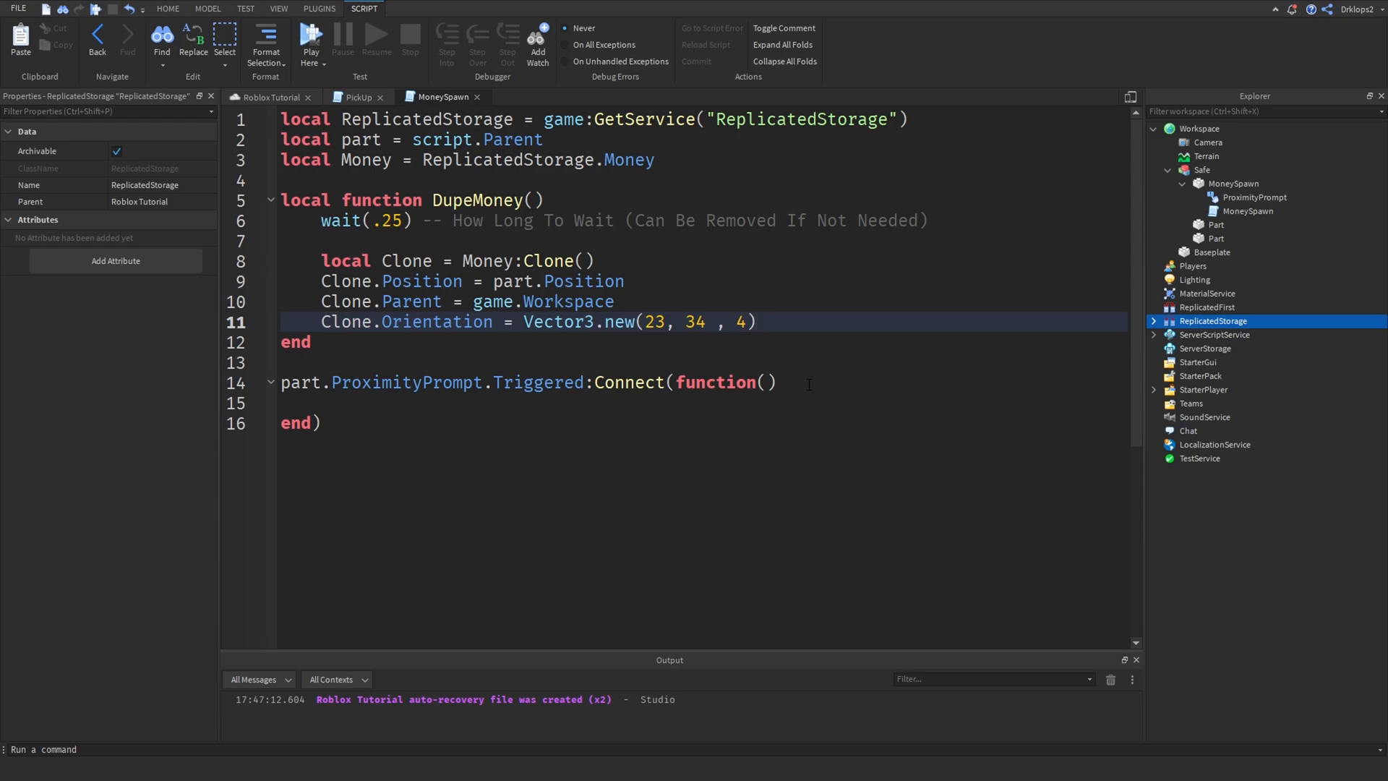
pyautogui.click(468, 402)
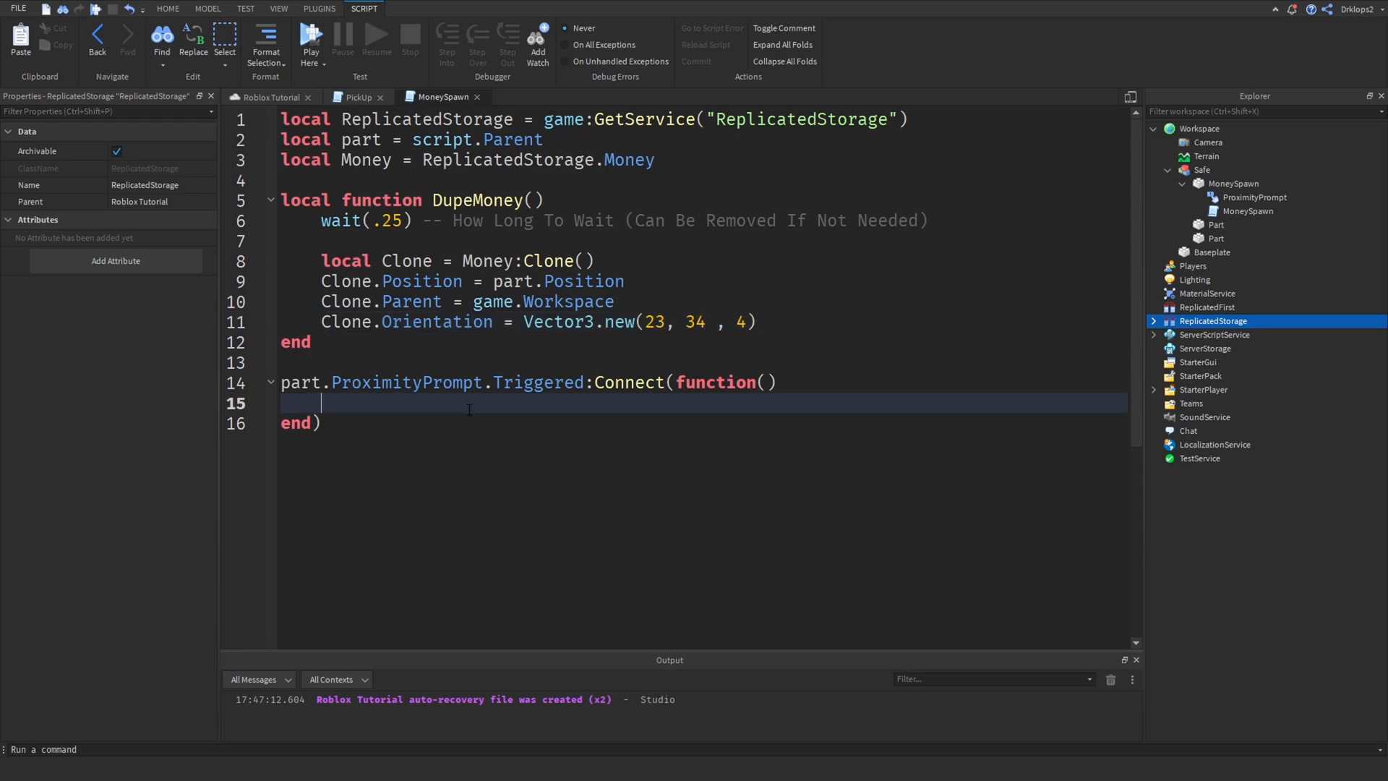
pyautogui.moveTo(415, 405)
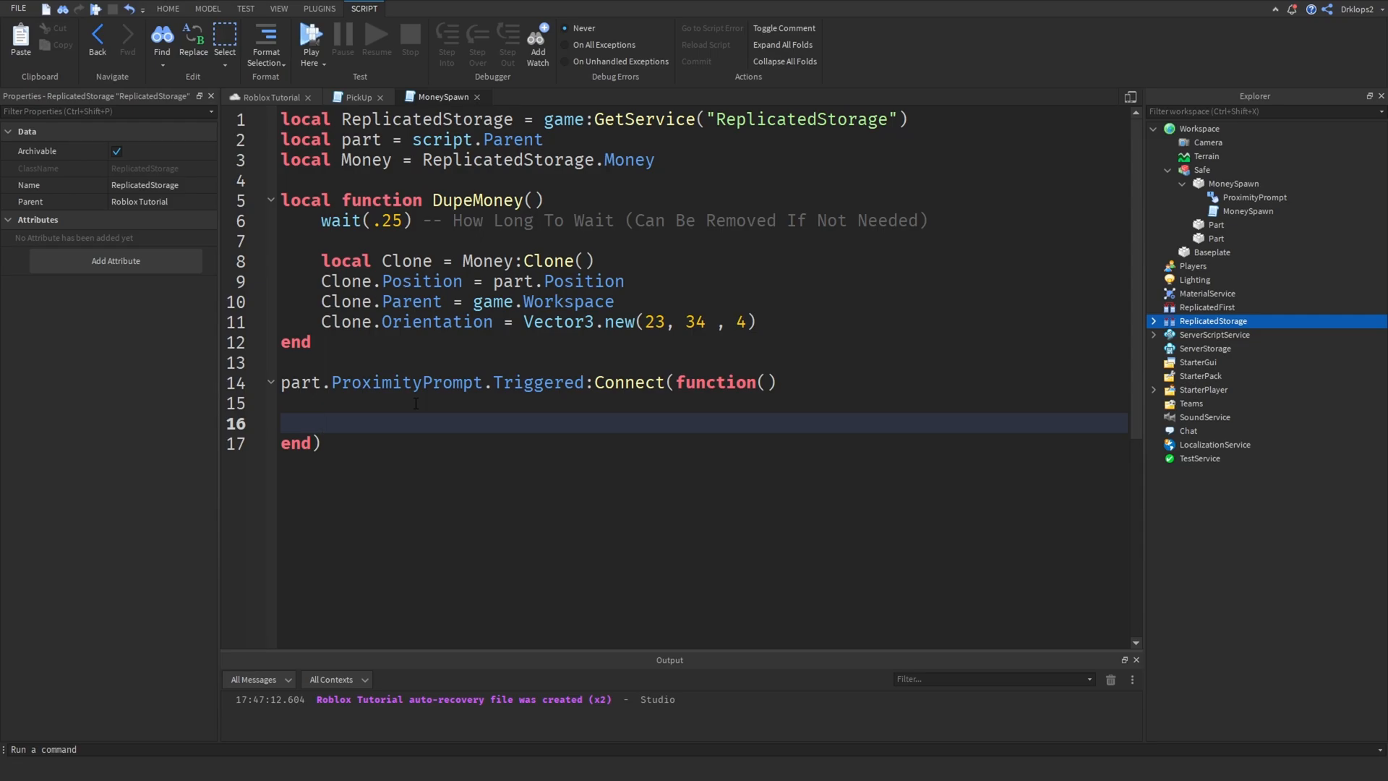
# Call DupeMoney() four times inside the Triggered handler, removing accidentally pasted clone code.
pyautogui.write('d')
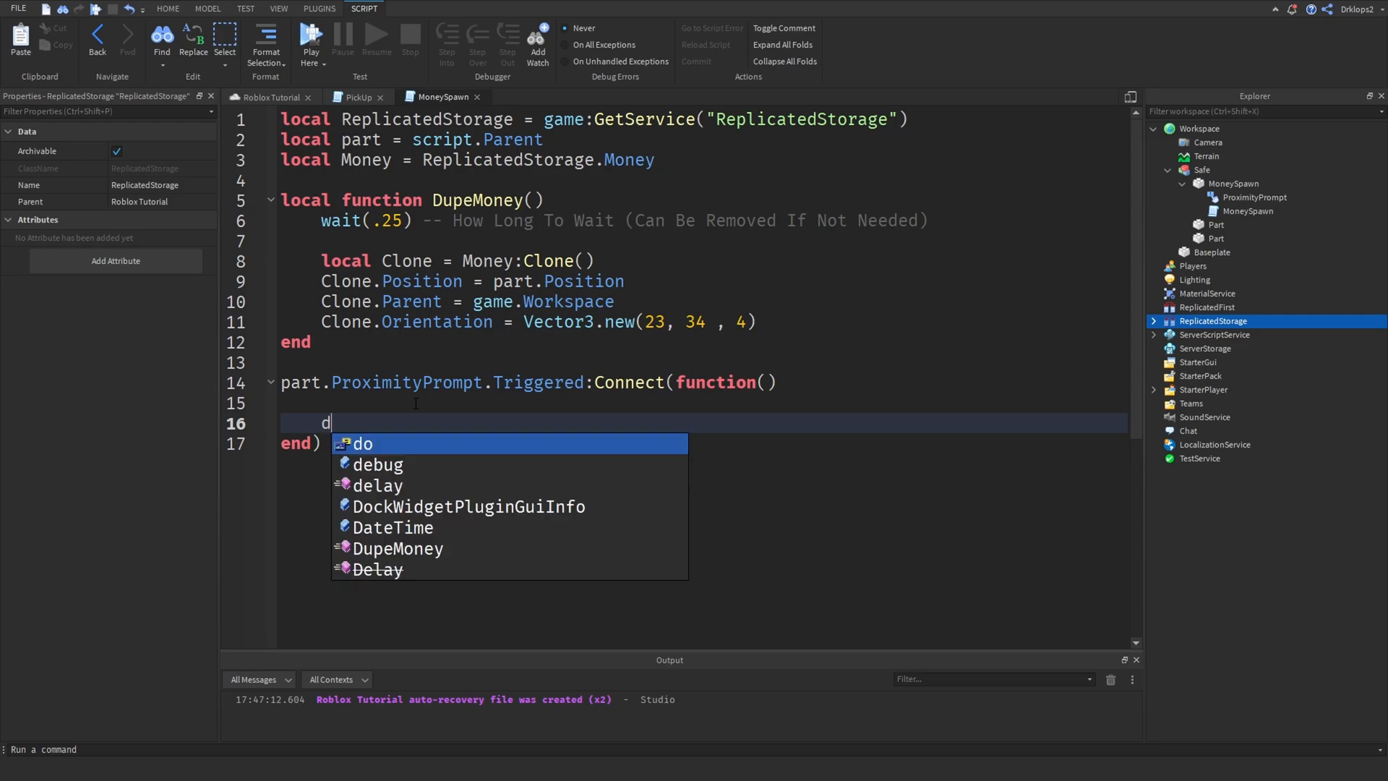
pyautogui.write('DupeMoney()')
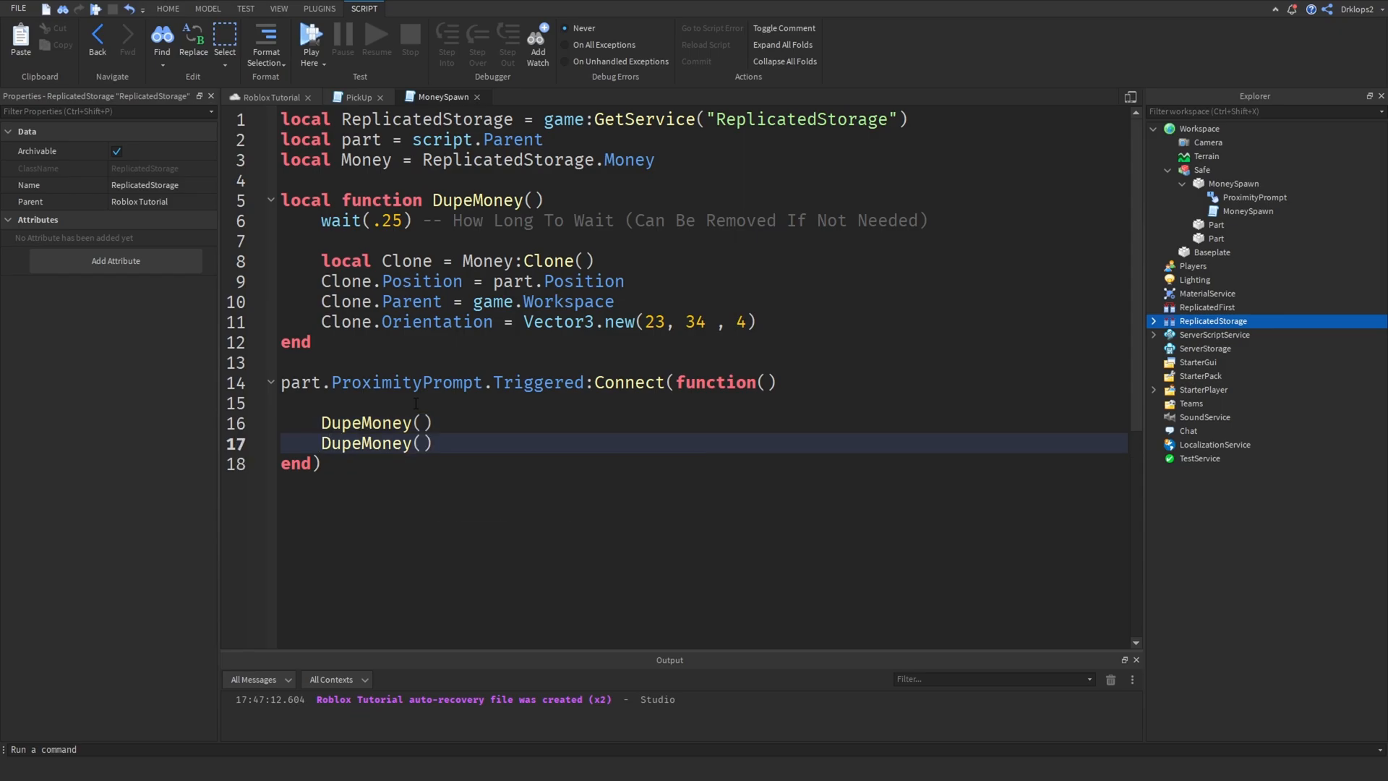
pyautogui.write('d')
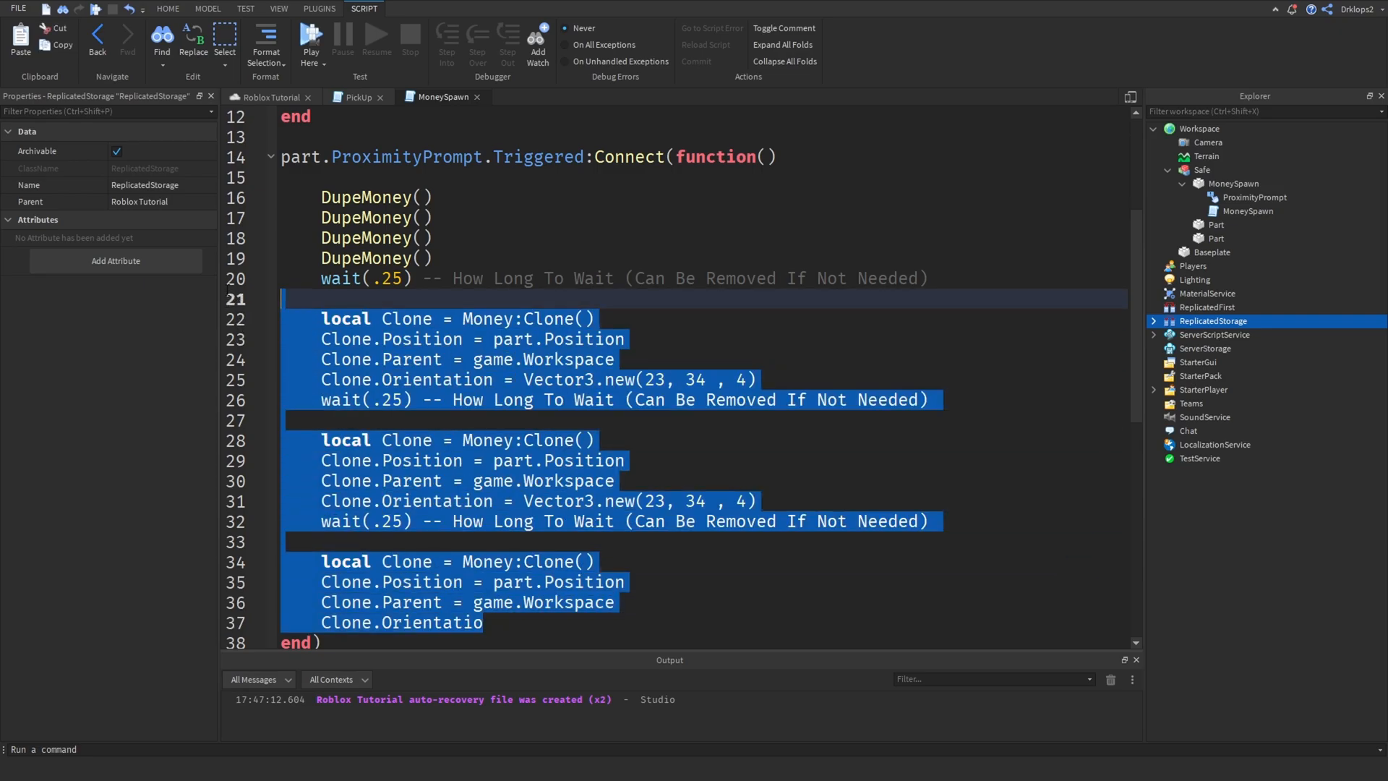
pyautogui.press('Delete')
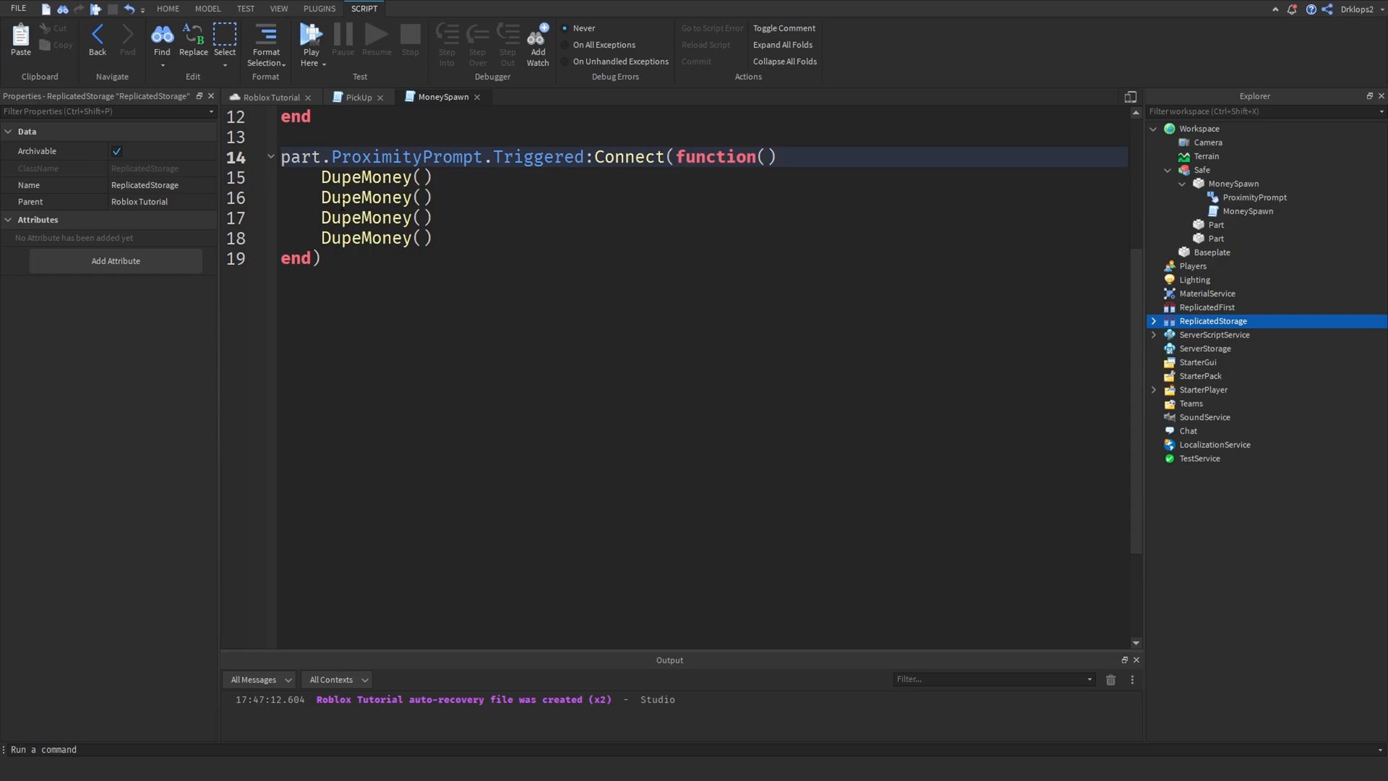
pyautogui.press('Enter')
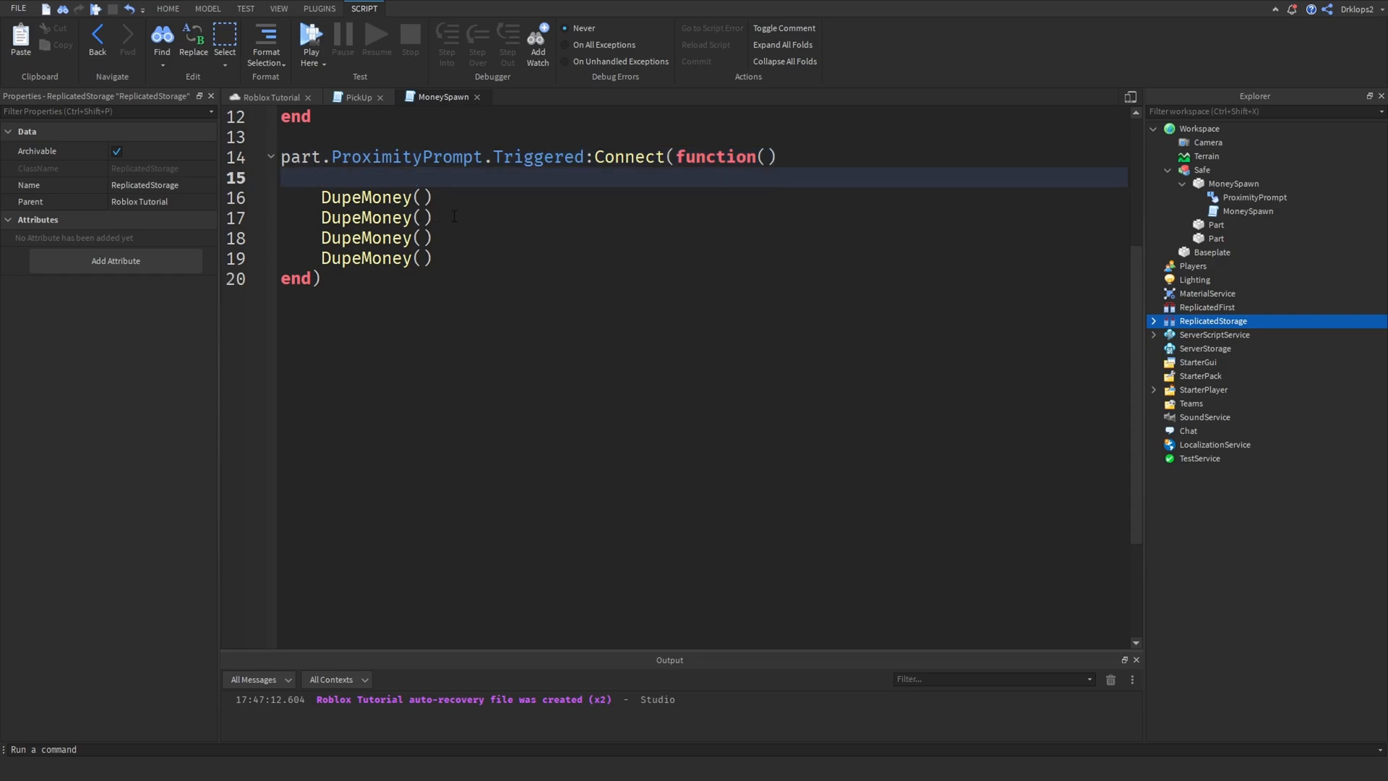
# Set part.ProximityPrompt.Enabled = false before the DupeMoney calls and = true after them.
pyautogui.write('p')
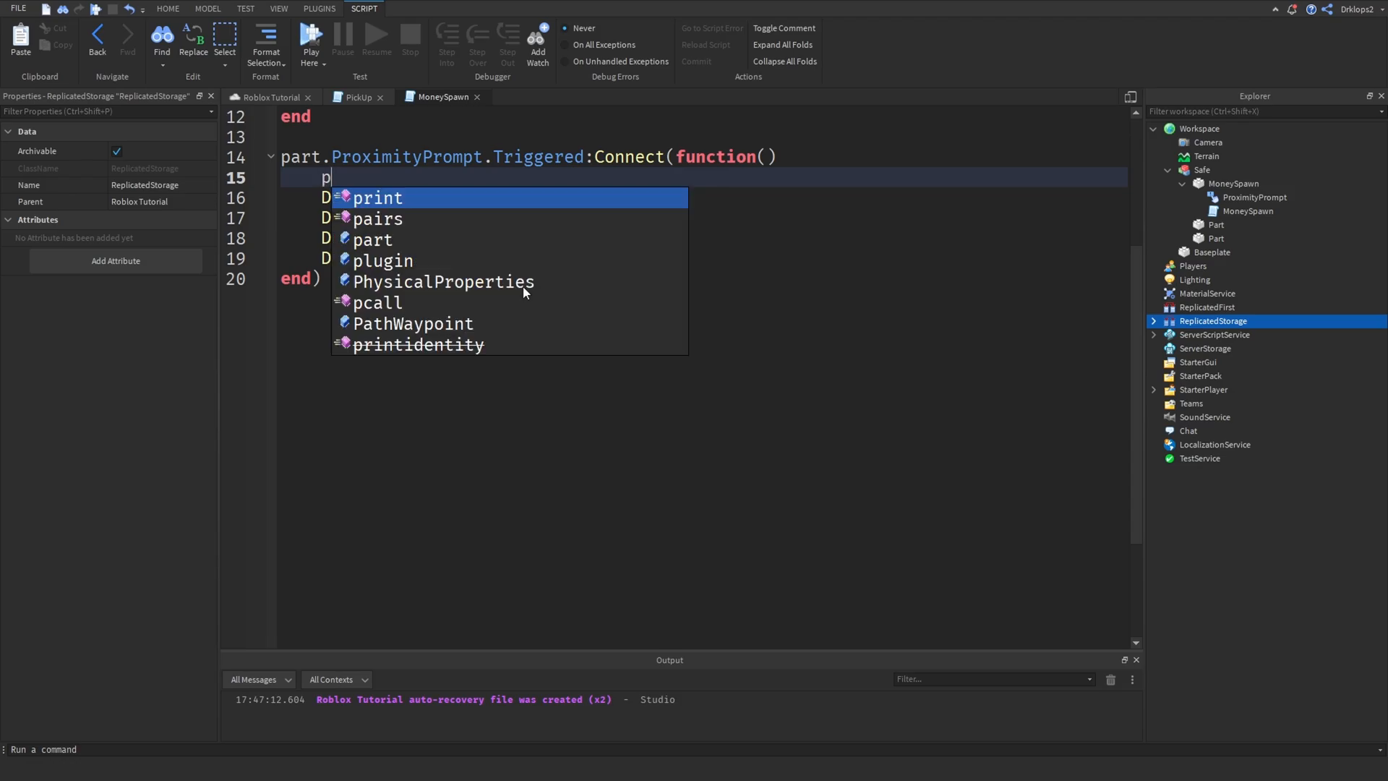
pyautogui.write('art.pr')
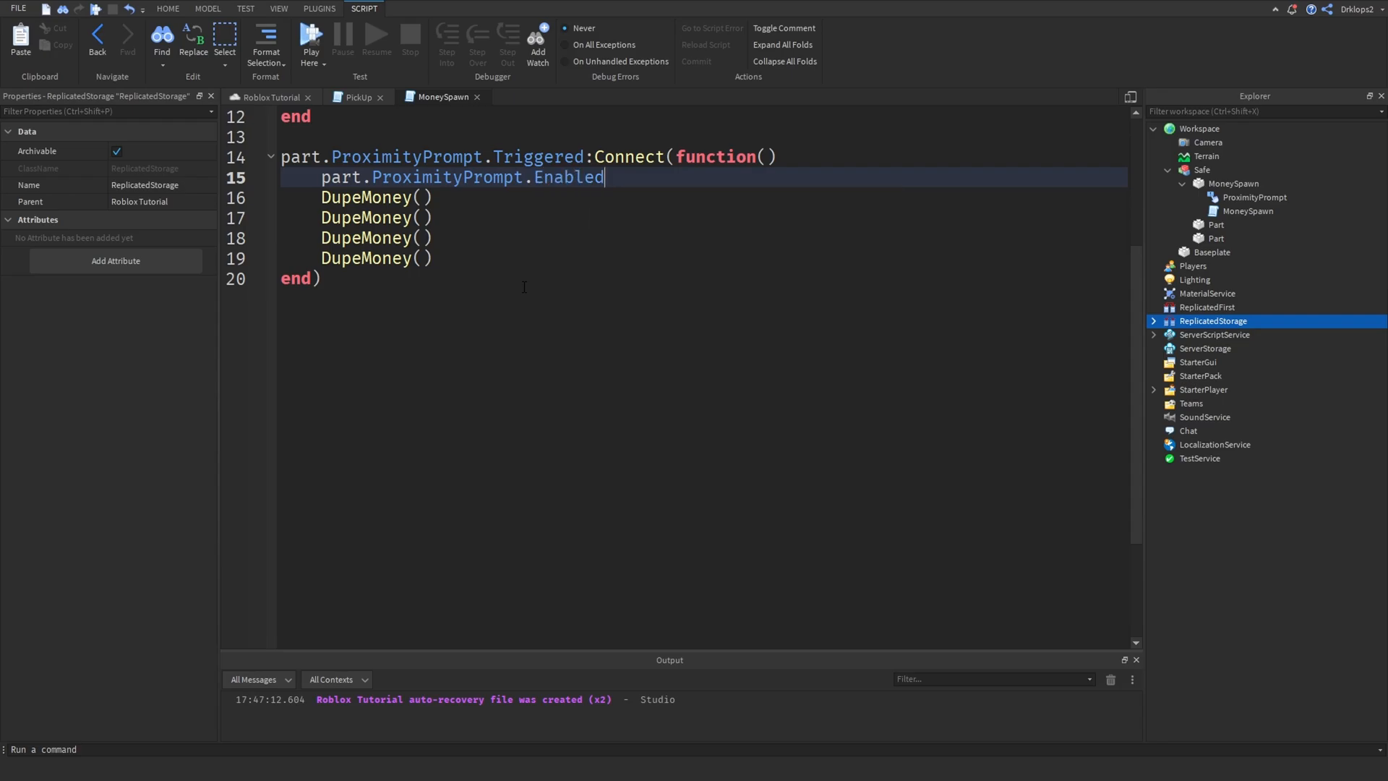
pyautogui.write('= false')
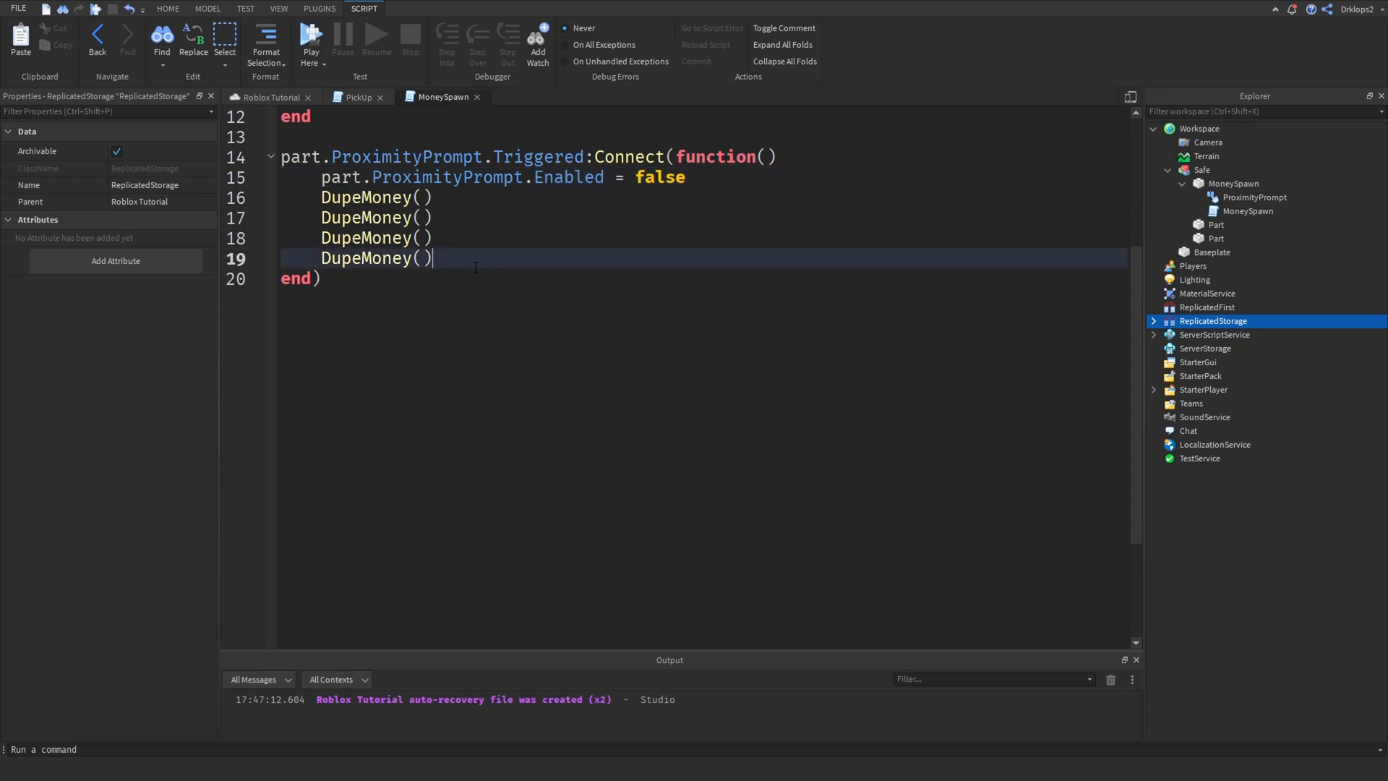
pyautogui.write('part.')
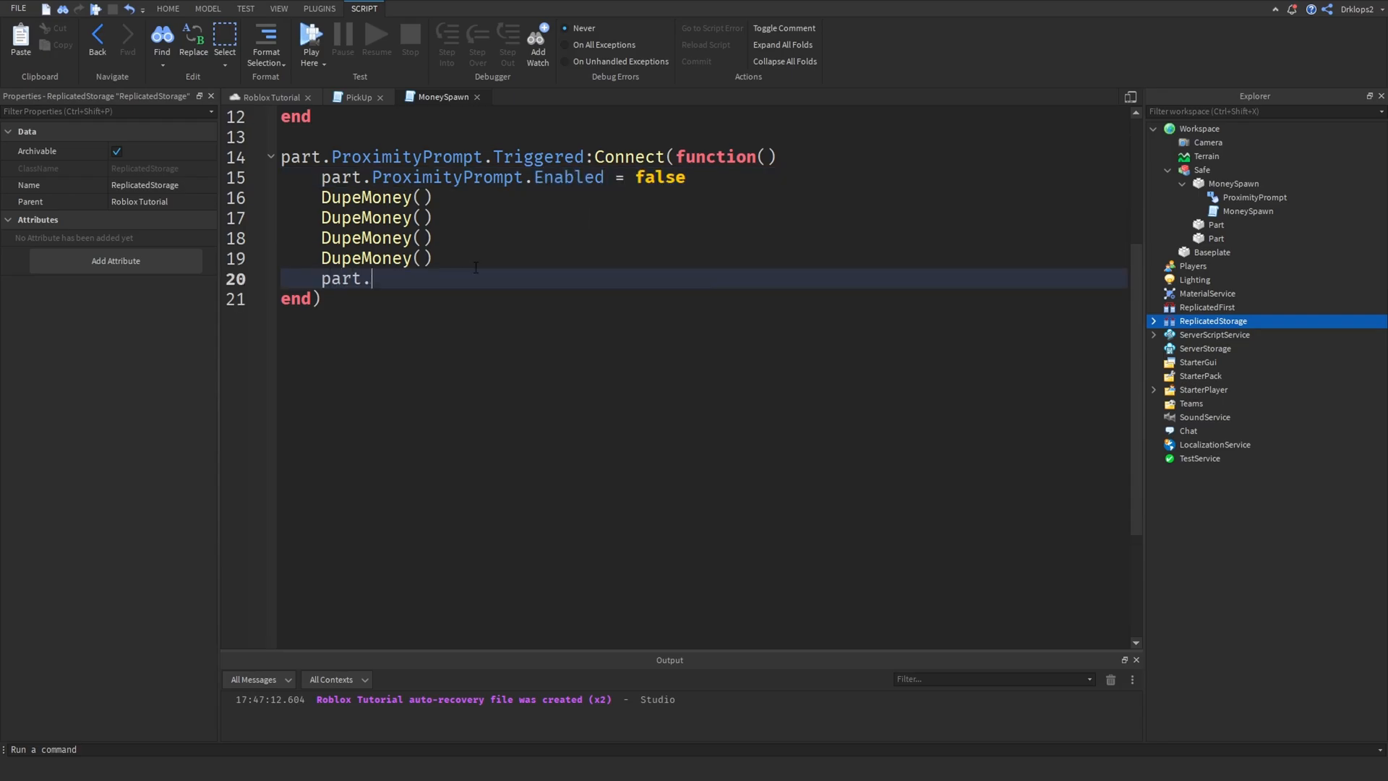
pyautogui.write('ProximityPrompt.e')
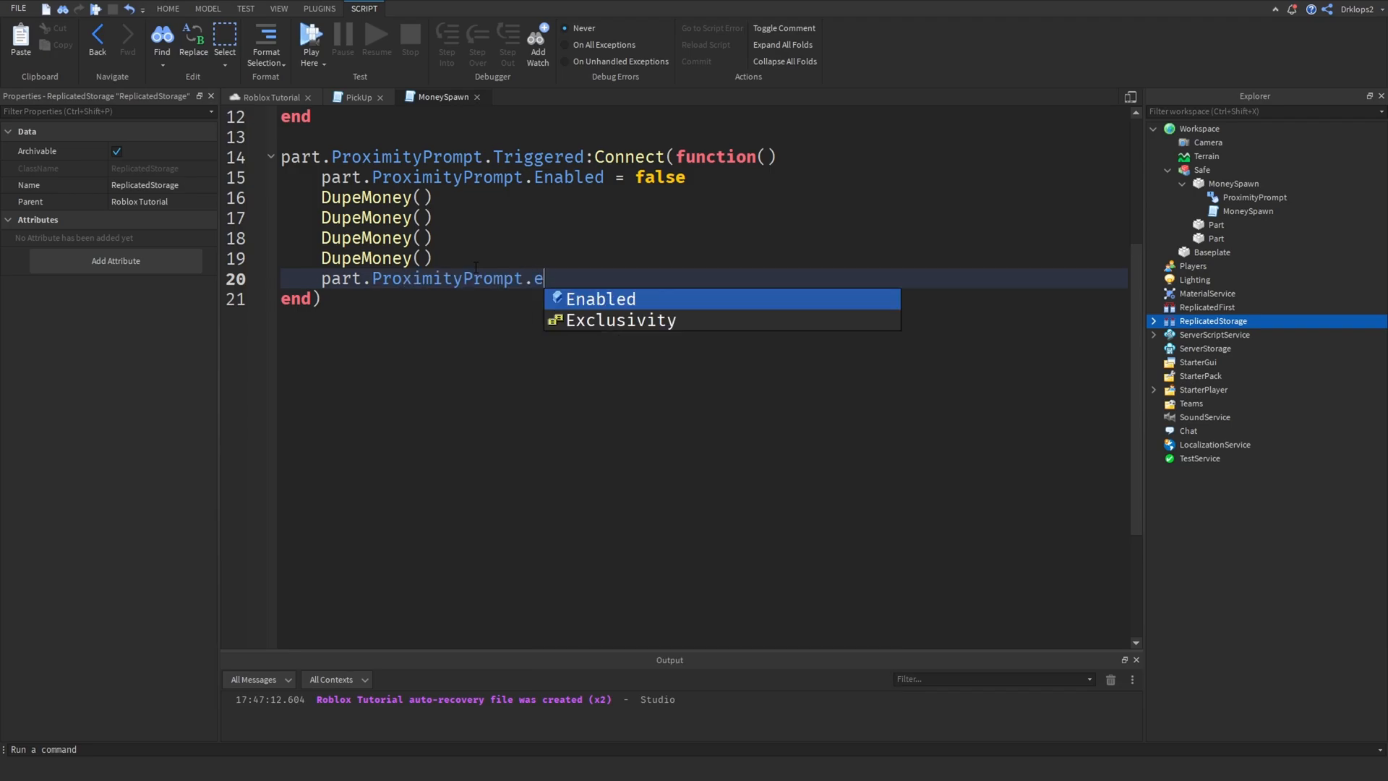
pyautogui.write('nabled = true')
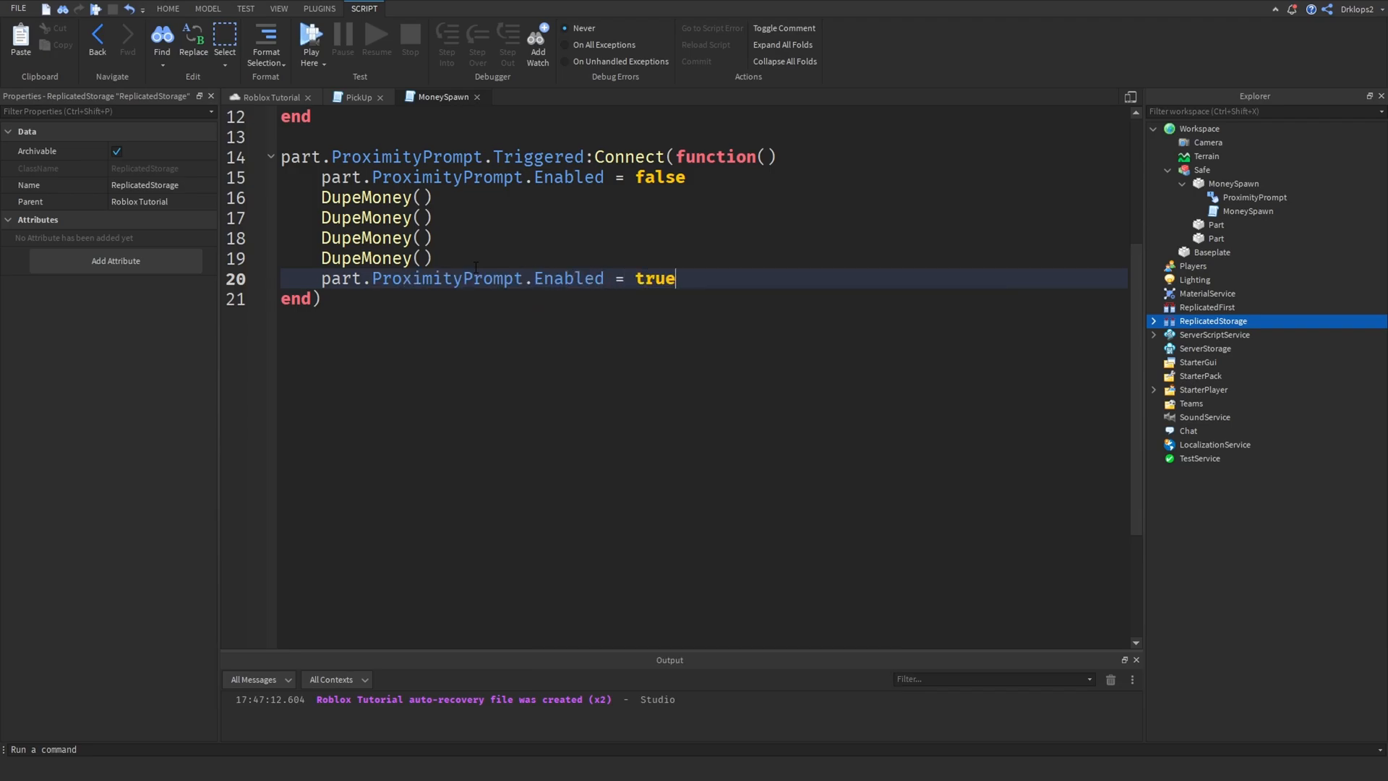
# Try a commented wait(23) line between the calls, then delete it again.
pyautogui.write('wait()')
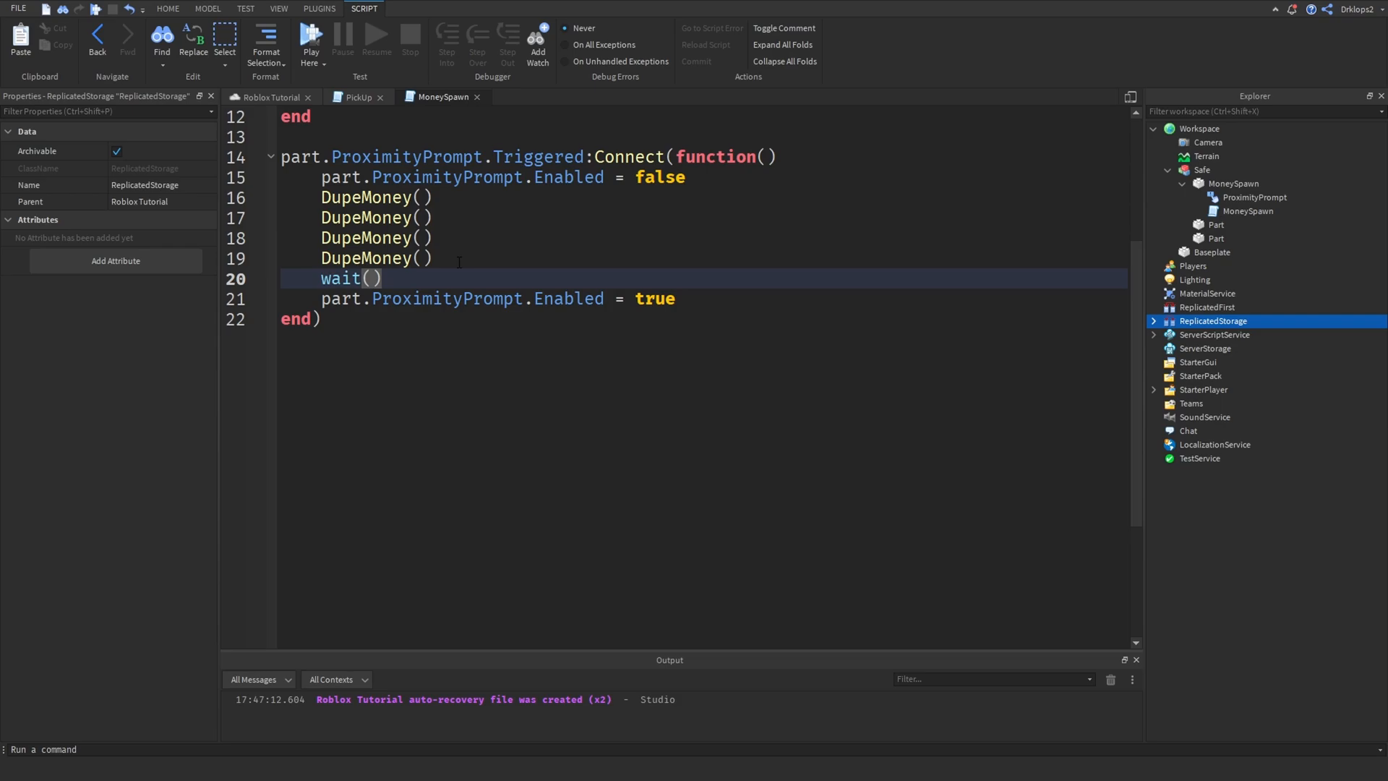
pyautogui.write('23')
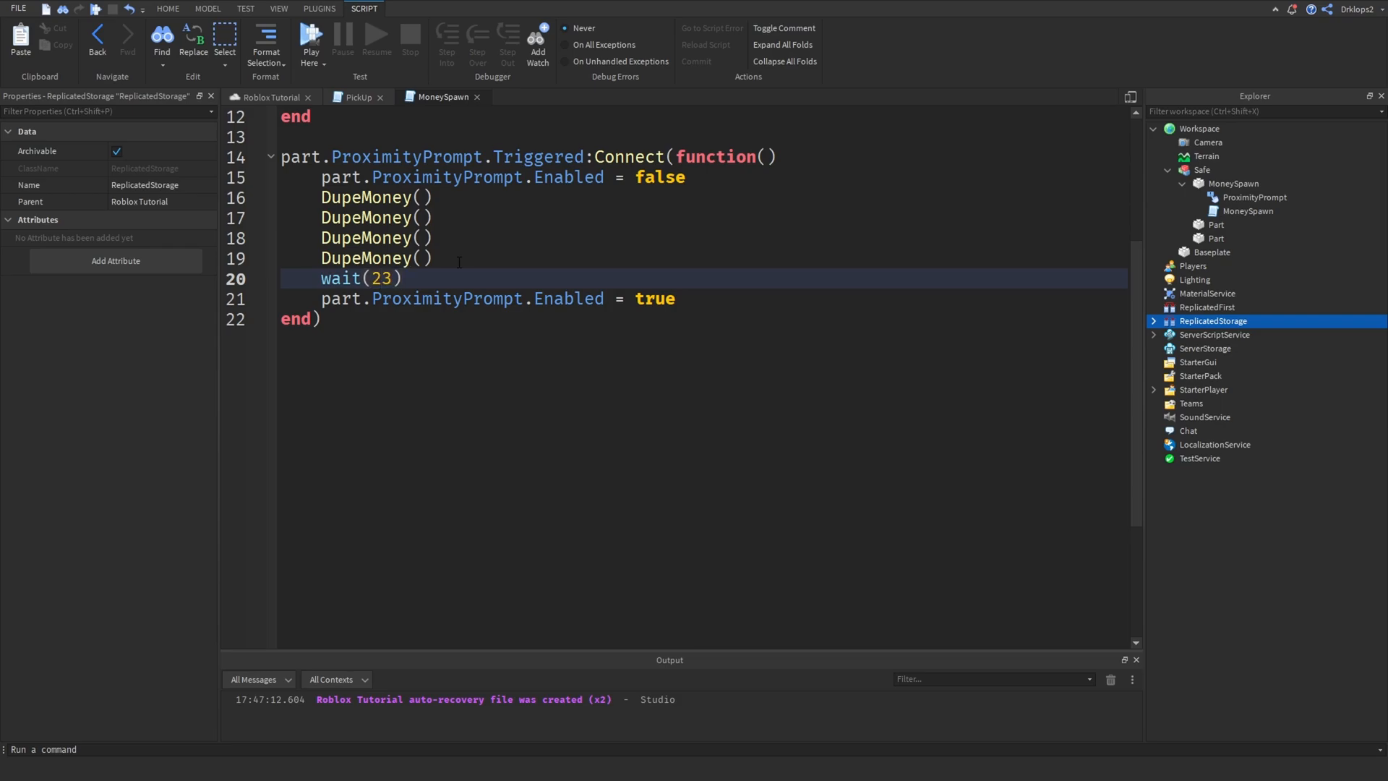
pyautogui.write('-- H')
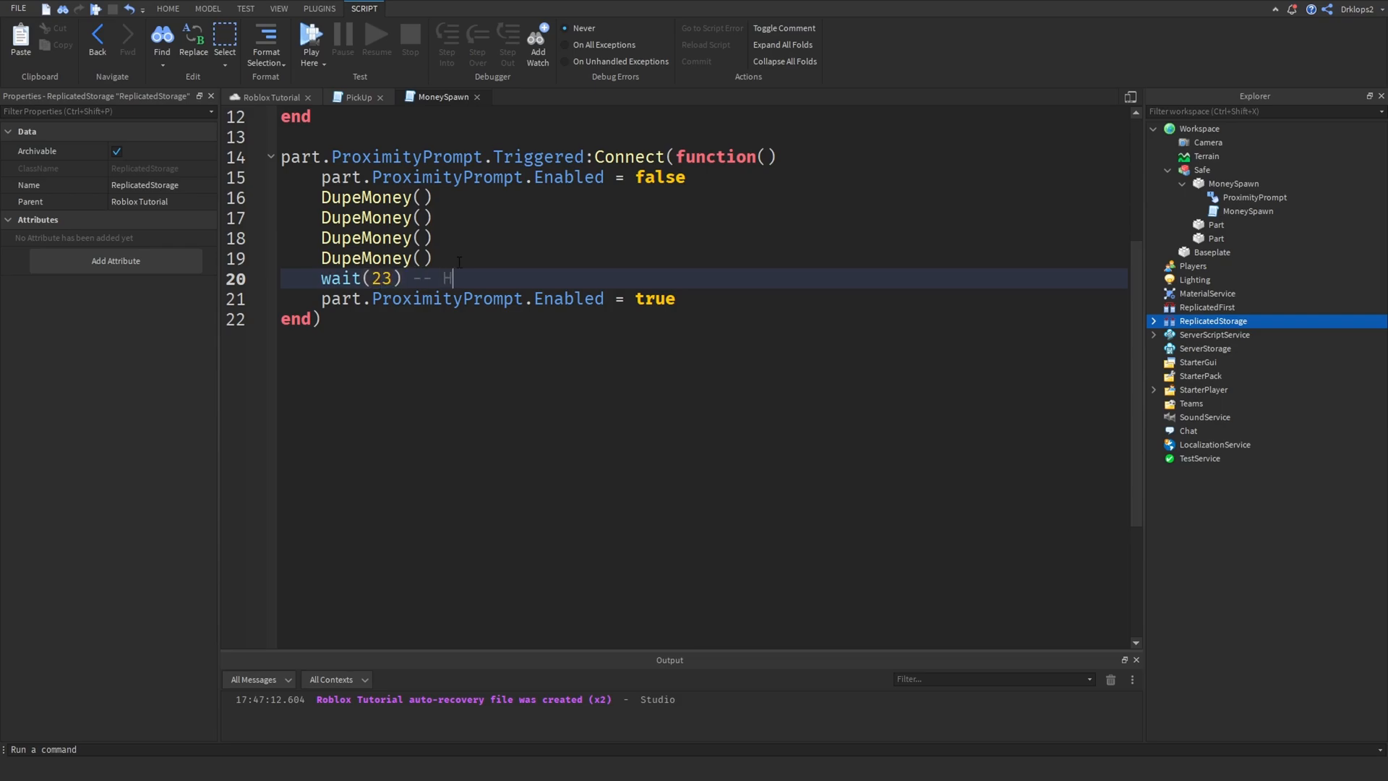
pyautogui.write('ow Long Before Next Activate')
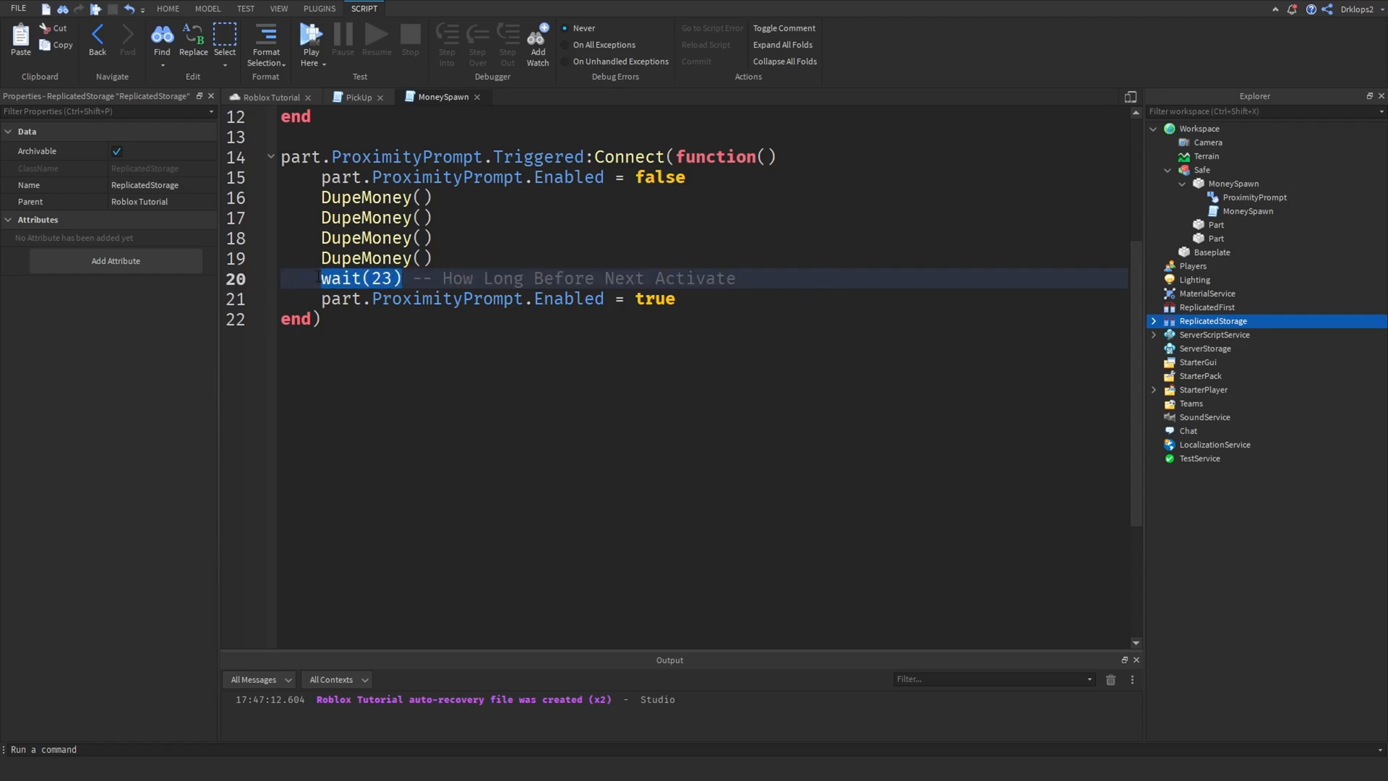
pyautogui.press('Delete')
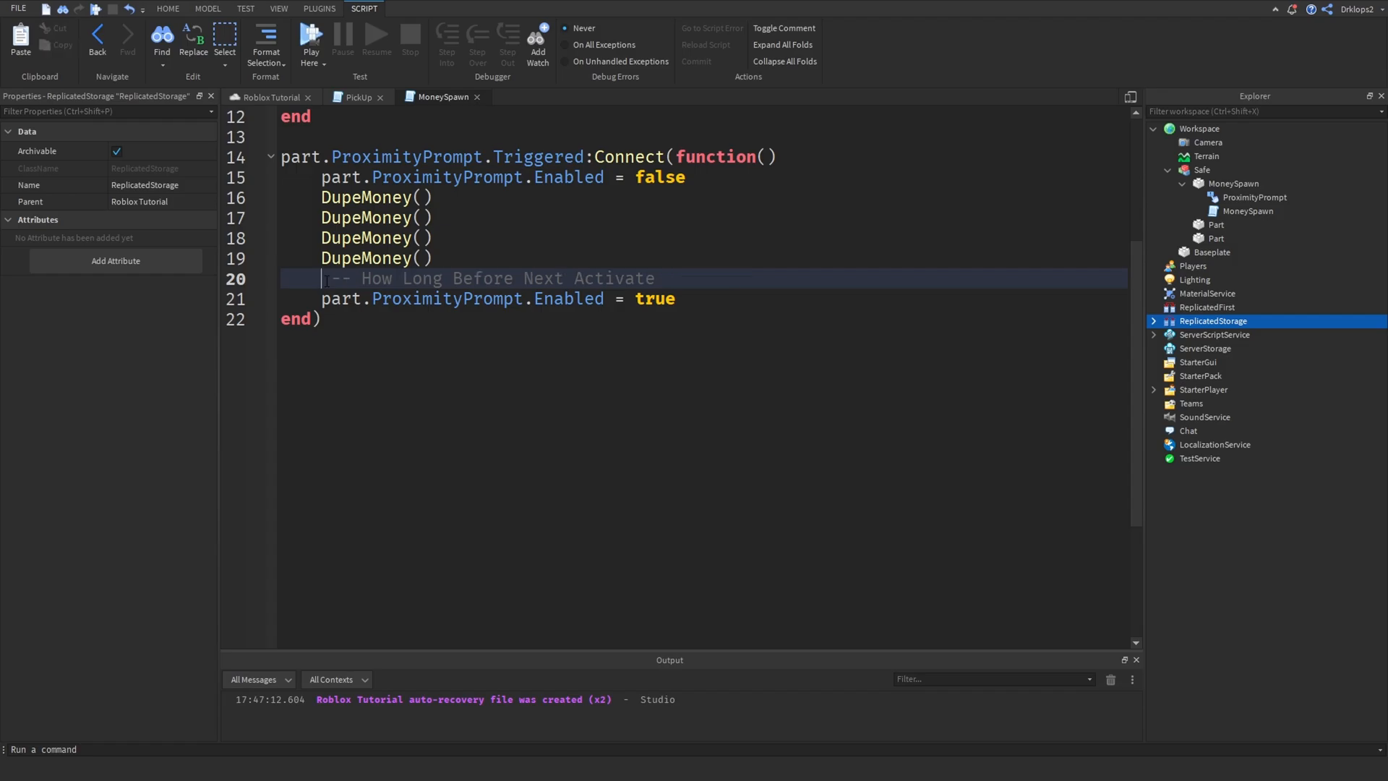
pyautogui.write('wait(23)')
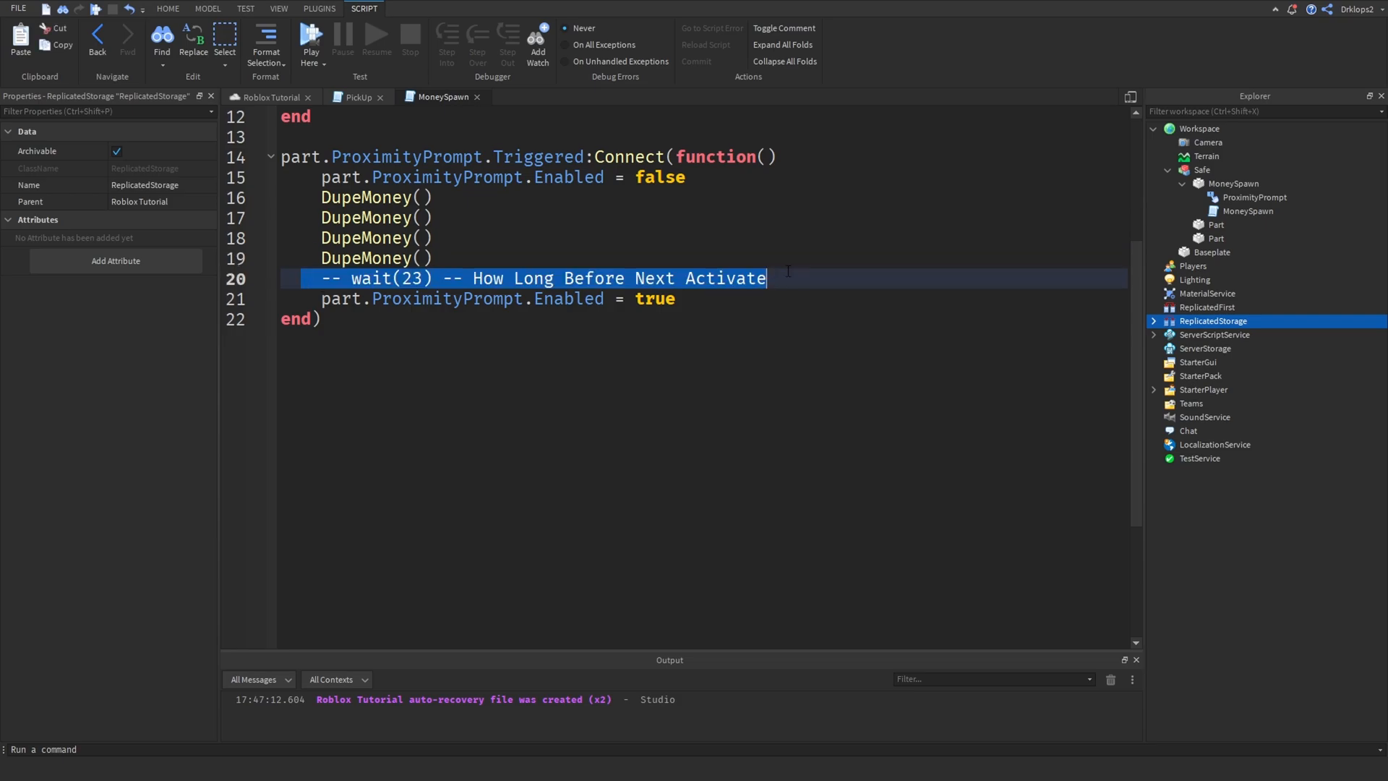
pyautogui.click(353, 280)
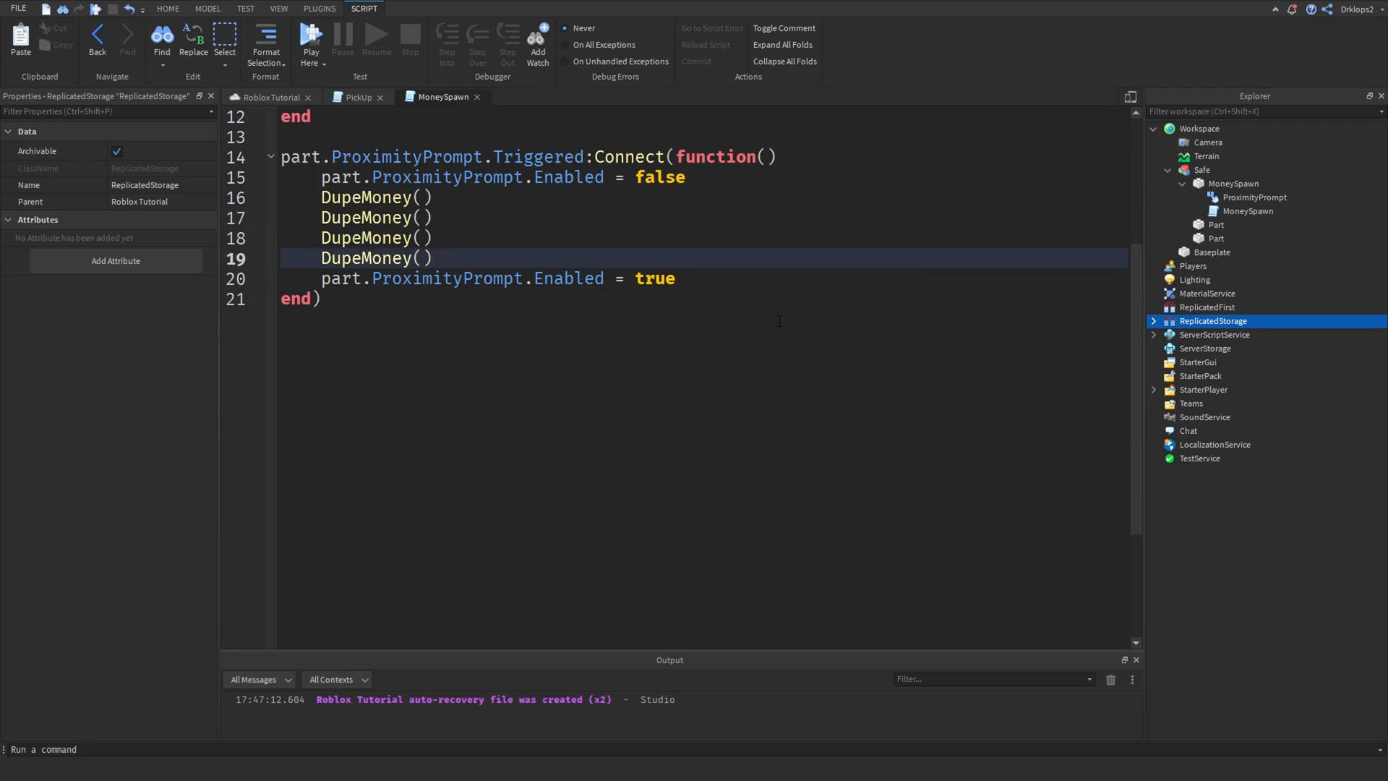
pyautogui.moveTo(323, 177); pyautogui.dragTo(675, 278)
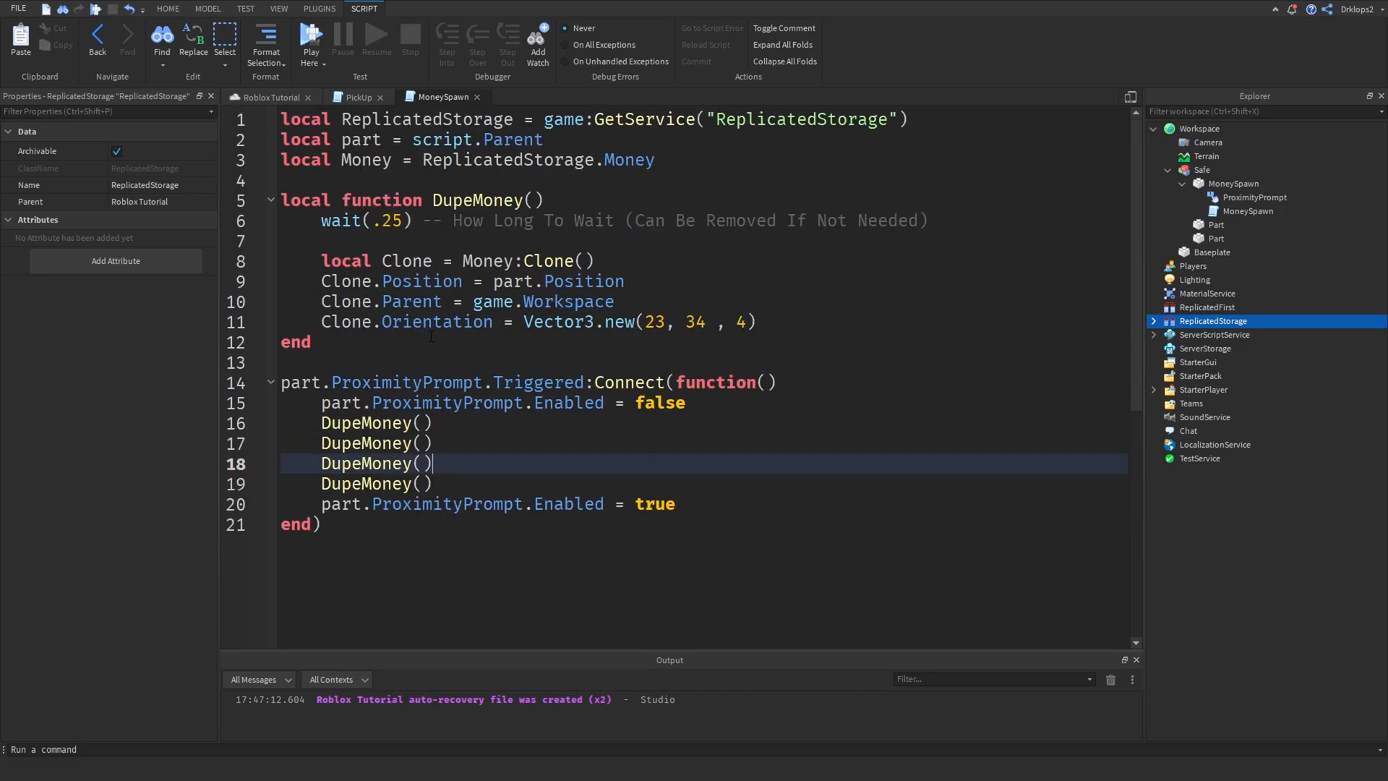
pyautogui.moveTo(414, 92)
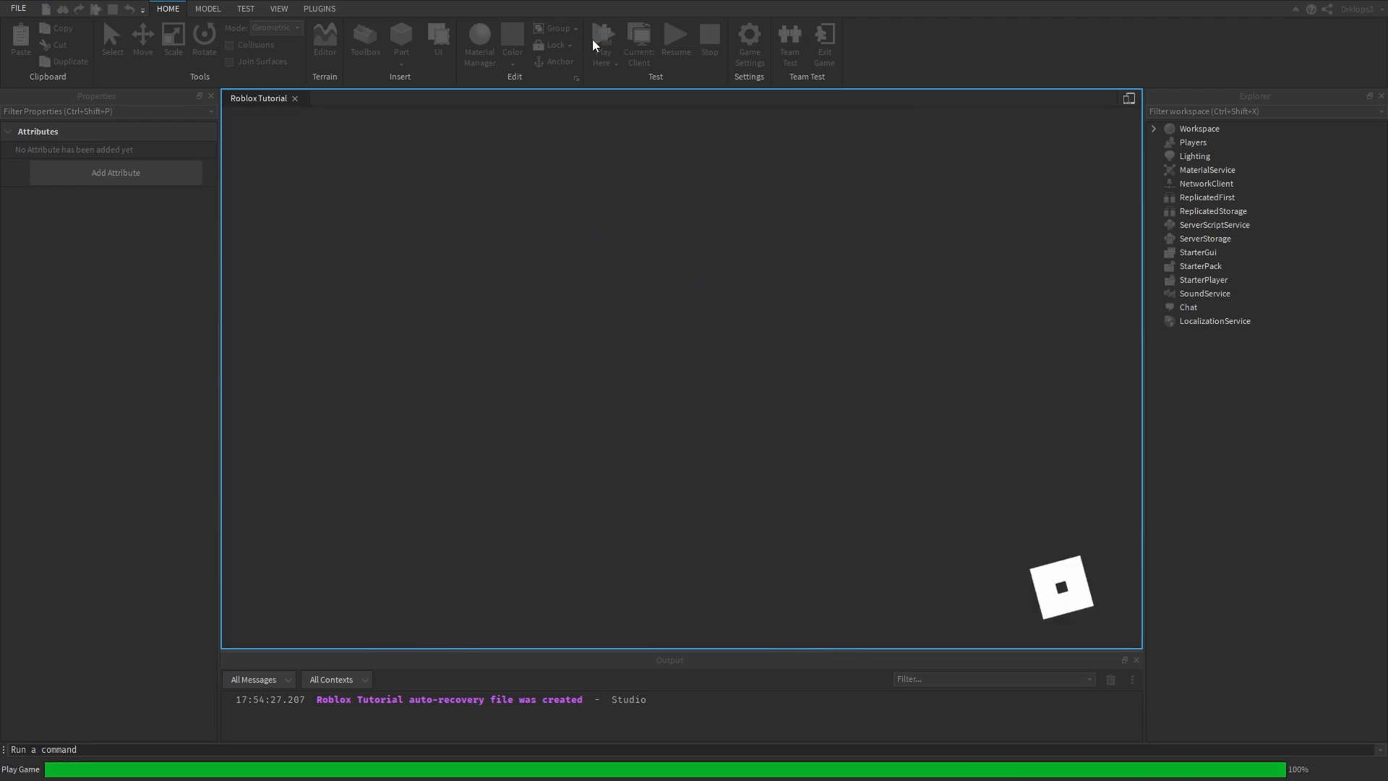
# Start a playtest with Play on the Home tab.
pyautogui.click(600, 35)
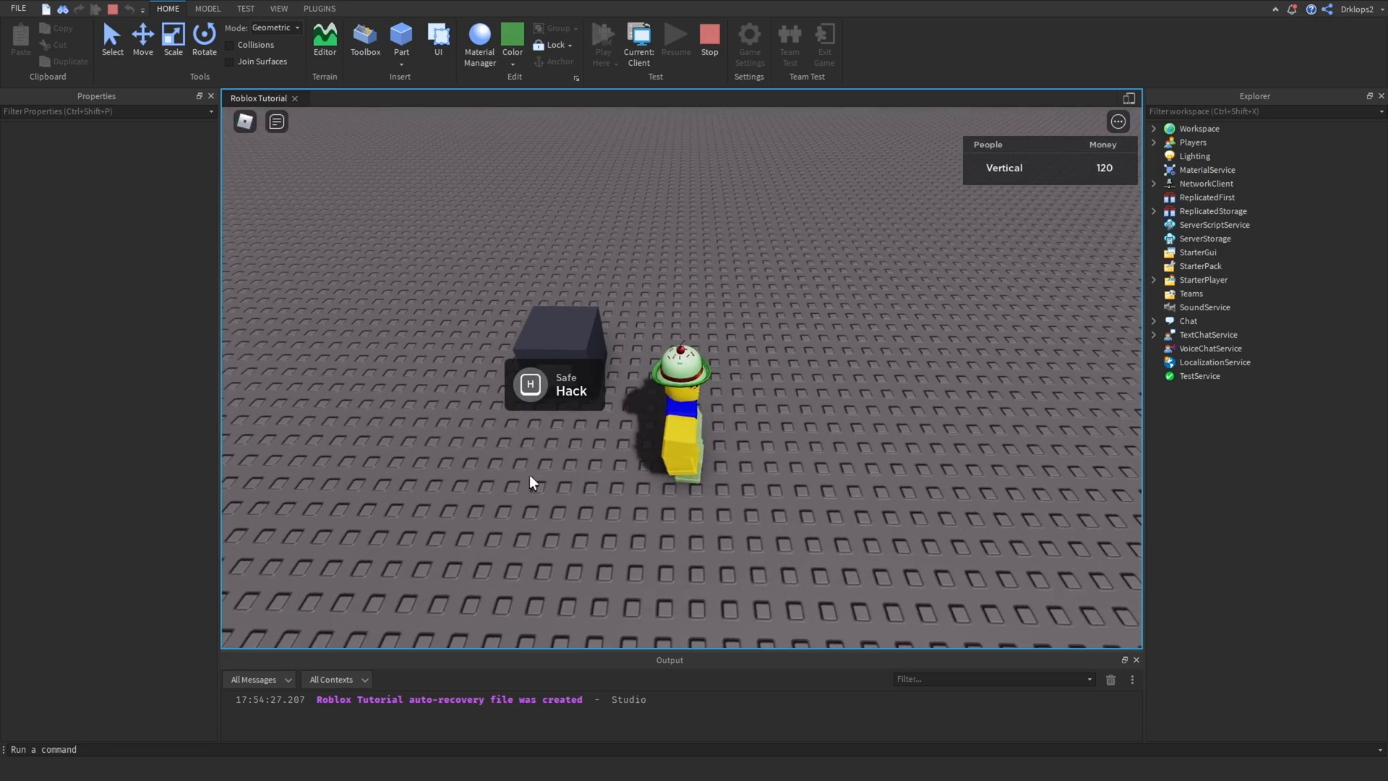
pyautogui.moveTo(771, 478)
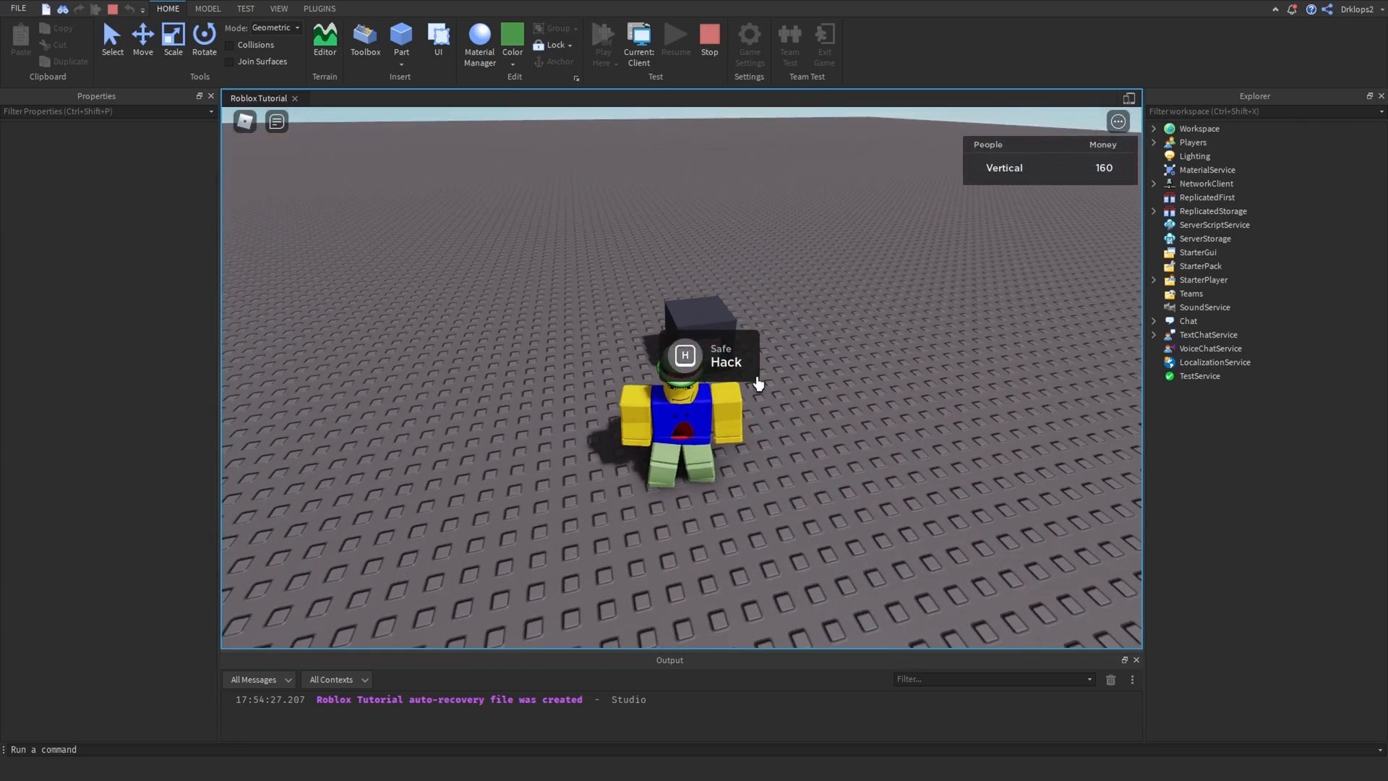
pyautogui.moveTo(809, 382)
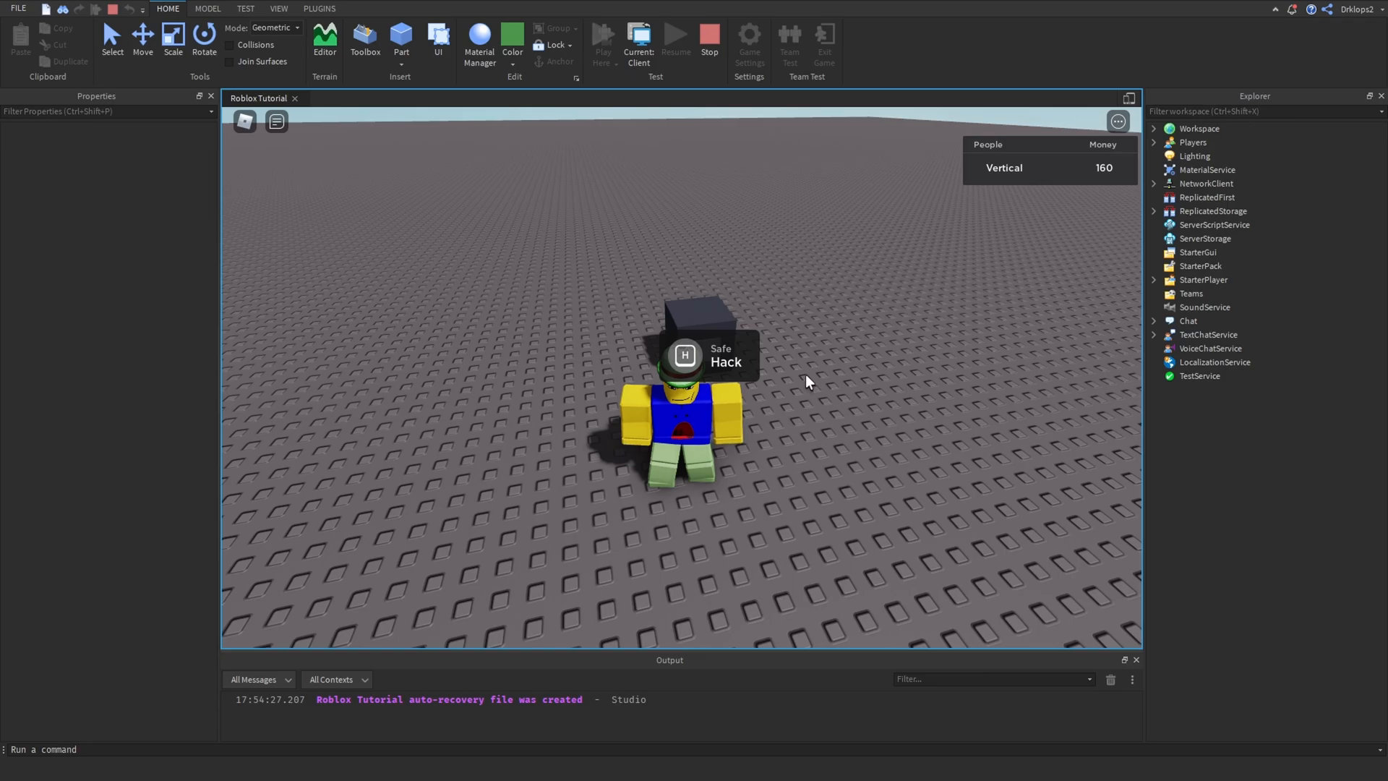